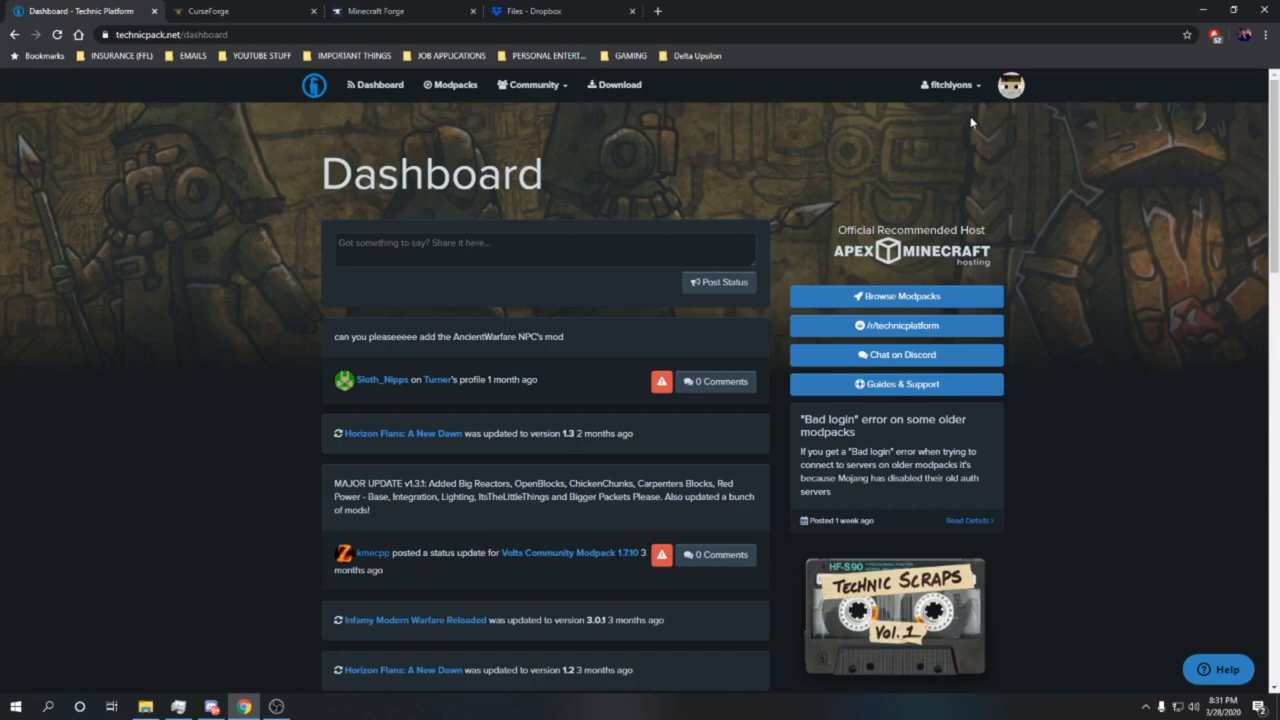
mouse_move(896, 68)
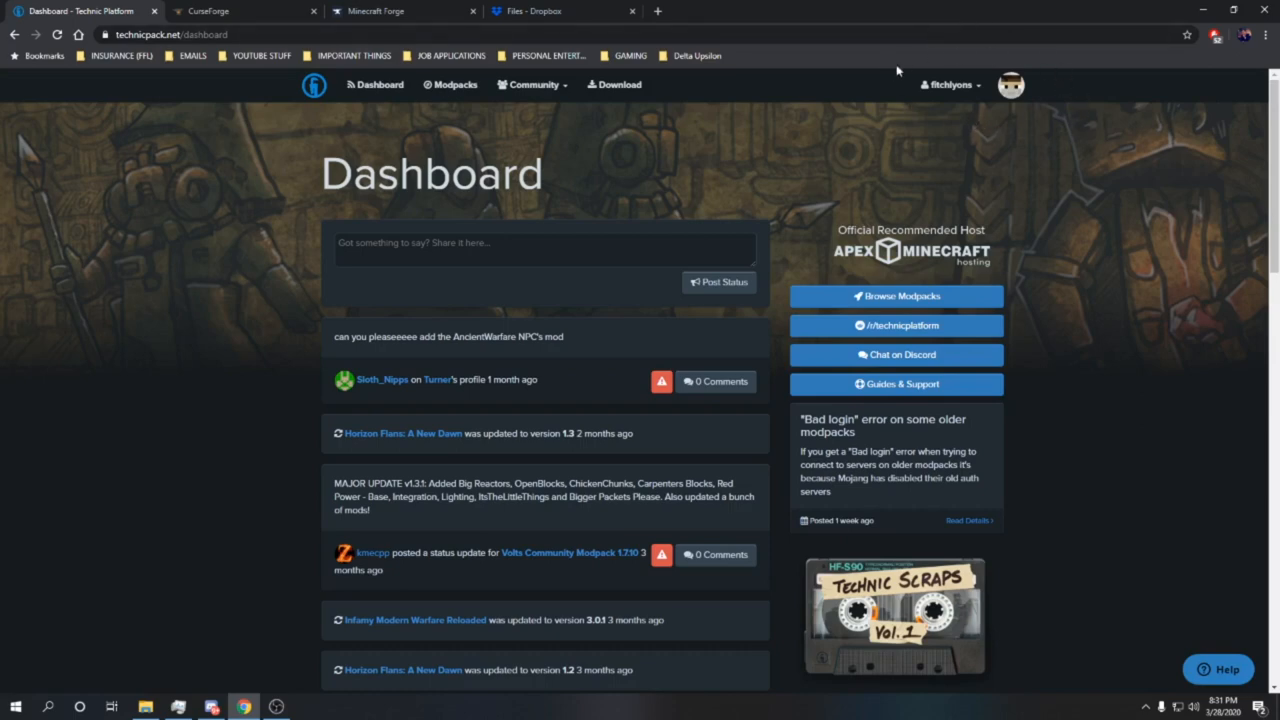
mouse_move(976, 126)
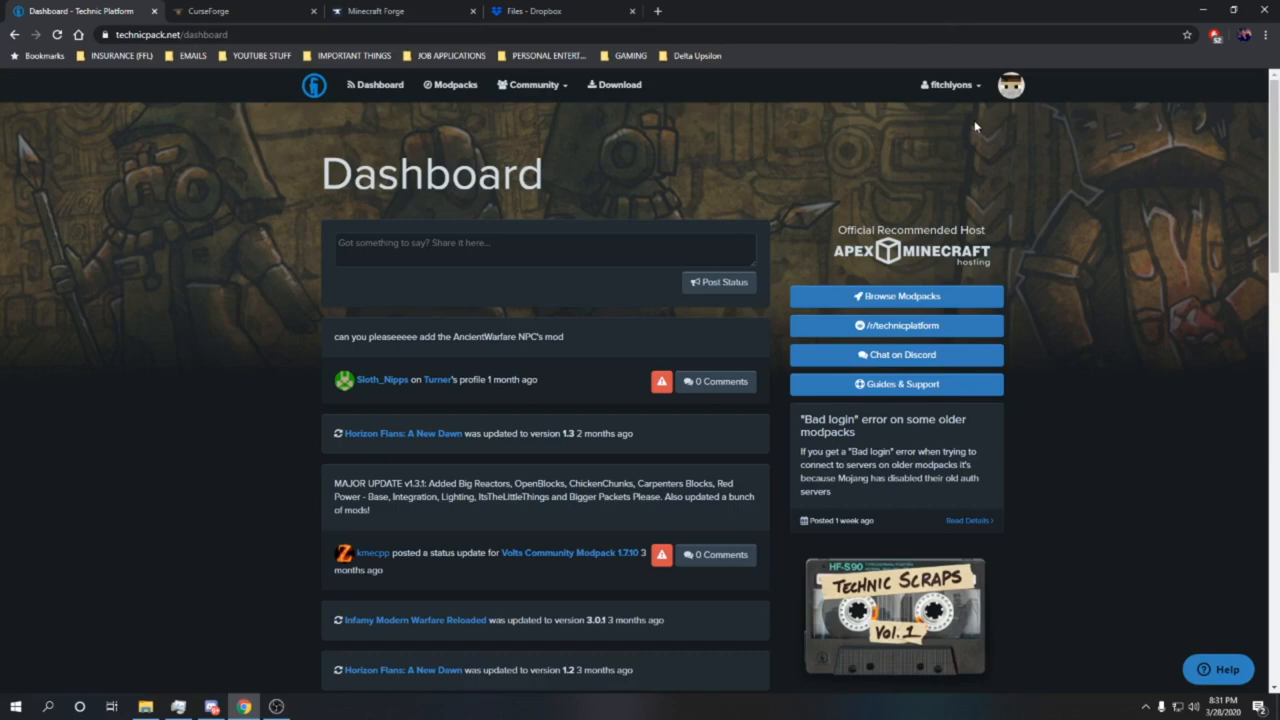
- Start a new modpack from the account menu's Create a Modpack option
click(950, 84)
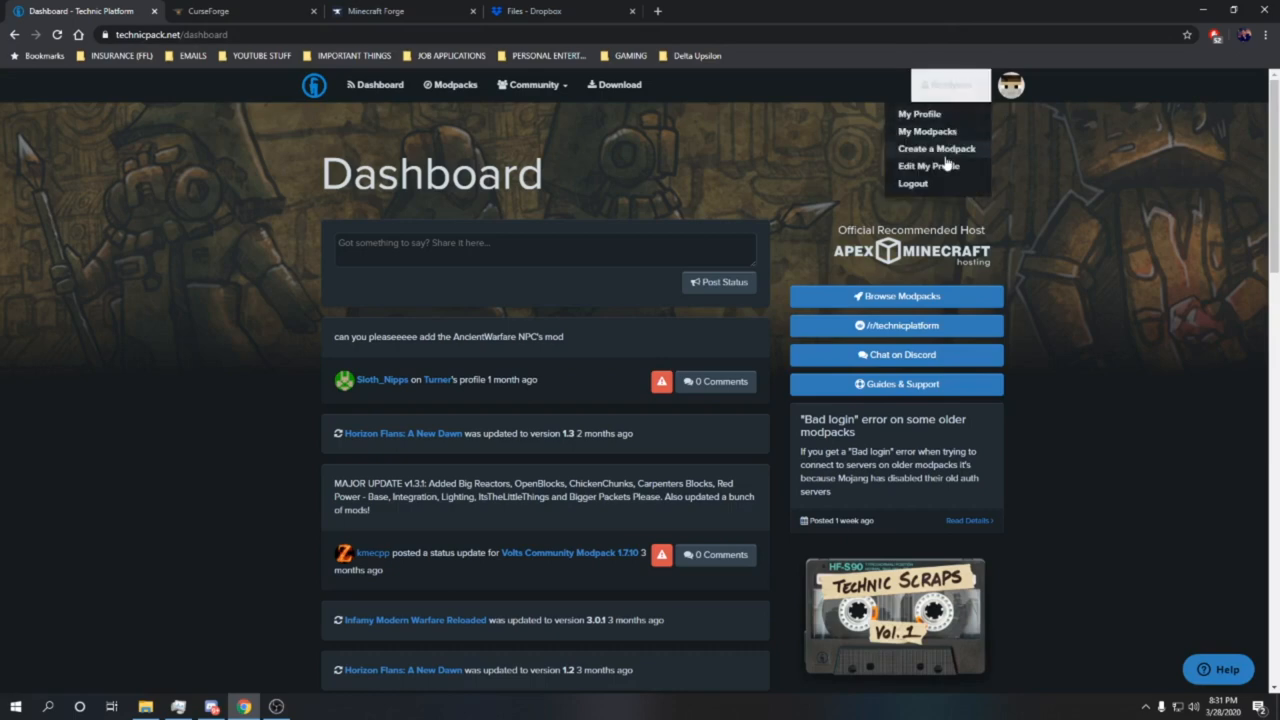
mouse_move(932, 152)
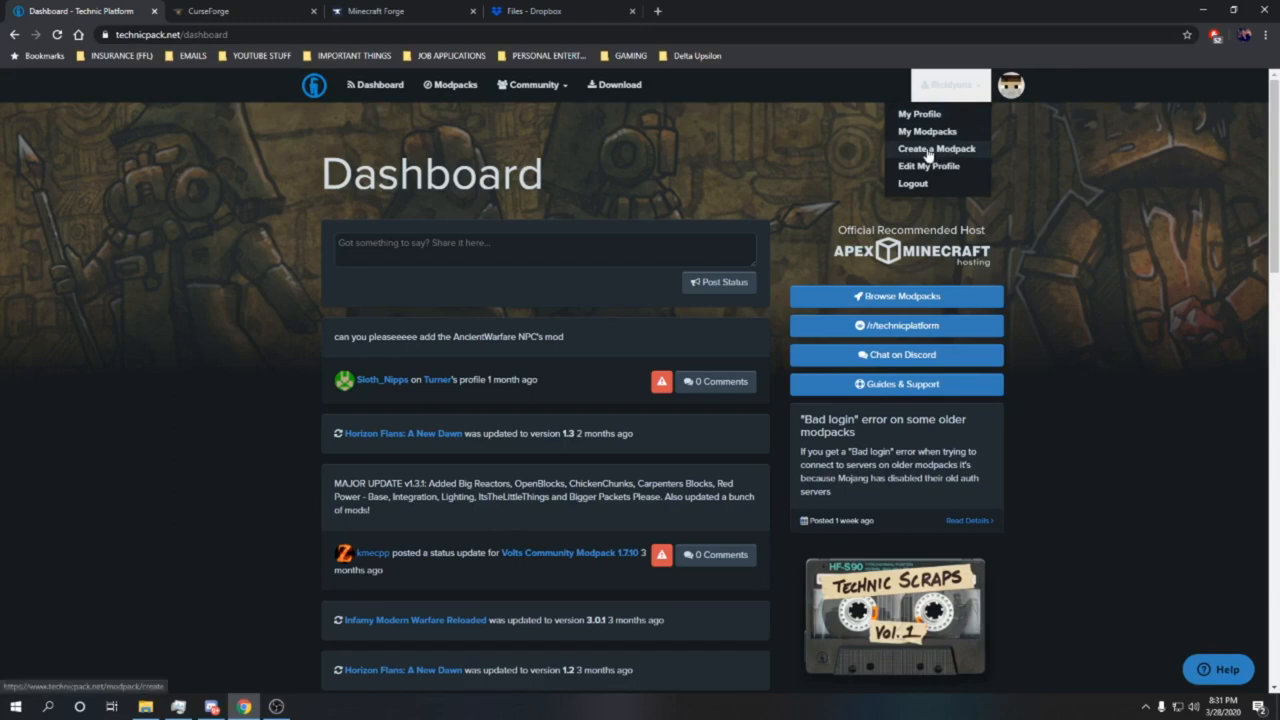
click(936, 148)
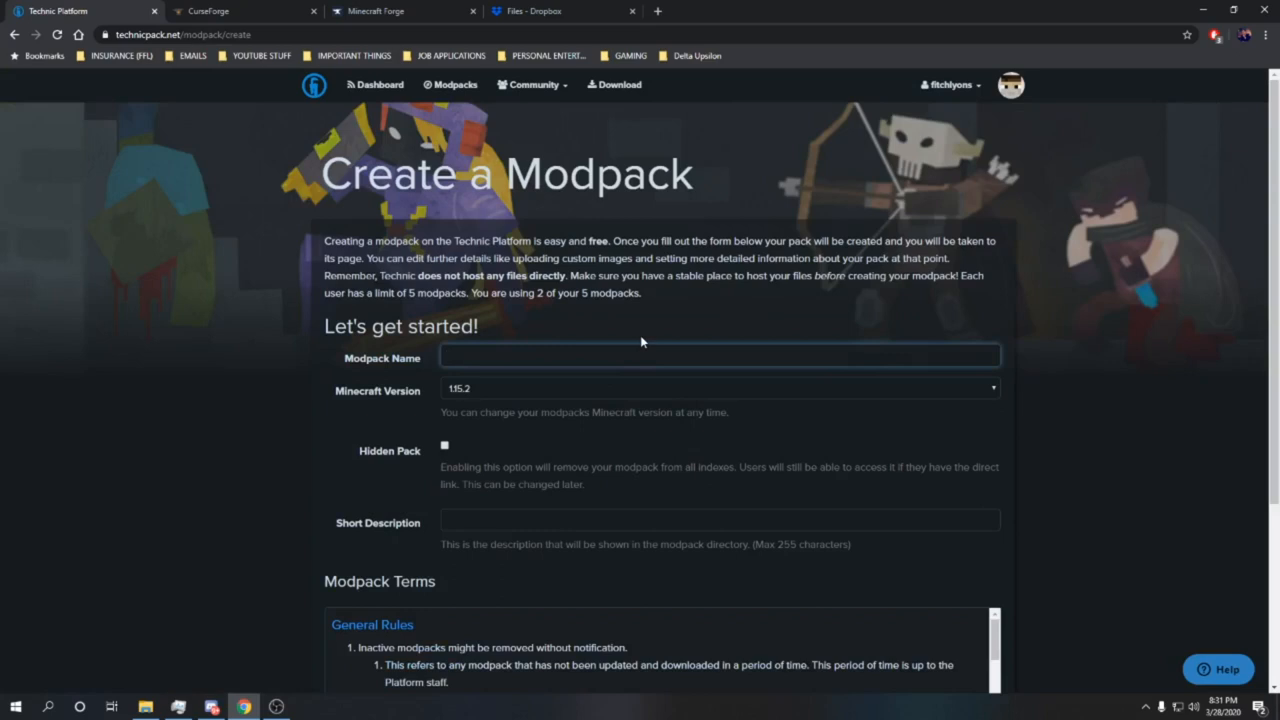
- Name the modpack 'Fitchlyons YouTube Tutorial'
click(720, 356)
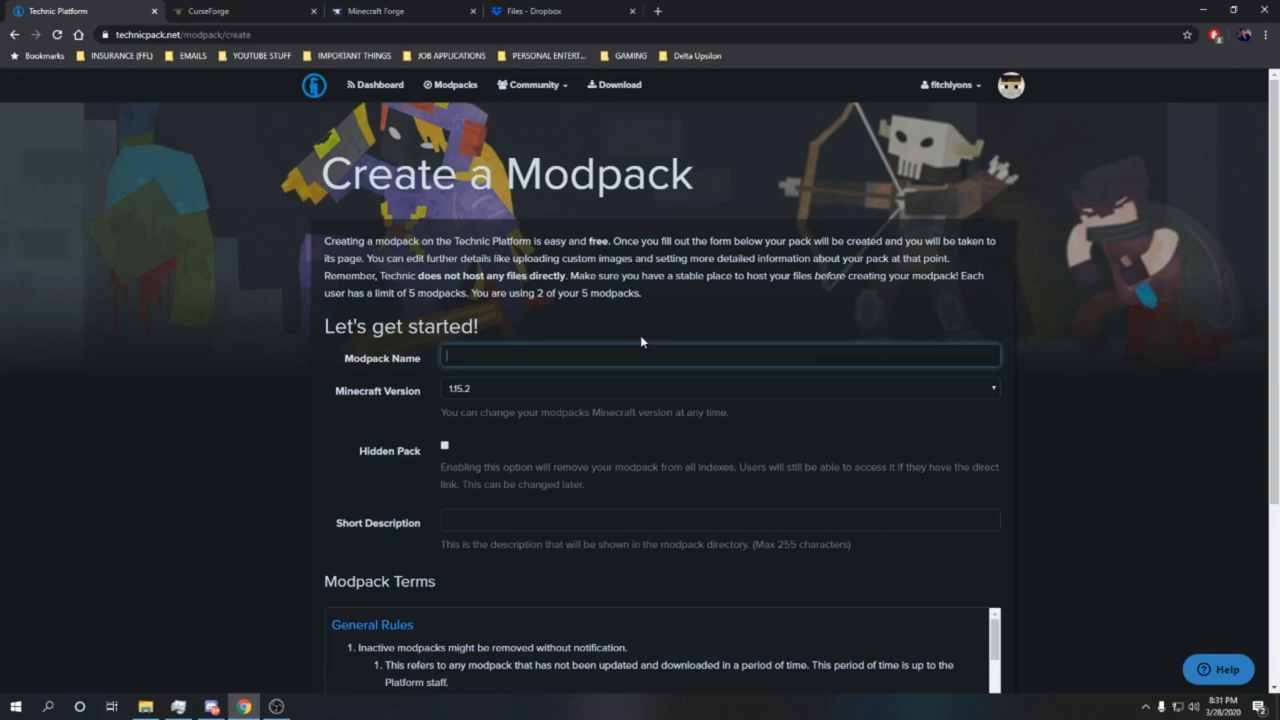
text(Fitchlyons YouTube Tutorial)
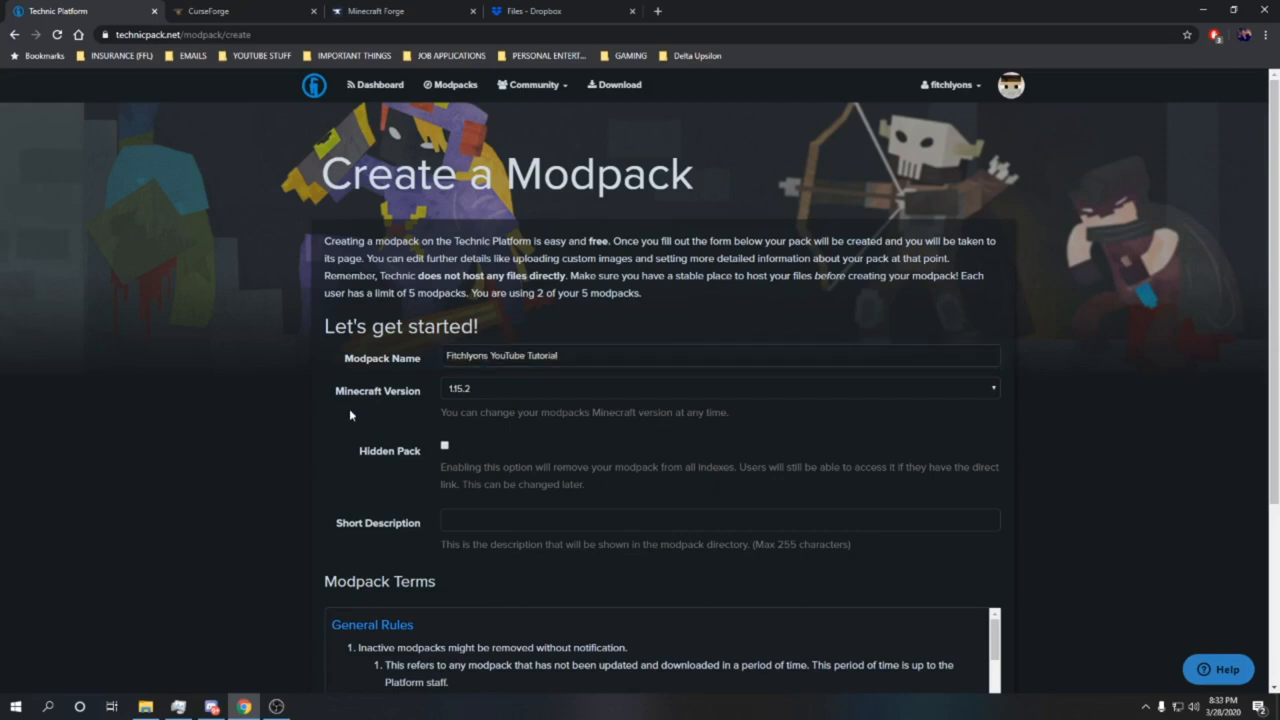
mouse_move(390, 404)
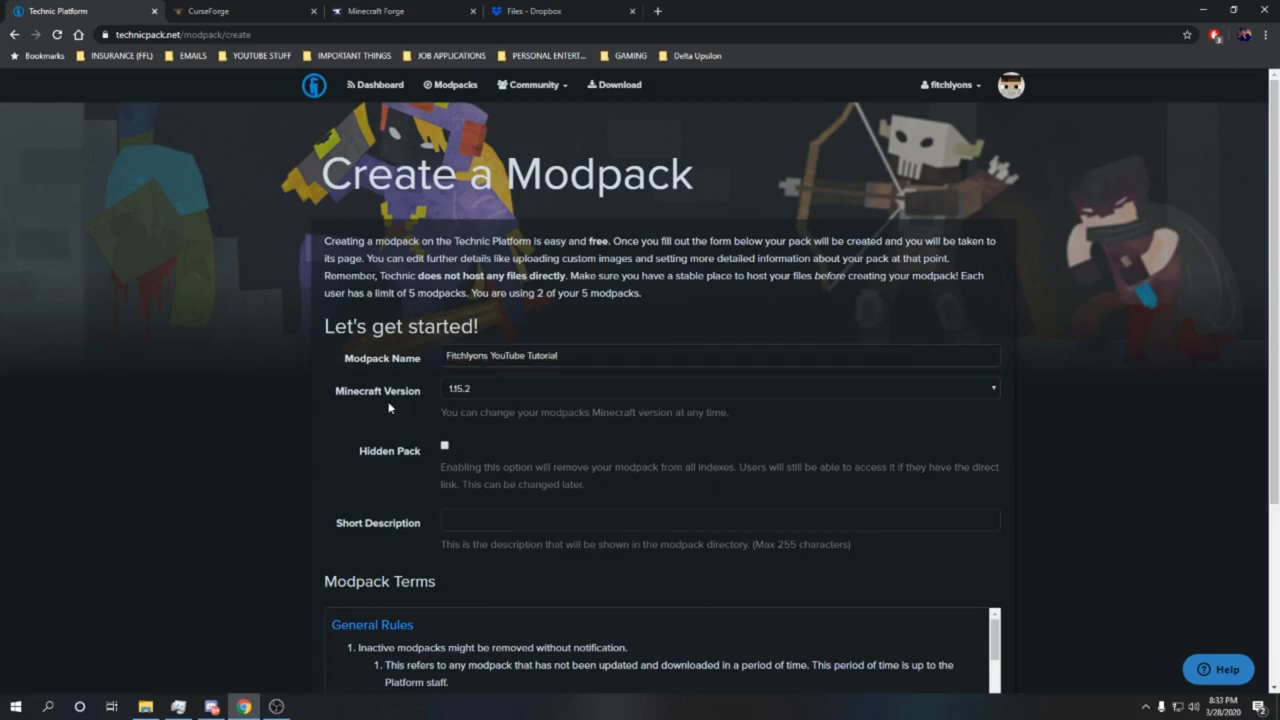
mouse_move(468, 402)
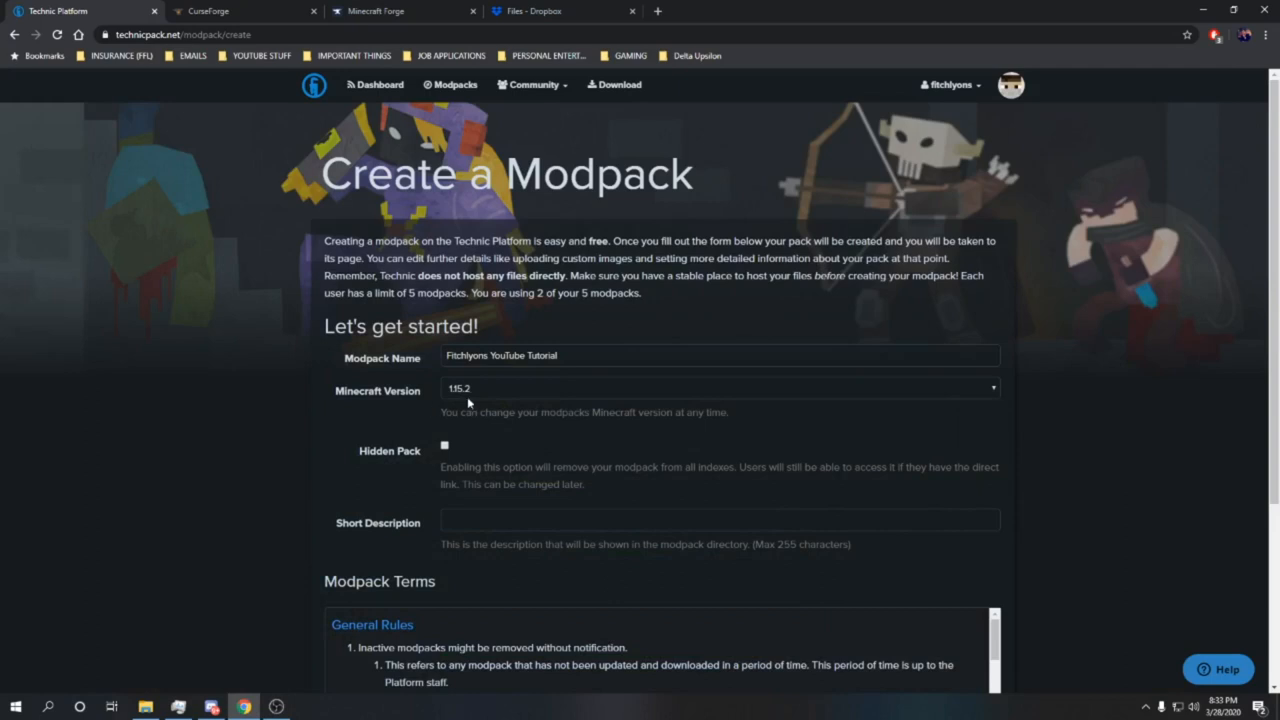
- Show the list of available Minecraft versions for the modpack
click(718, 388)
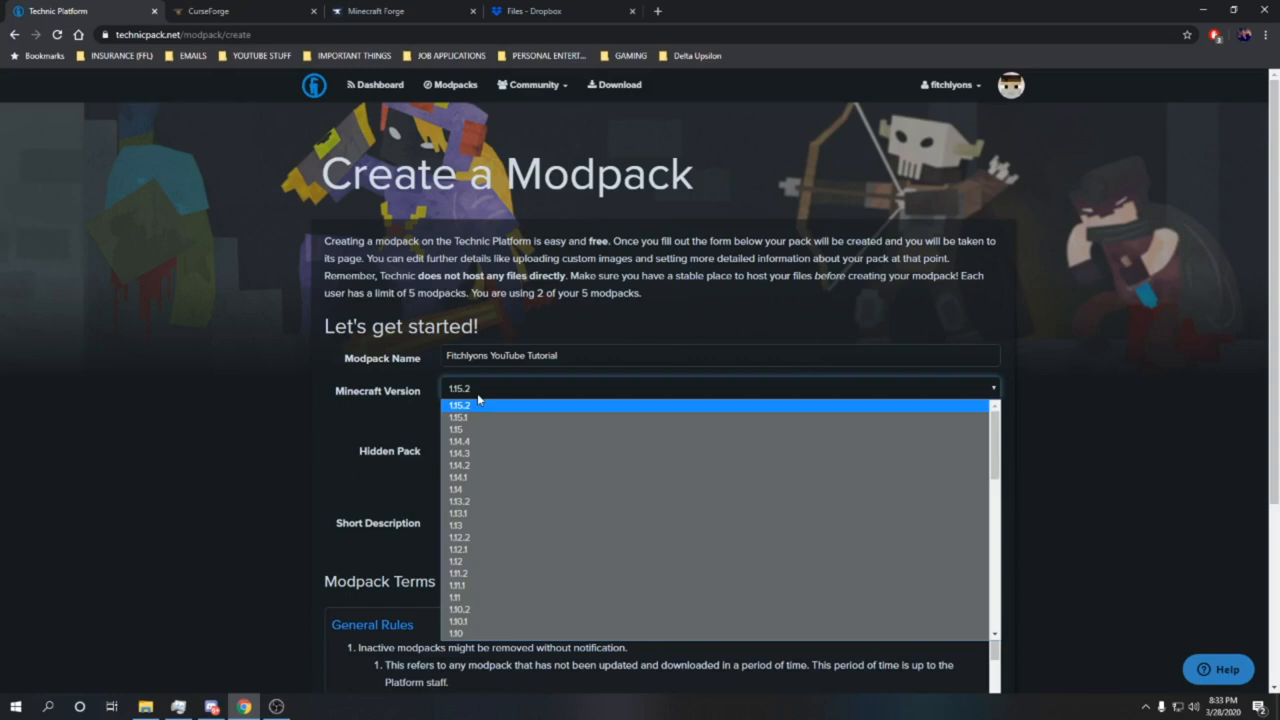
mouse_move(512, 536)
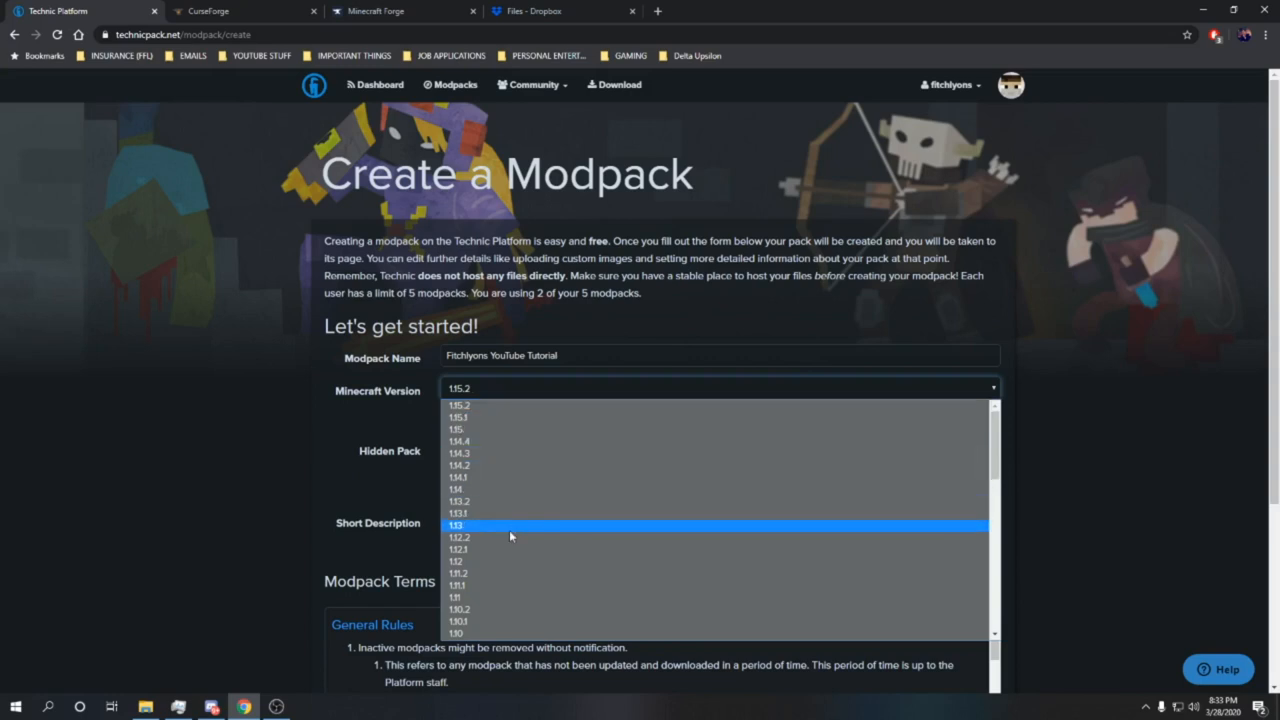
mouse_move(540, 536)
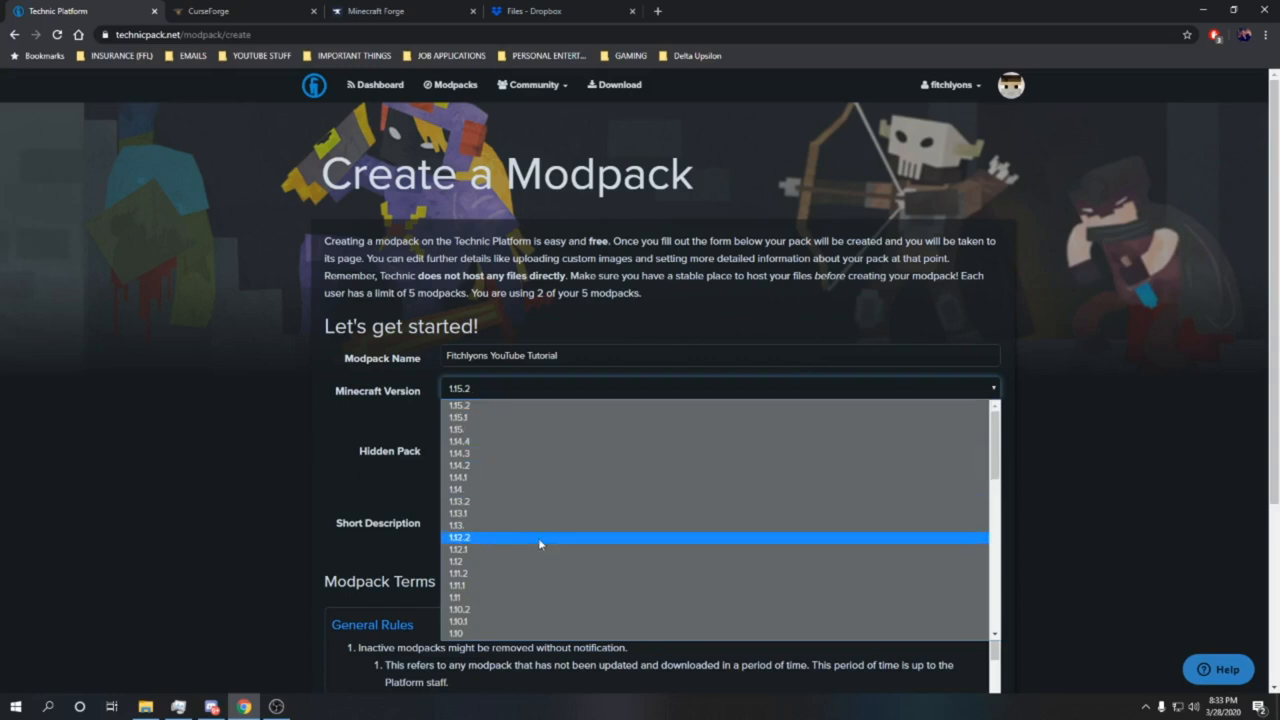
mouse_move(502, 544)
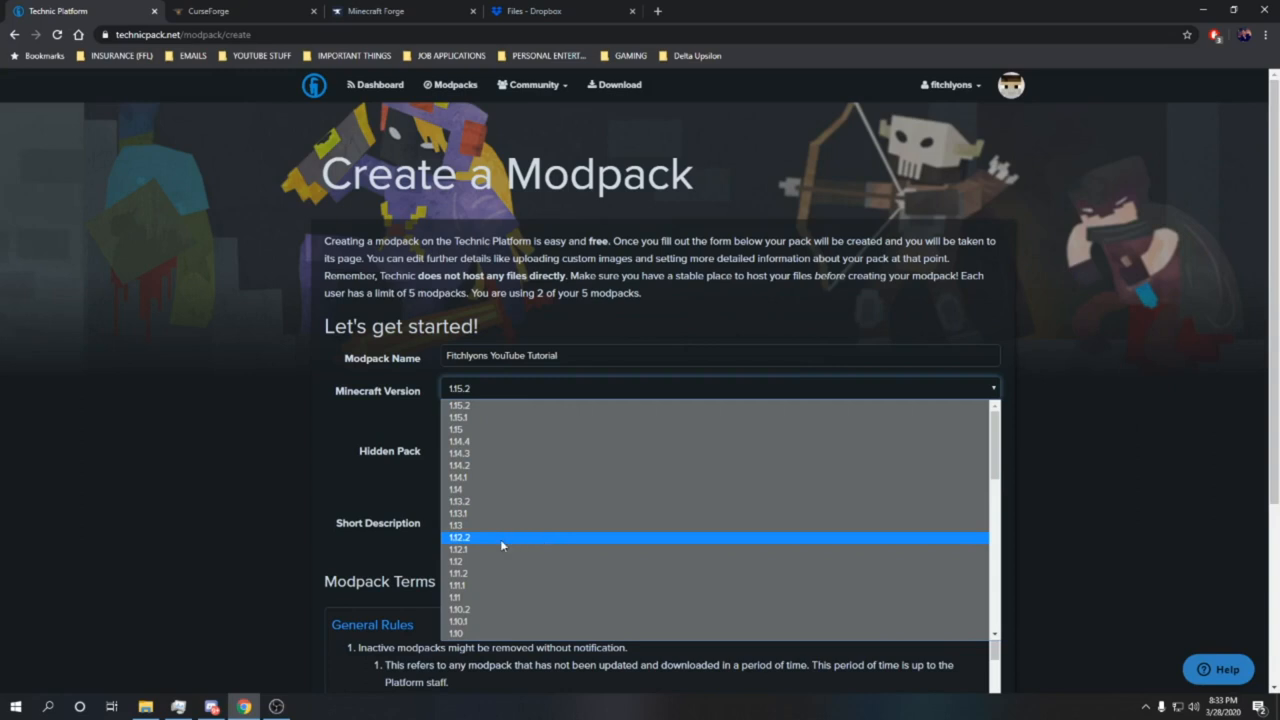
mouse_move(520, 544)
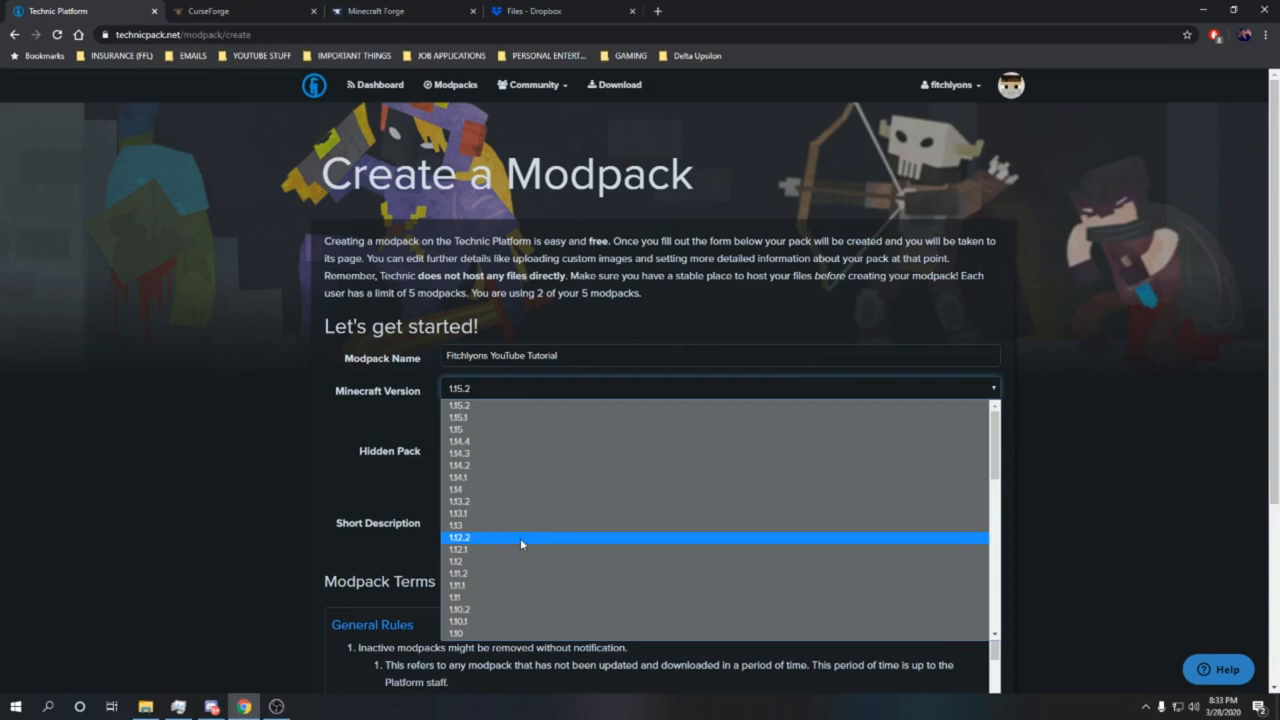
mouse_move(520, 542)
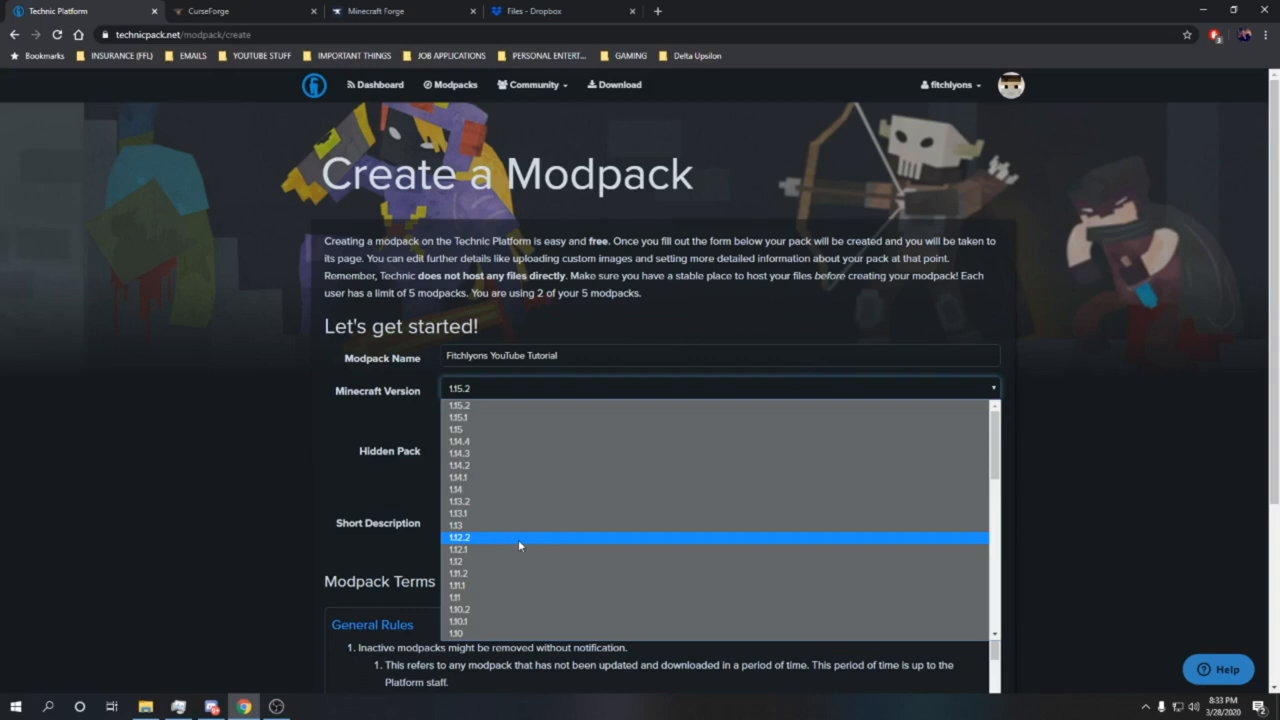
mouse_move(498, 540)
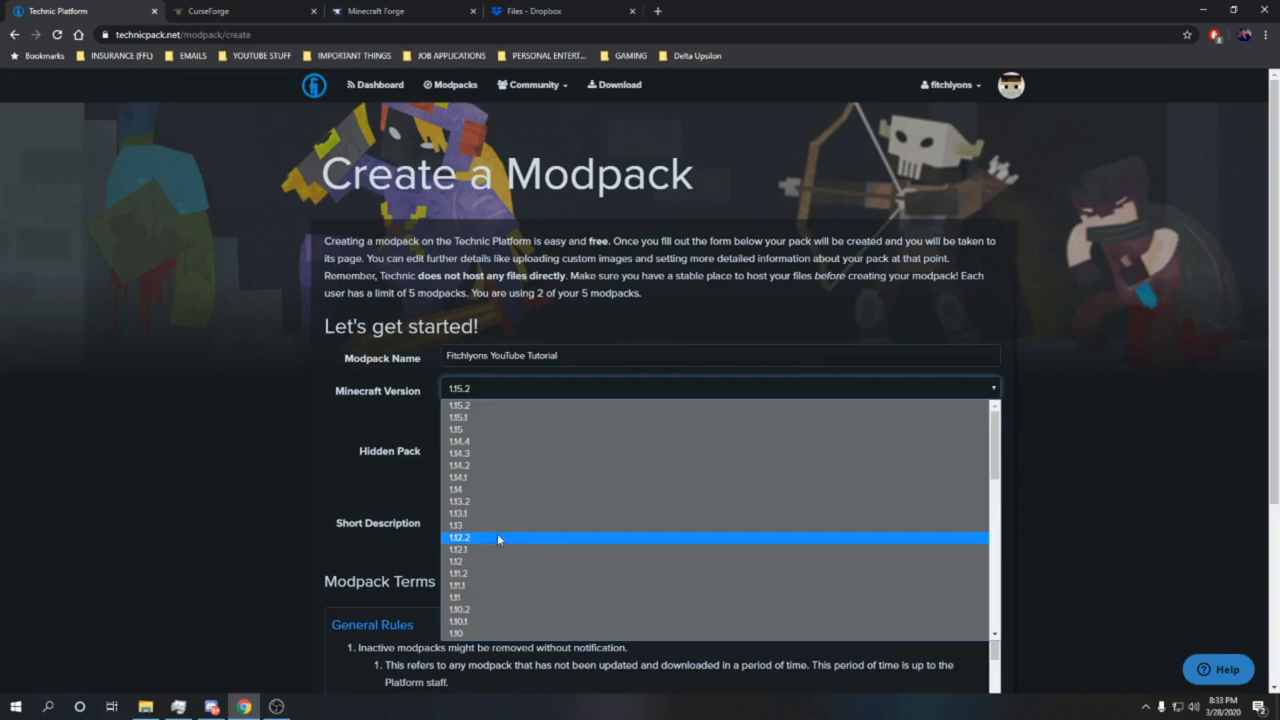
mouse_move(492, 542)
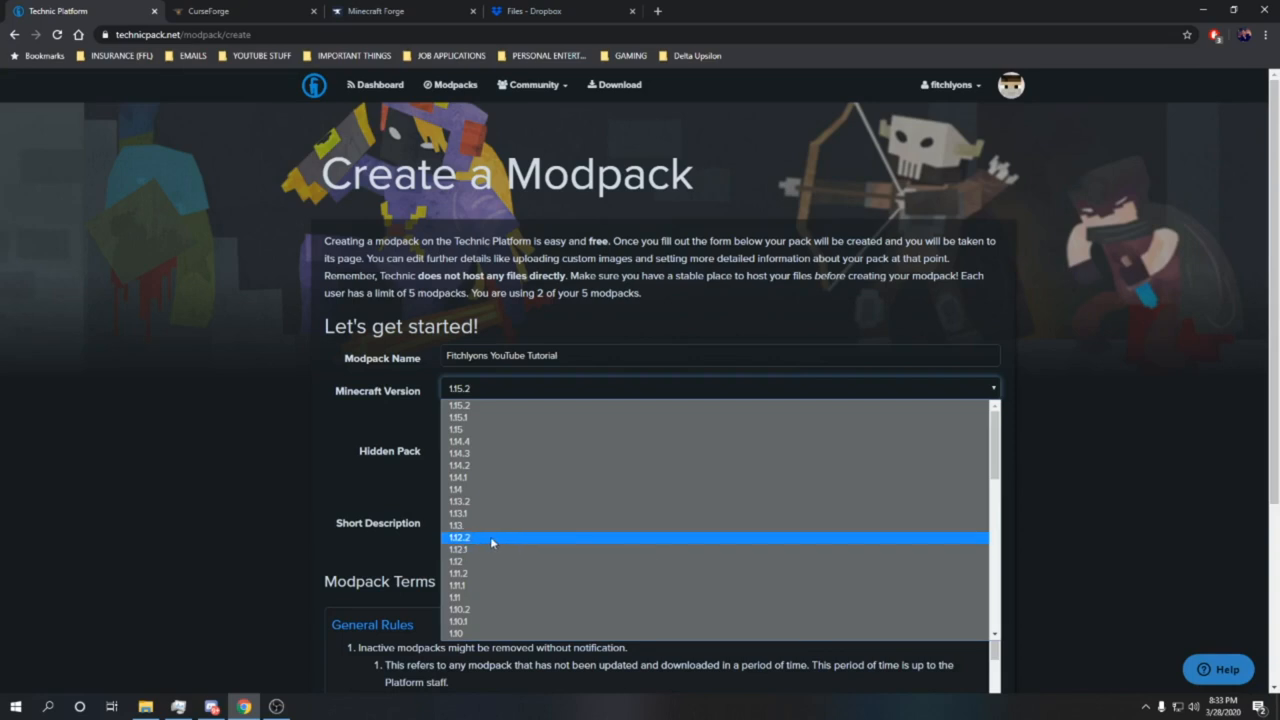
mouse_move(536, 540)
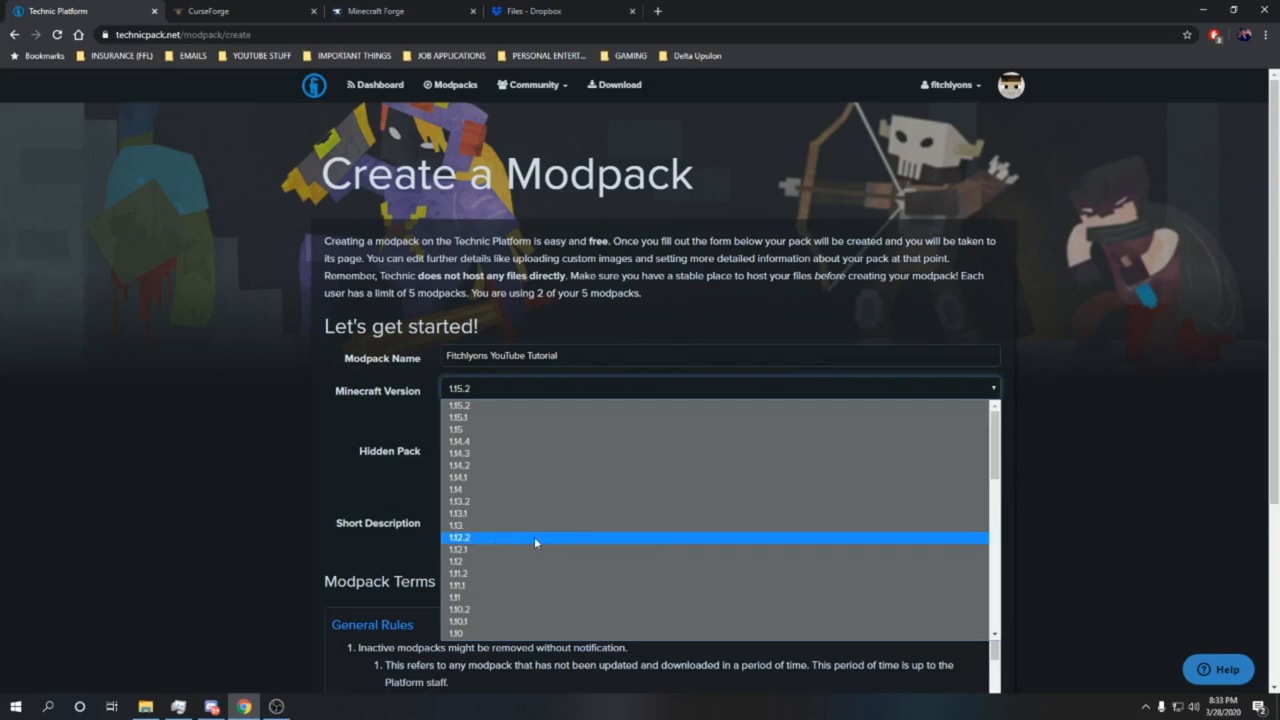
mouse_move(518, 540)
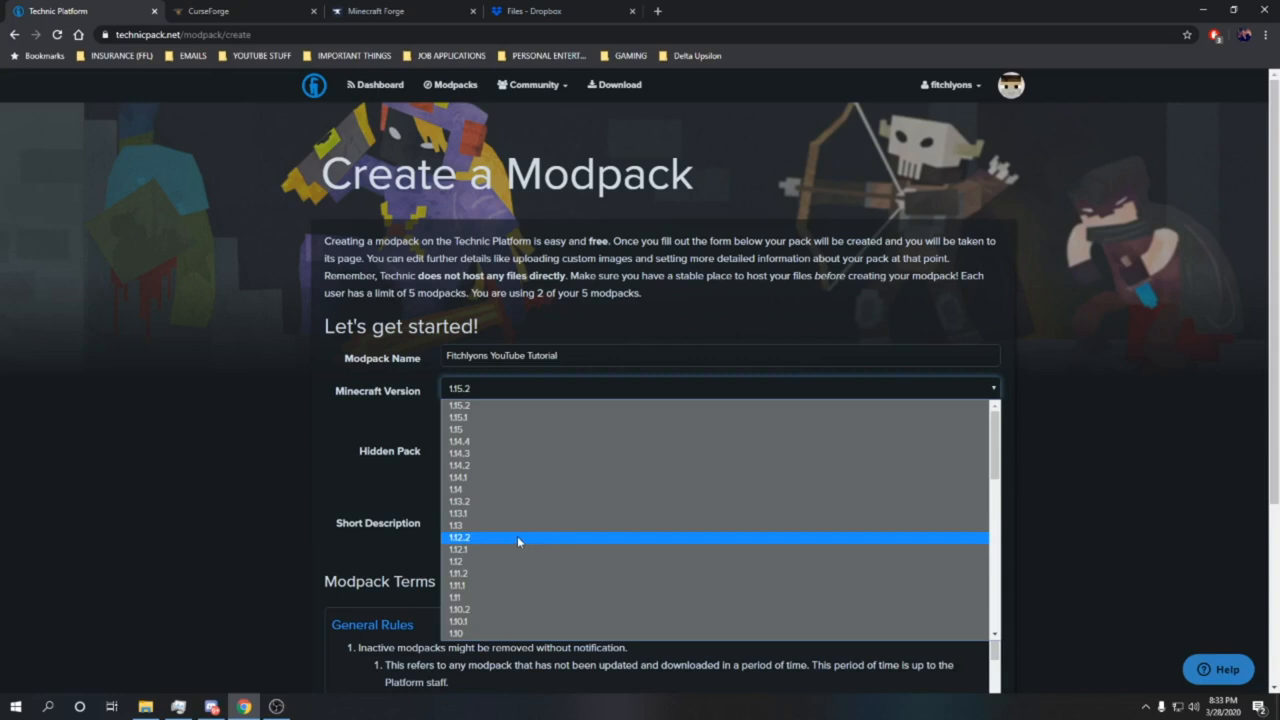
mouse_move(504, 544)
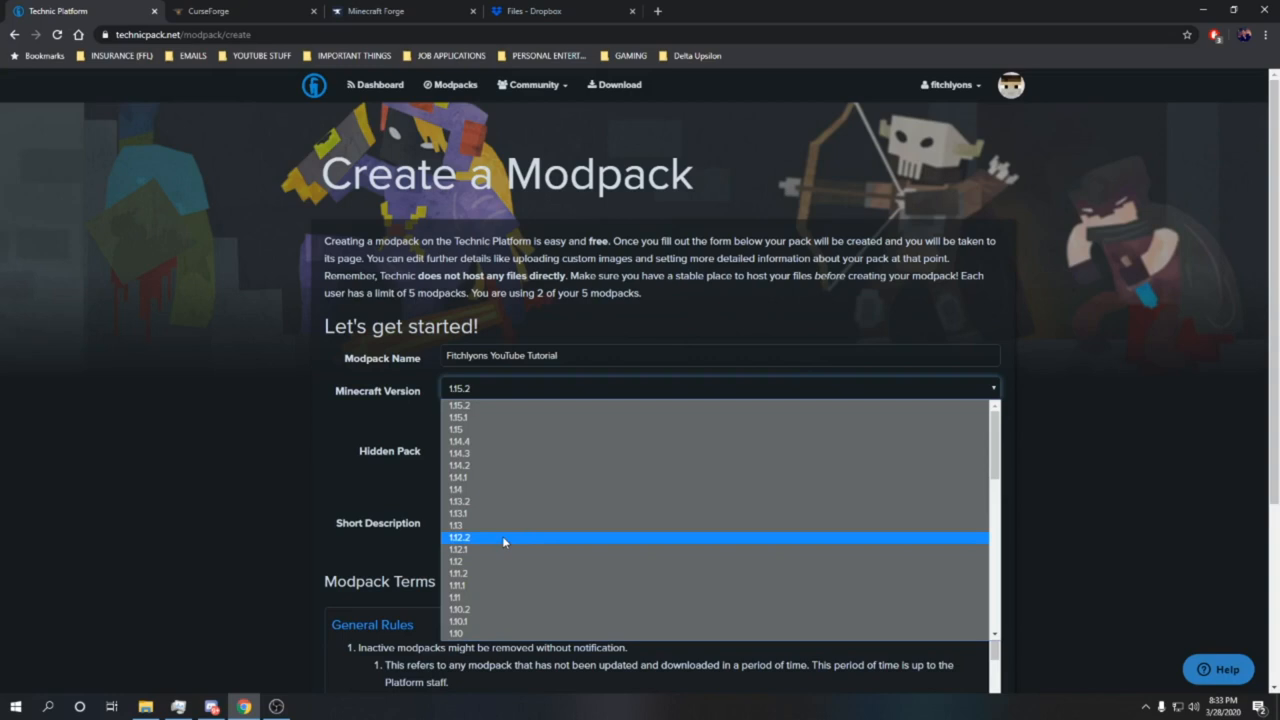
- Choose Minecraft 1.12.2 and enter 'youtube tutorial' as the short description
click(488, 536)
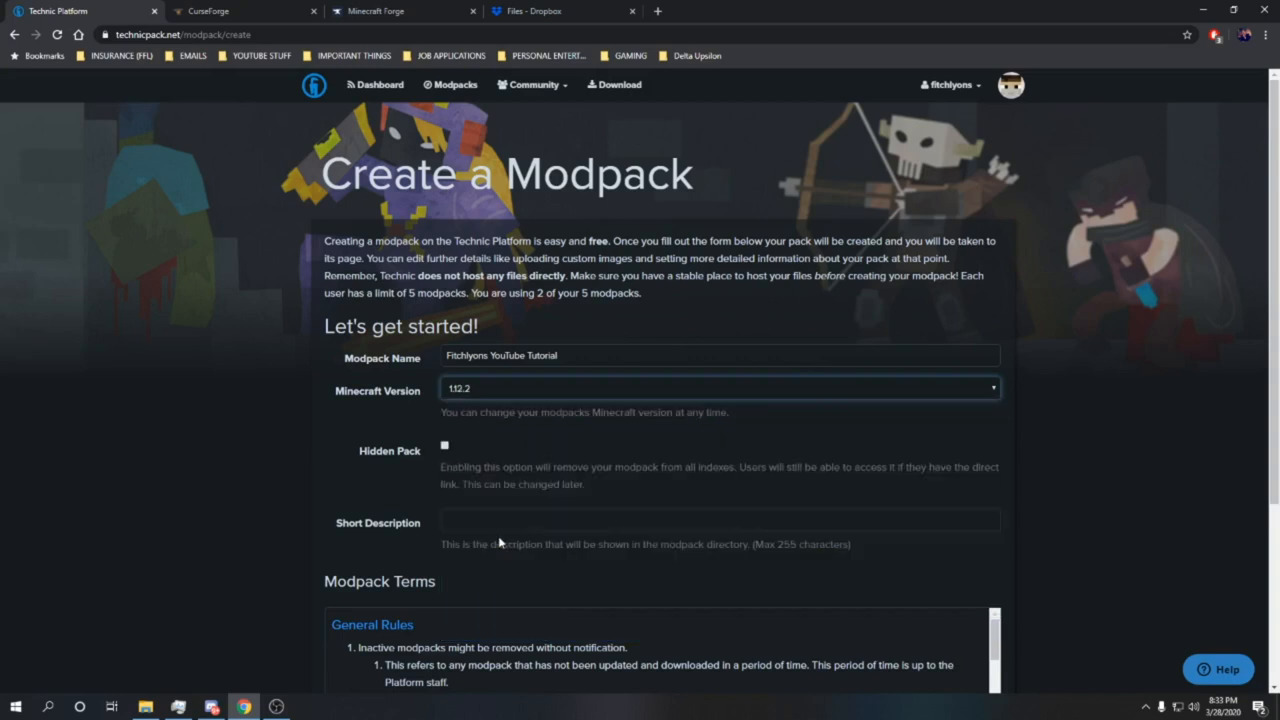
scroll(down, 3)
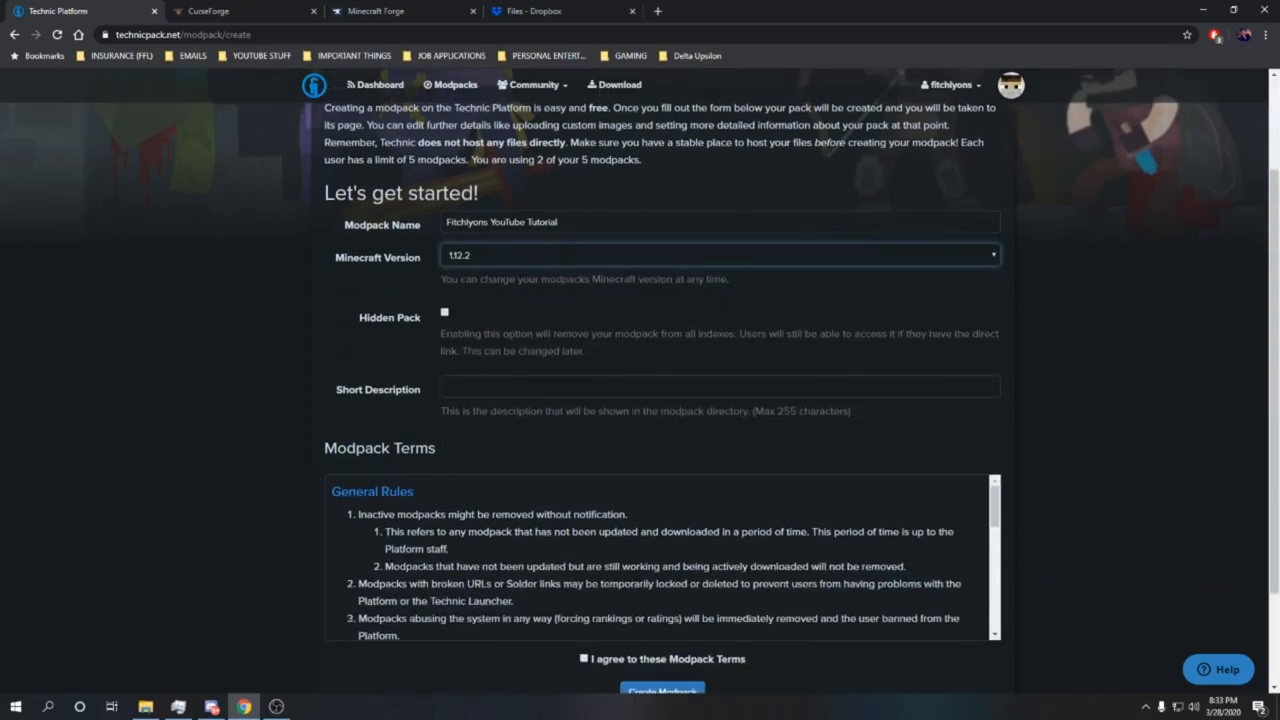
text(youtube tuto)
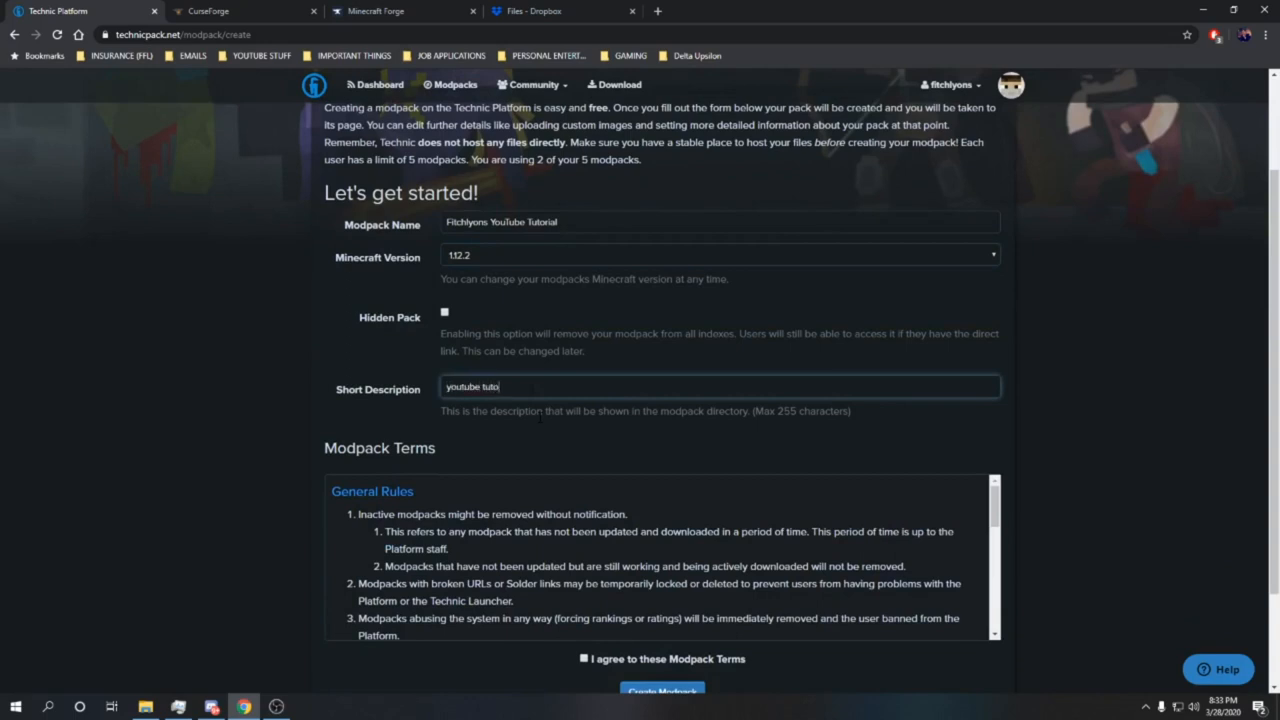
text(rial)
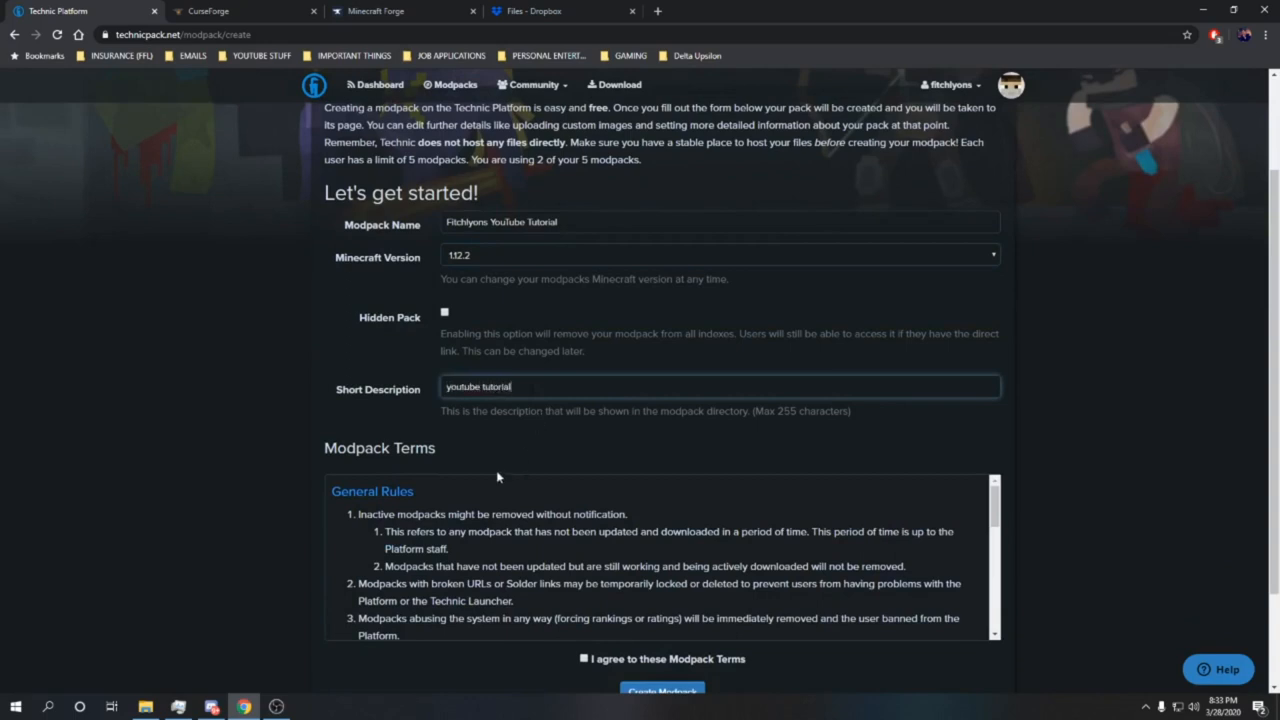
scroll(down, 3)
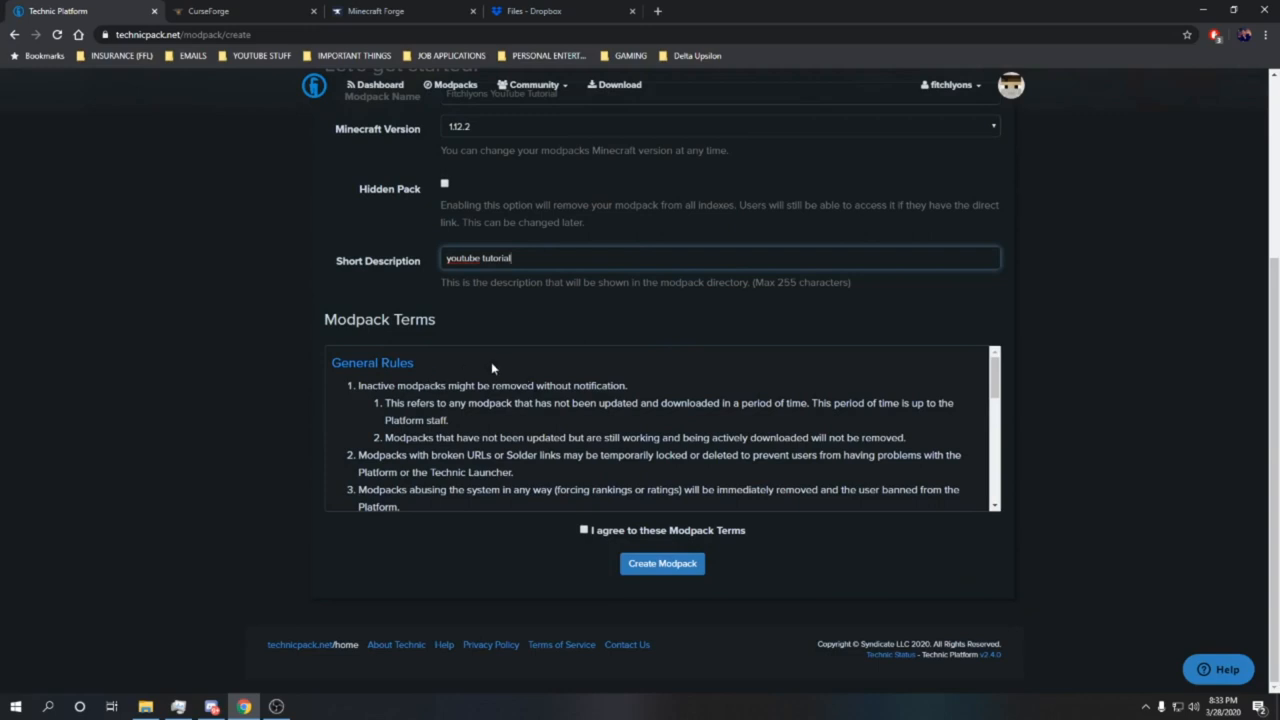
mouse_move(492, 368)
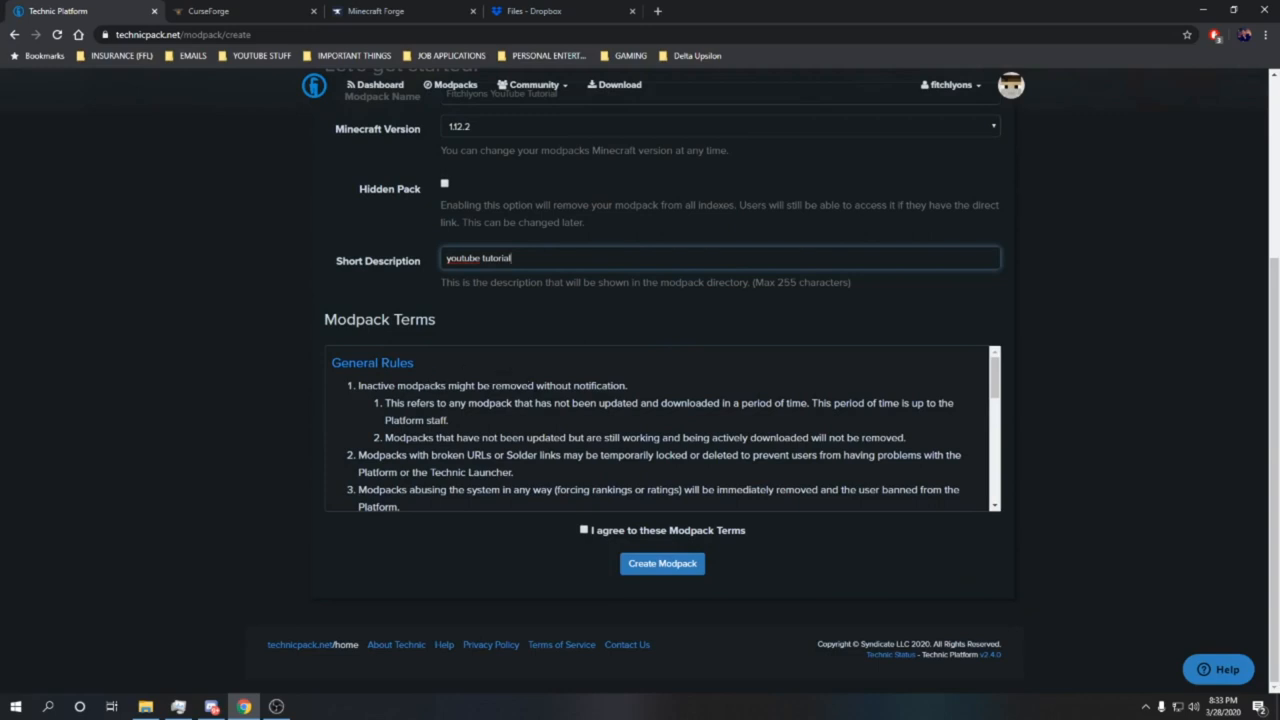
mouse_move(584, 426)
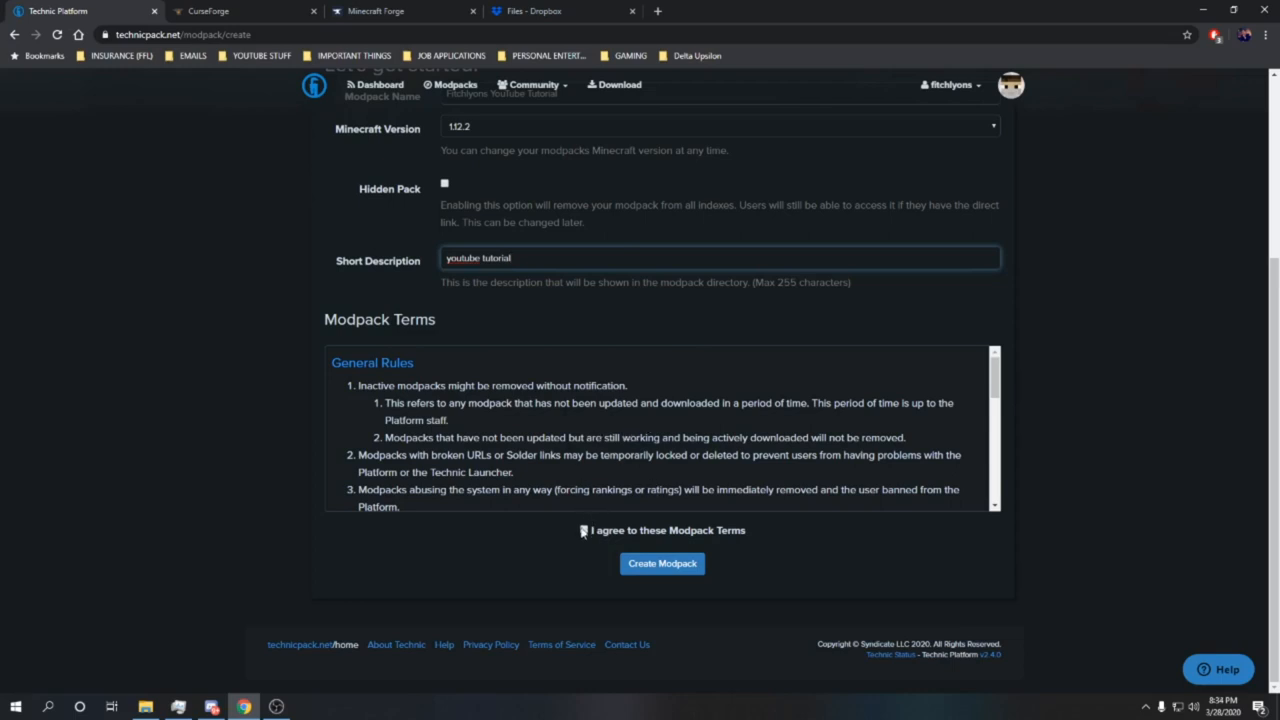
click(584, 530)
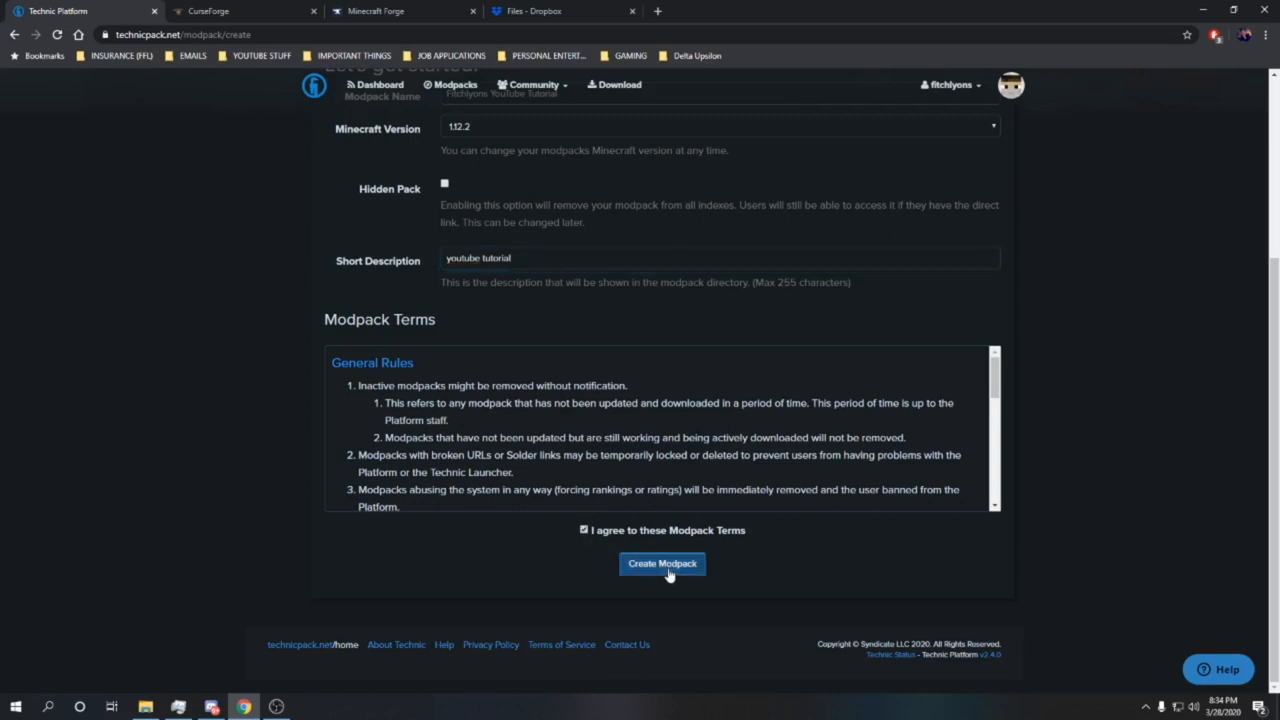
click(662, 564)
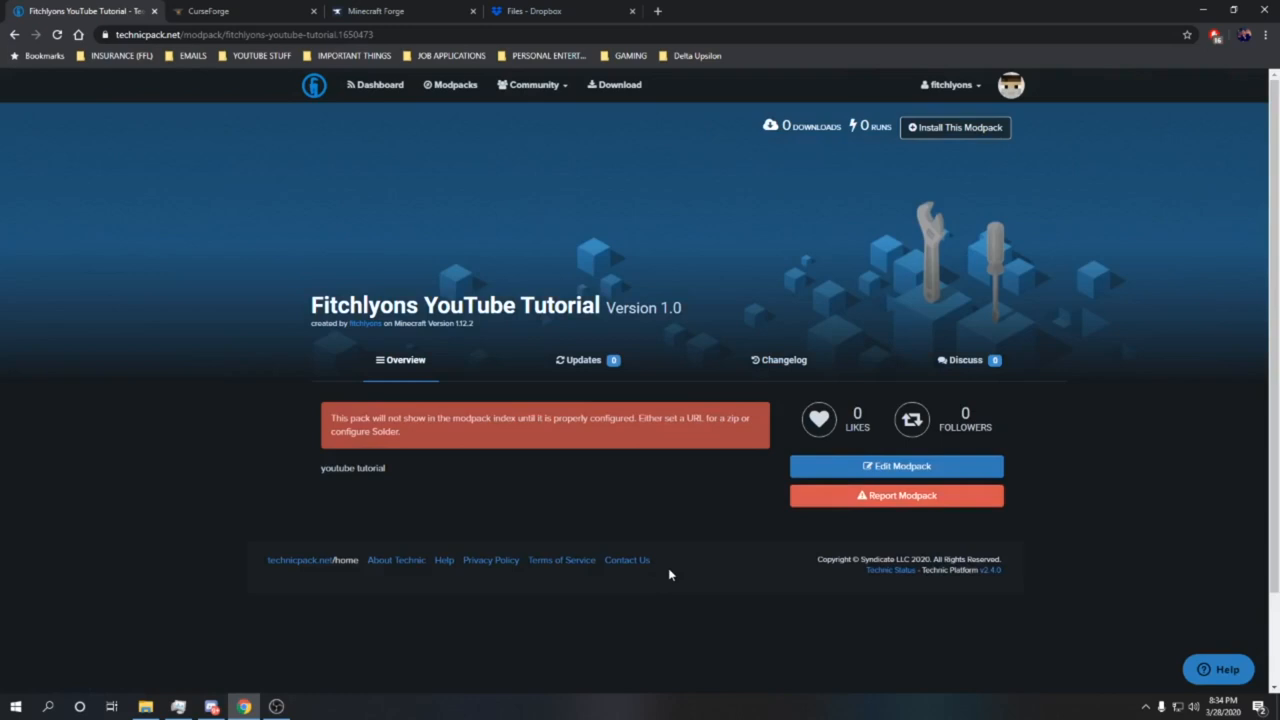
mouse_move(610, 508)
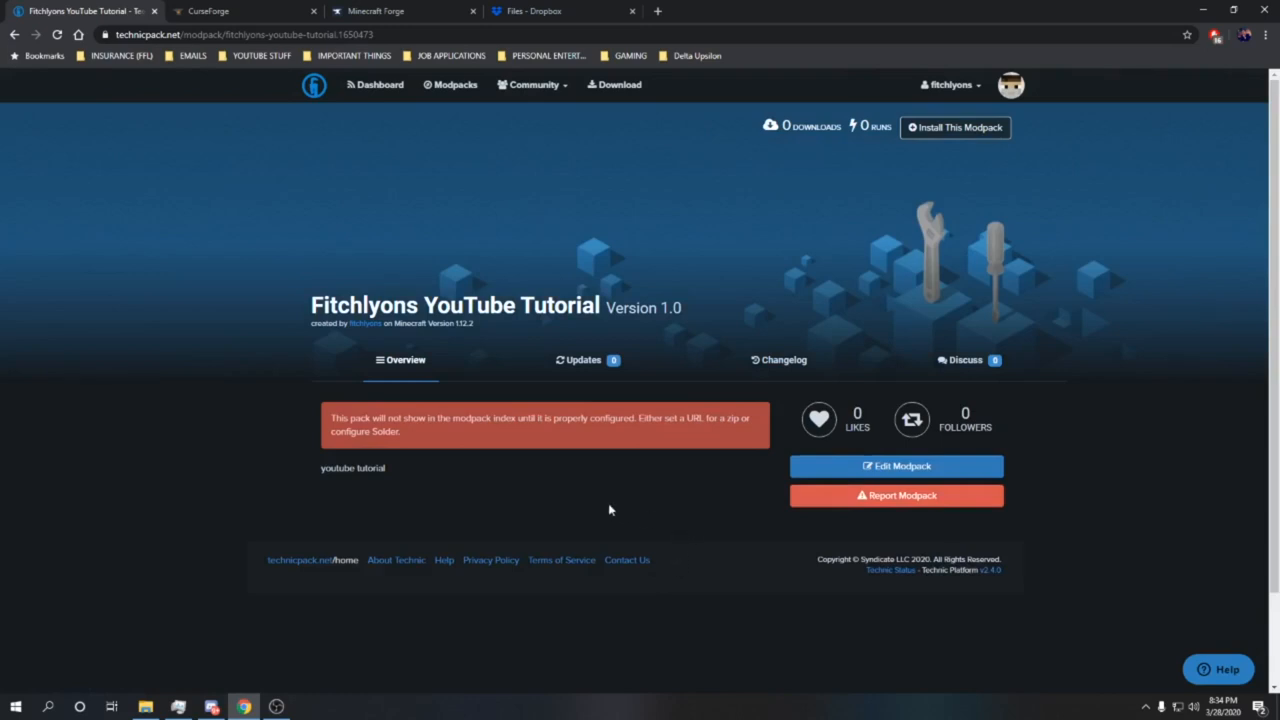
mouse_move(892, 528)
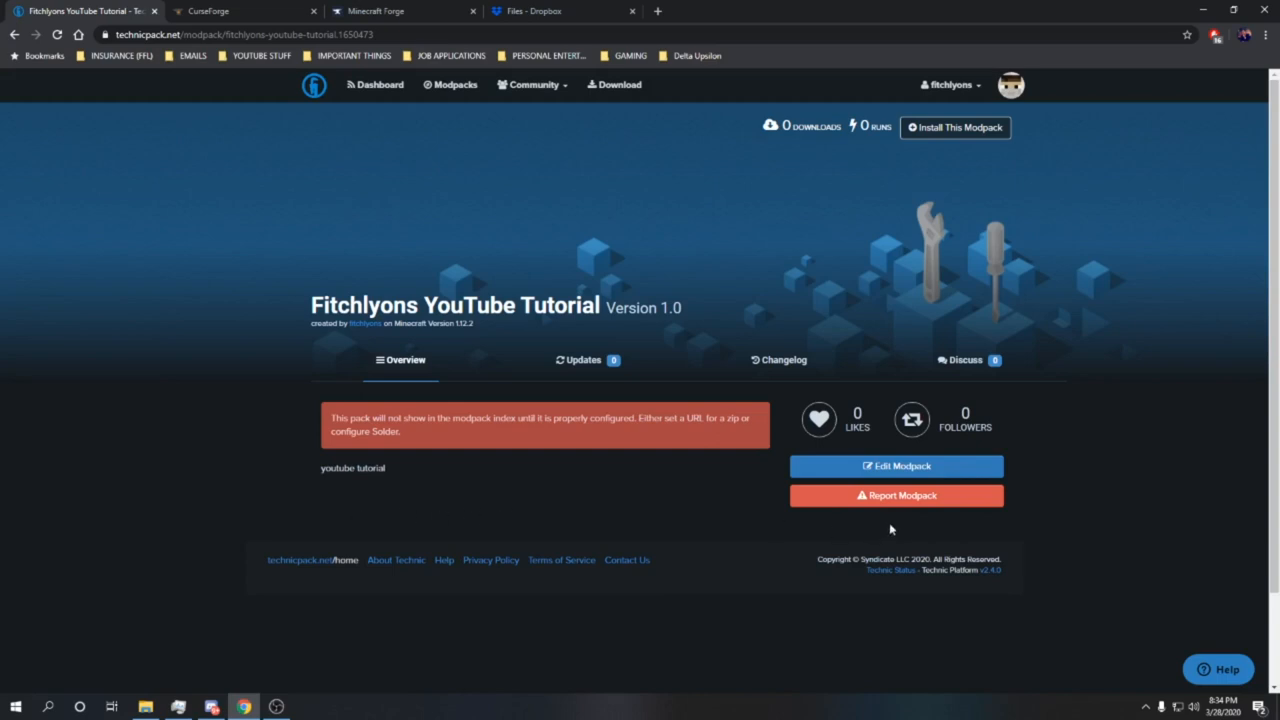
mouse_move(1098, 522)
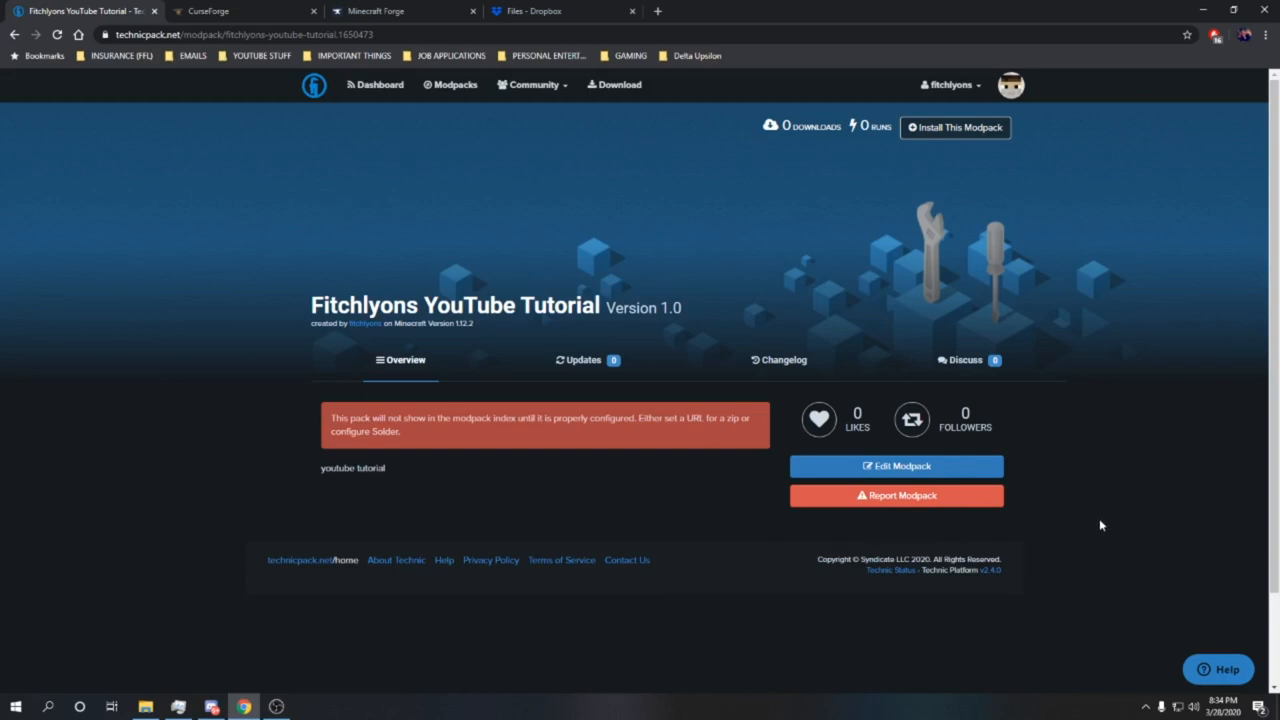
- Switch to the CurseForge browser tab showing its home page
click(220, 12)
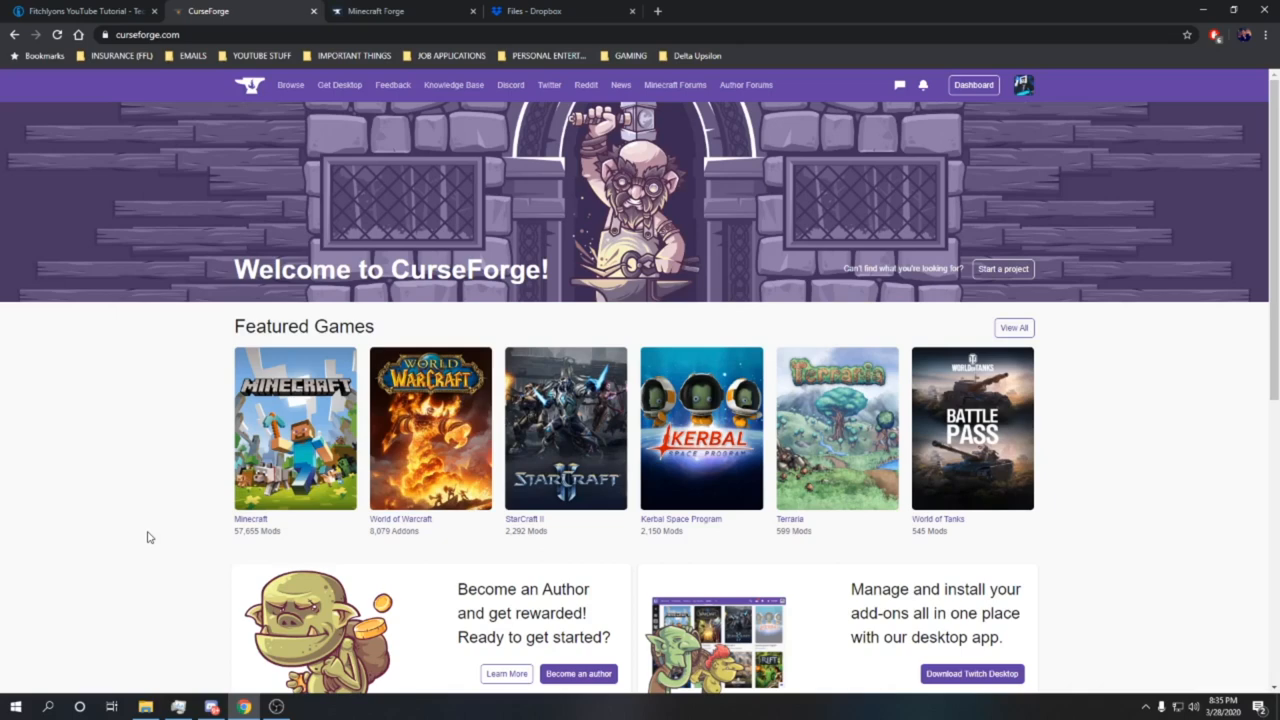
mouse_move(178, 534)
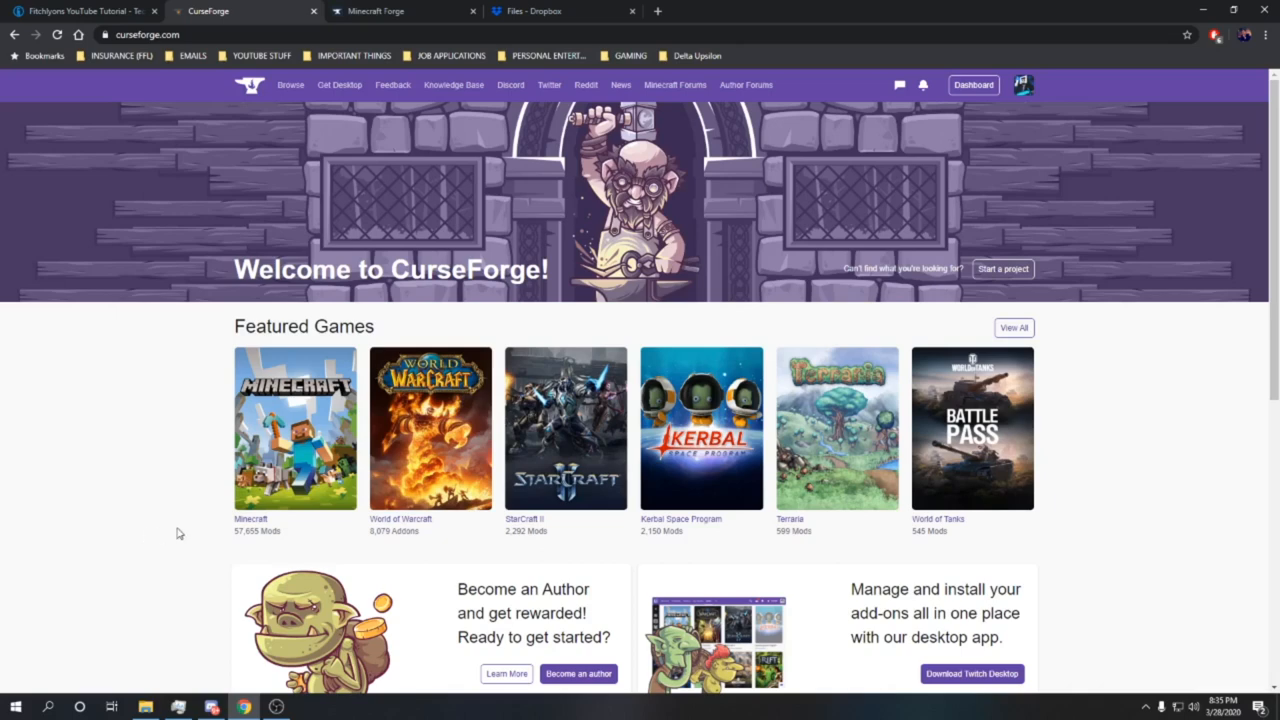
mouse_move(136, 344)
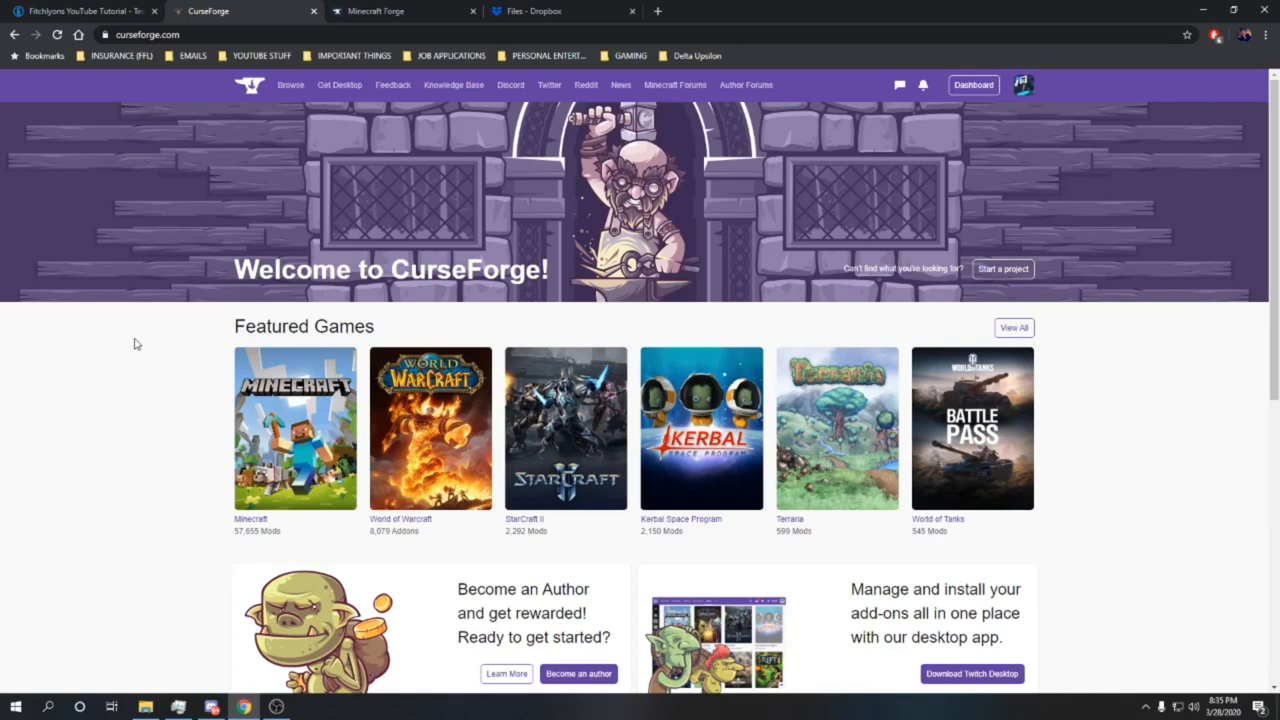
mouse_move(136, 356)
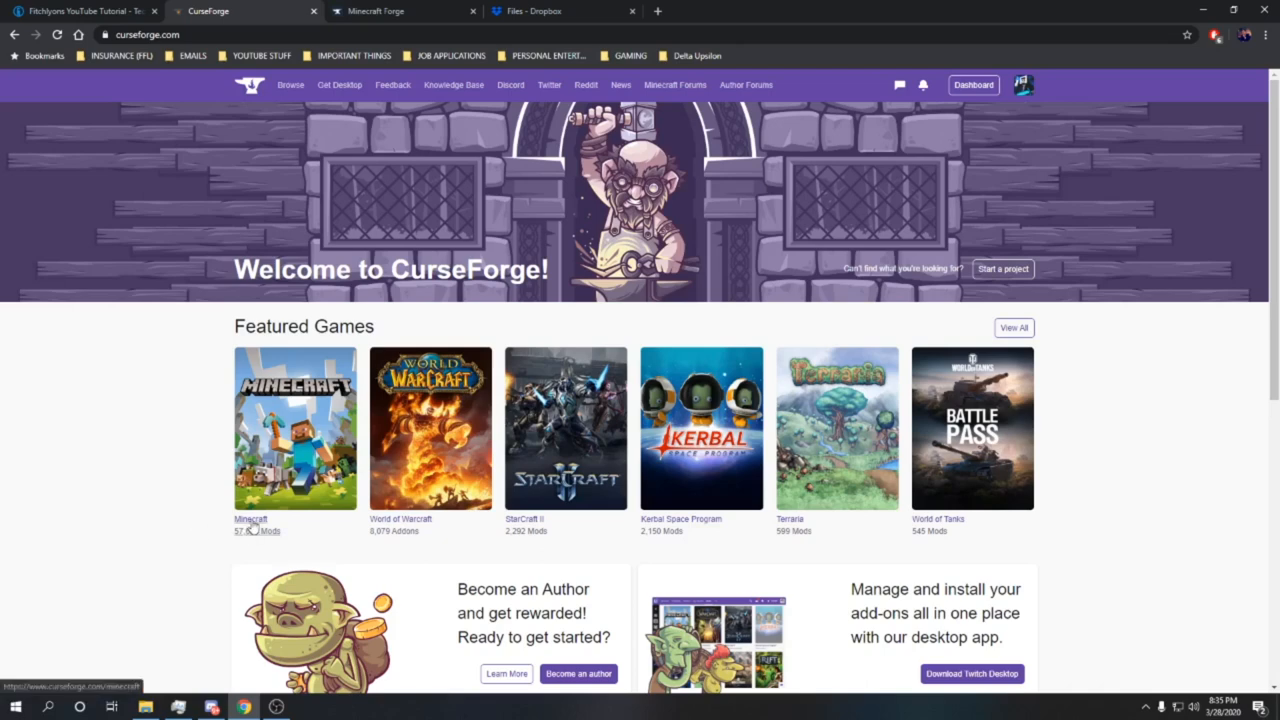
- Go to the Minecraft section and its Mods listing
click(256, 532)
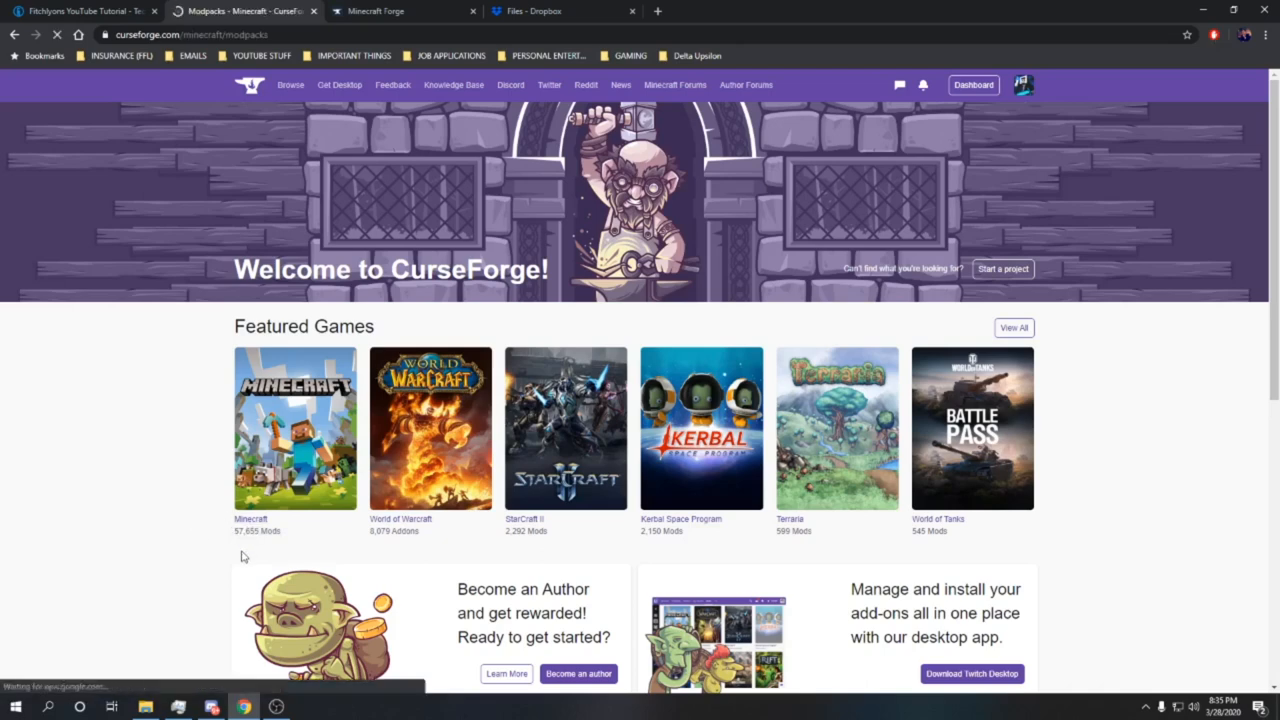
click(296, 428)
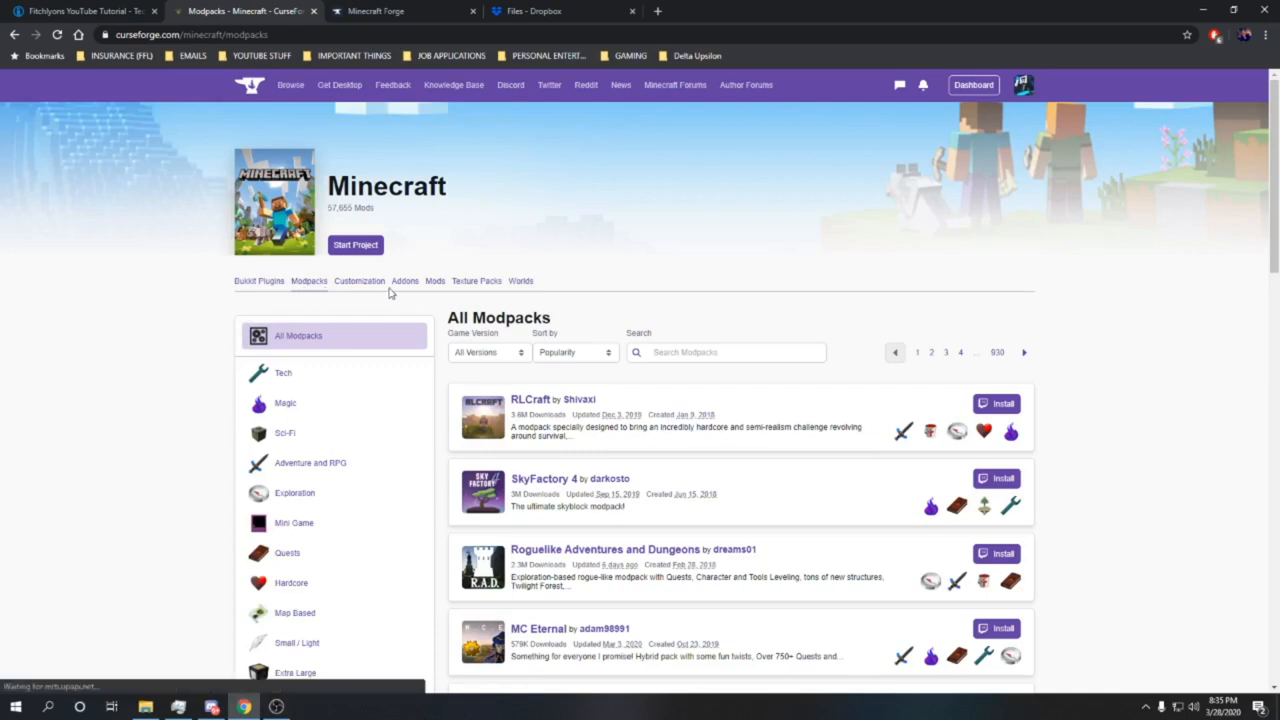
mouse_move(436, 286)
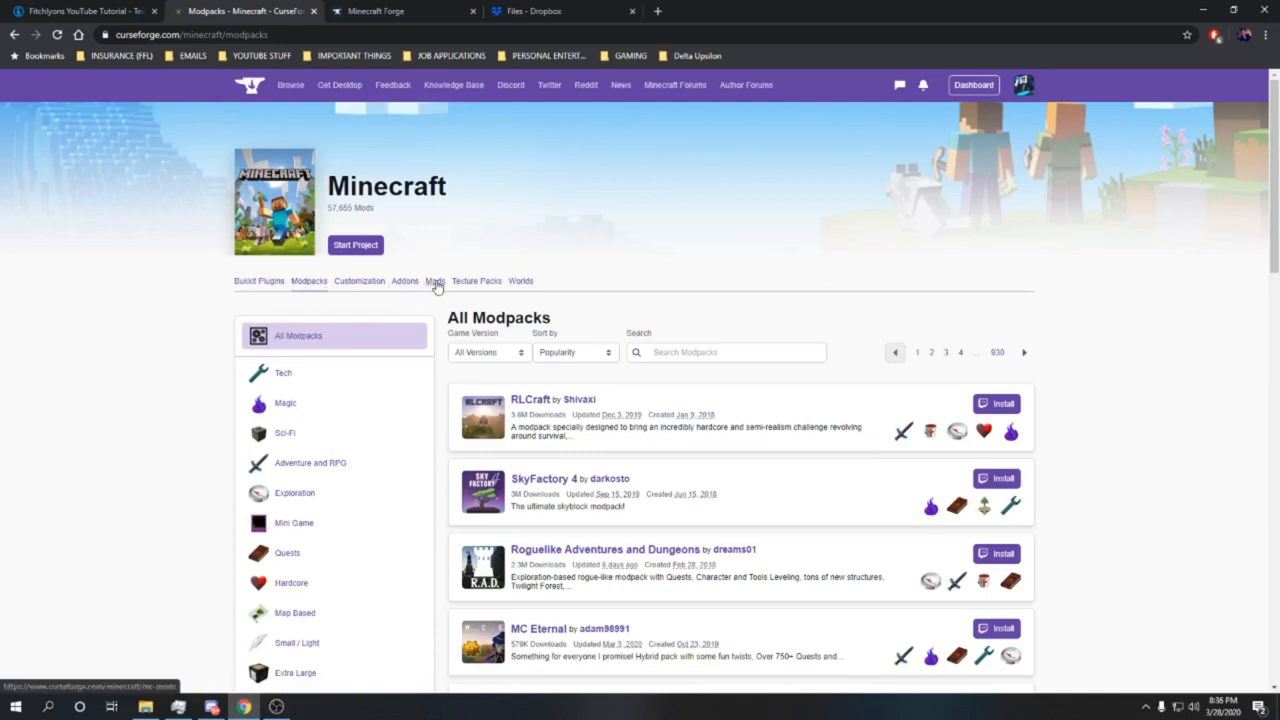
click(434, 280)
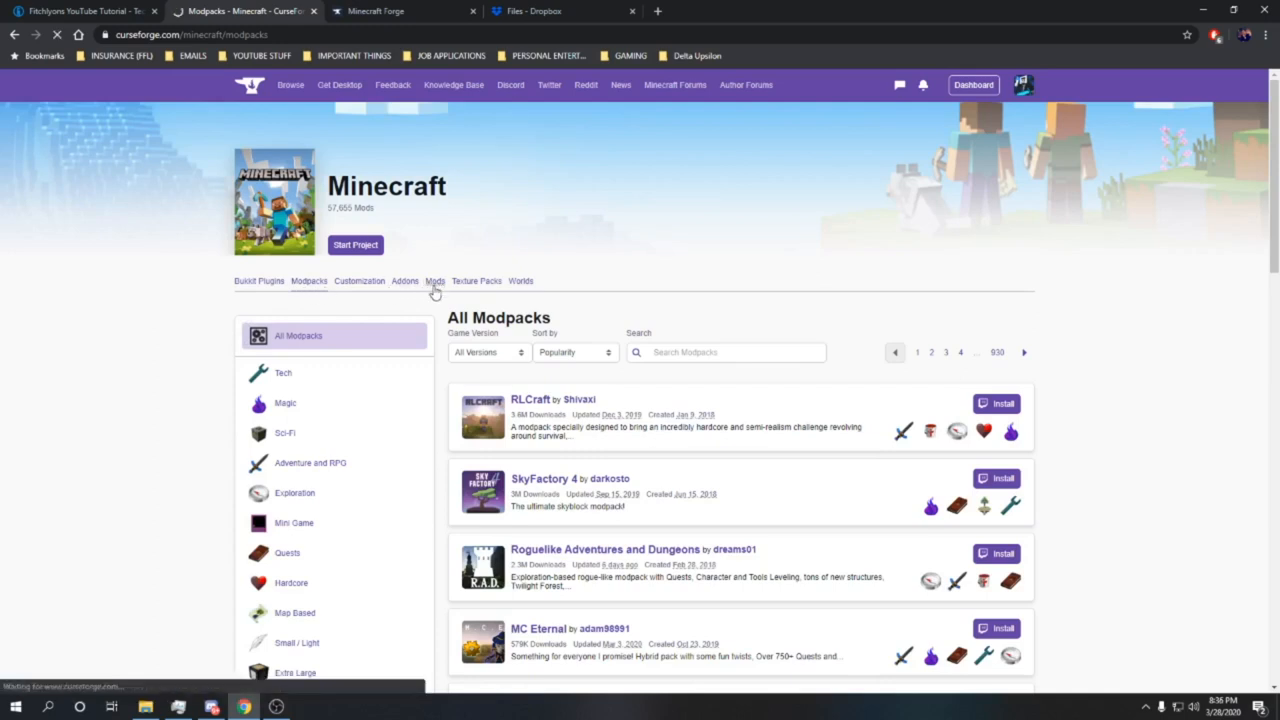
click(434, 280)
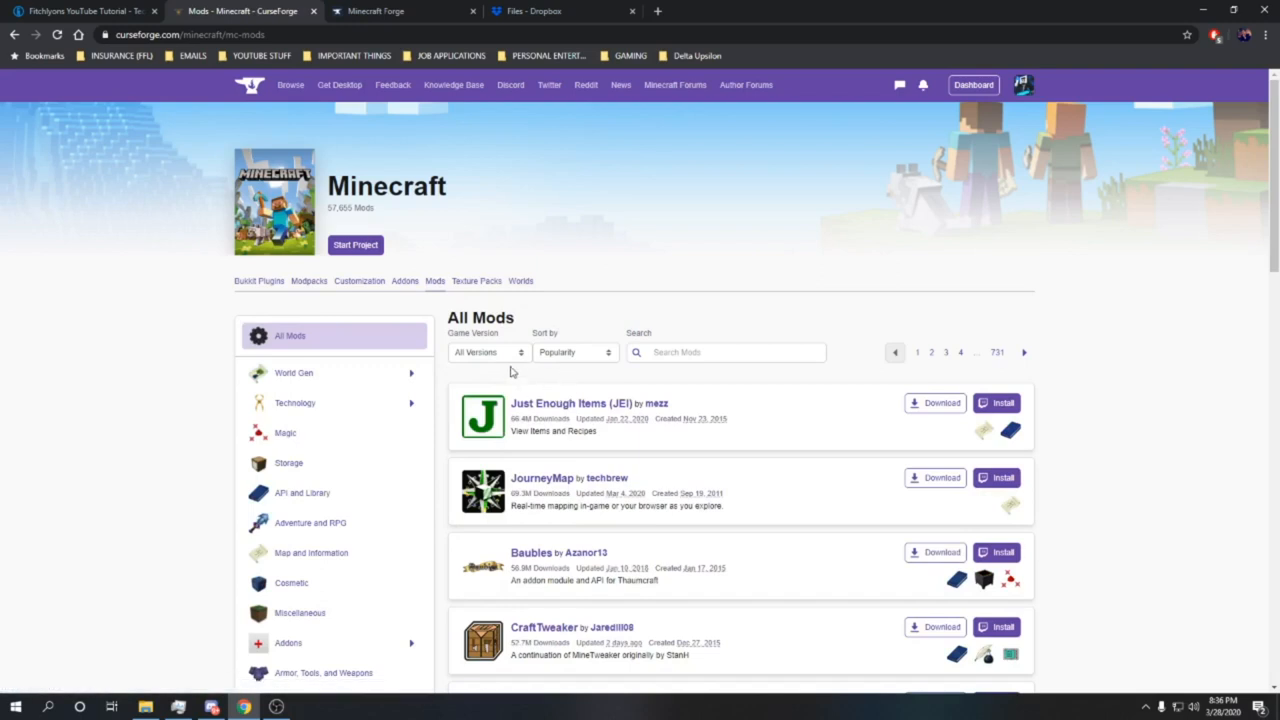
- Filter the mods list to game version 1.12.2
click(484, 352)
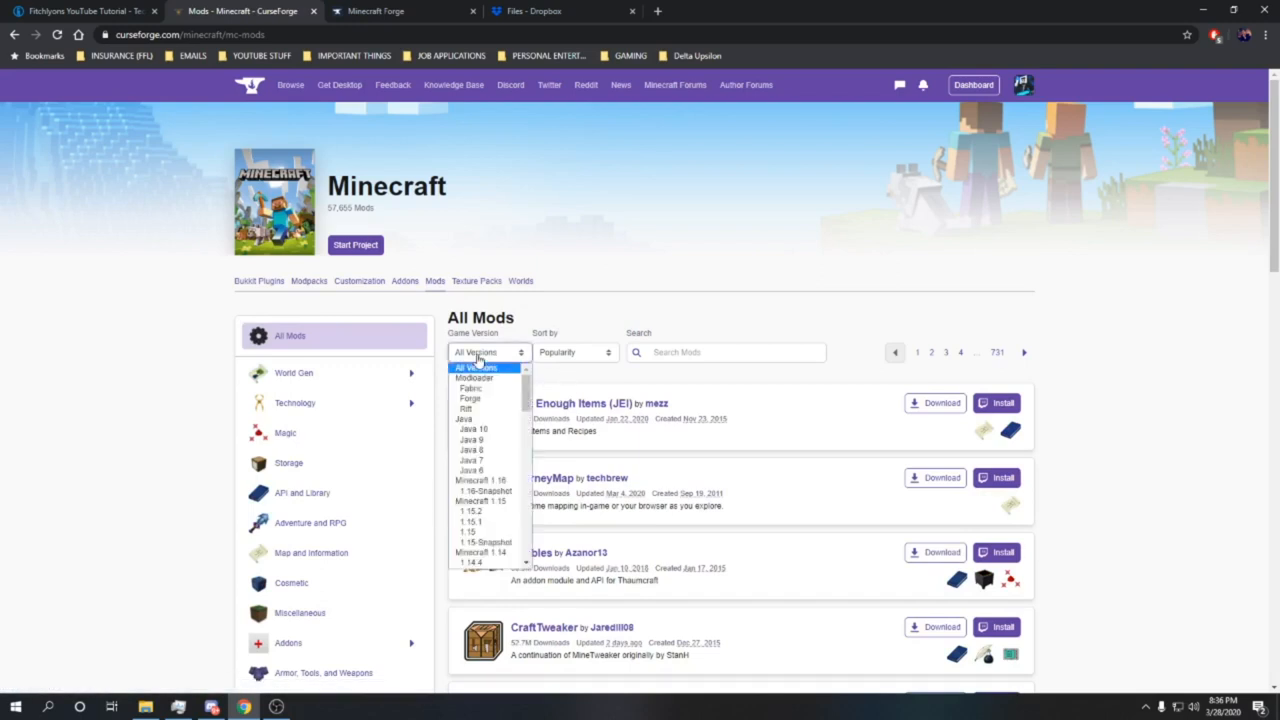
scroll(down, 3)
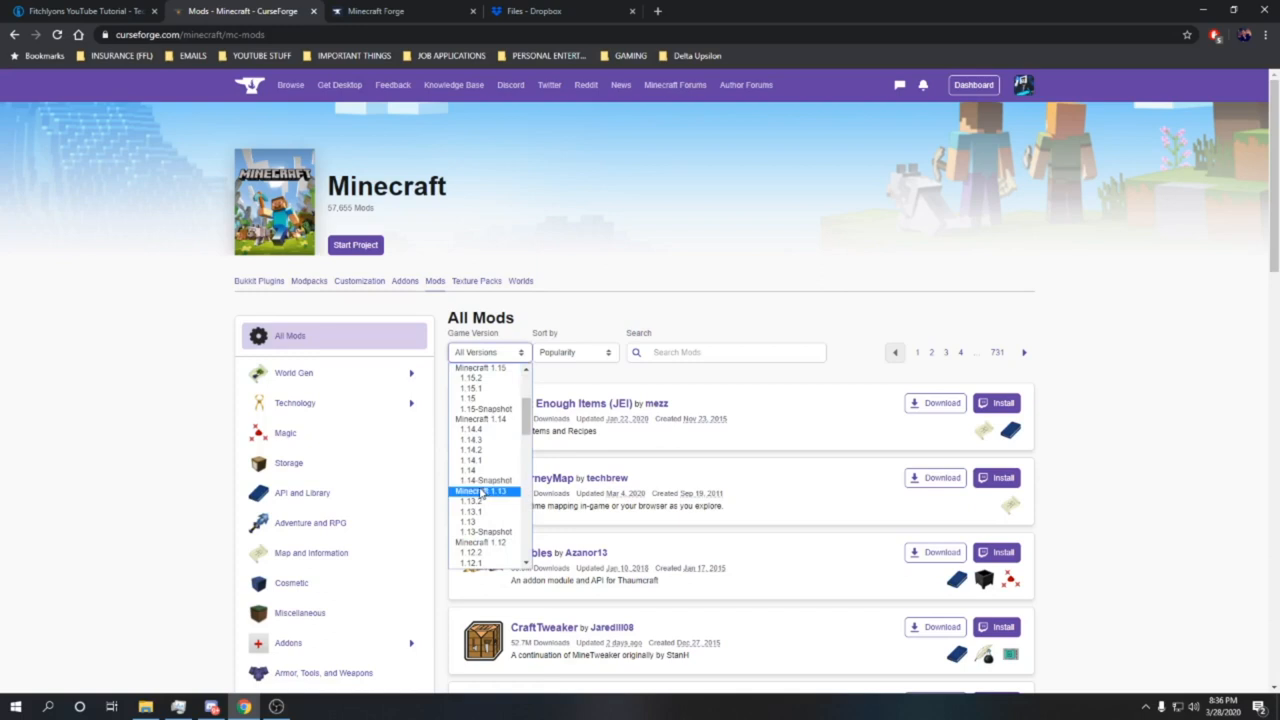
scroll(down, 3)
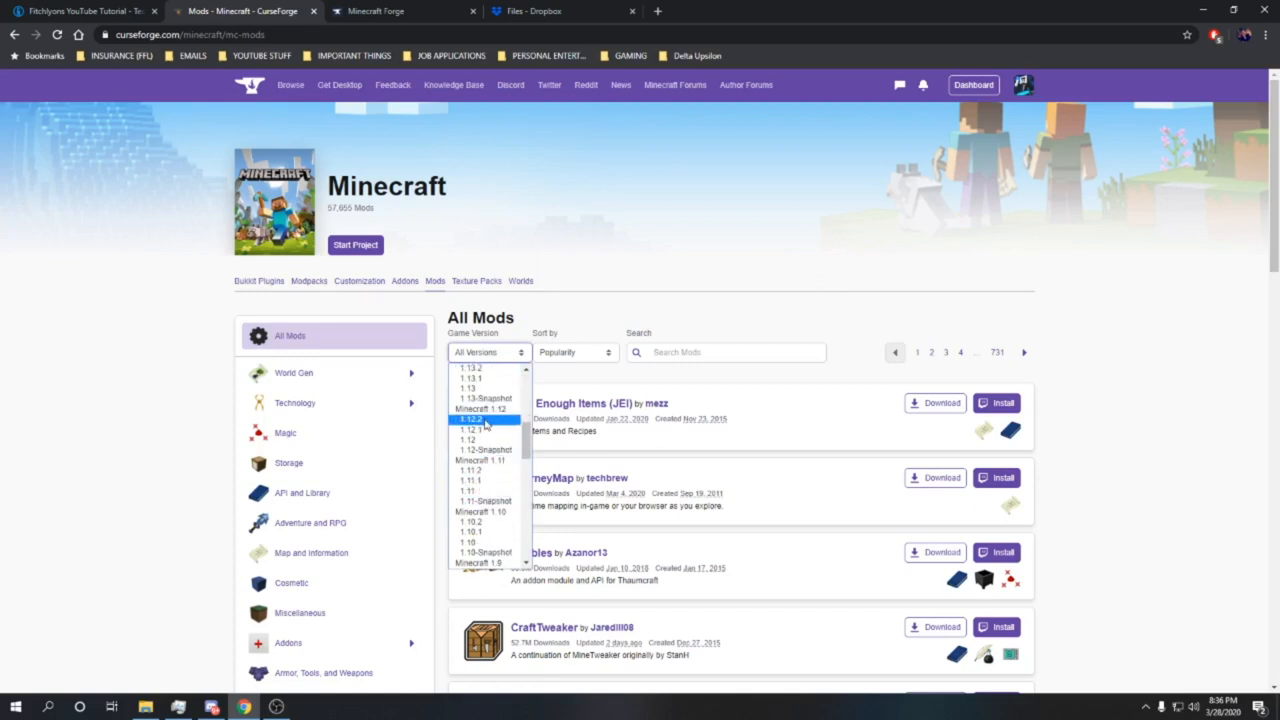
click(468, 418)
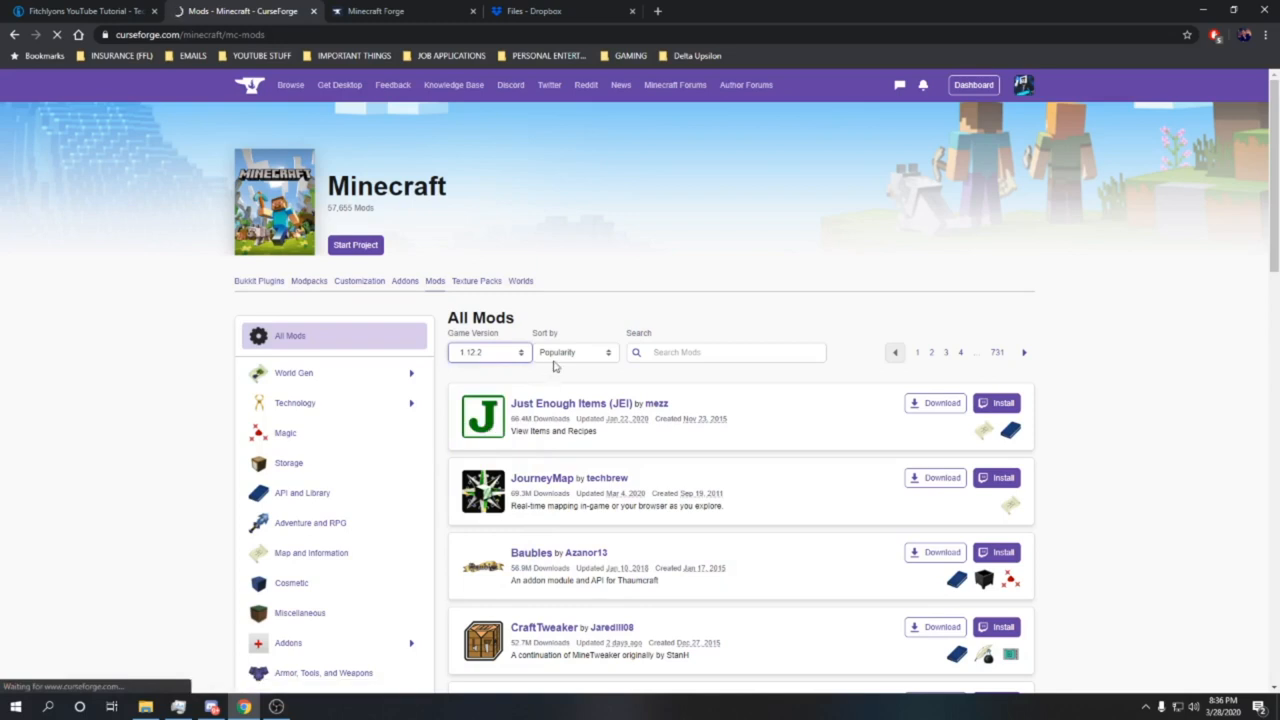
click(490, 352)
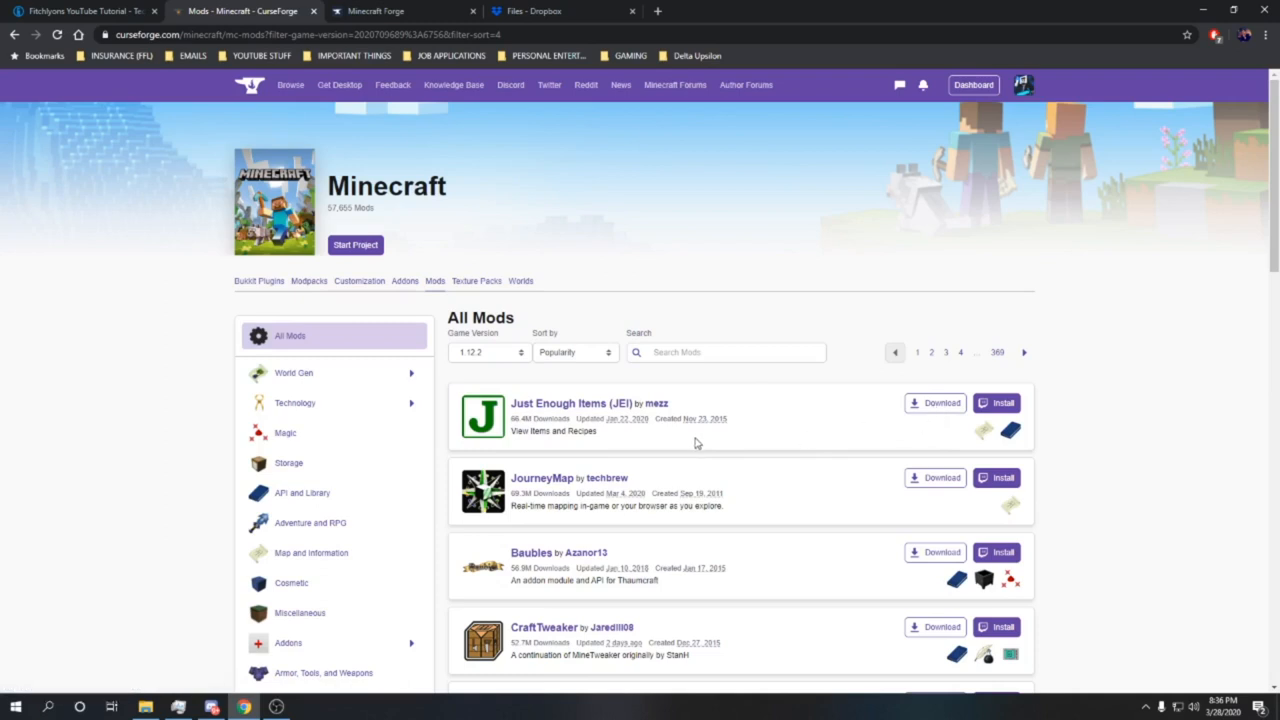
mouse_move(736, 468)
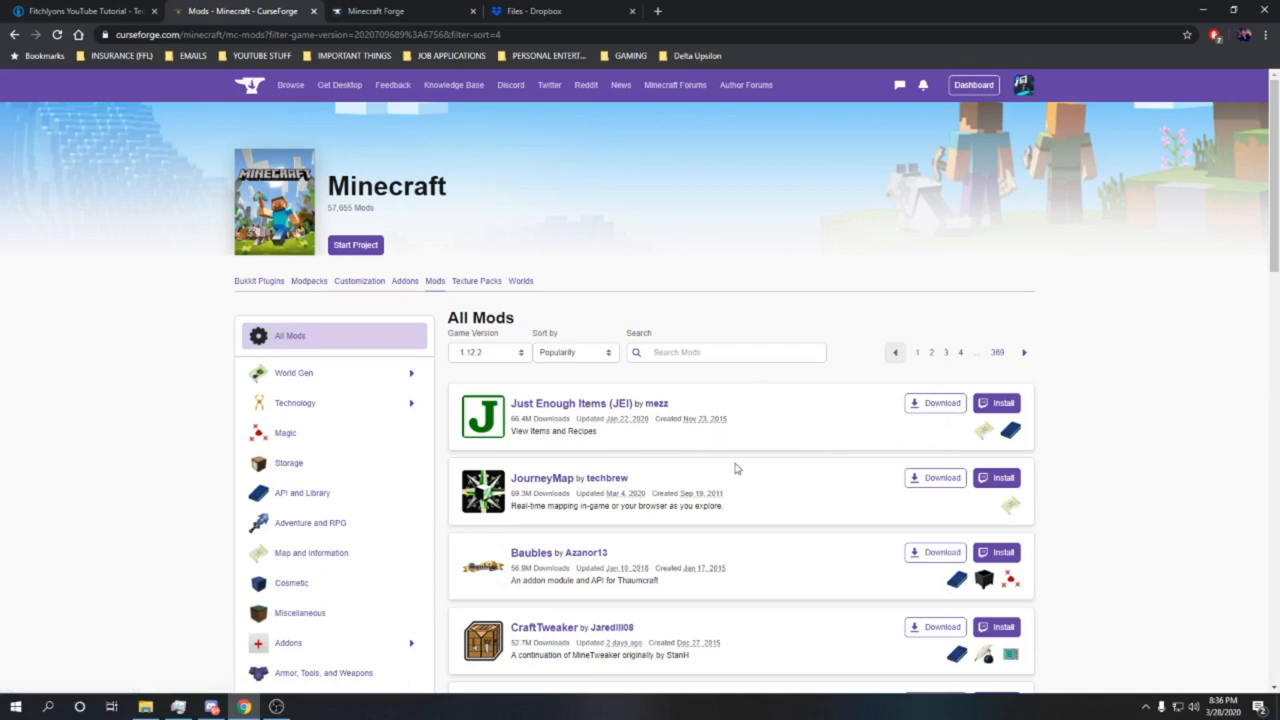
mouse_move(850, 418)
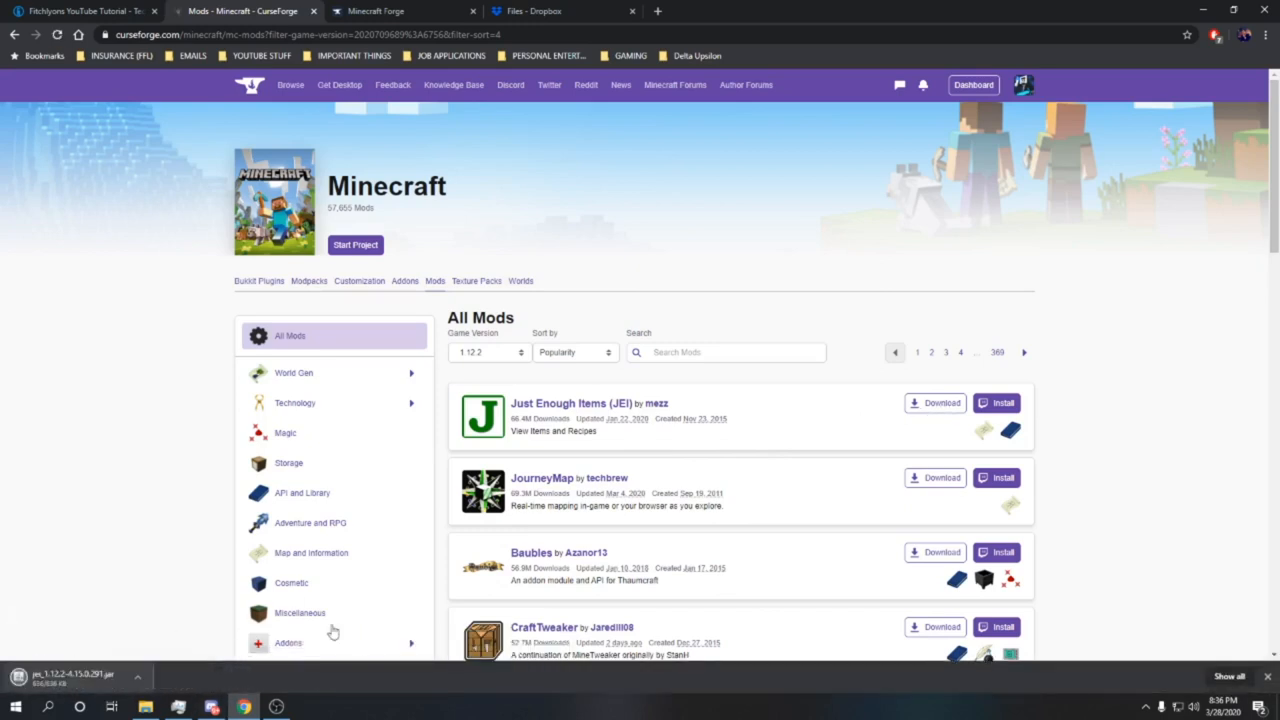
- Download the JourneyMap 1.12.2 file, then head to the Iron Chests mod
scroll(down, 3)
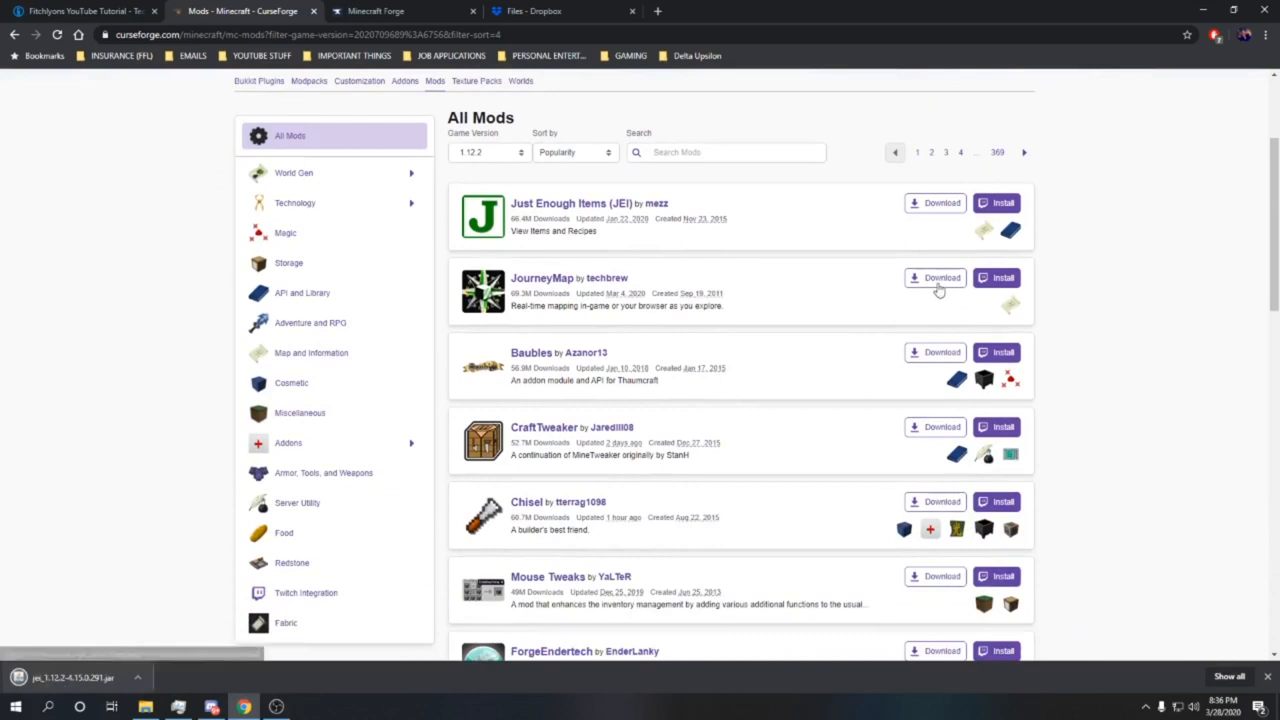
click(936, 276)
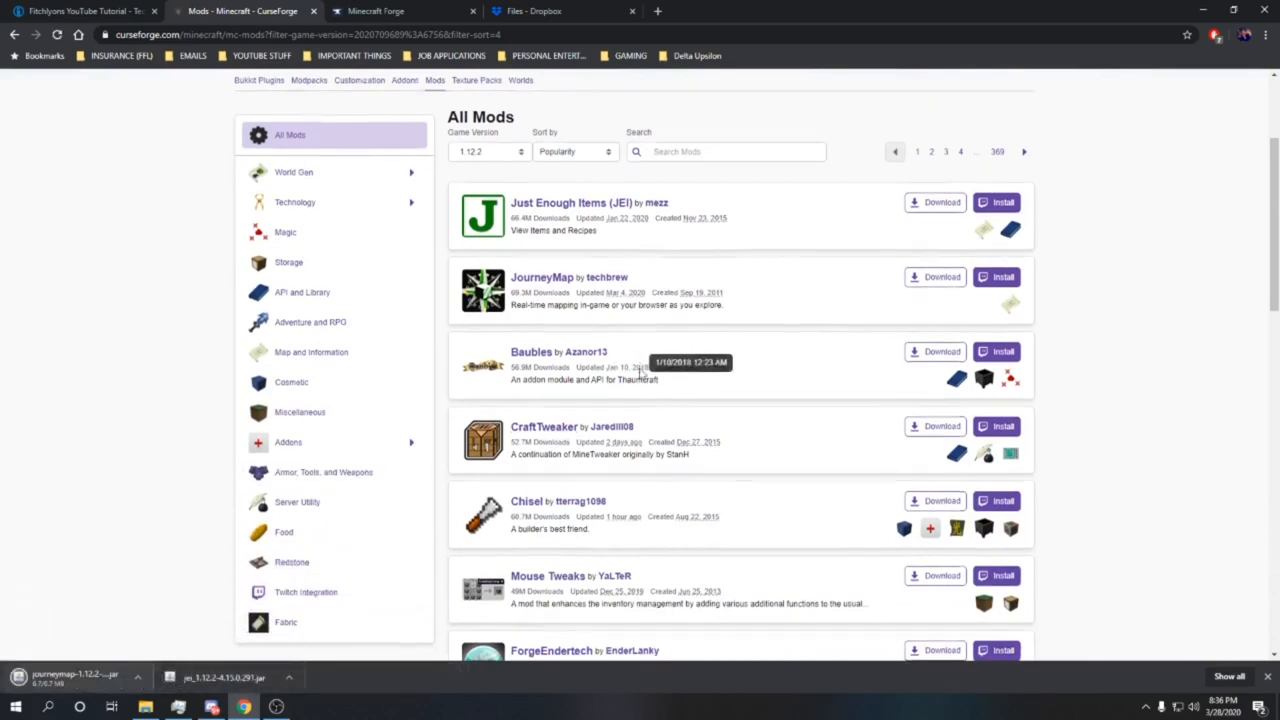
scroll(down, 3)
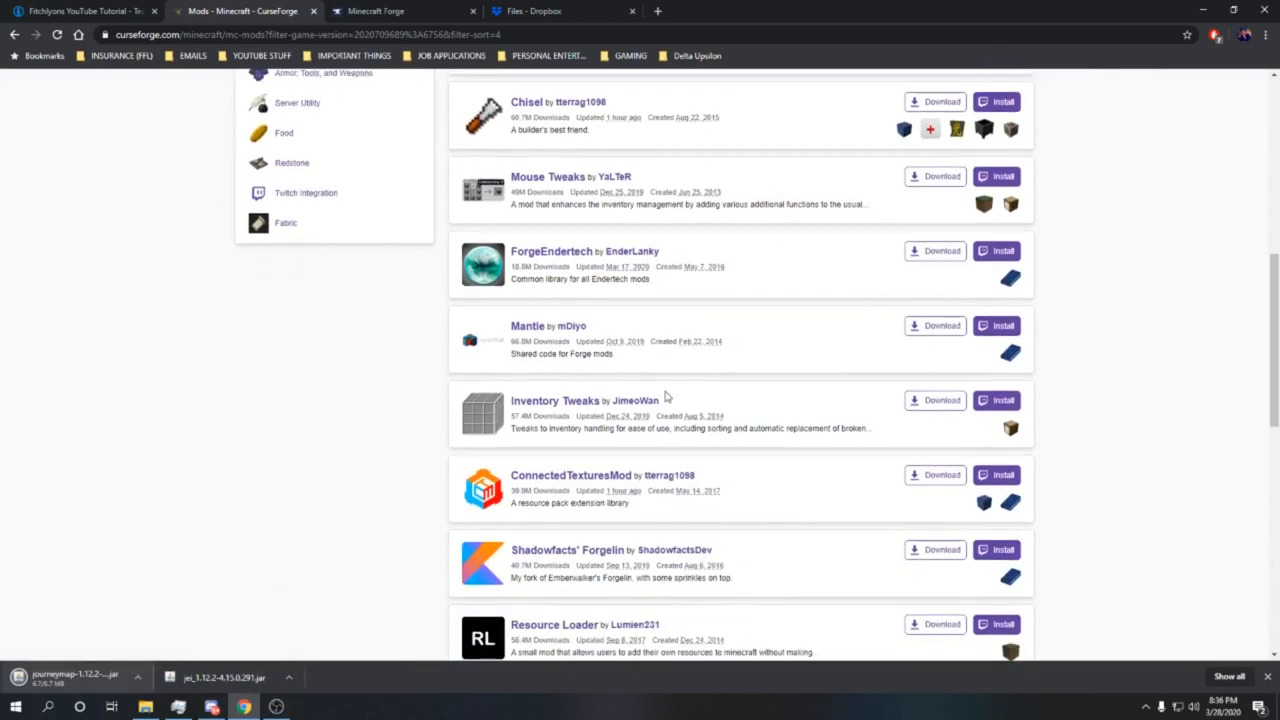
scroll(down, 3)
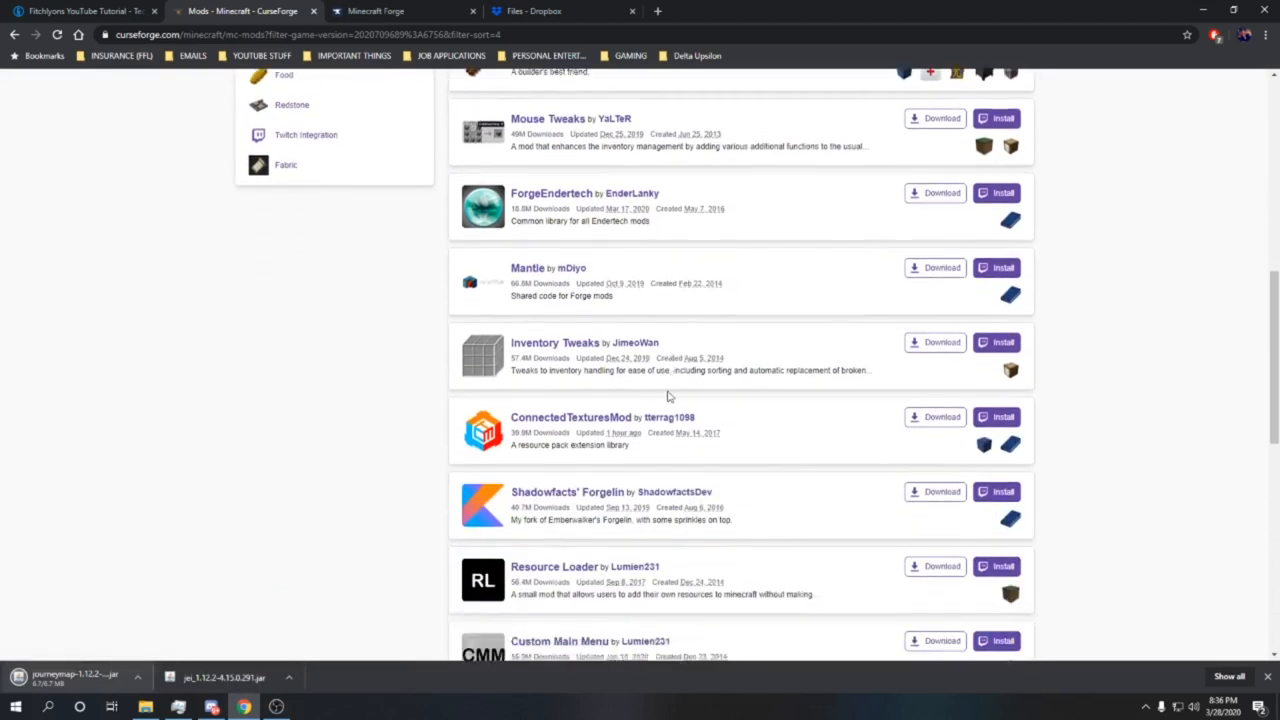
scroll(down, 3)
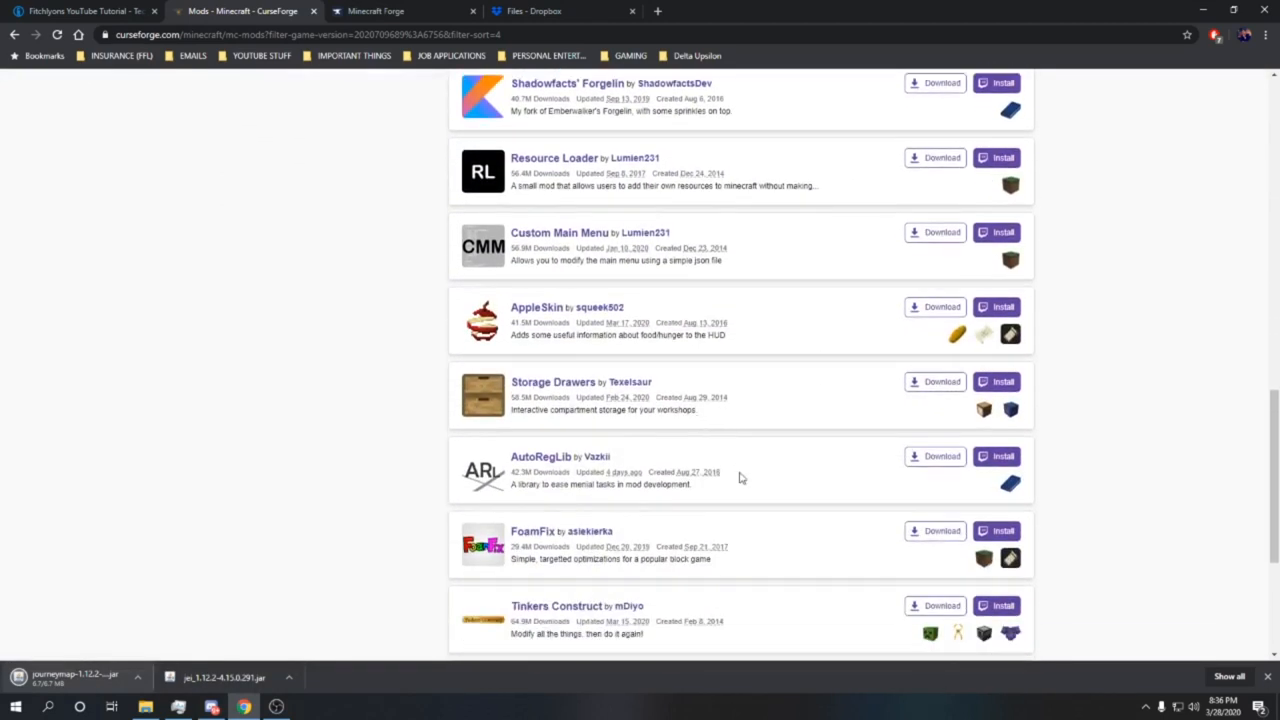
scroll(down, 3)
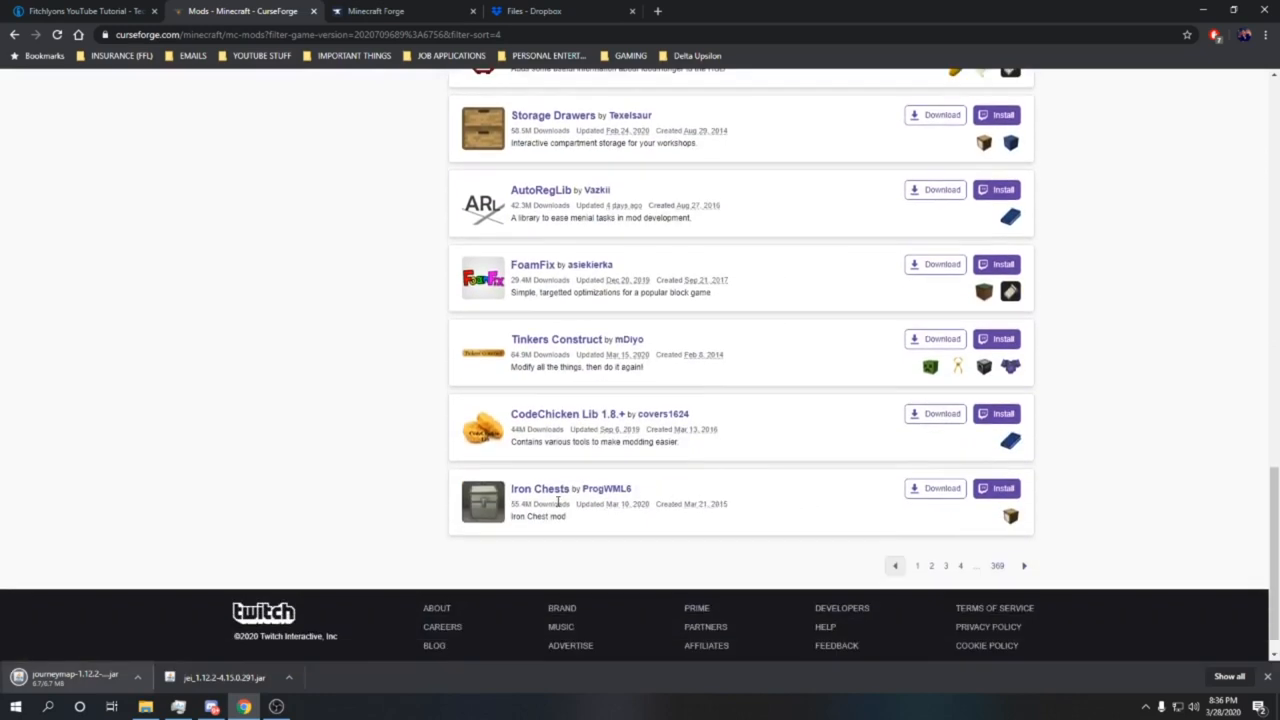
click(540, 488)
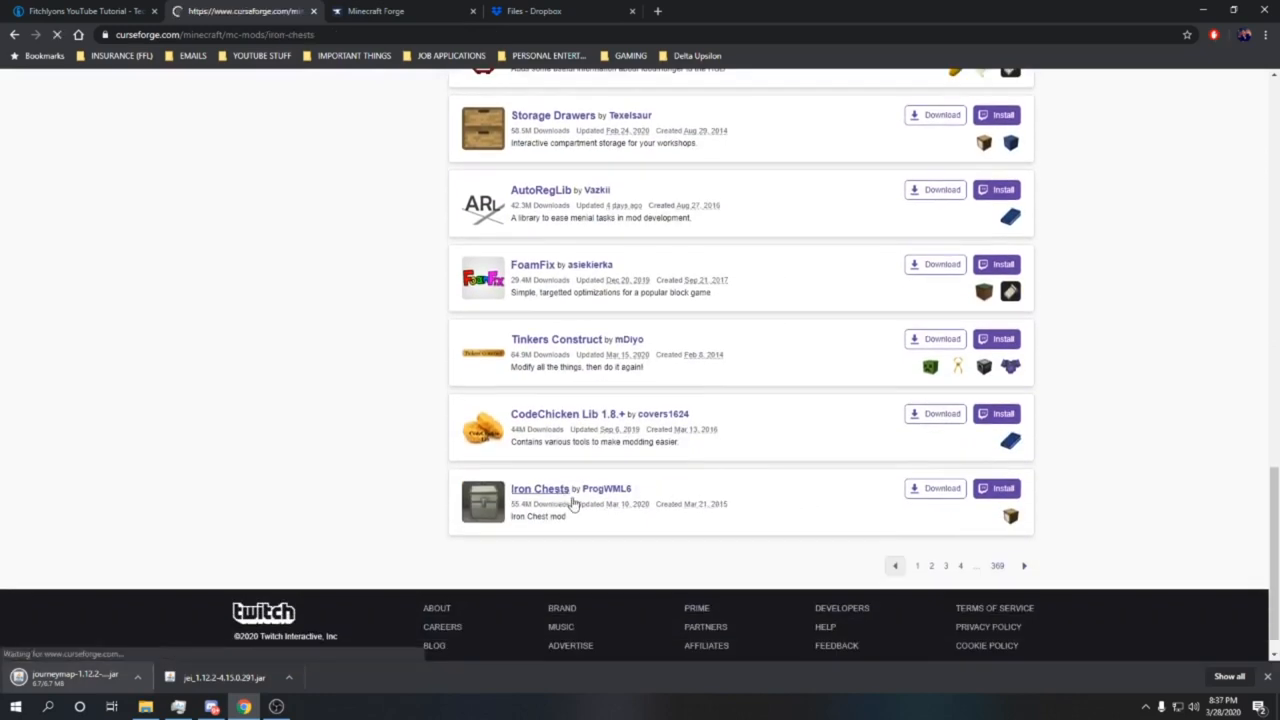
- Review the Iron Chests project page and go to its Files list
click(540, 488)
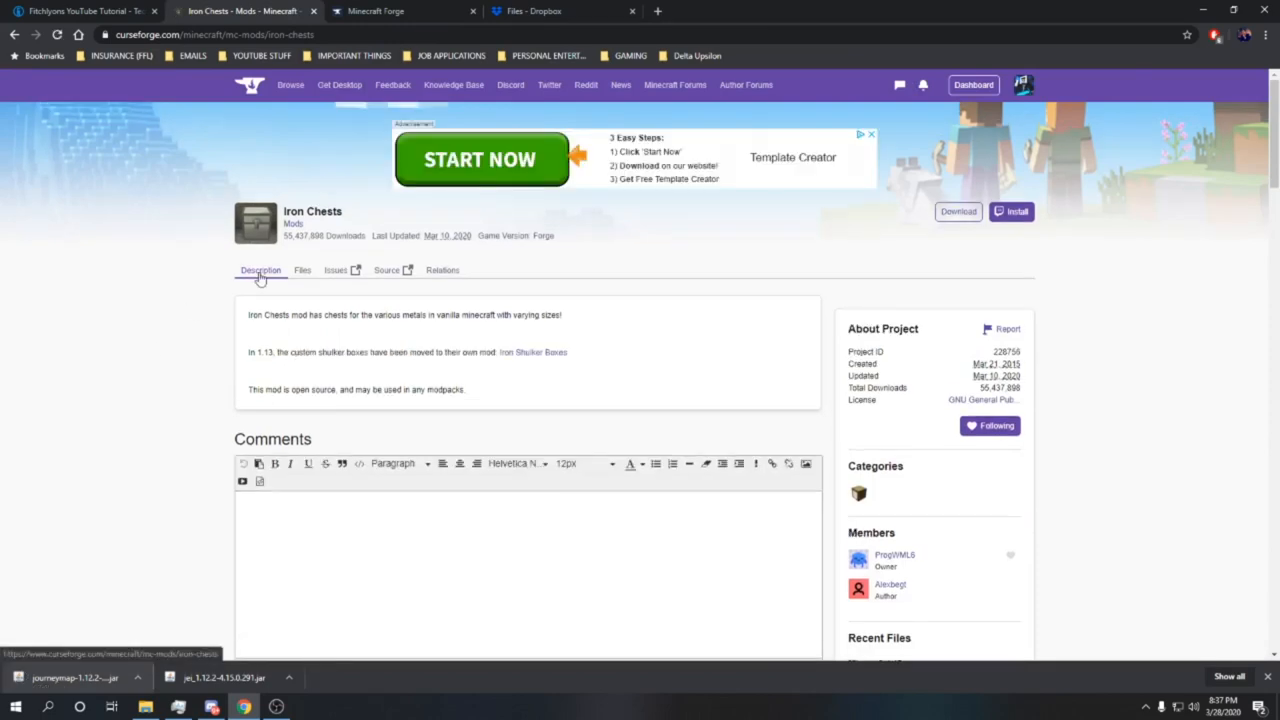
scroll(down, 3)
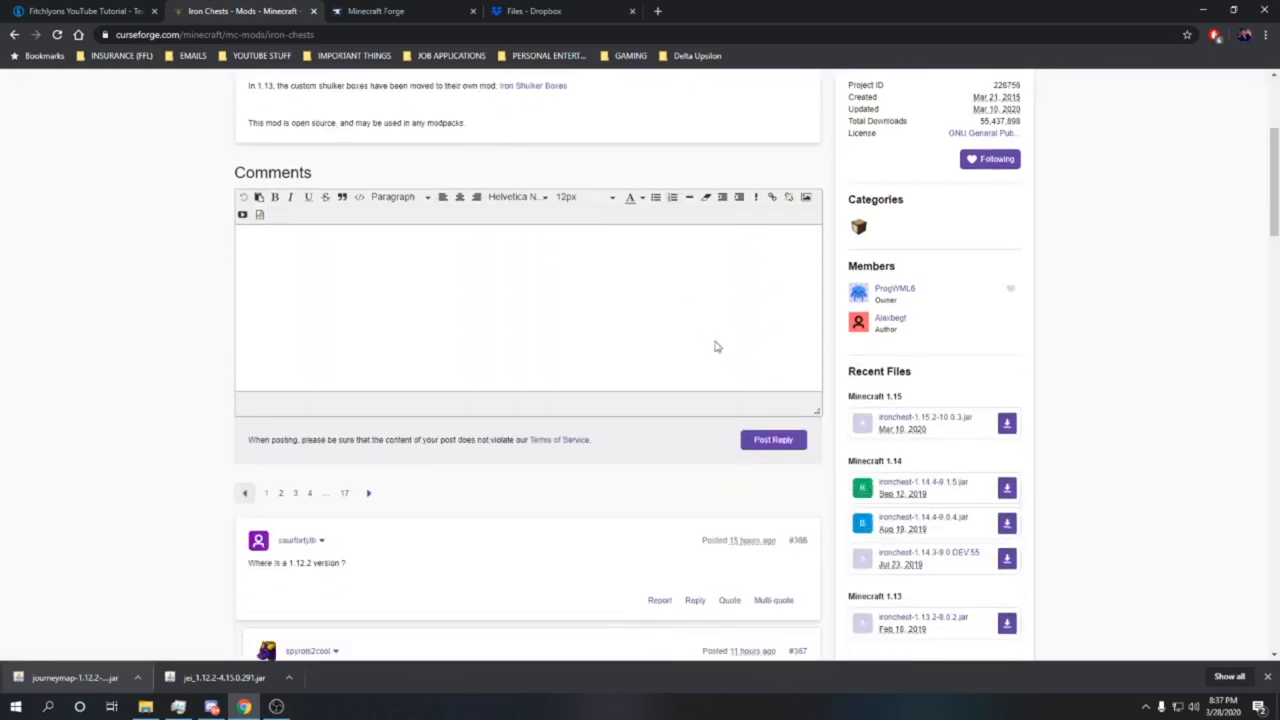
scroll(down, 3)
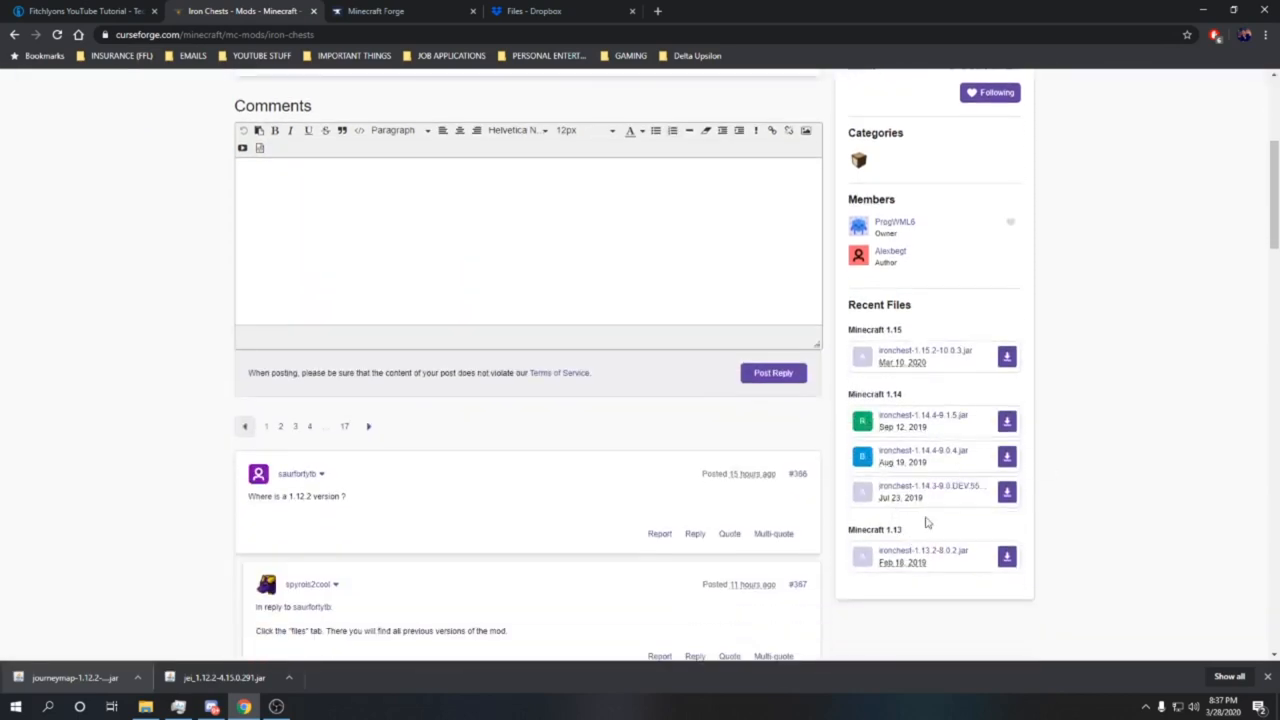
scroll(up, 3)
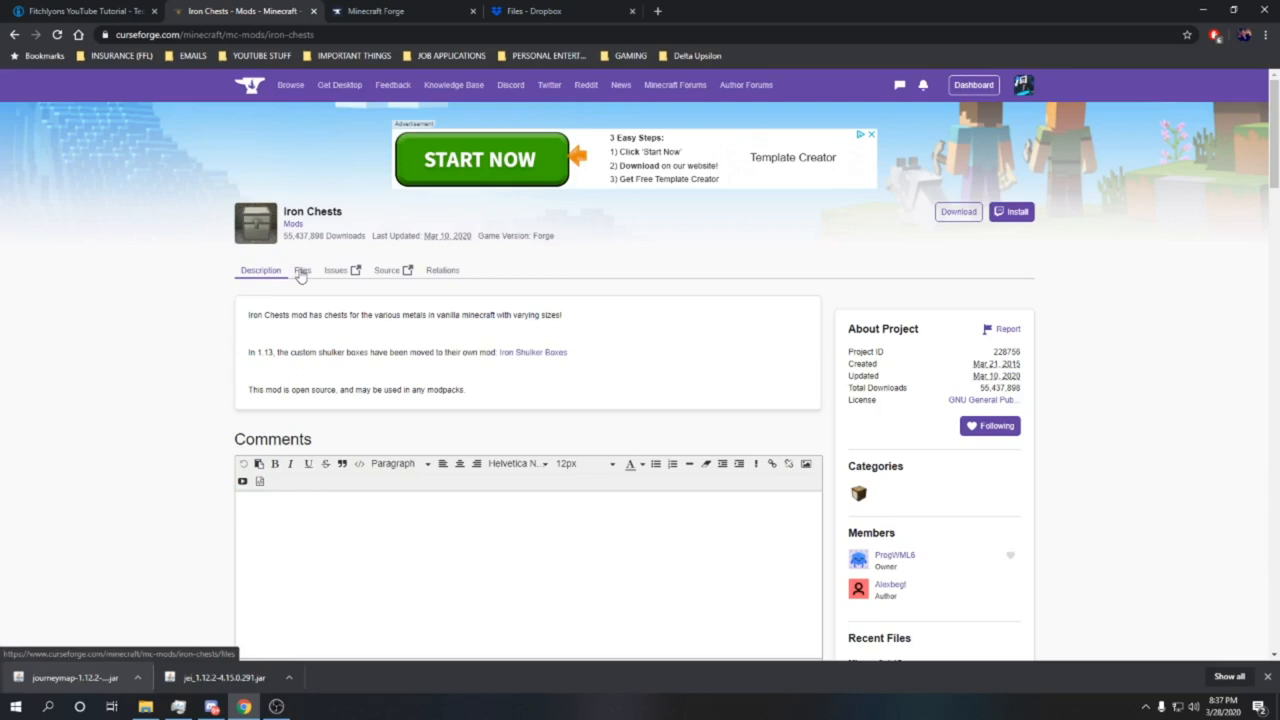
click(302, 270)
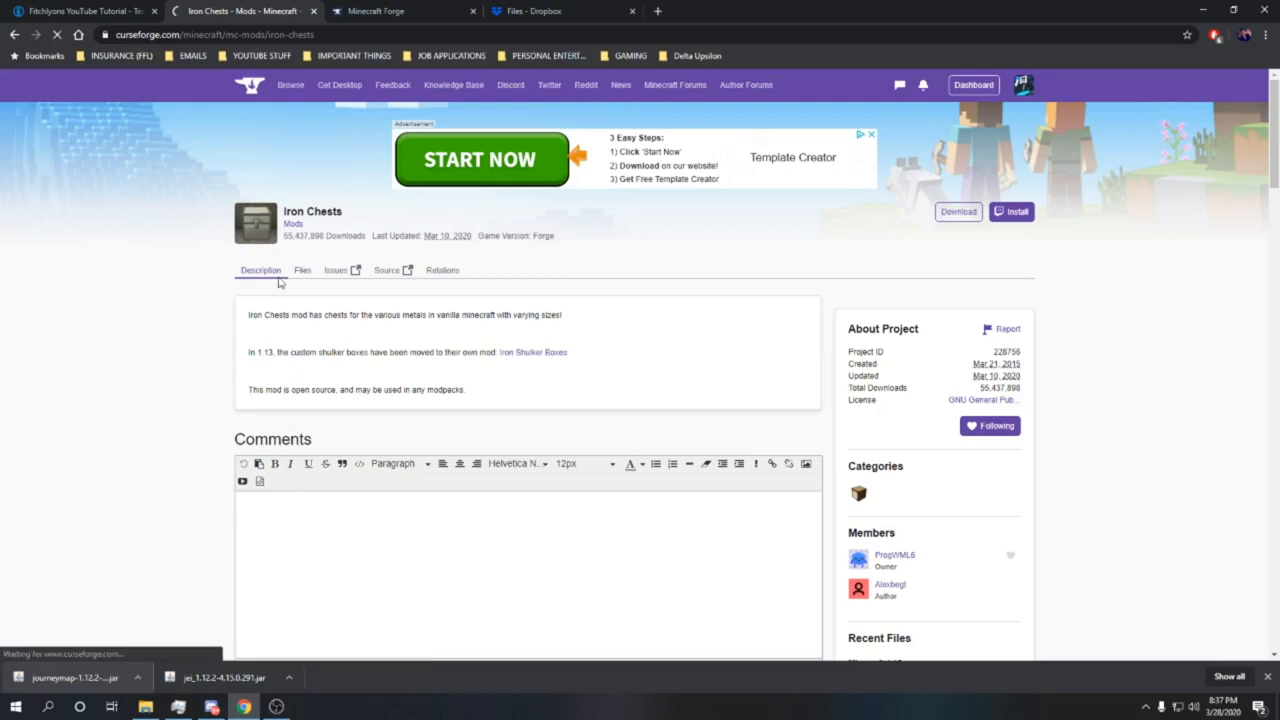
- Download the ironchest jar built for Minecraft 1.12.2 from Recent Files
click(300, 270)
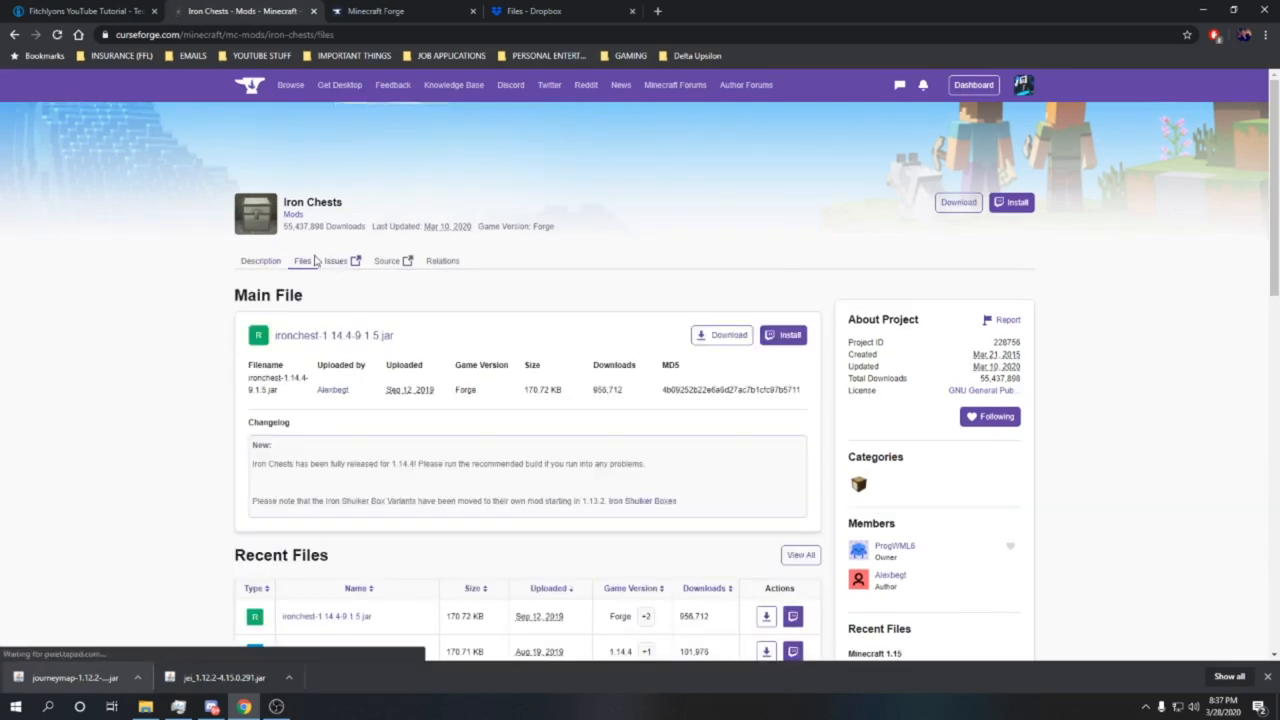
scroll(down, 3)
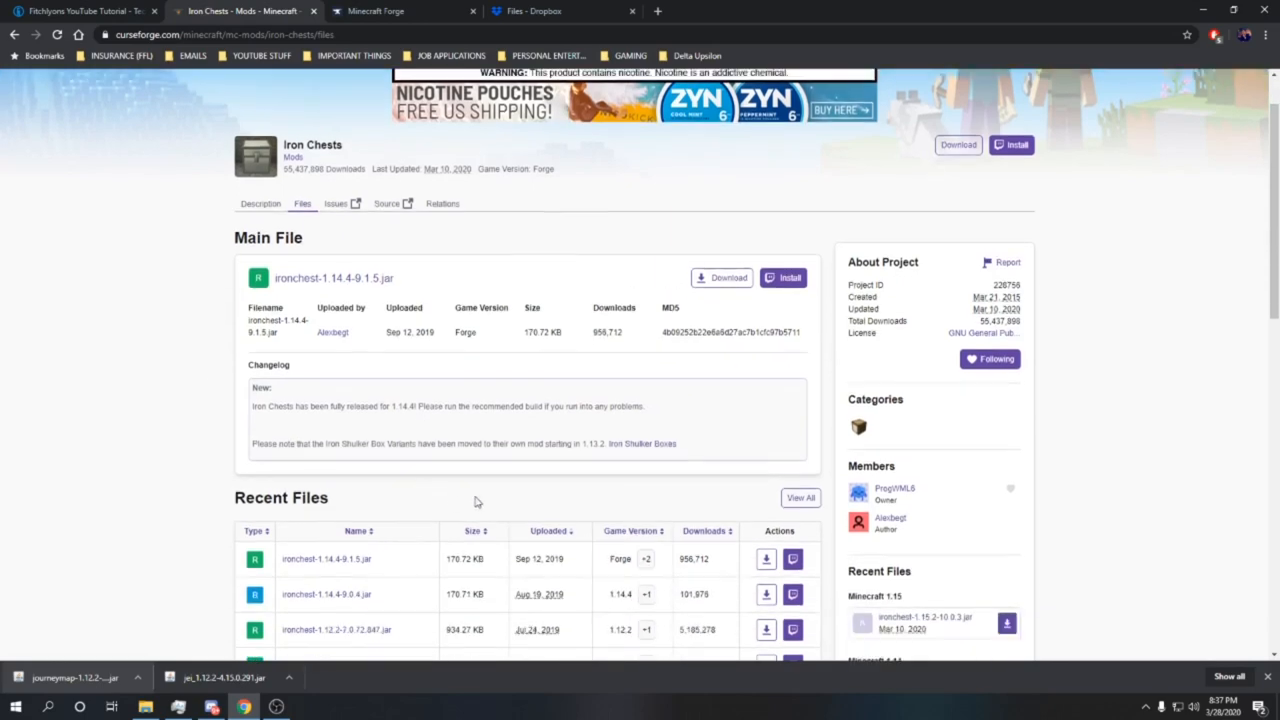
mouse_move(612, 508)
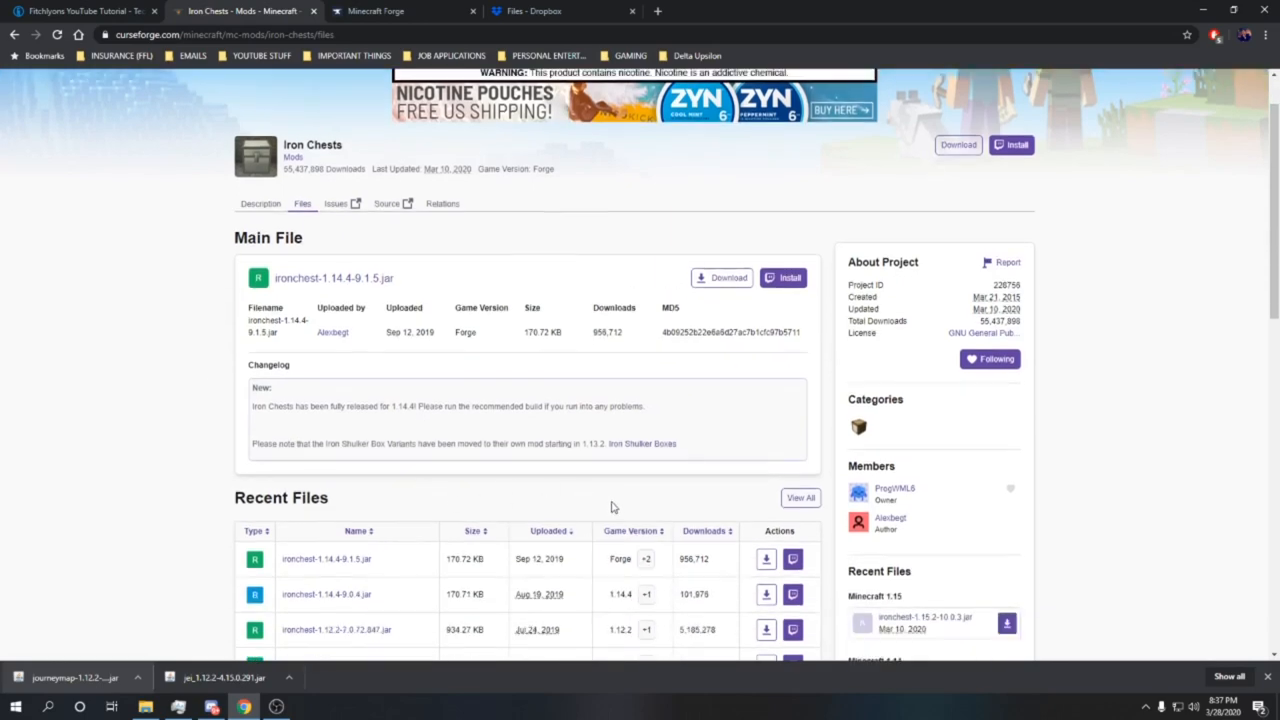
scroll(down, 3)
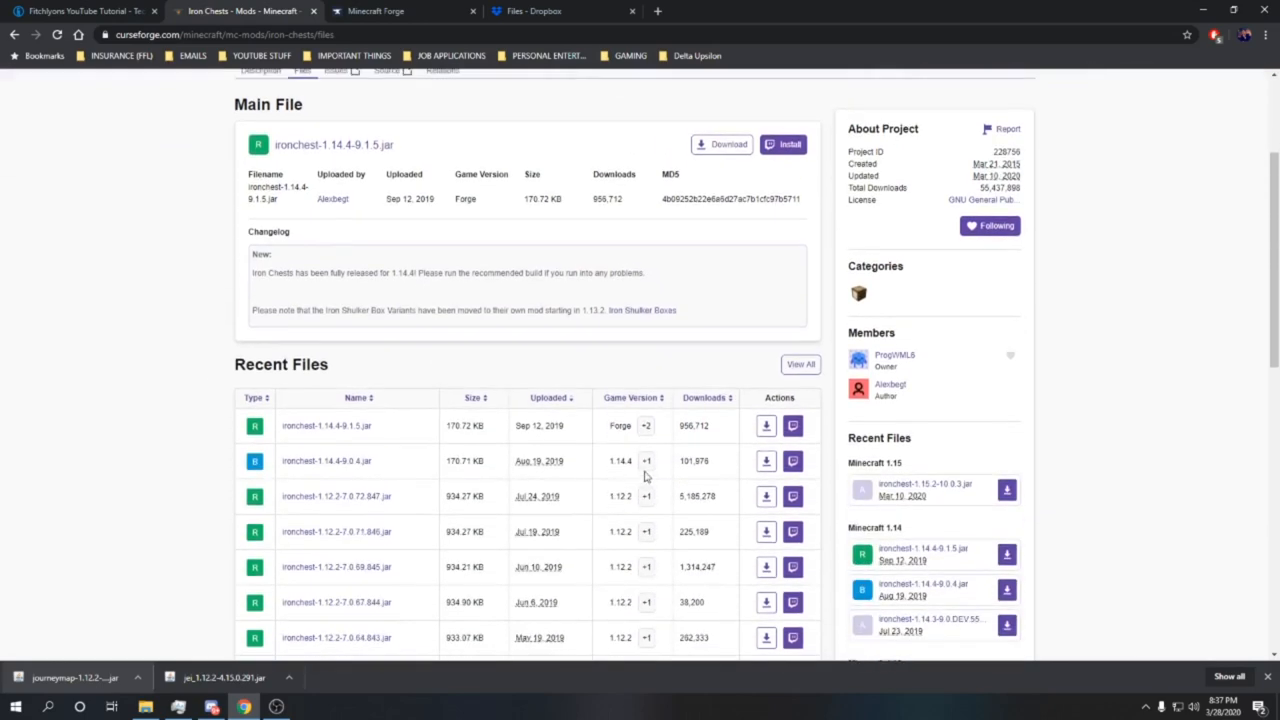
mouse_move(640, 406)
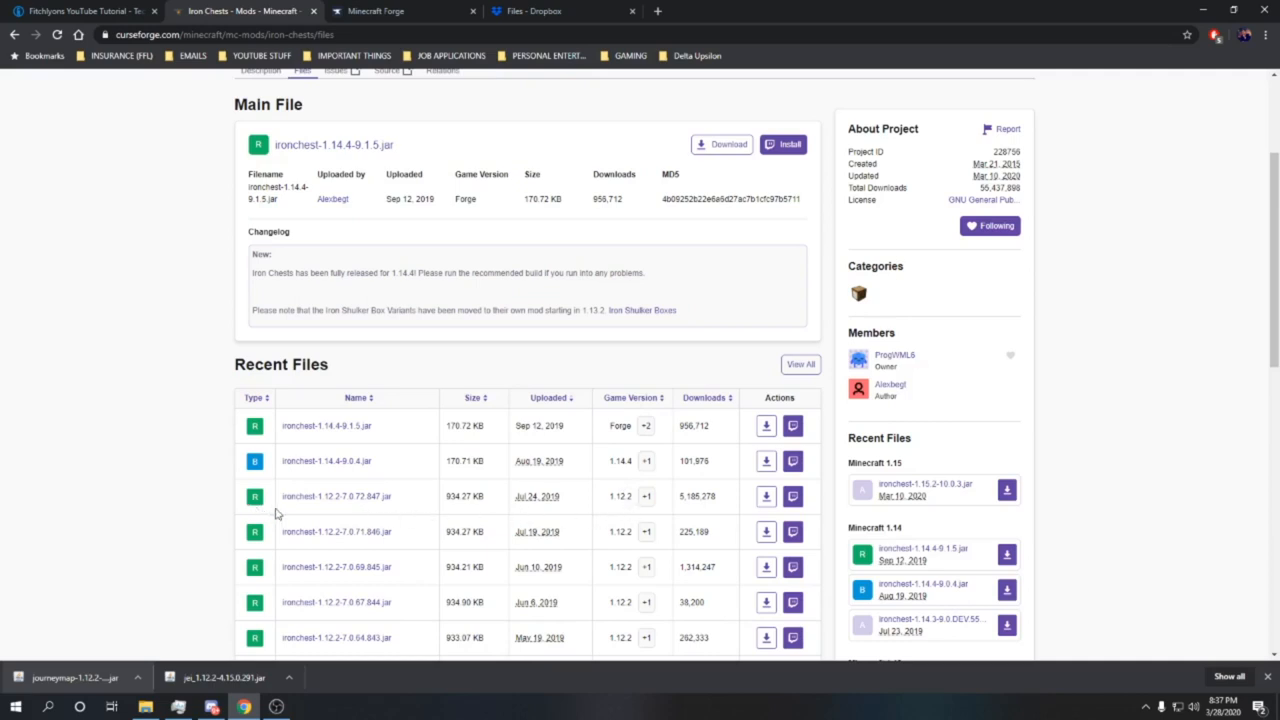
mouse_move(684, 518)
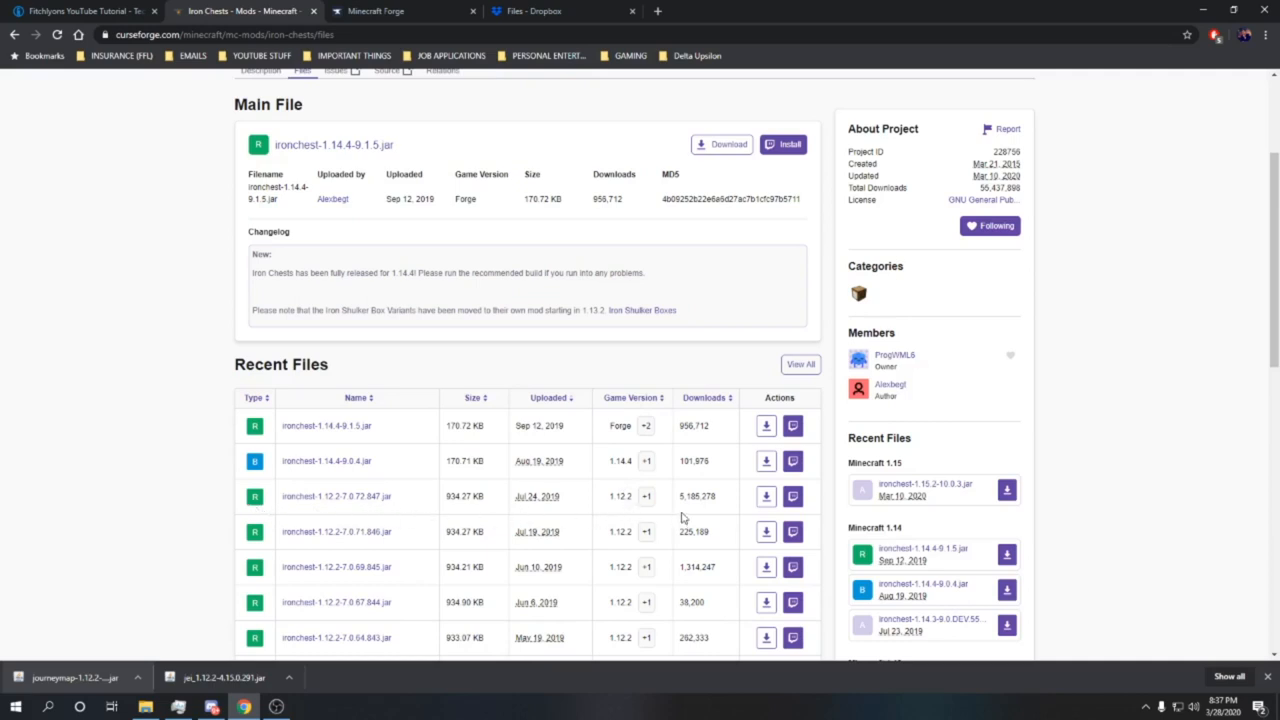
mouse_move(792, 496)
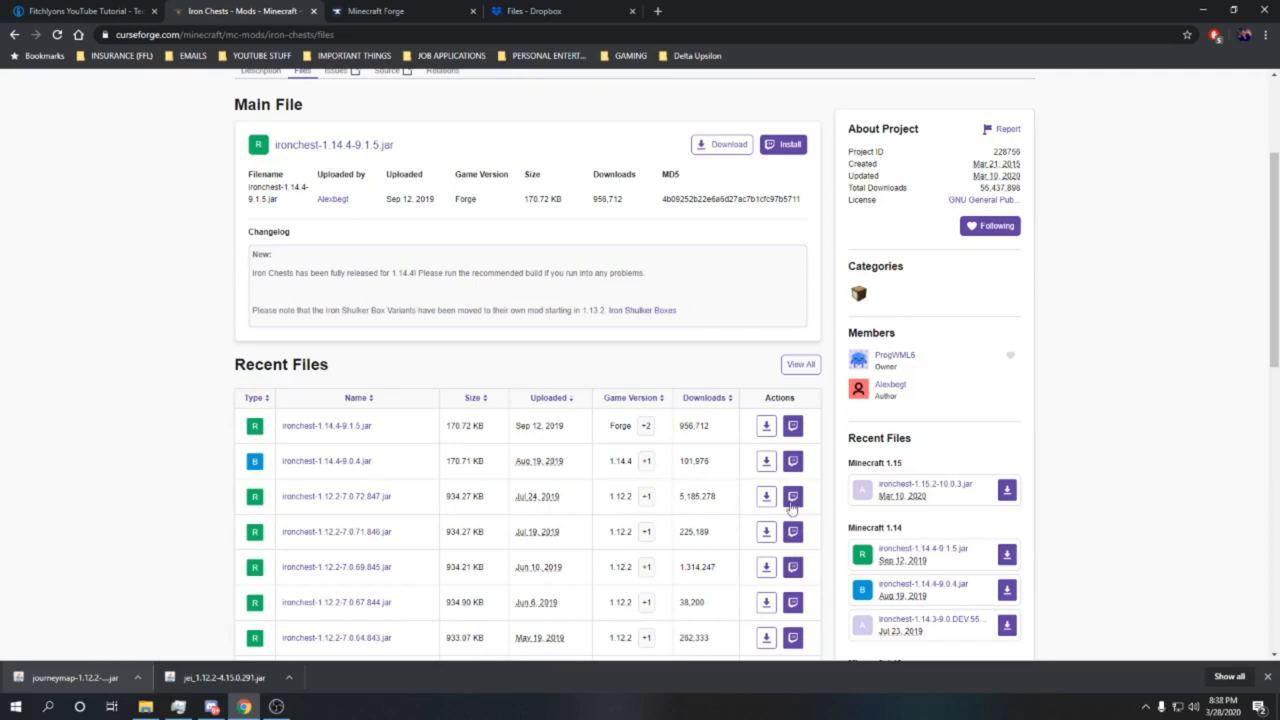
click(764, 496)
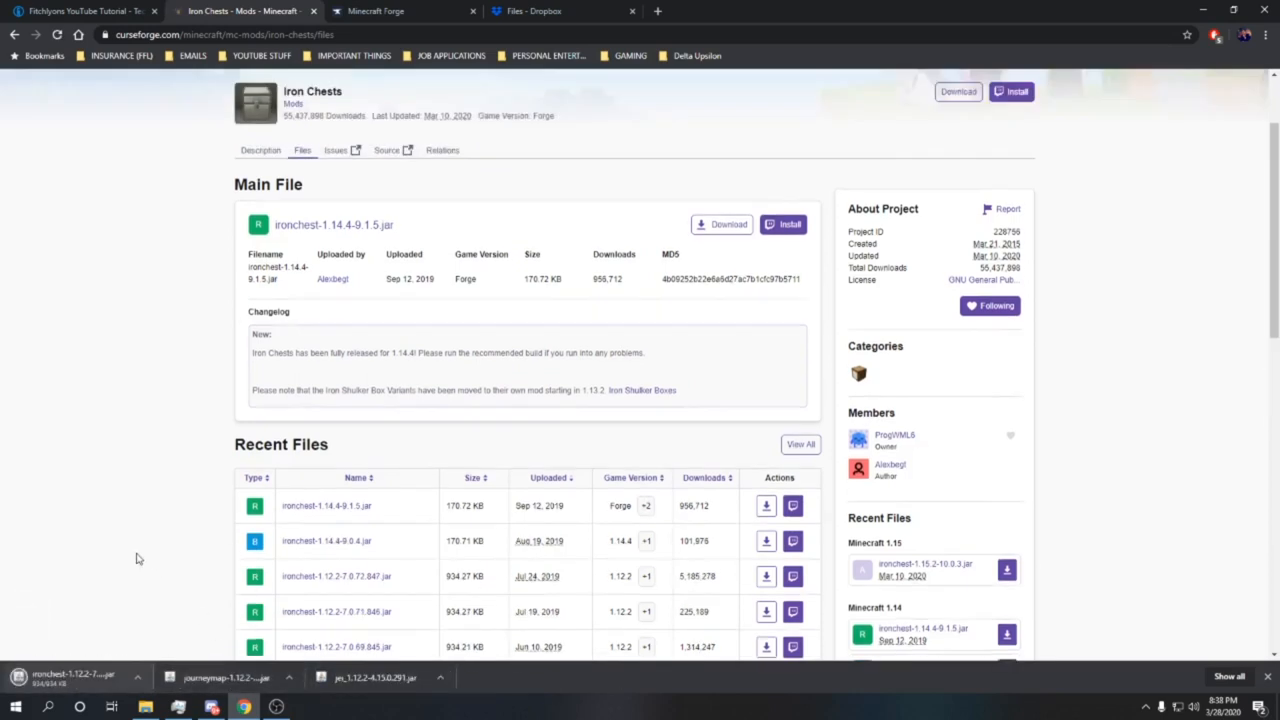
scroll(up, 3)
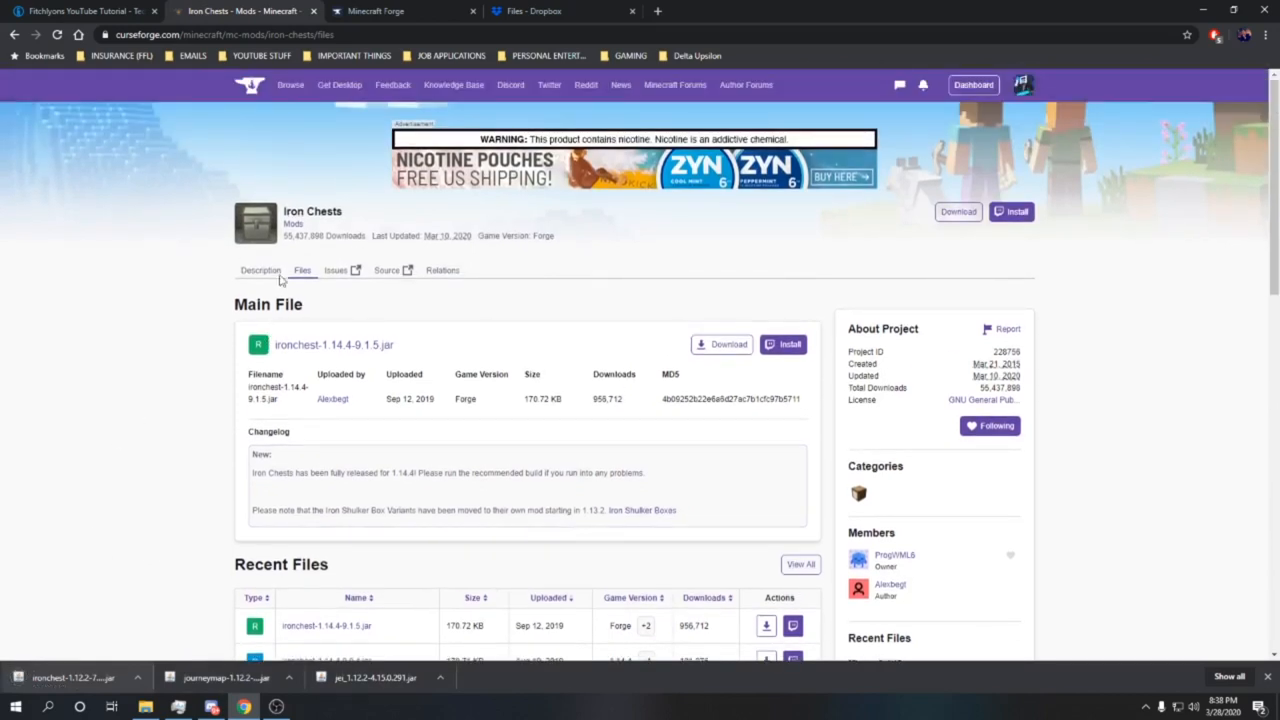
mouse_move(452, 288)
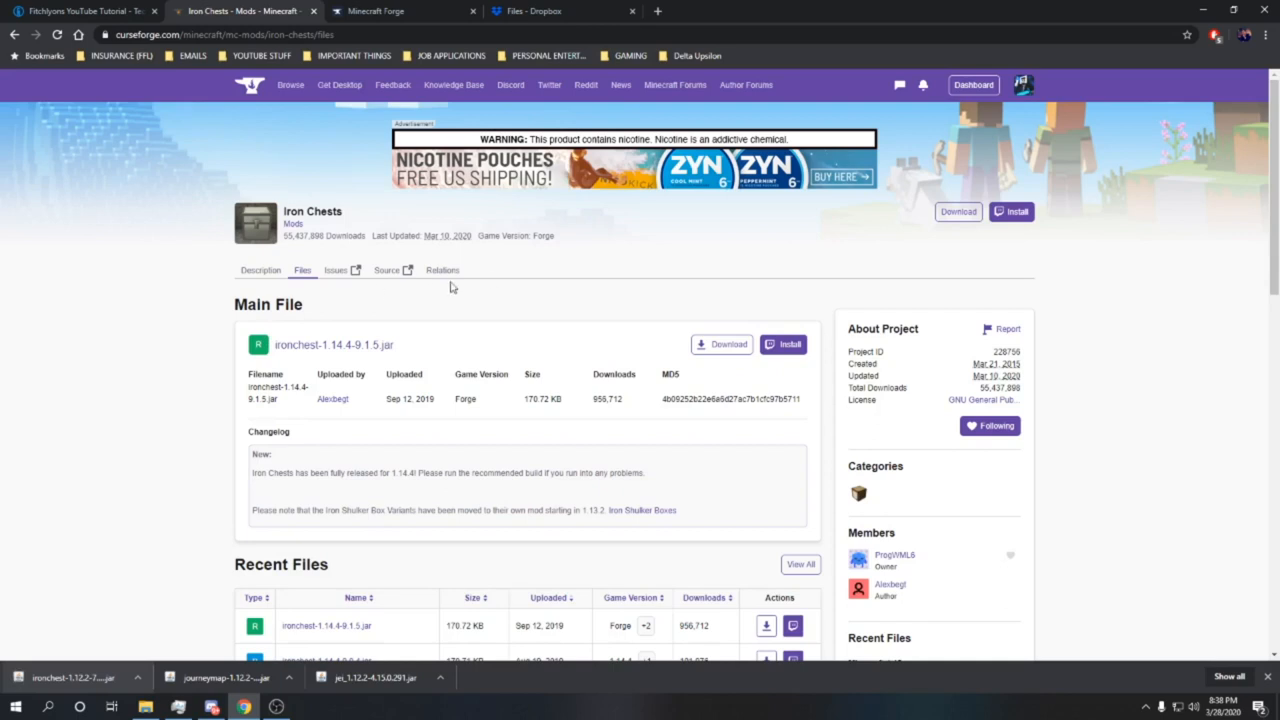
- View the Iron Chests Relations dependencies, which list no required mods
click(440, 270)
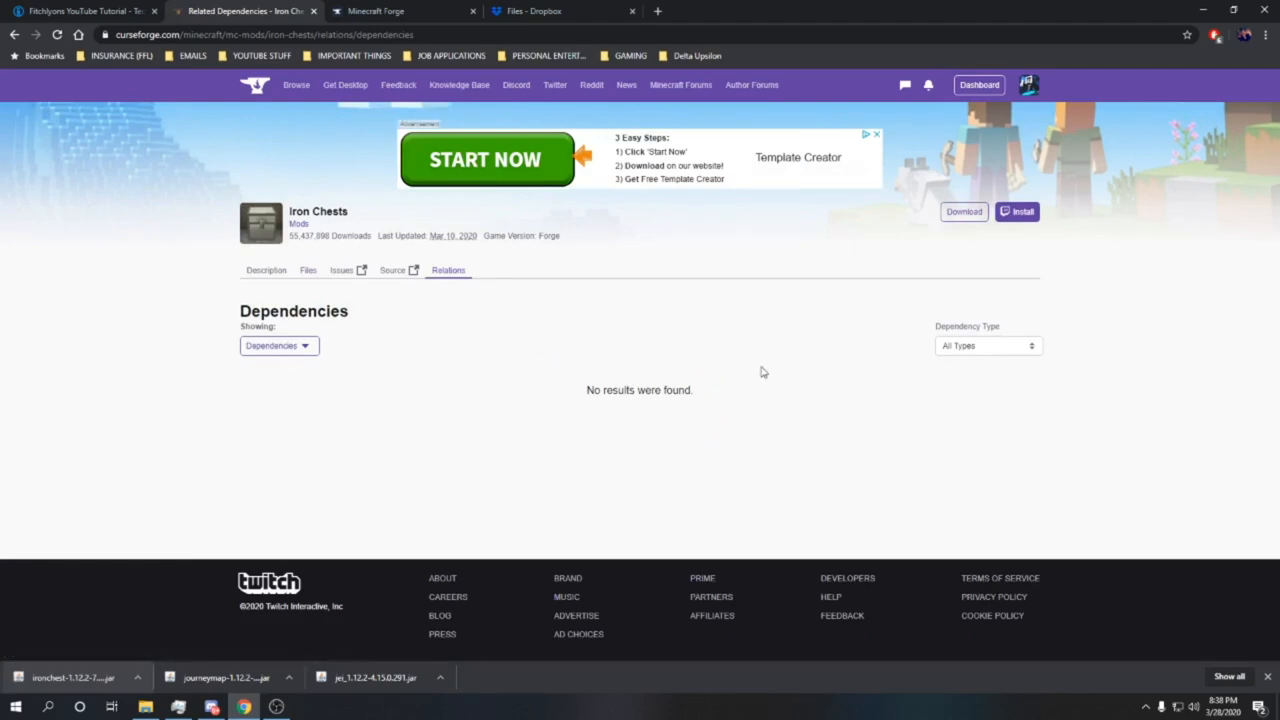
mouse_move(522, 414)
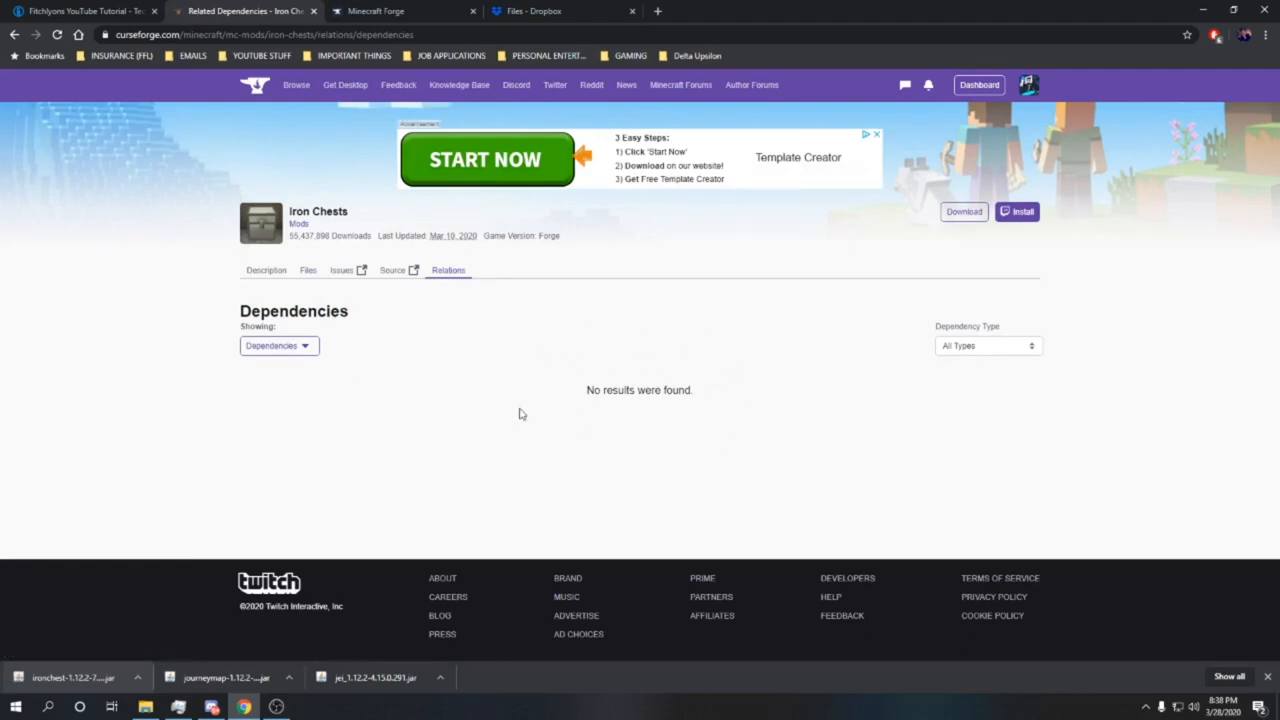
mouse_move(448, 352)
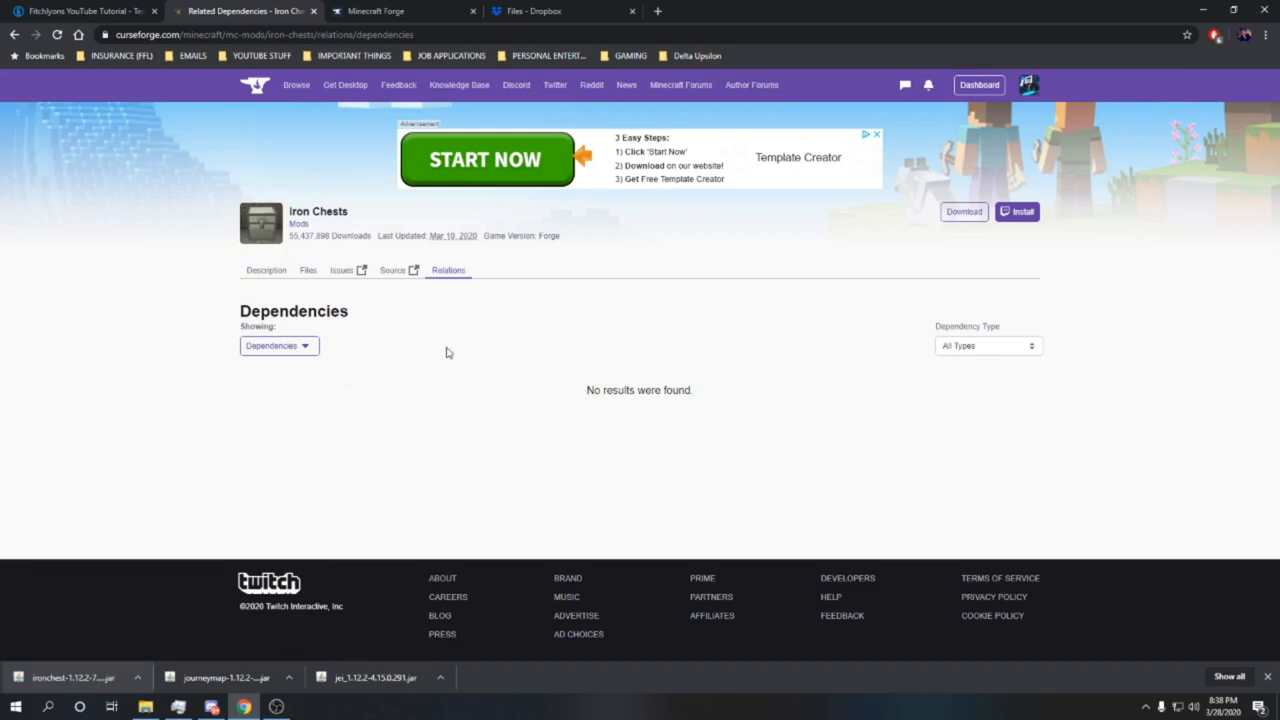
mouse_move(260, 370)
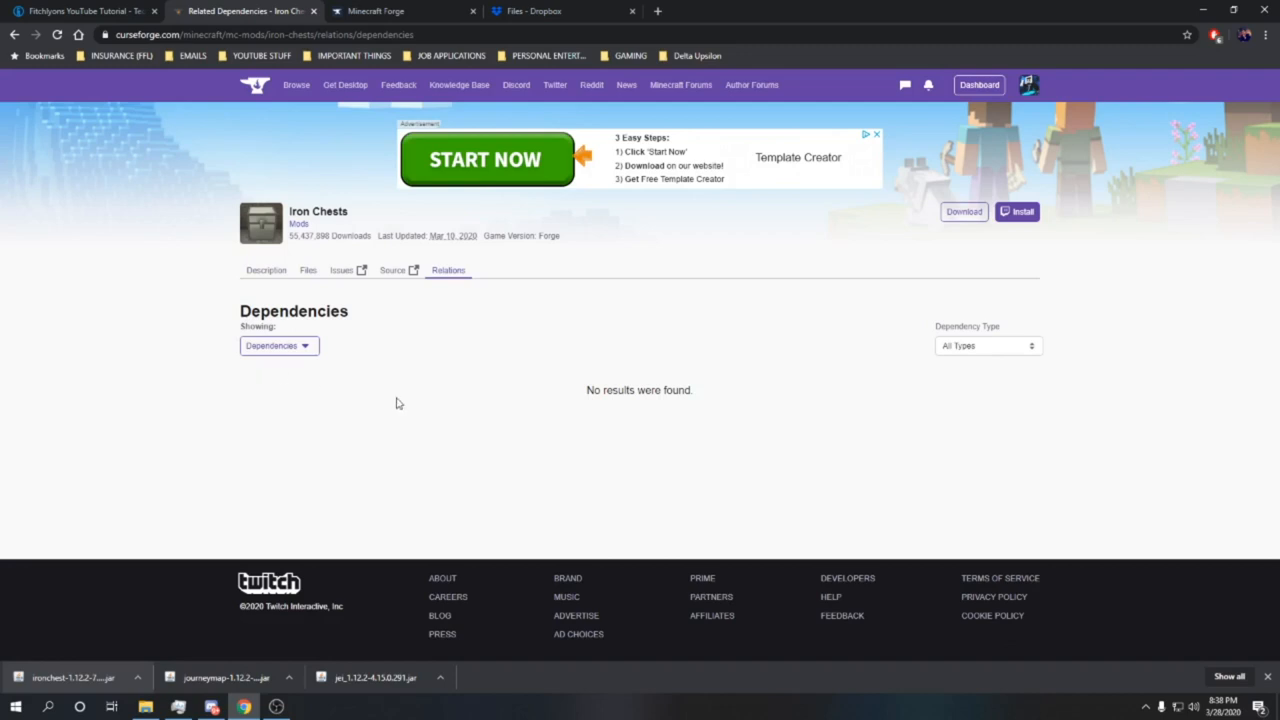
mouse_move(312, 212)
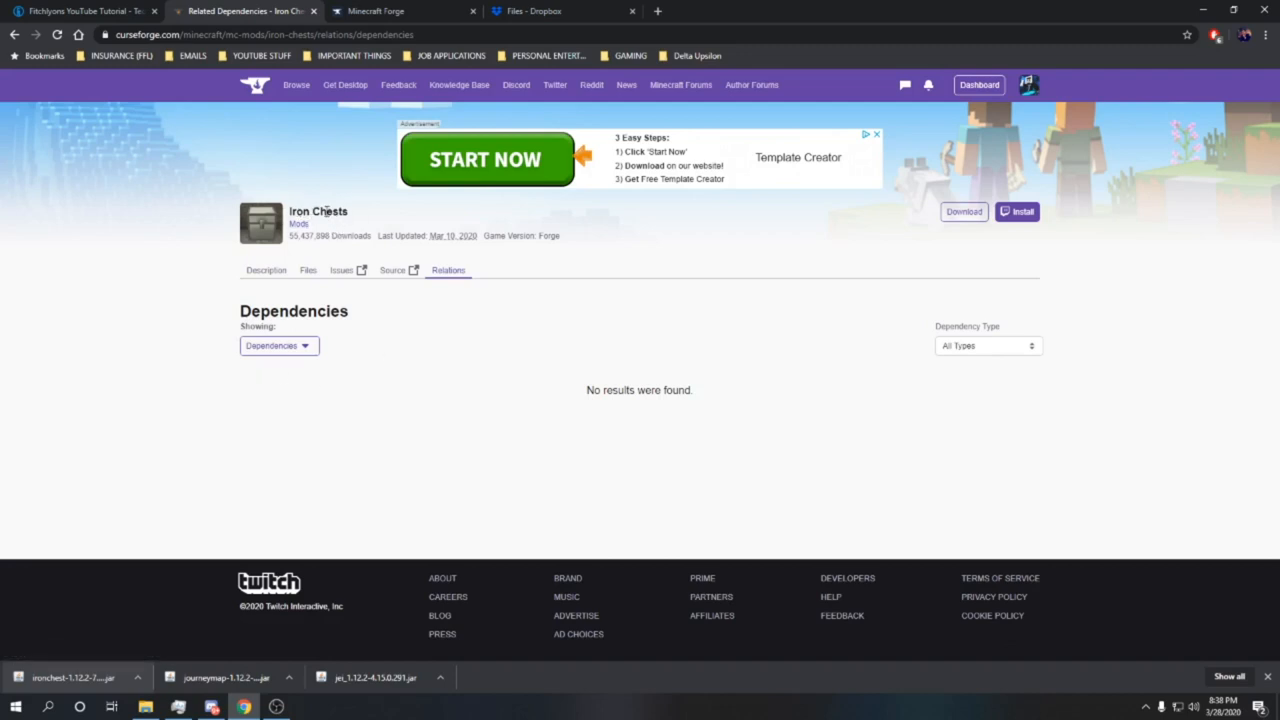
mouse_move(700, 408)
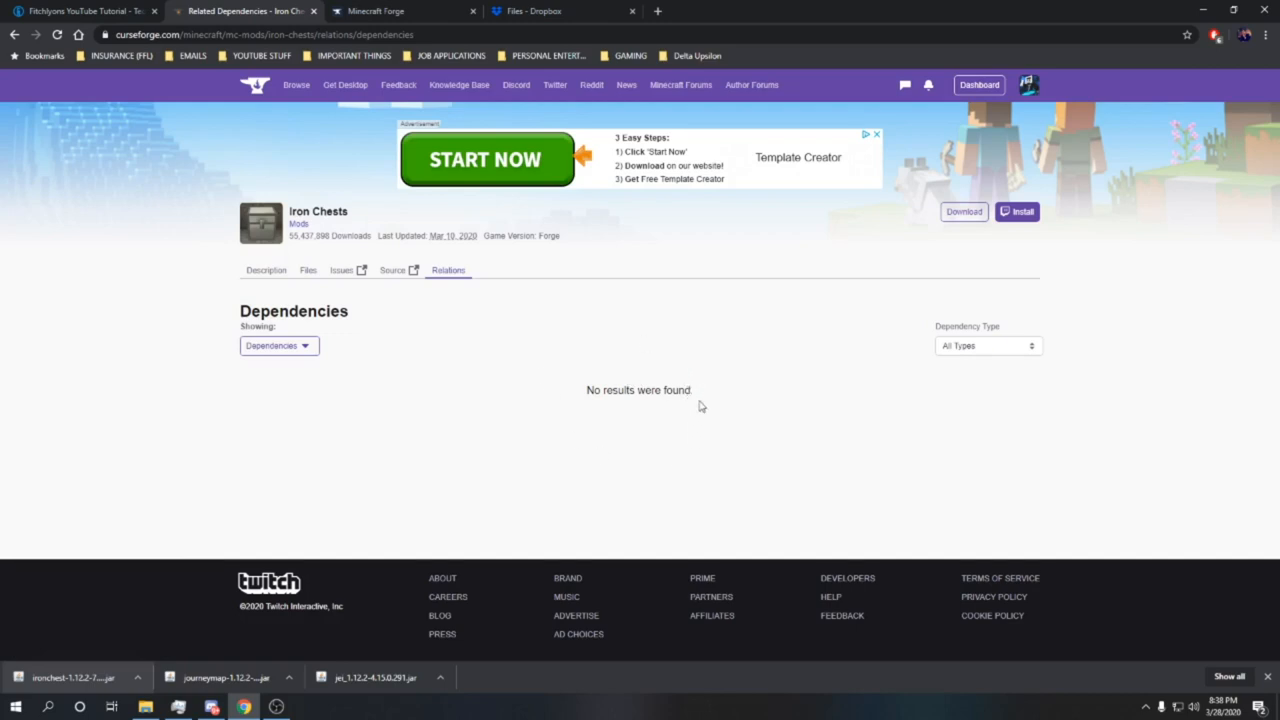
mouse_move(582, 376)
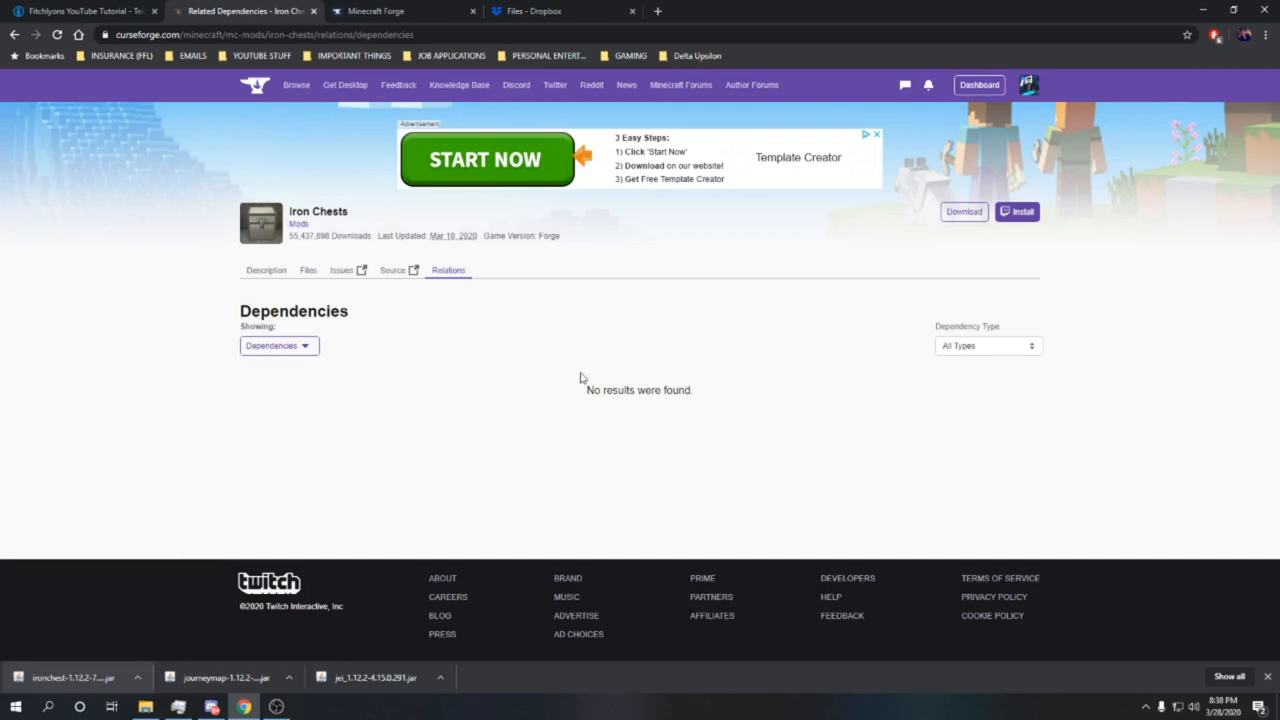
mouse_move(306, 254)
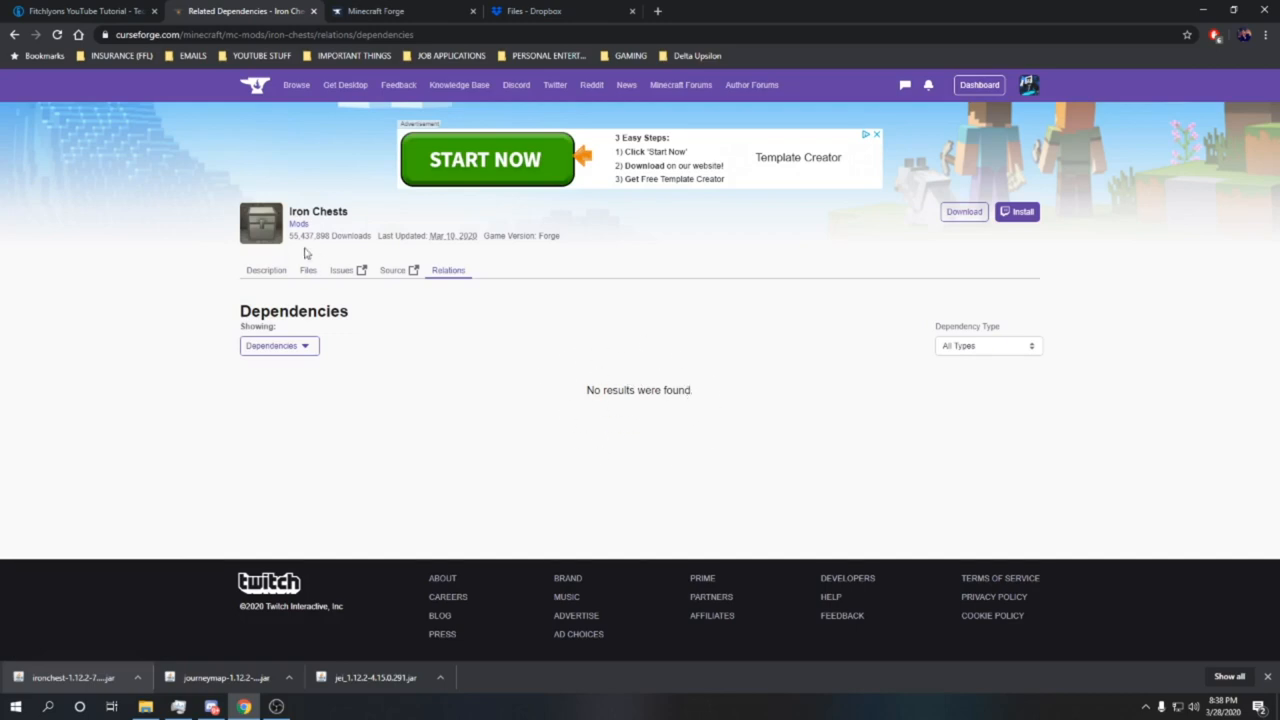
mouse_move(318, 256)
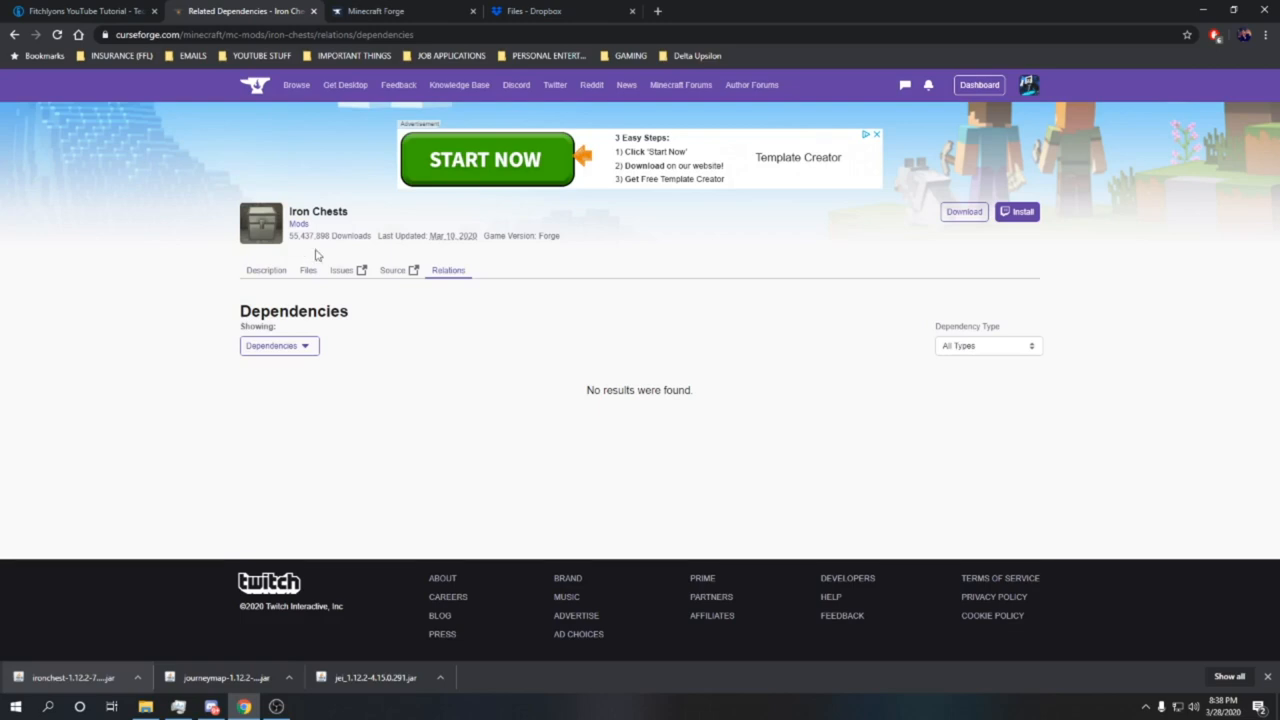
mouse_move(544, 428)
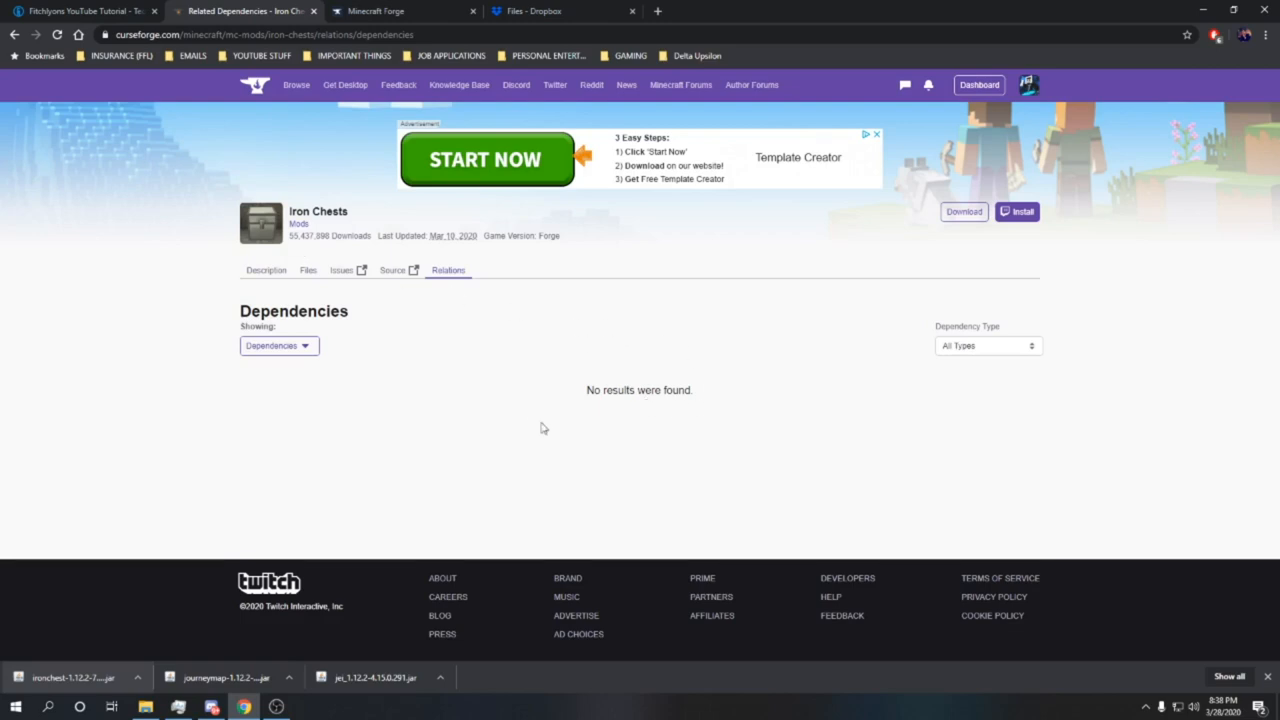
mouse_move(358, 322)
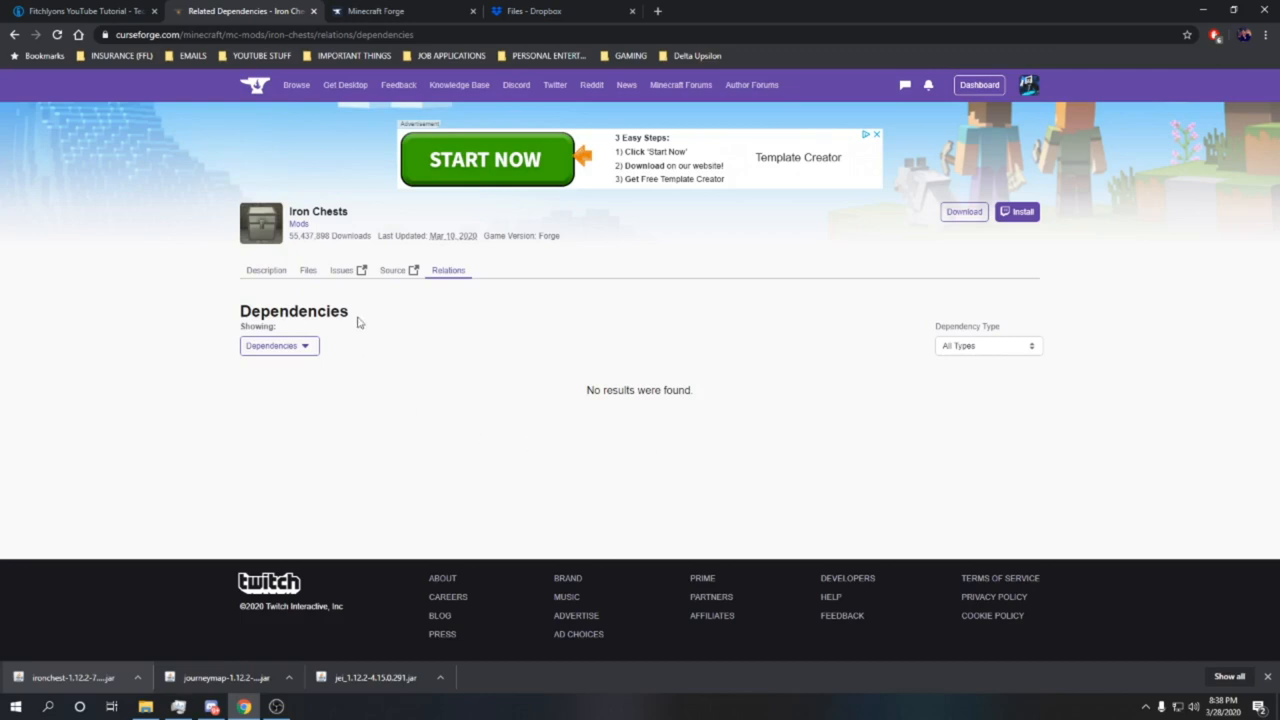
mouse_move(308, 270)
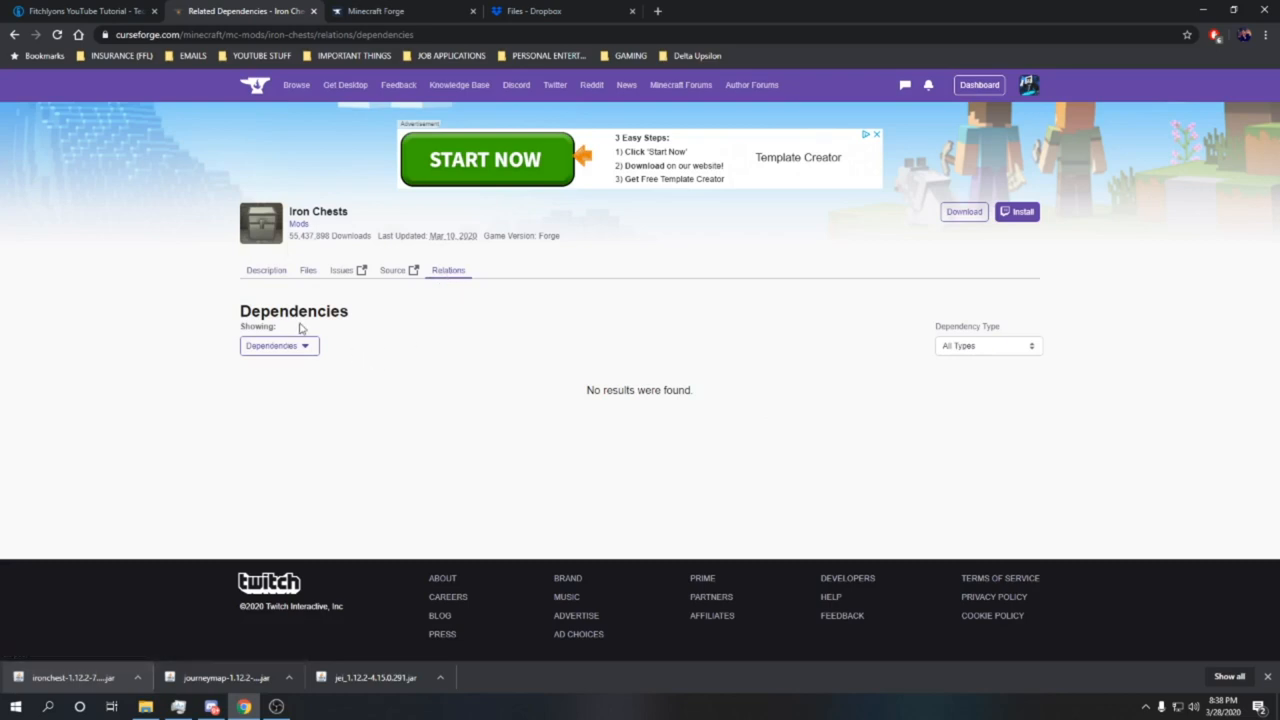
mouse_move(704, 440)
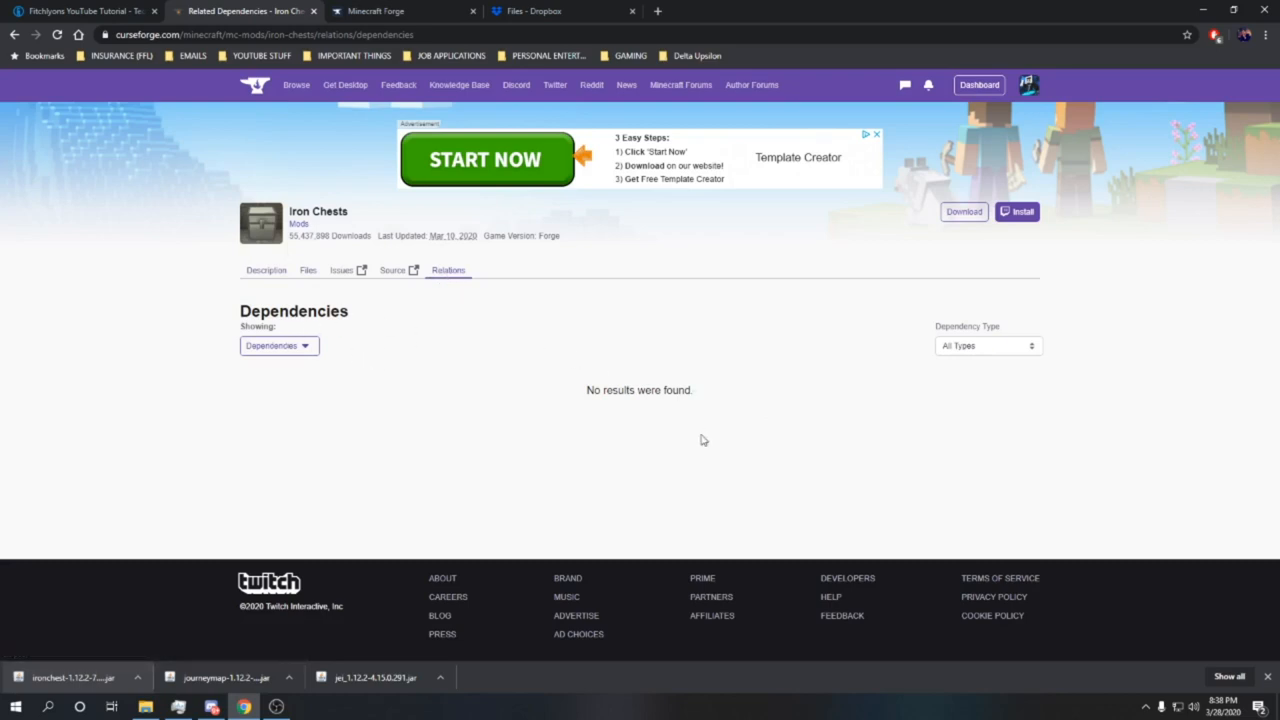
mouse_move(670, 440)
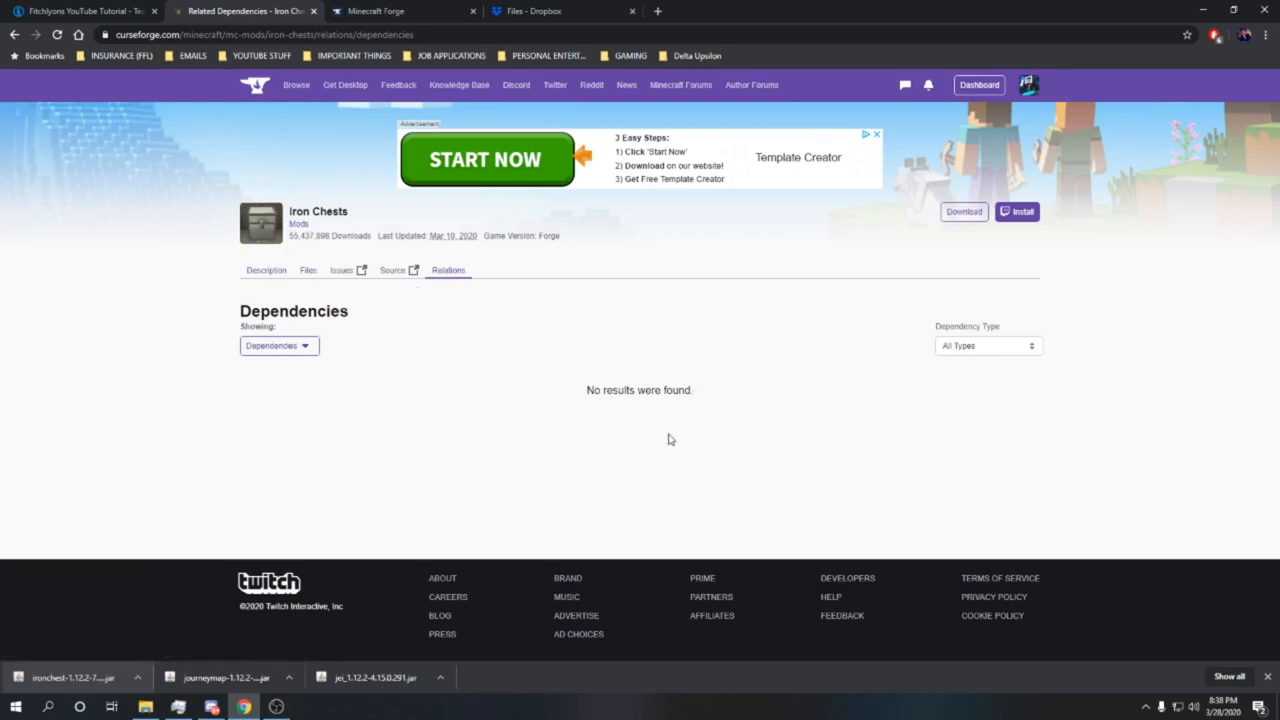
mouse_move(648, 428)
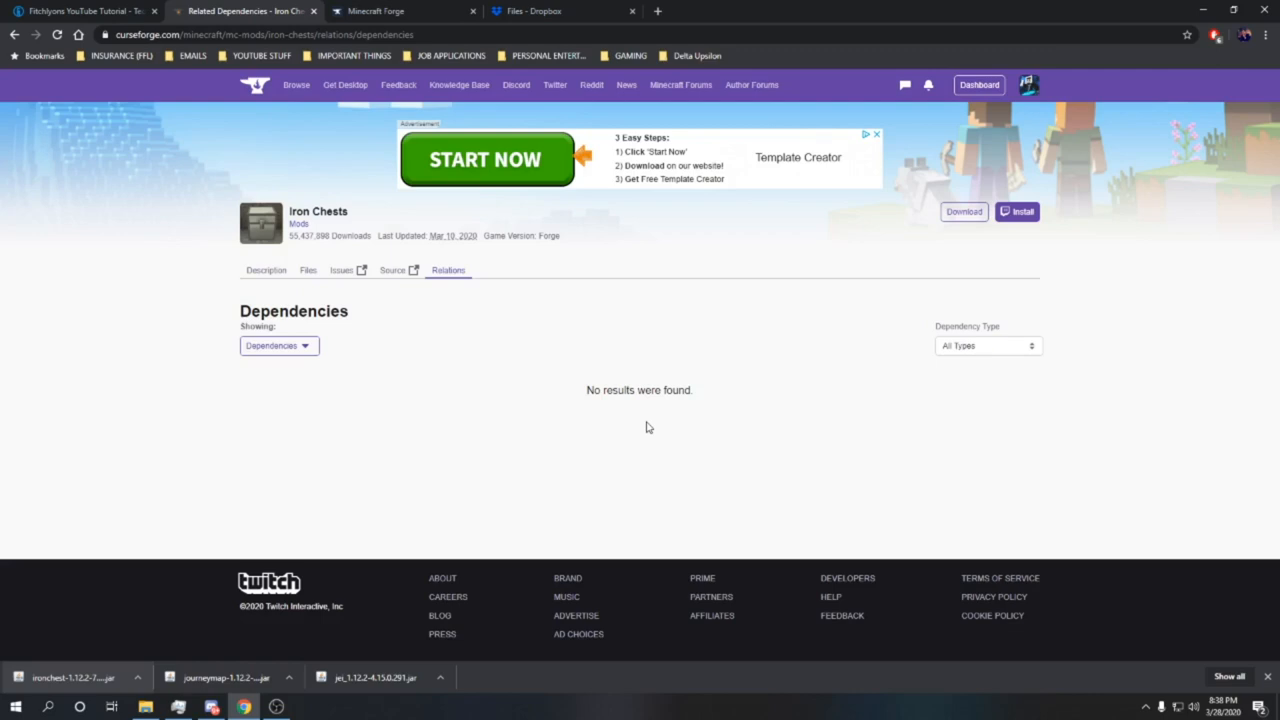
- Pick Minecraft 1.12.2 on the Forge downloads page and request the latest universal build
click(396, 12)
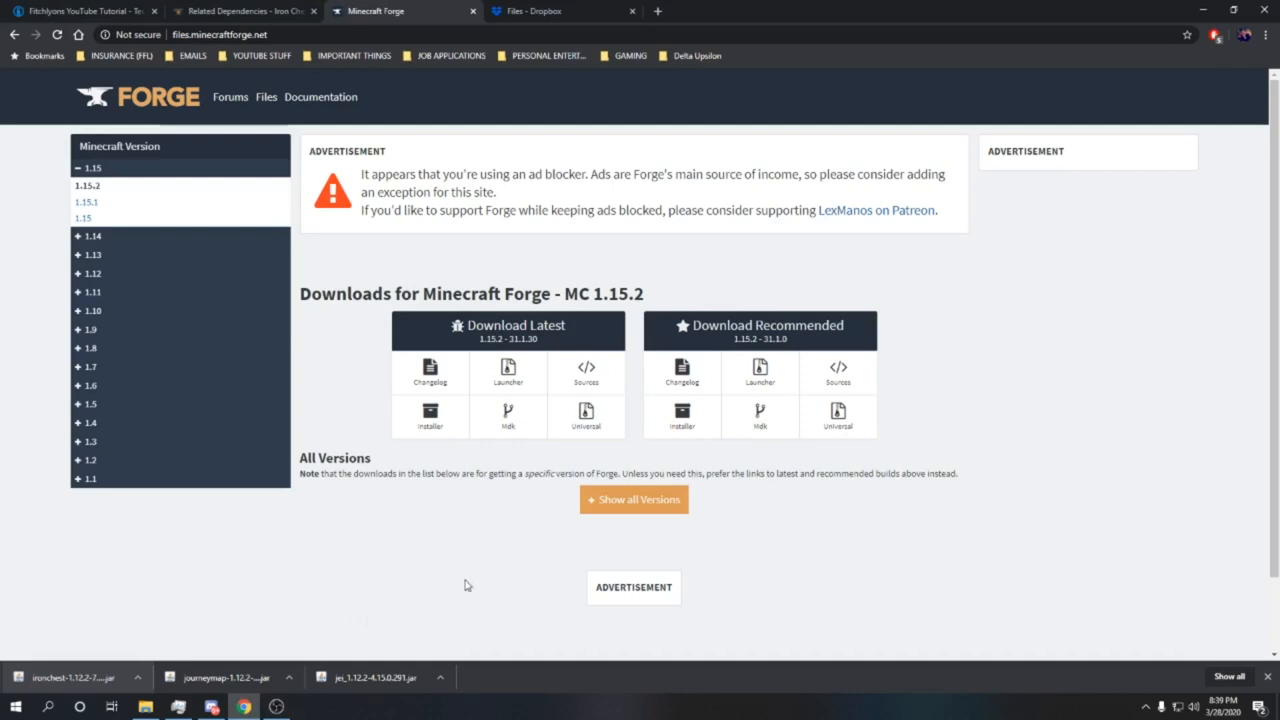
mouse_move(86, 204)
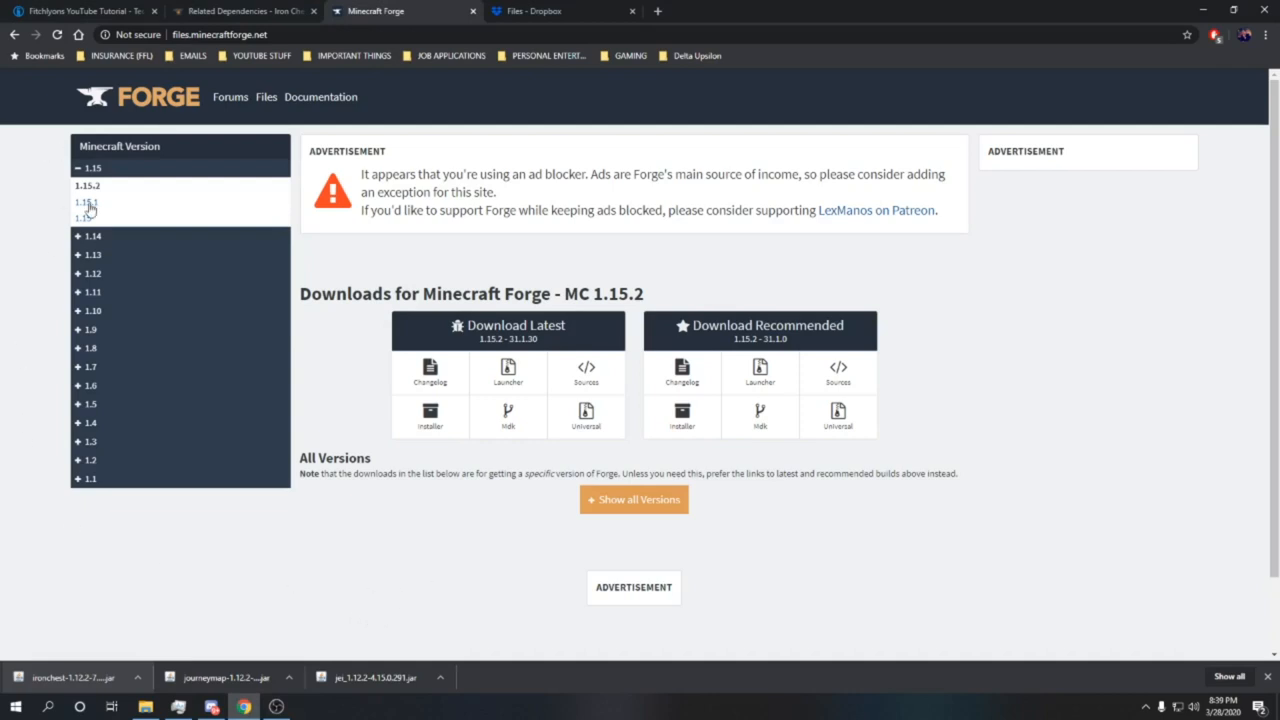
click(92, 272)
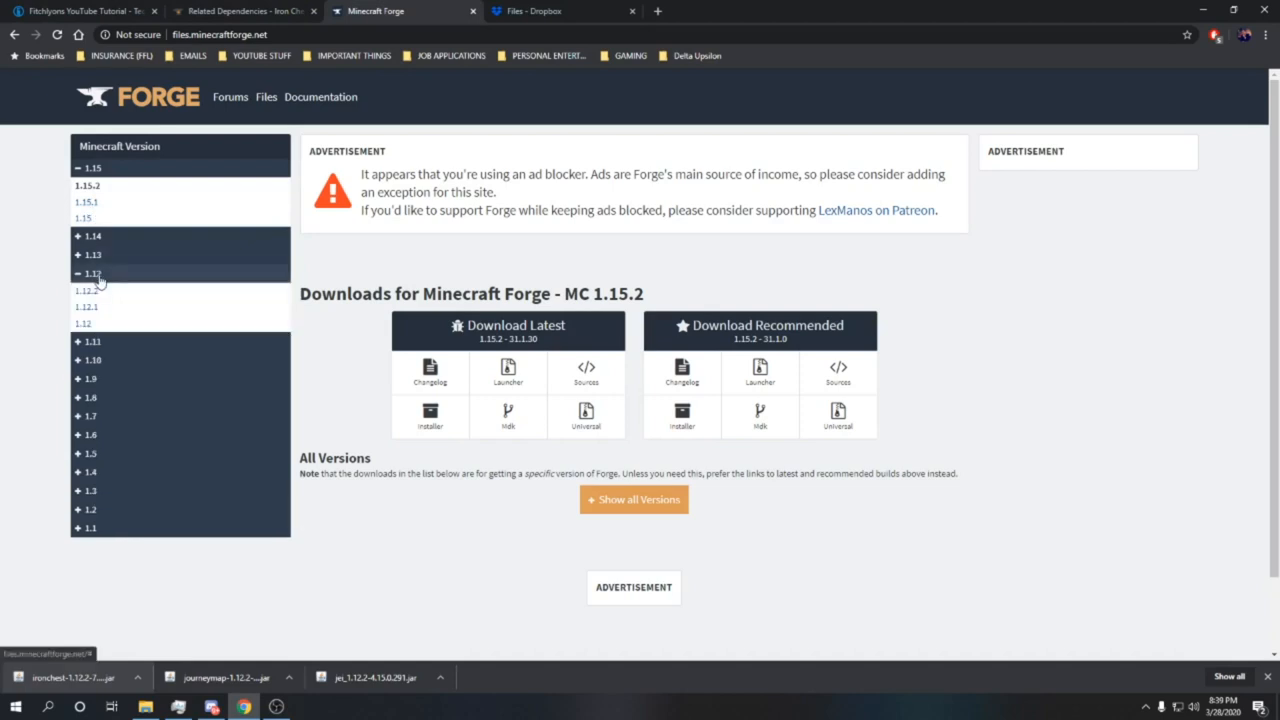
click(84, 292)
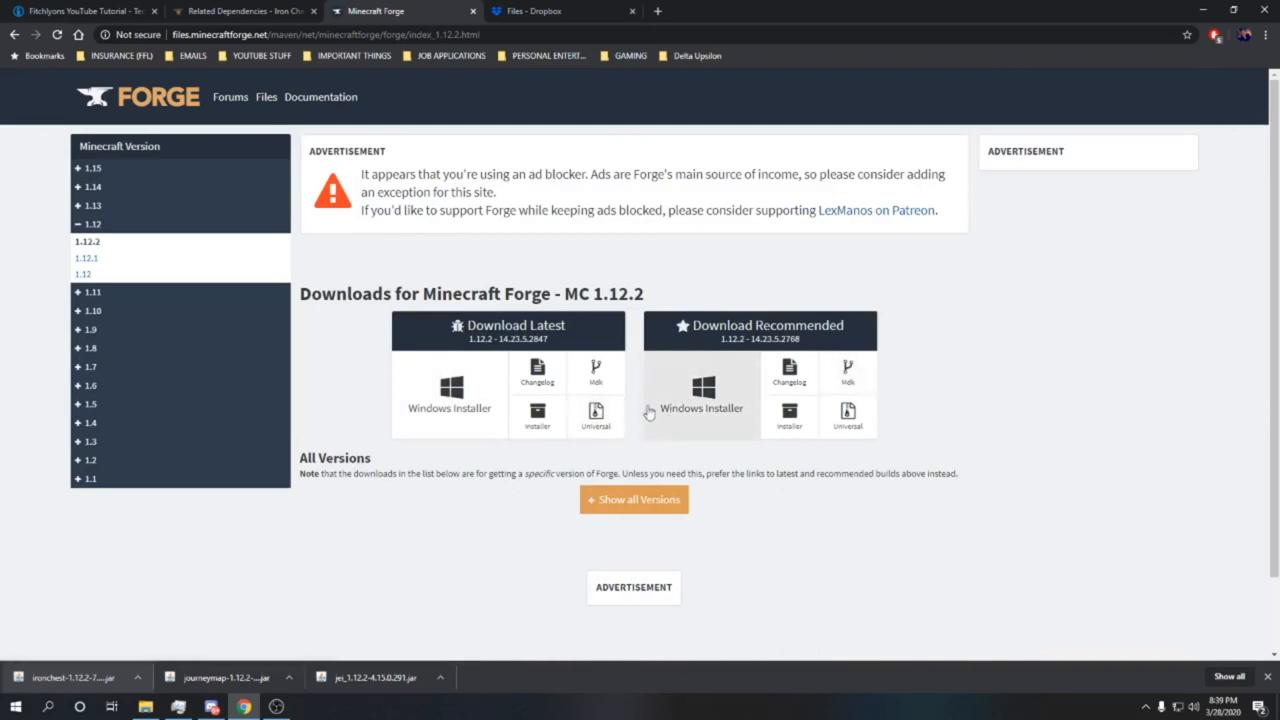
mouse_move(592, 414)
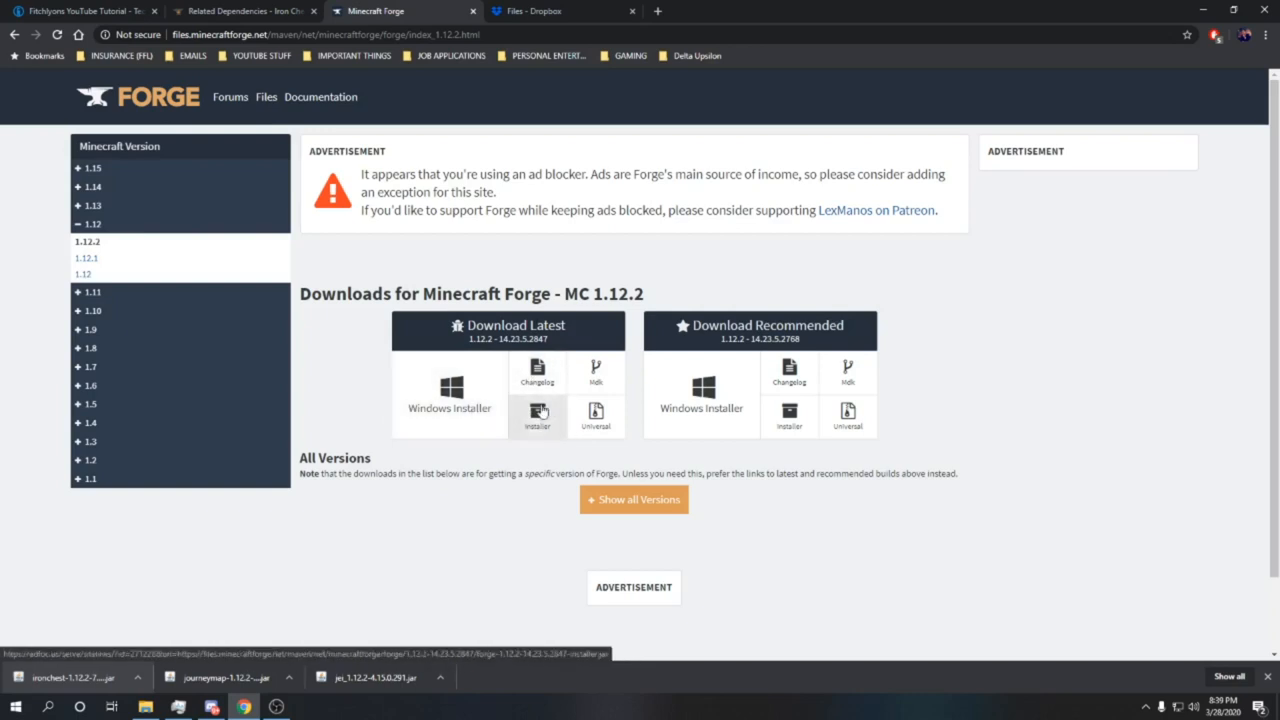
mouse_move(596, 412)
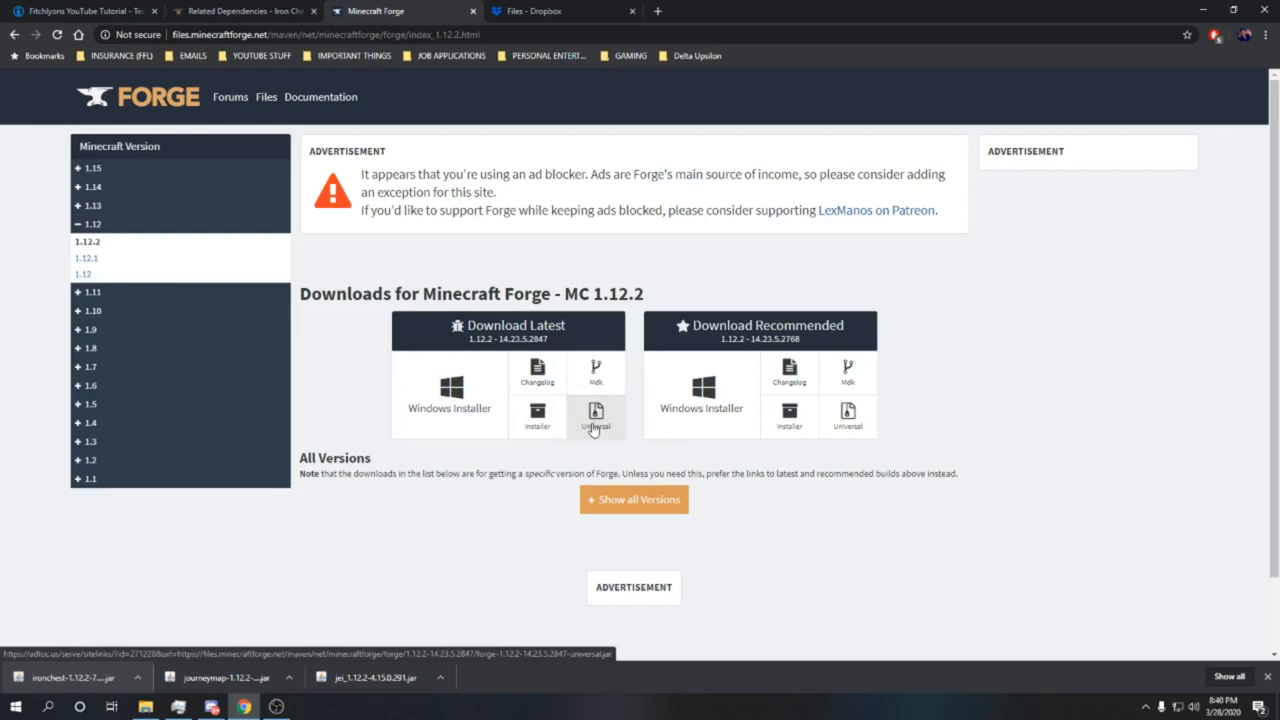
click(596, 412)
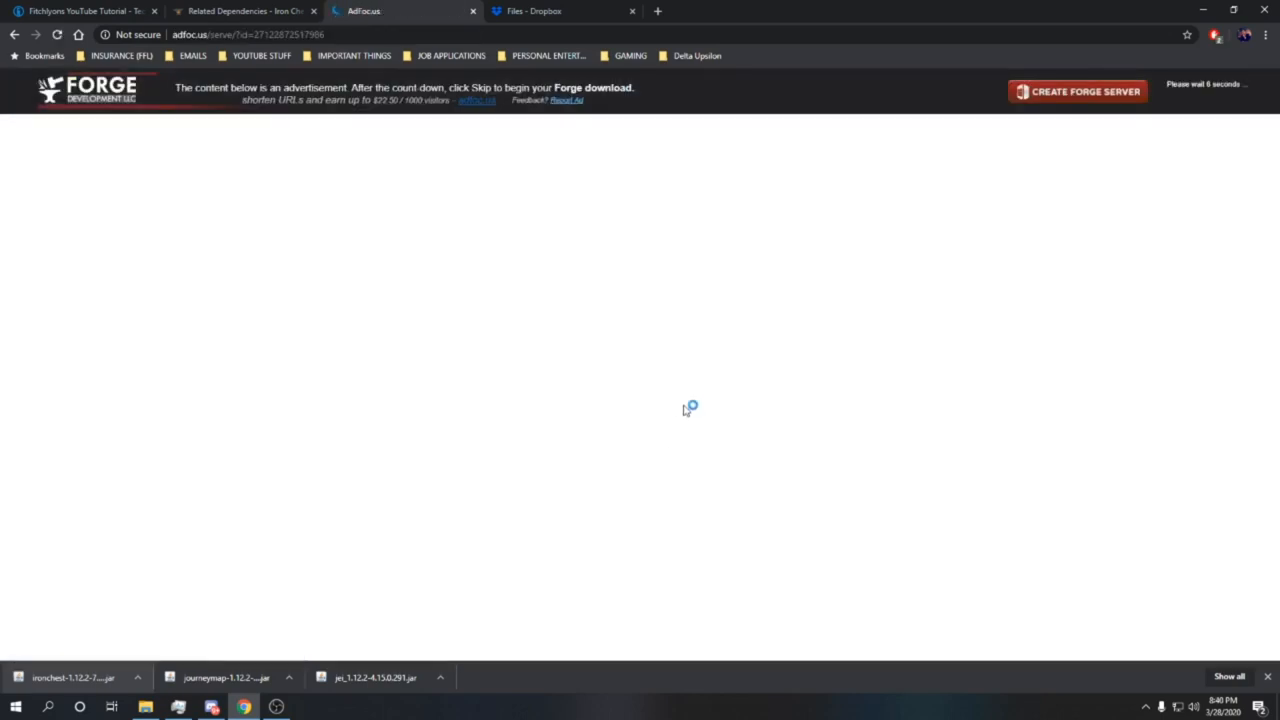
mouse_move(682, 390)
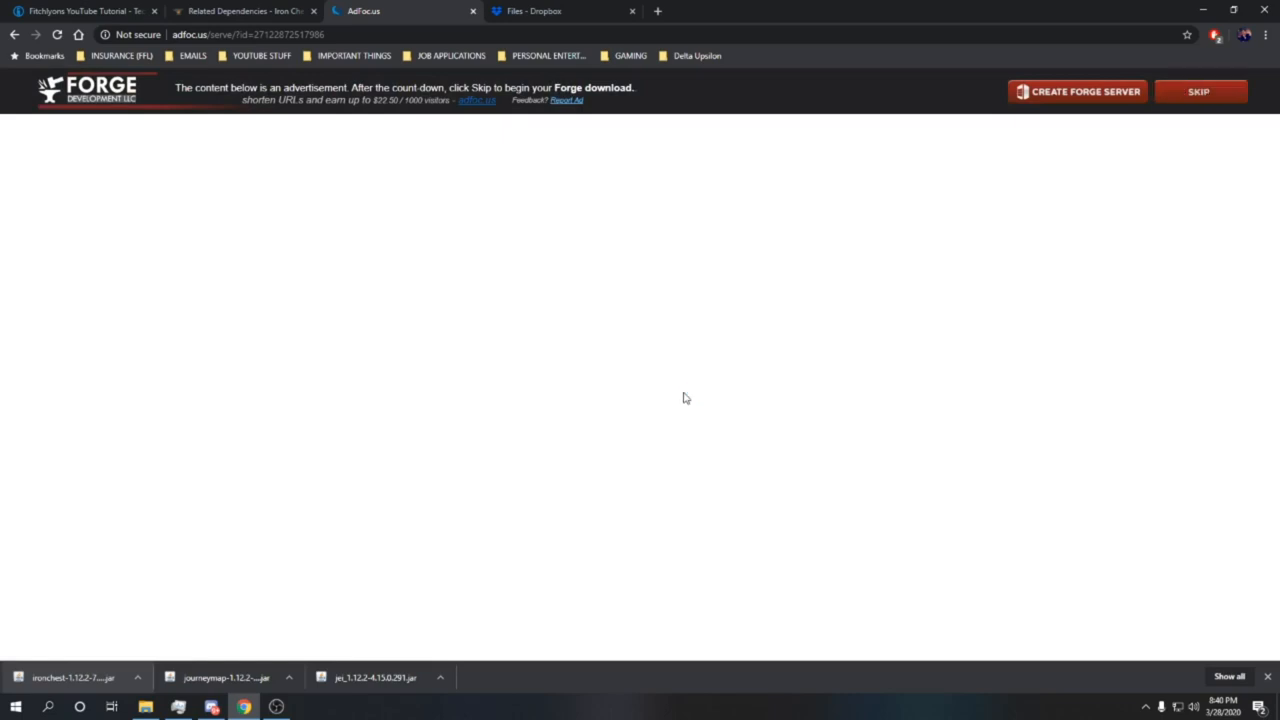
mouse_move(724, 278)
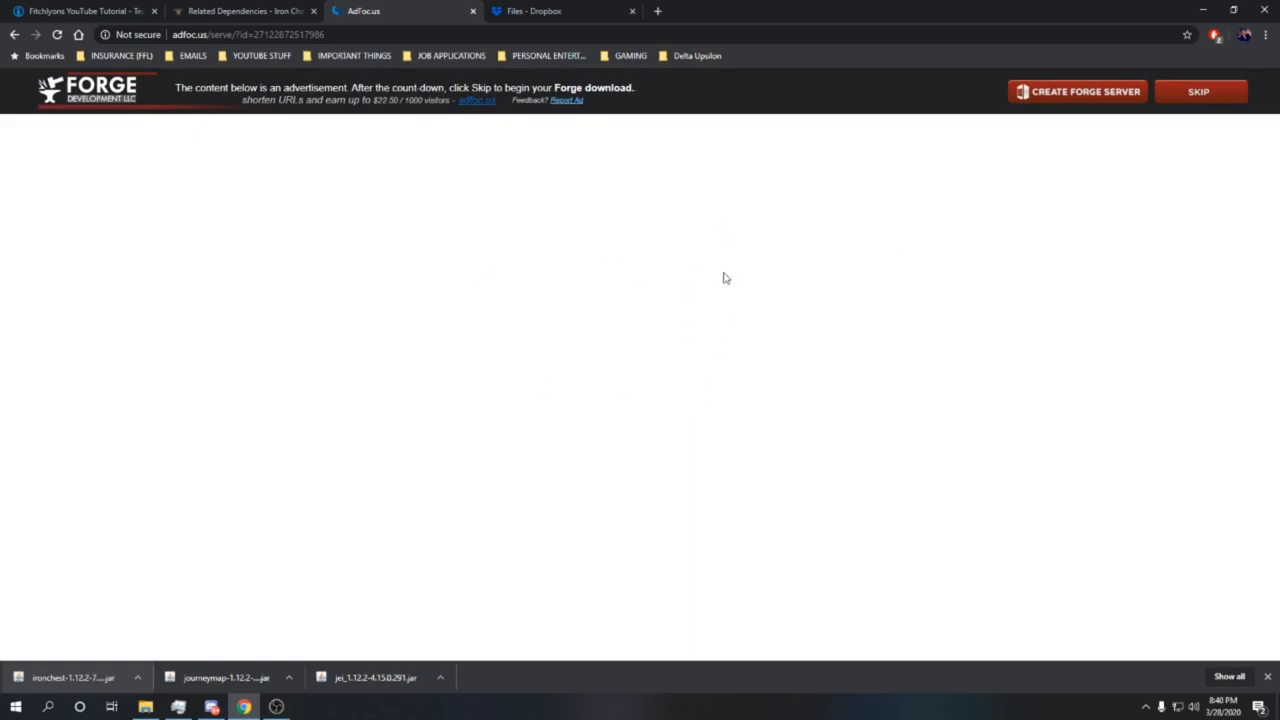
mouse_move(522, 416)
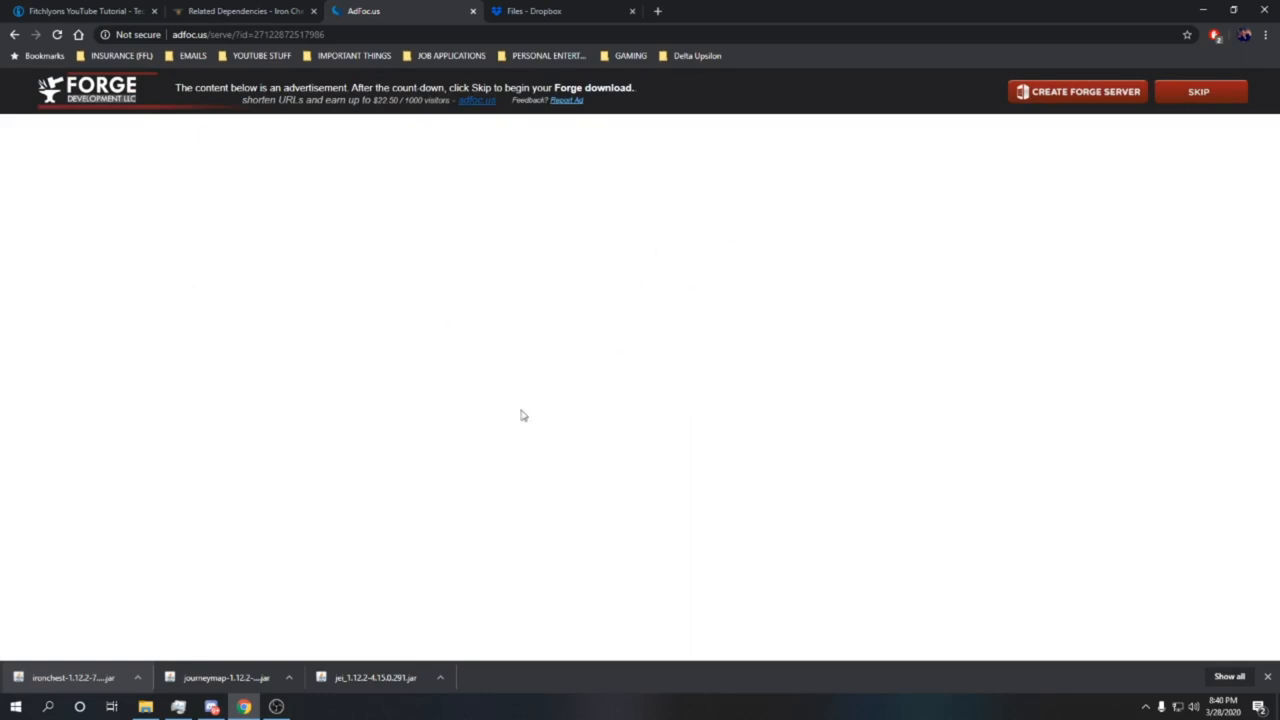
mouse_move(1040, 200)
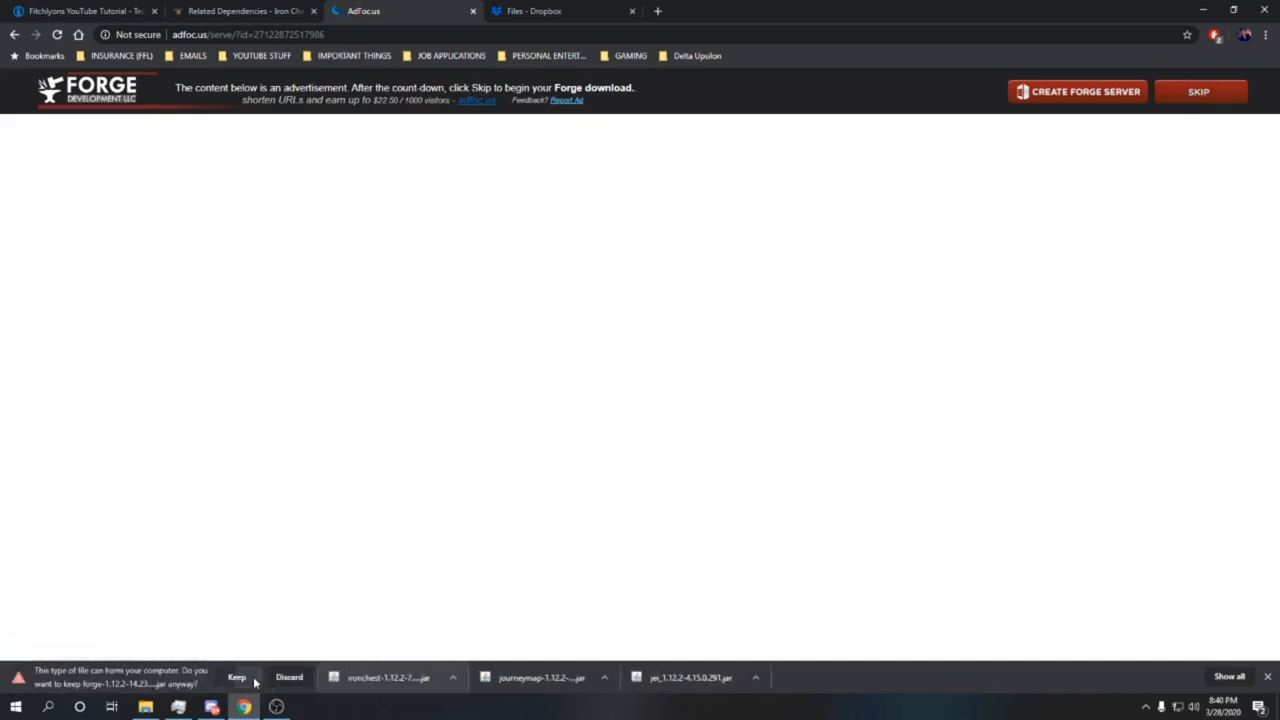
- Keep the downloaded Forge 1.12.2 jar despite the browser's safety warning
click(240, 680)
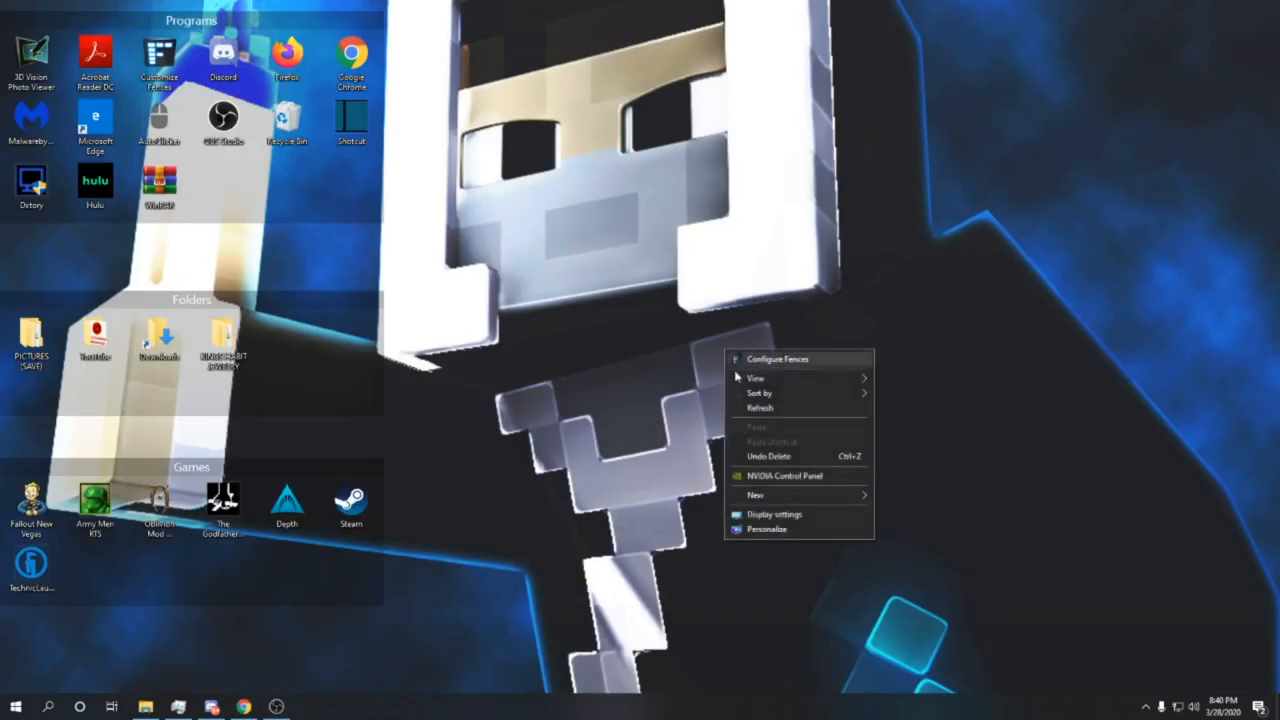
- Create a new desktop folder named YT Tutorial and move it in with the other folders
click(752, 496)
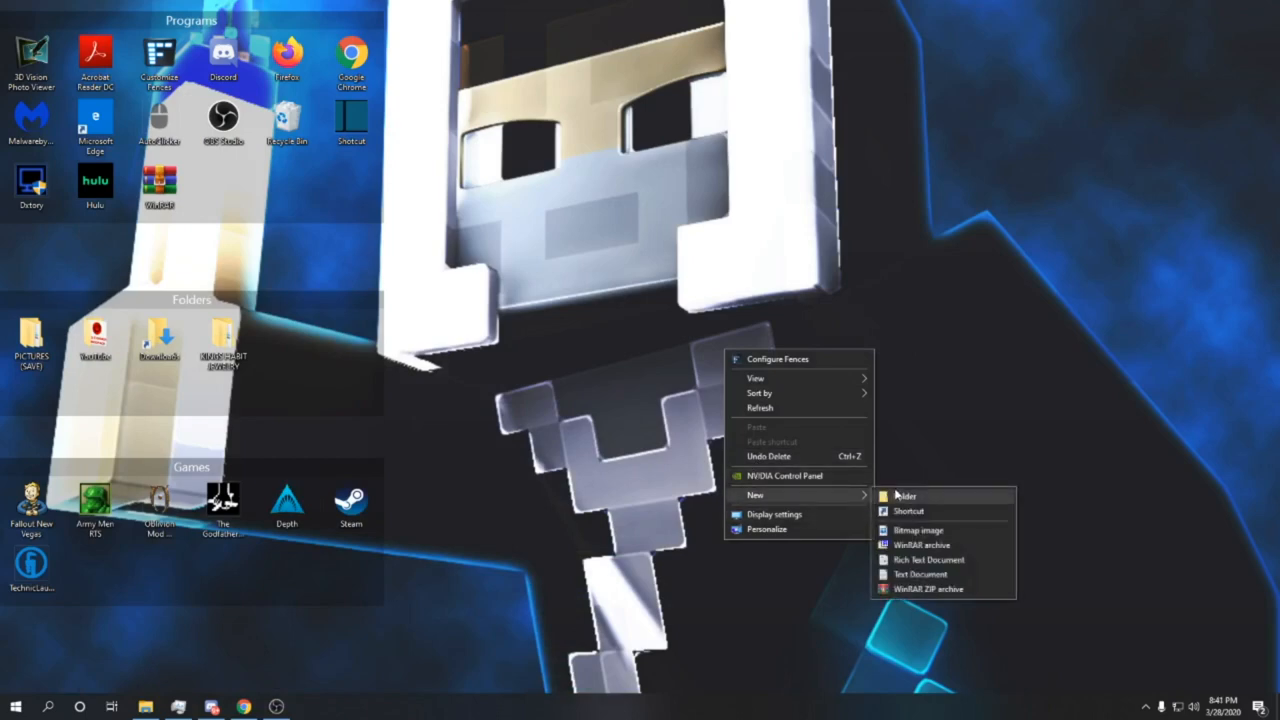
click(906, 496)
text(YT Tutori)
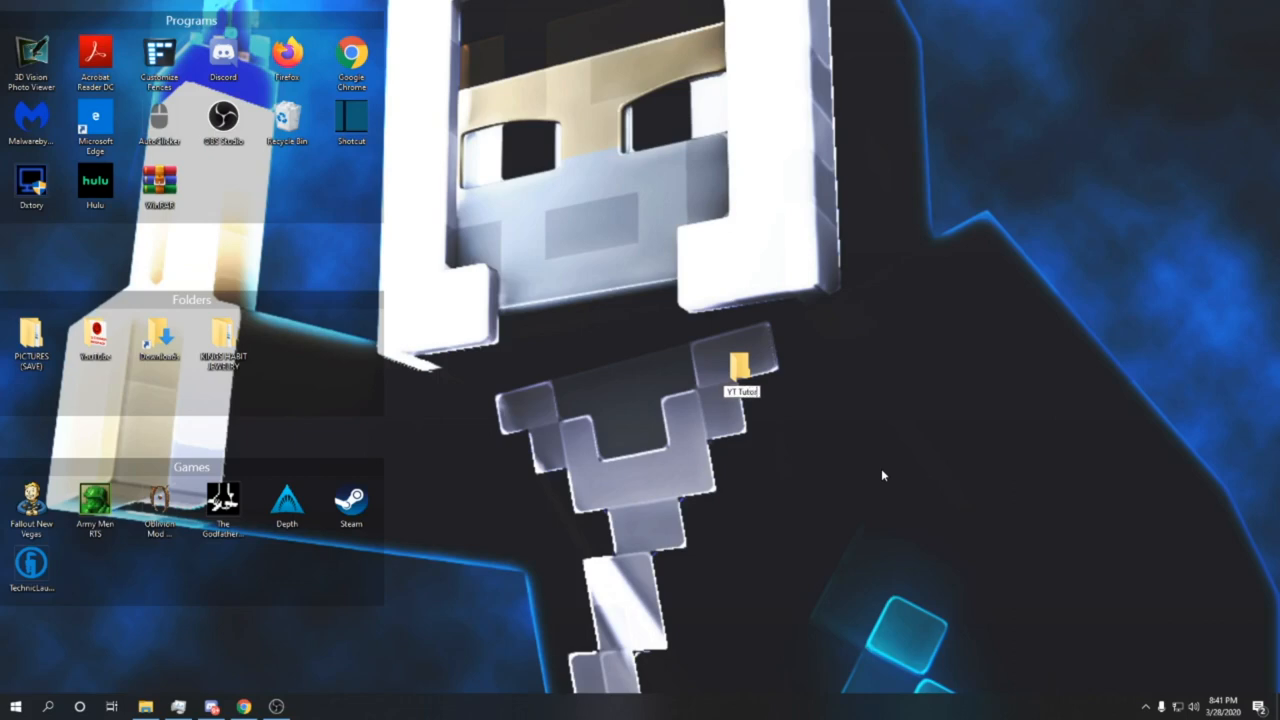
drag(740, 364, 28, 650)
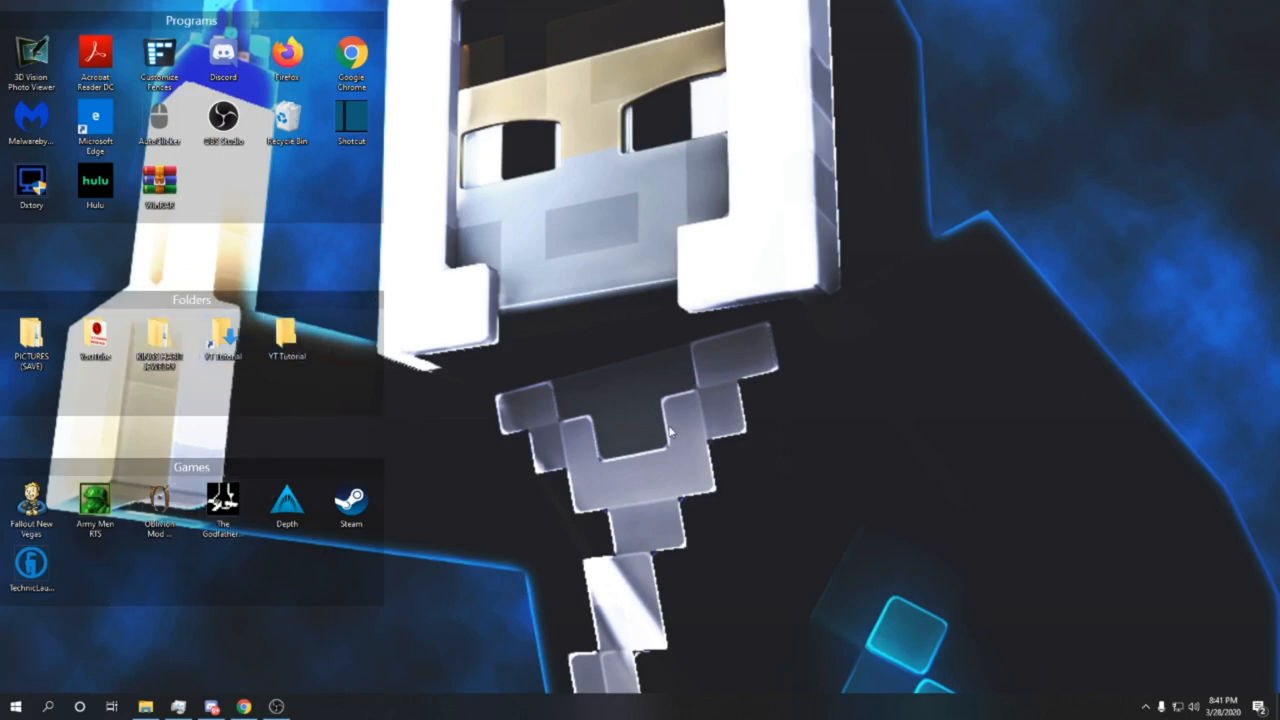
mouse_move(288, 338)
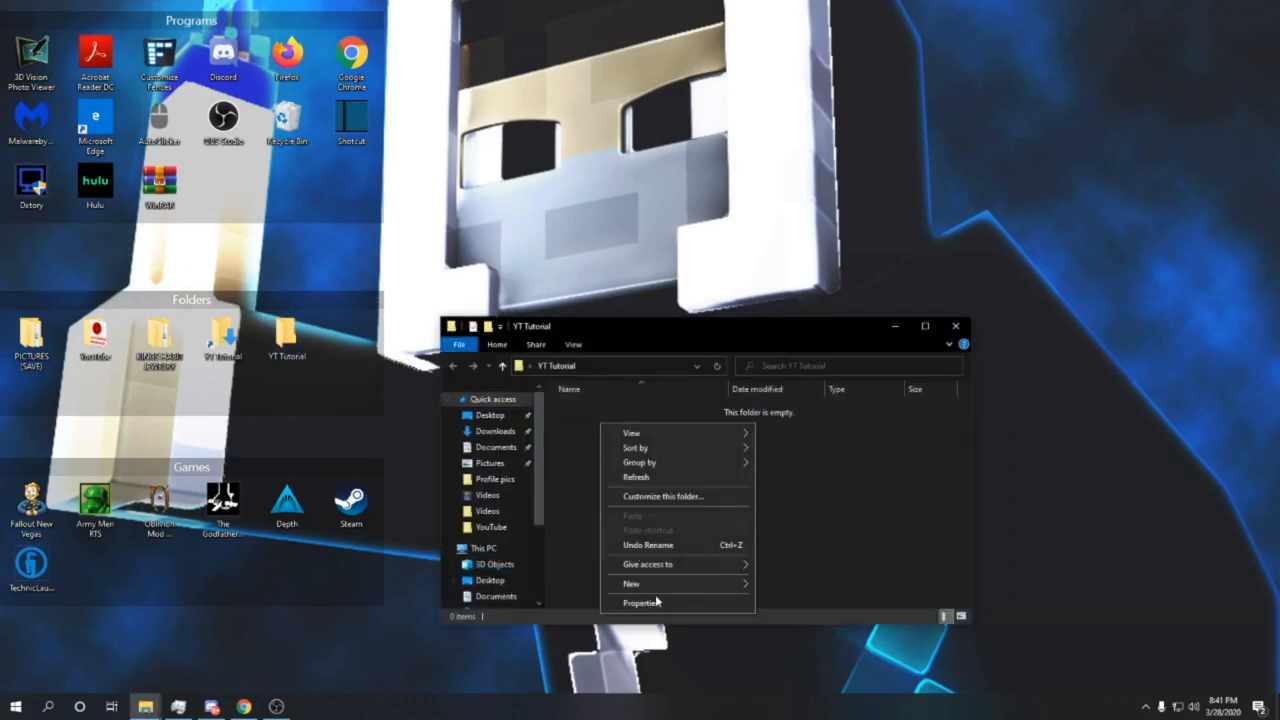
mouse_move(628, 584)
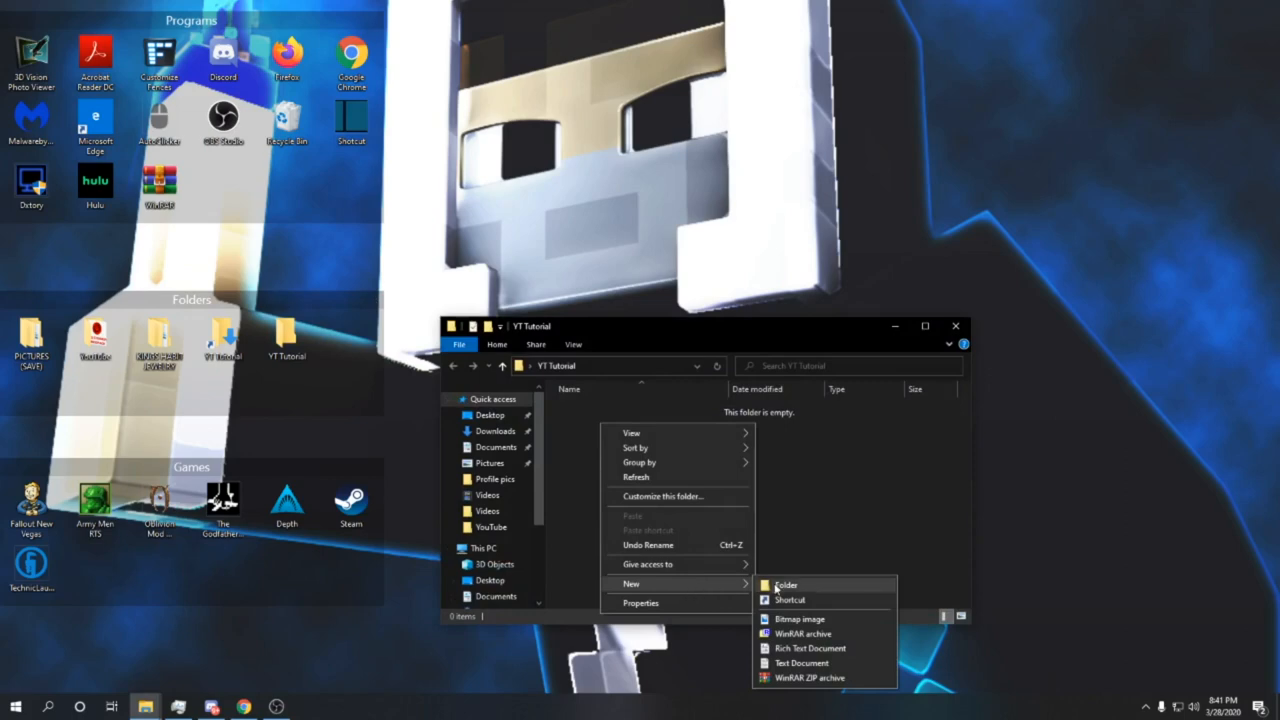
- Create bin and mods subfolders inside YT Tutorial and enter the empty bin folder
click(786, 584)
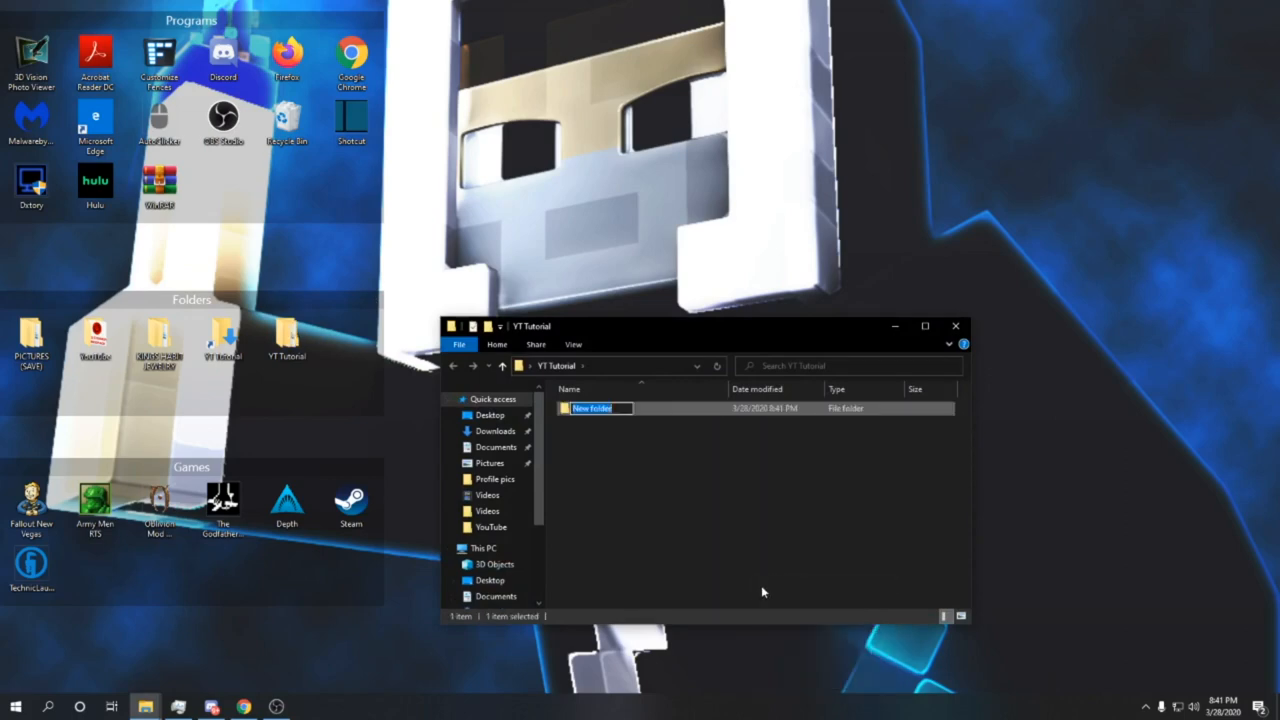
text(bin)
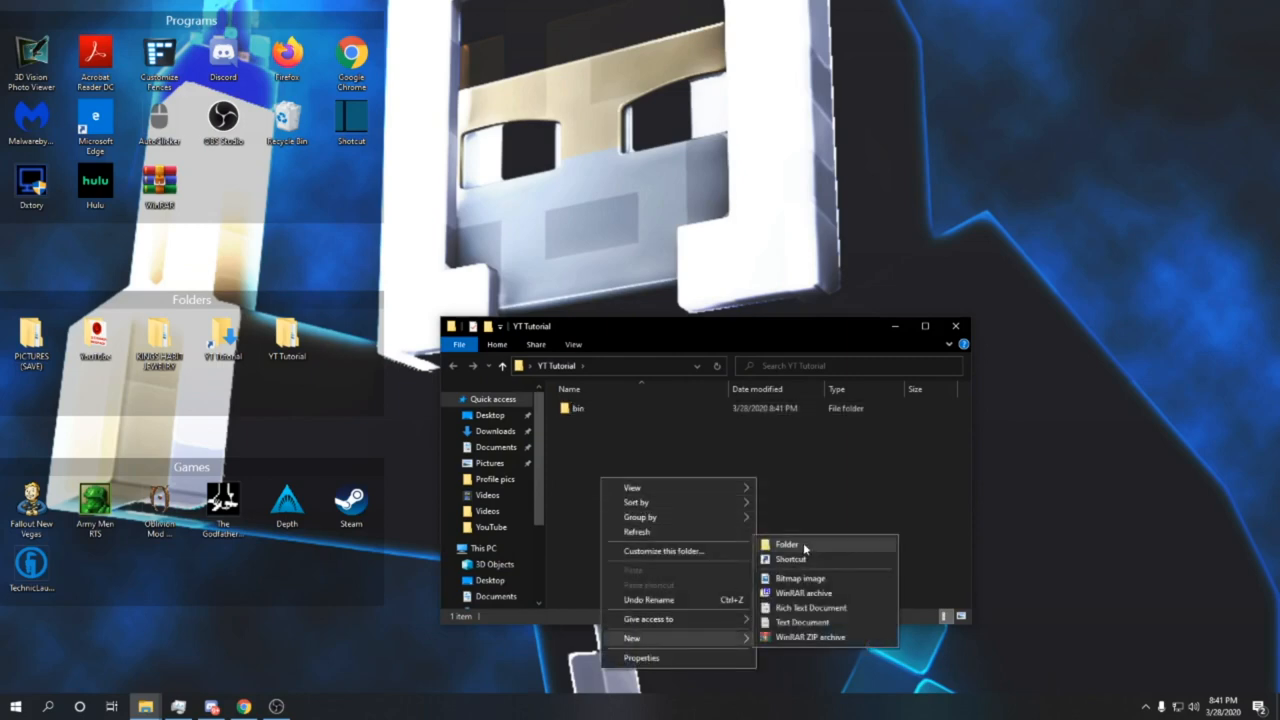
click(788, 544)
text(mods)
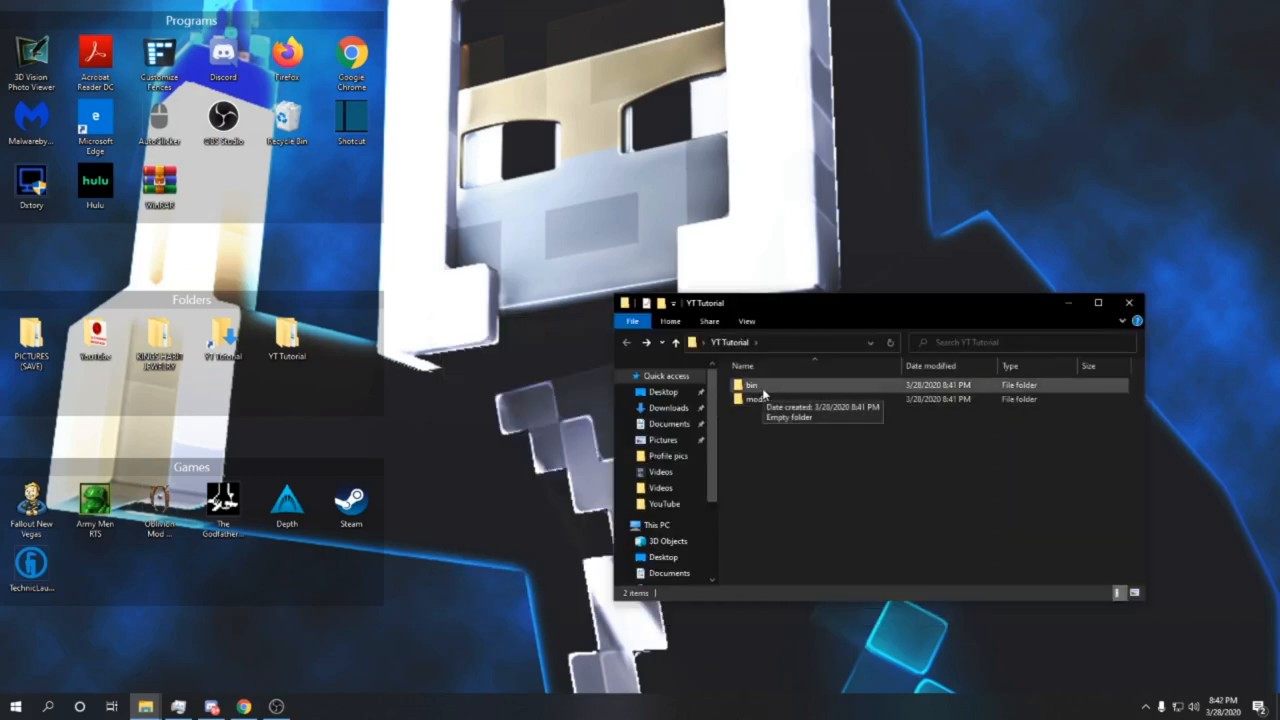
double_click(752, 384)
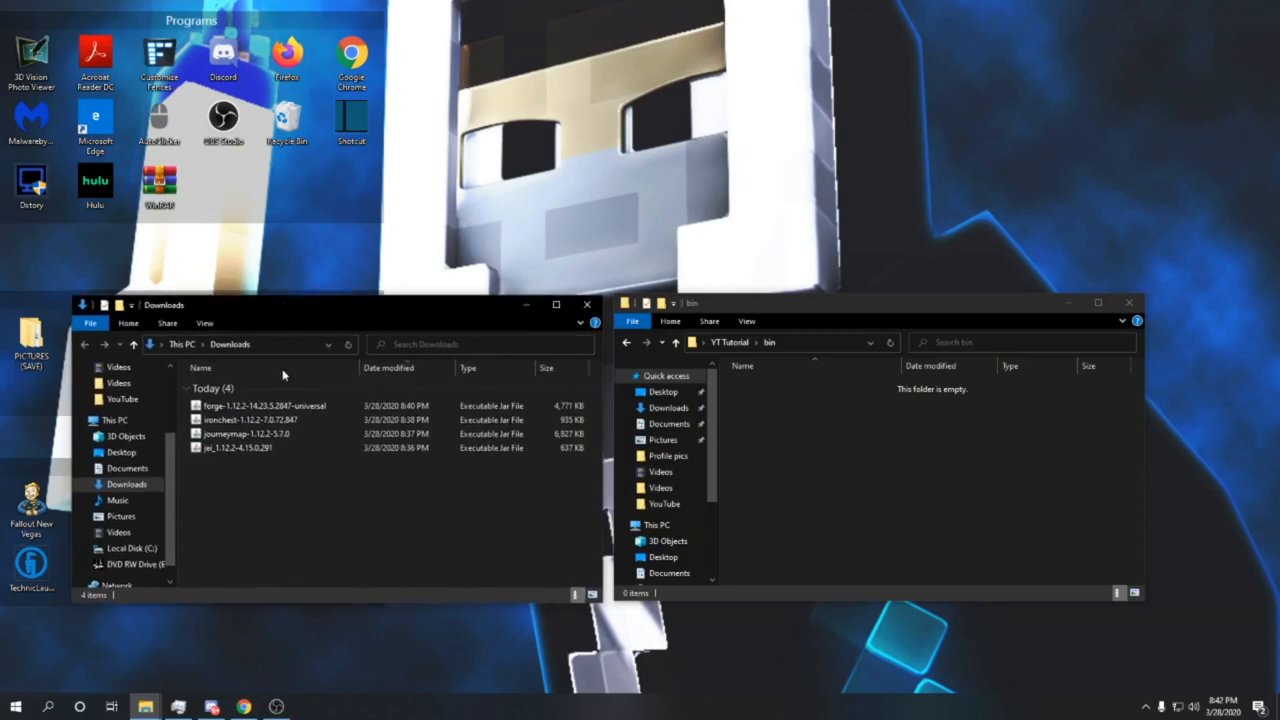
- Move the Forge universal jar from Downloads into bin and rename it modpack
click(256, 406)
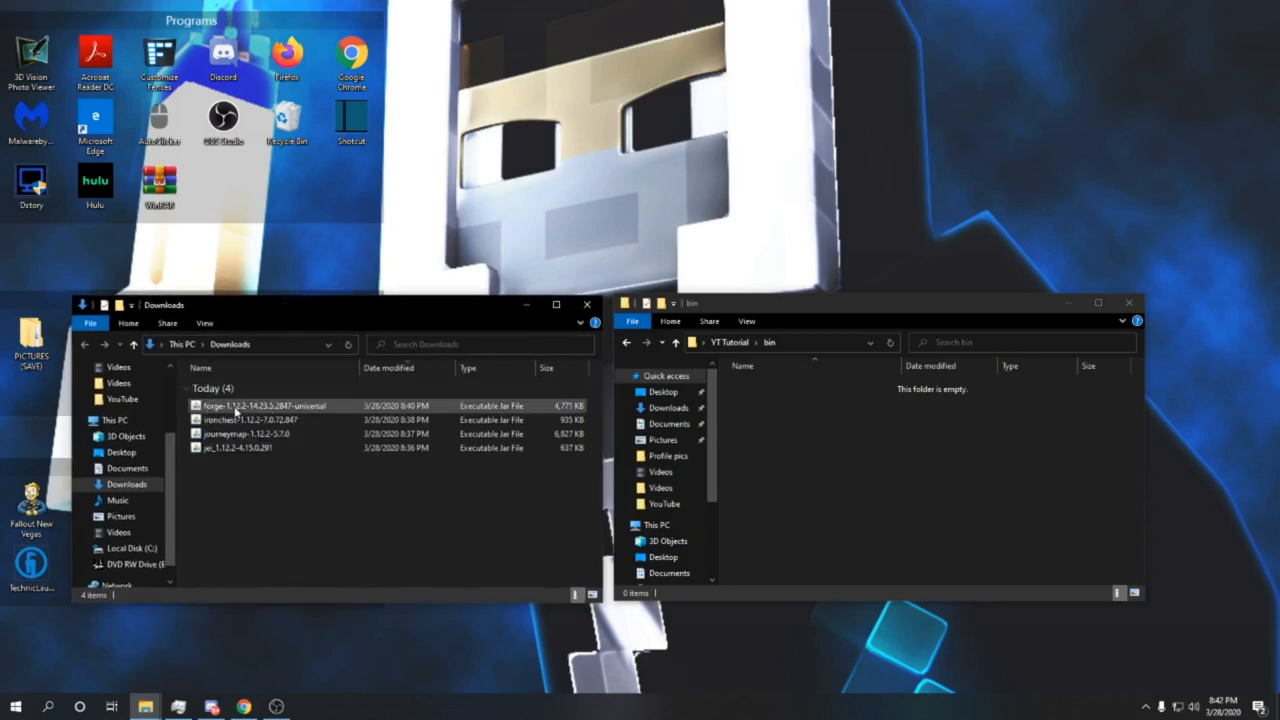
drag(264, 404, 790, 400)
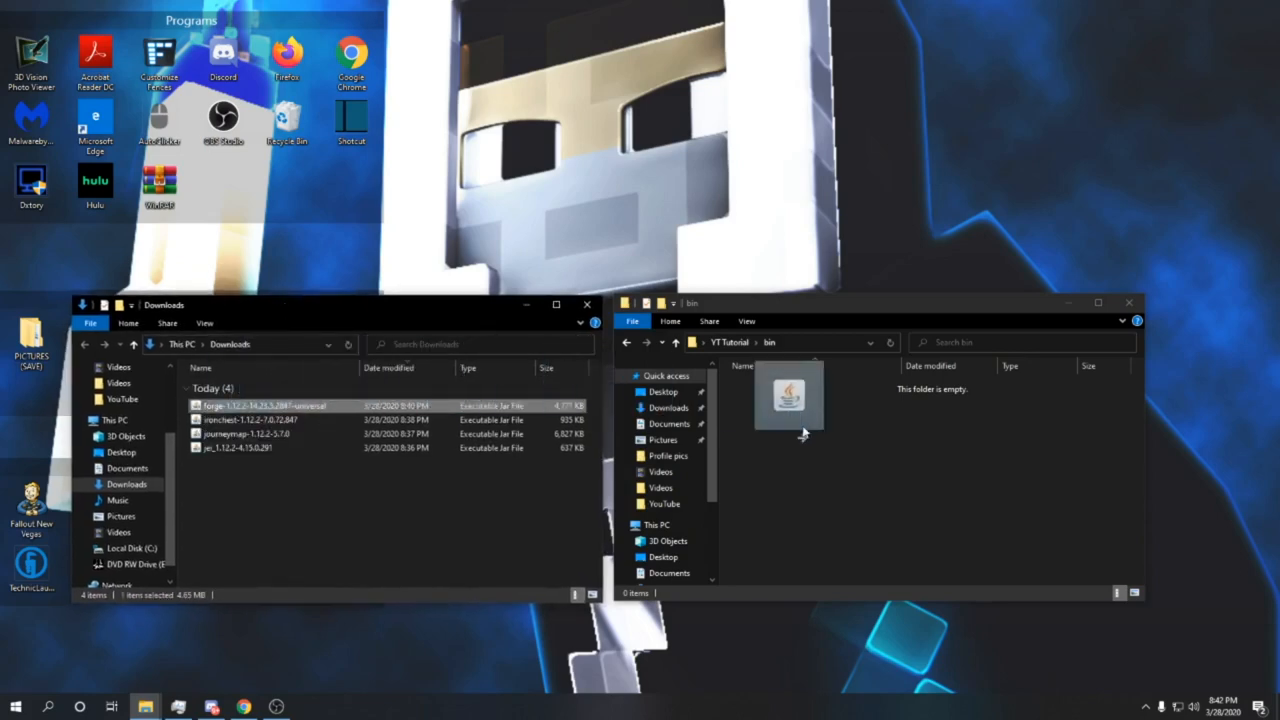
drag(264, 404, 800, 400)
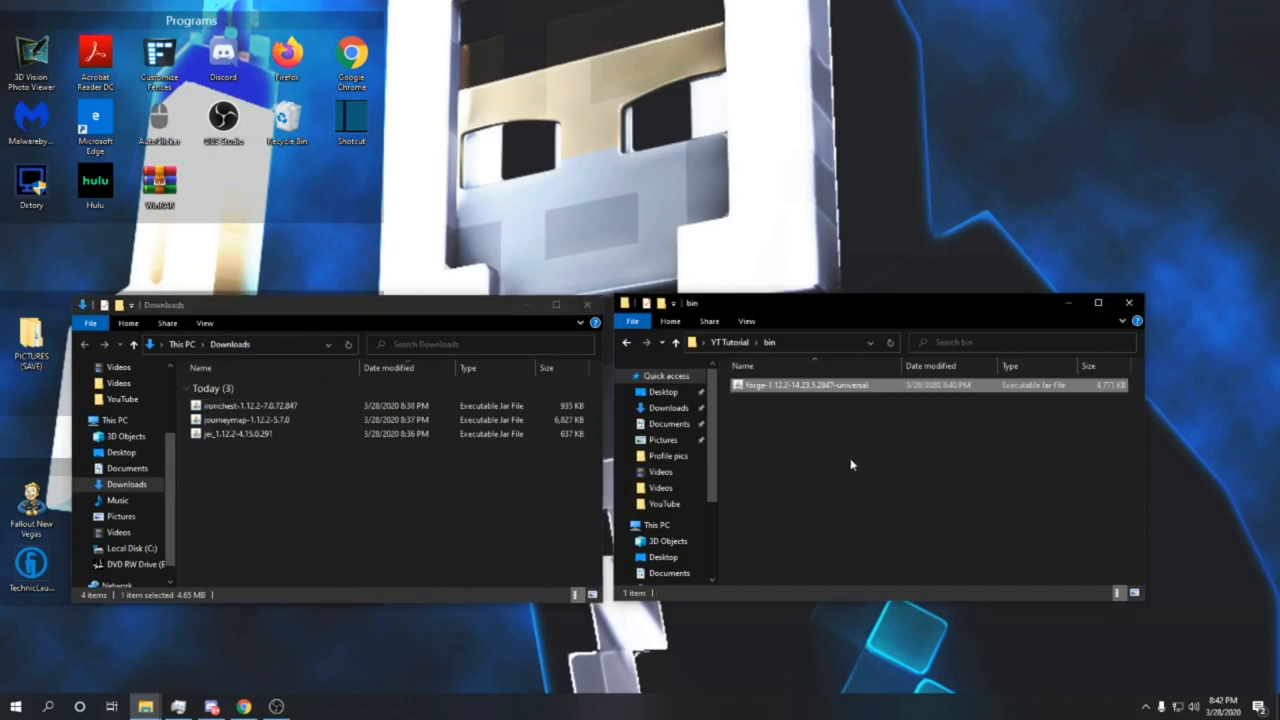
right_click(810, 384)
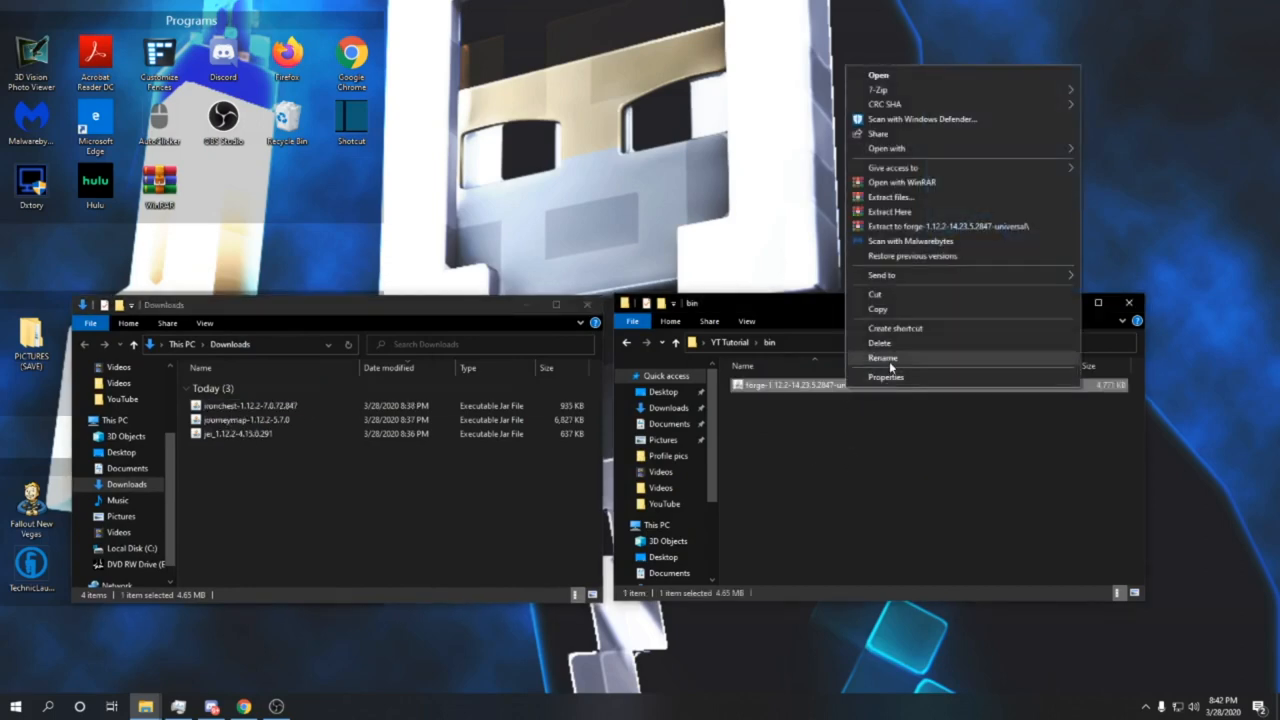
click(882, 356)
text(modpack)
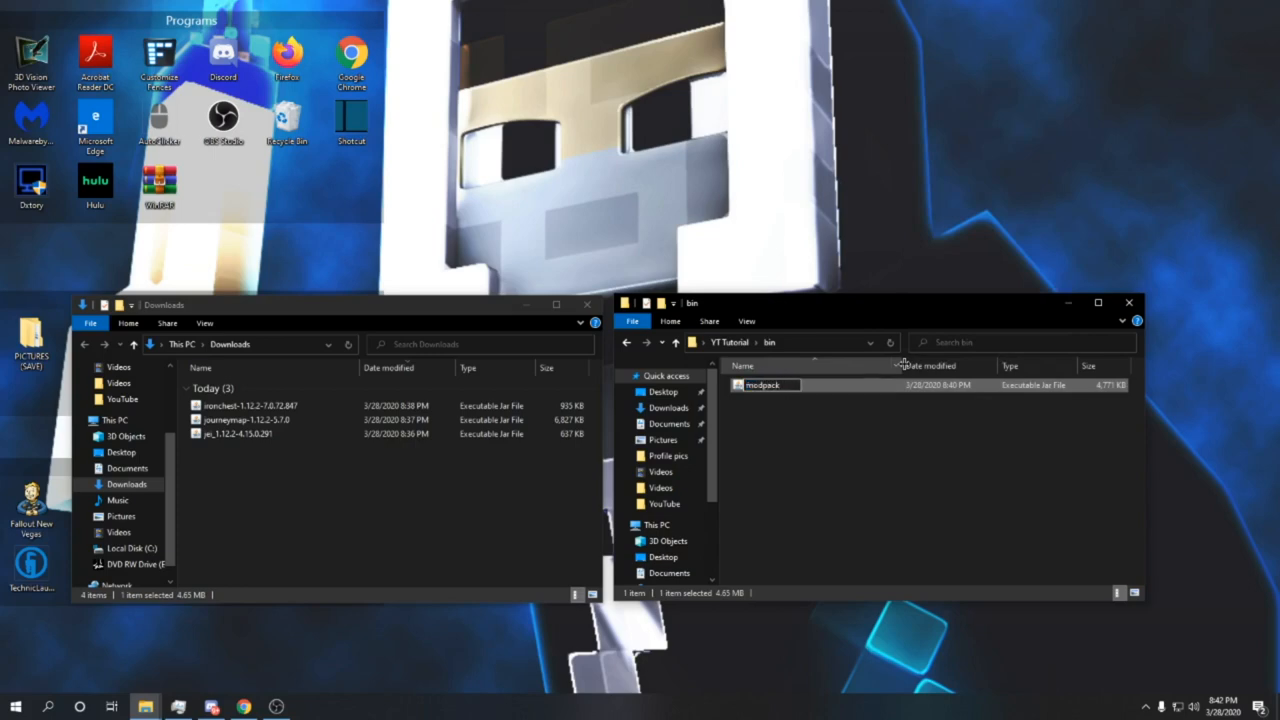
click(808, 410)
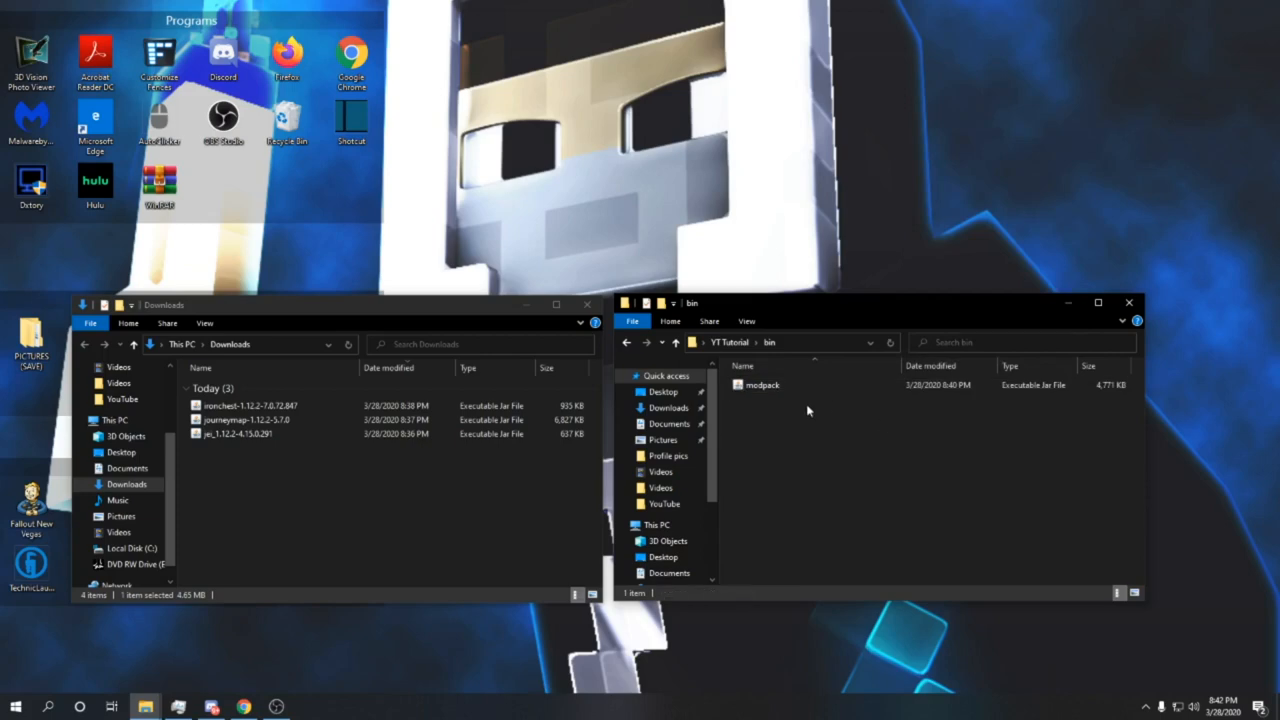
mouse_move(912, 478)
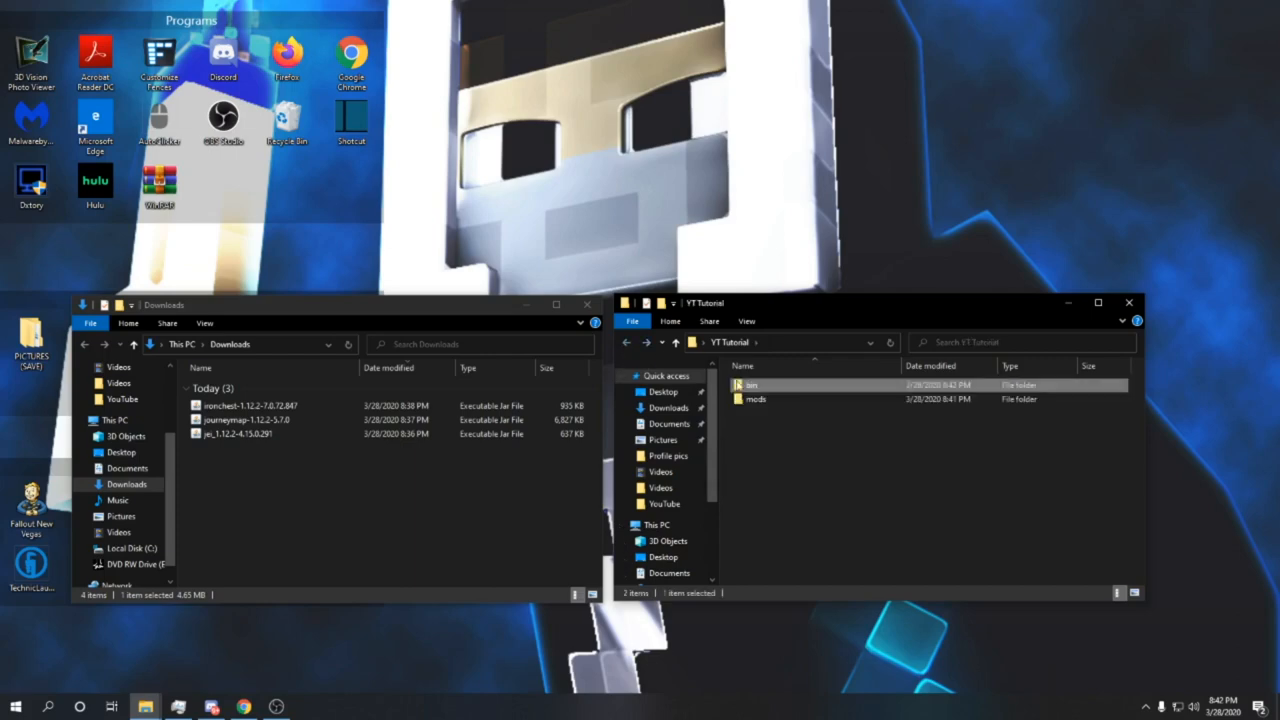
- Put the JourneyMap, JEI and Iron Chest jars into mods, then select bin and mods together
double_click(754, 400)
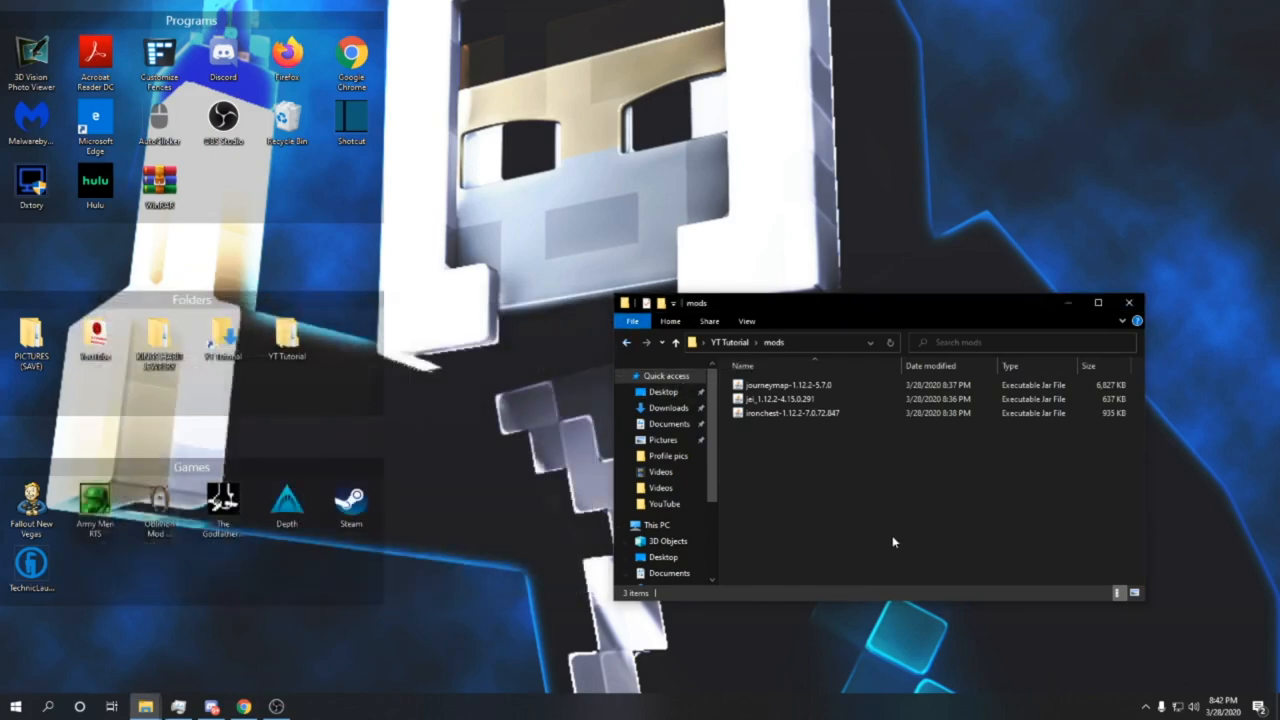
mouse_move(764, 448)
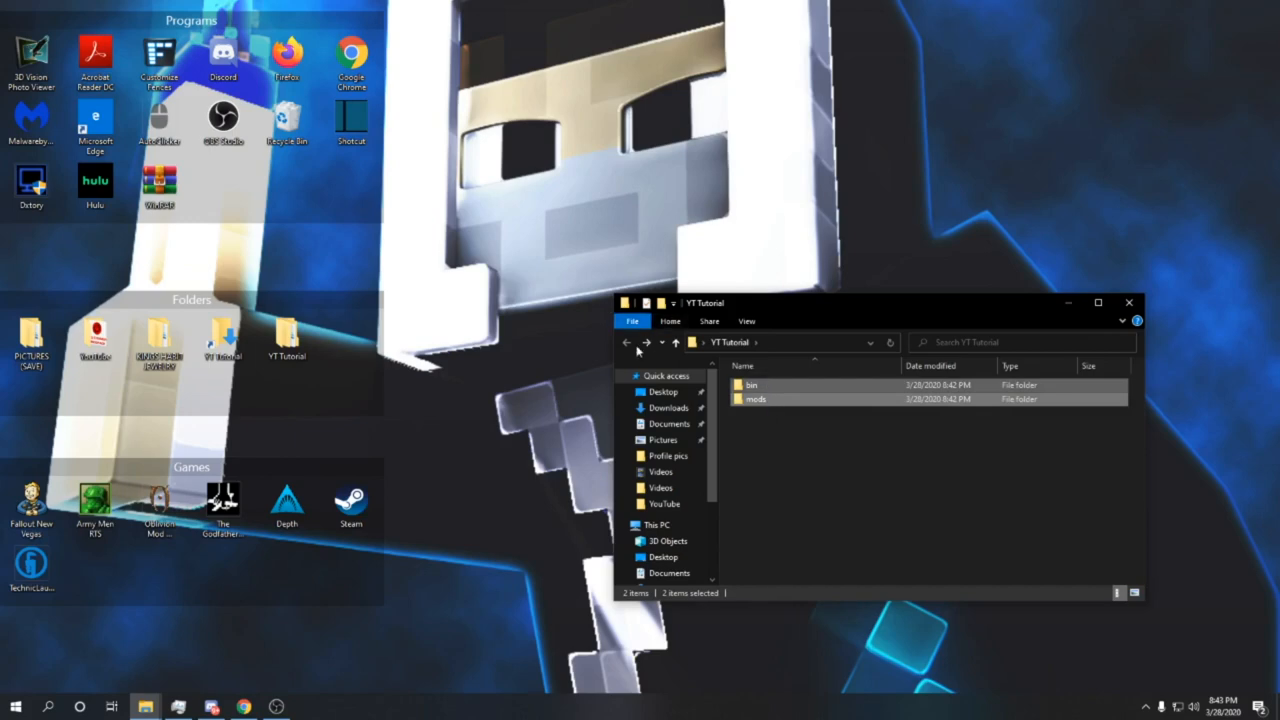
click(288, 338)
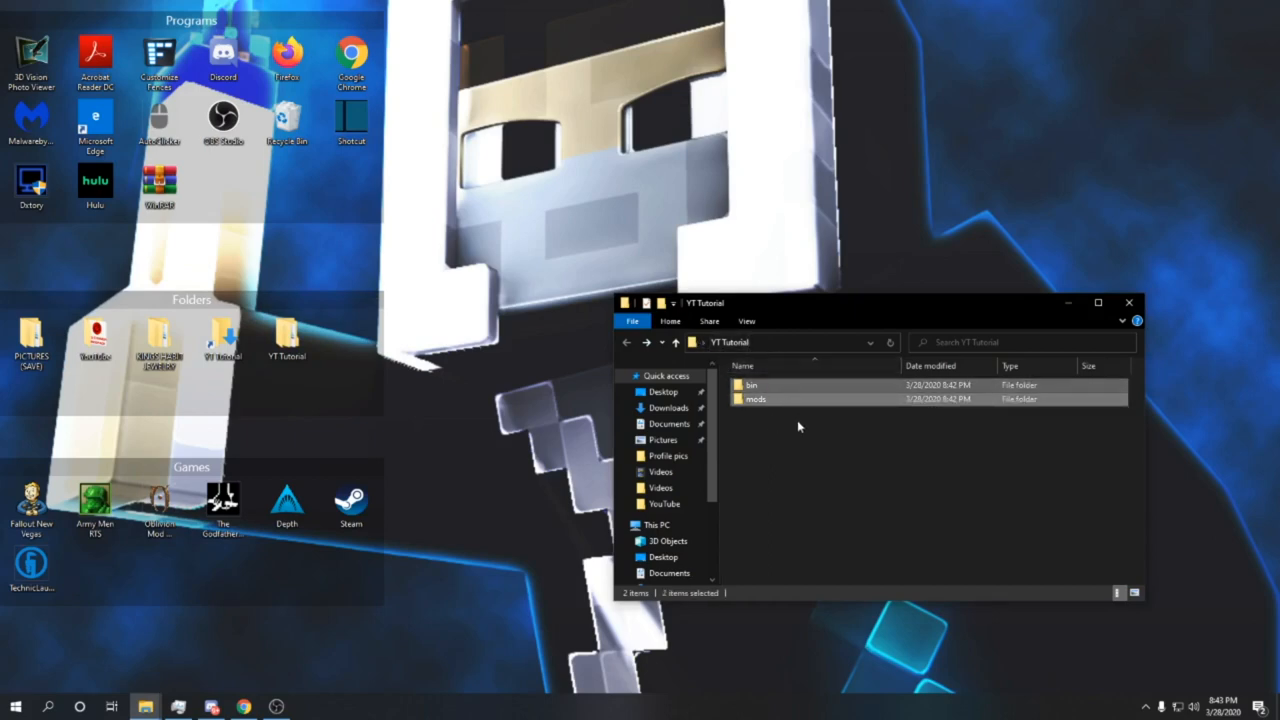
mouse_move(800, 390)
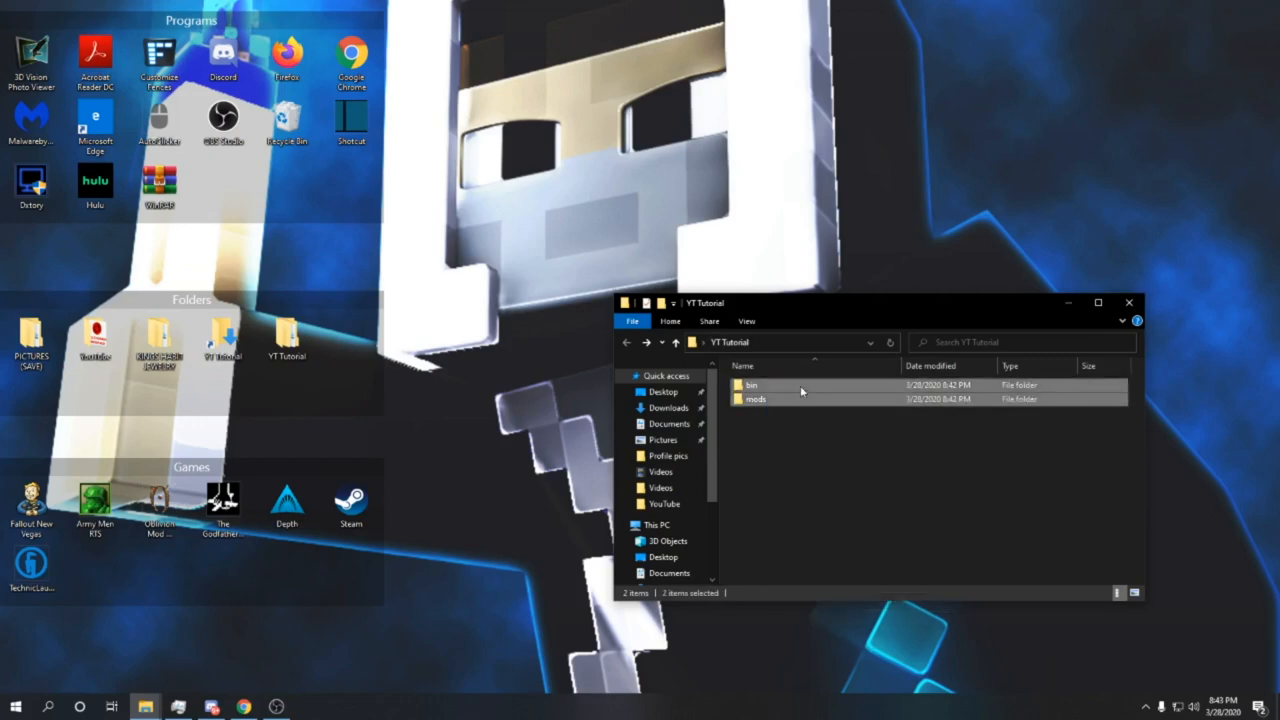
- Pack bin and mods with WinRAR into a ZIP-format archive named YTTFL.zip
right_click(800, 390)
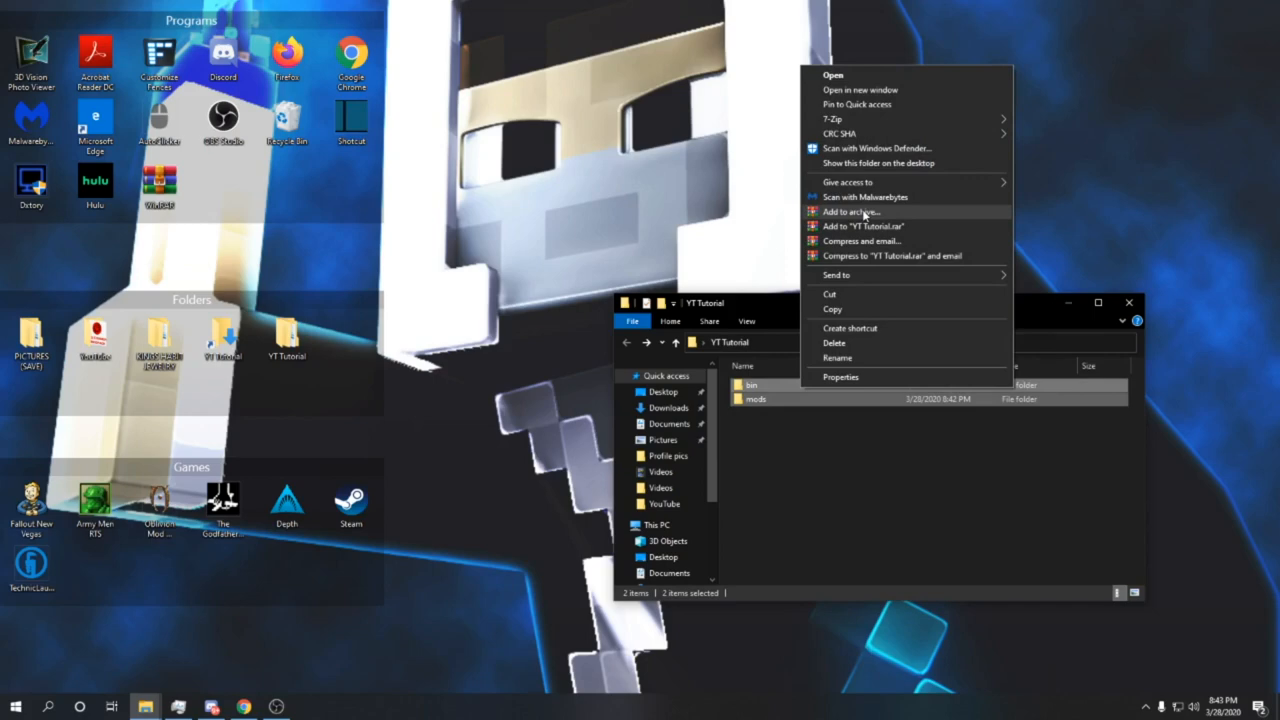
click(852, 212)
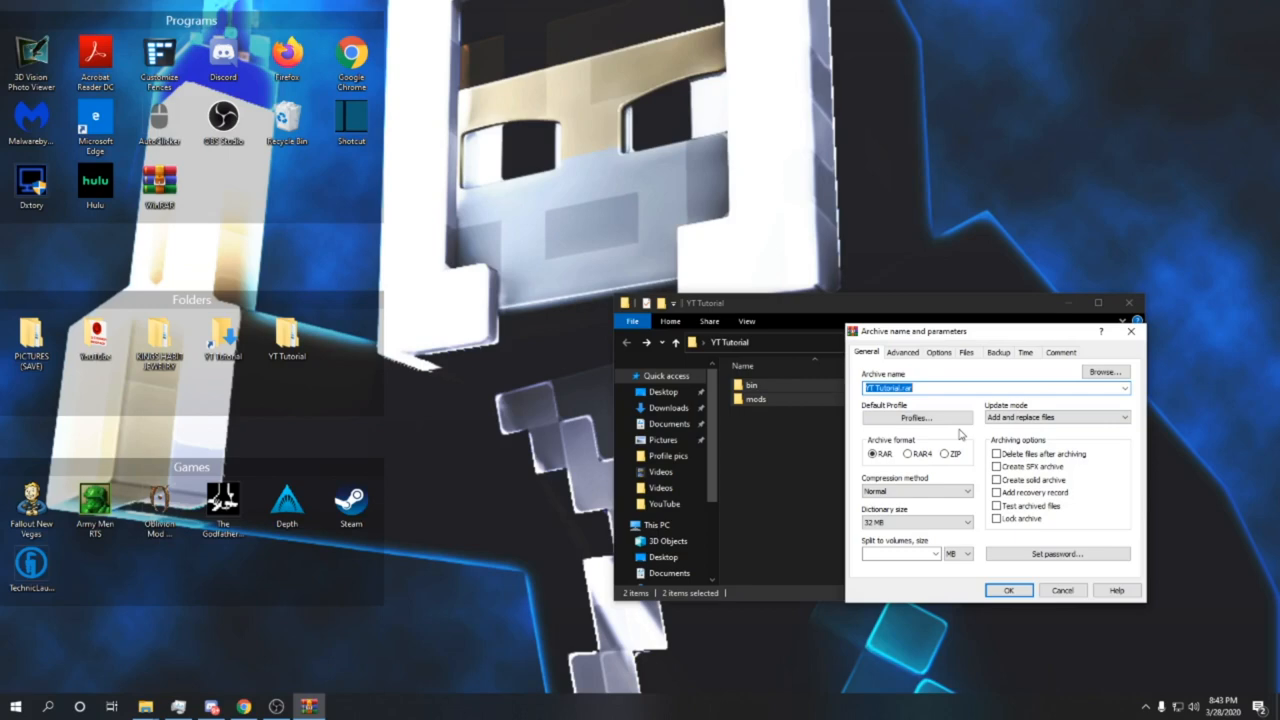
text(modpack.)
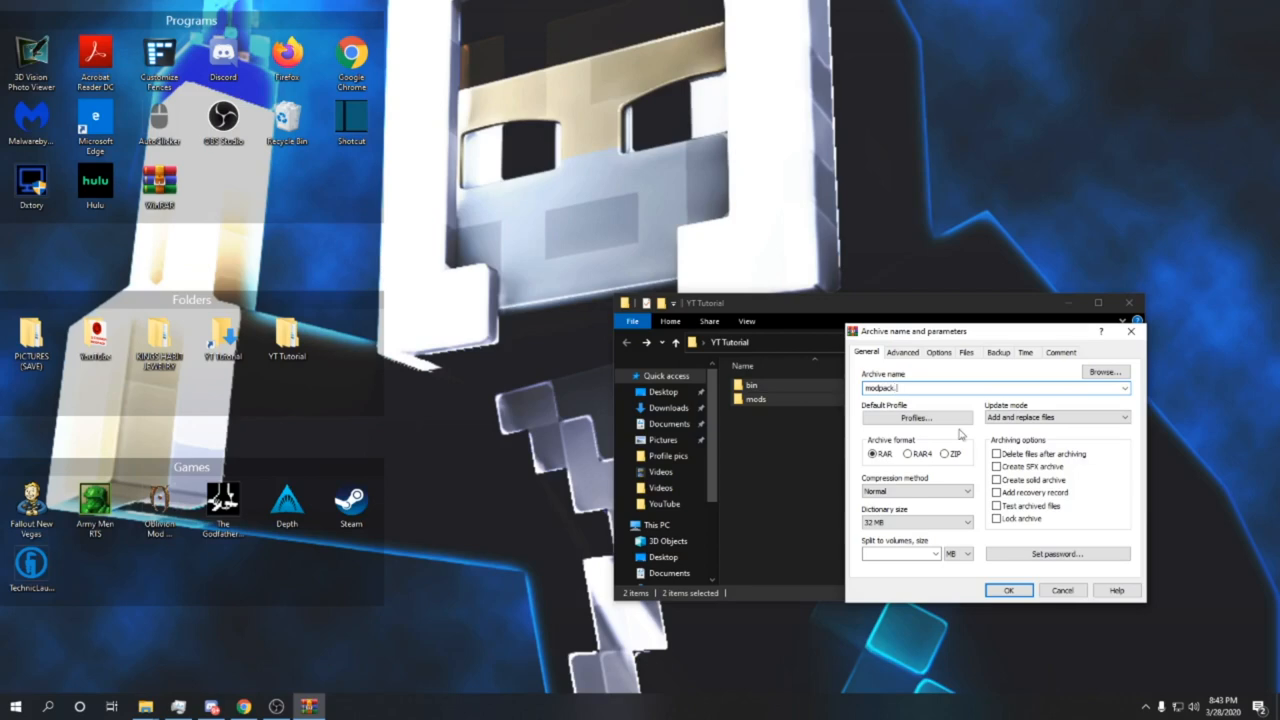
text(zip)
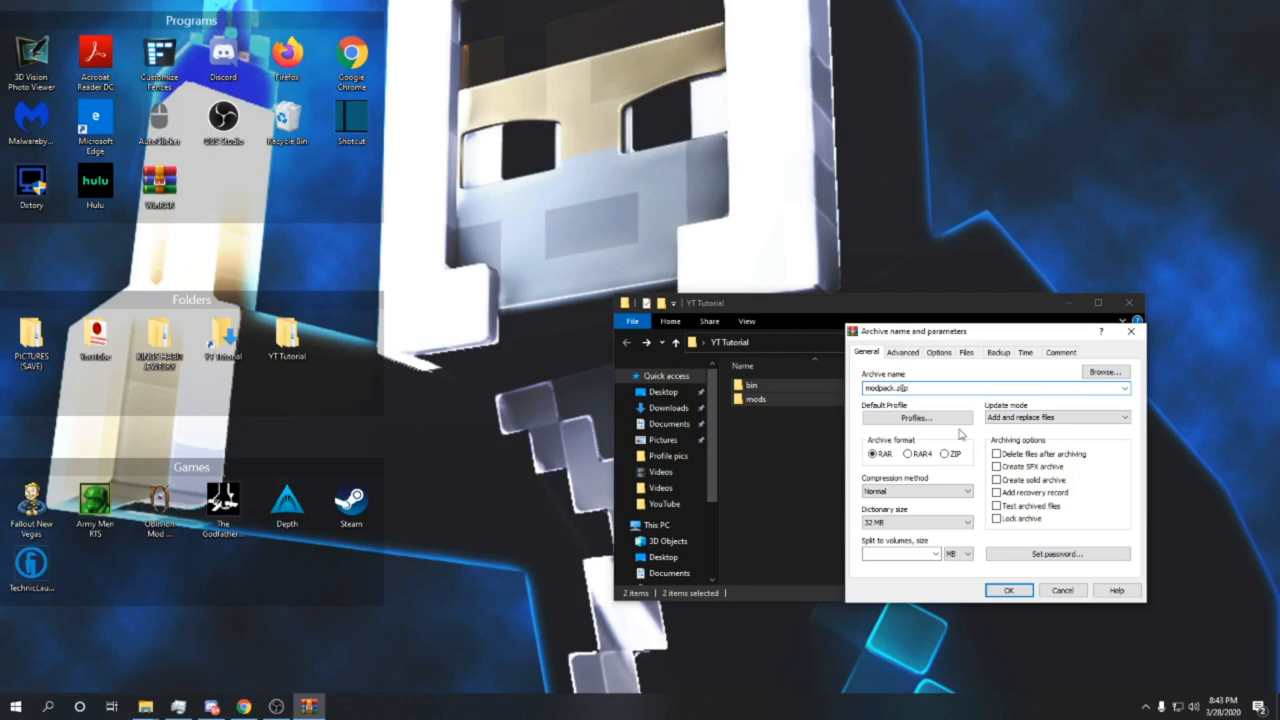
click(944, 456)
text(YTTFL)
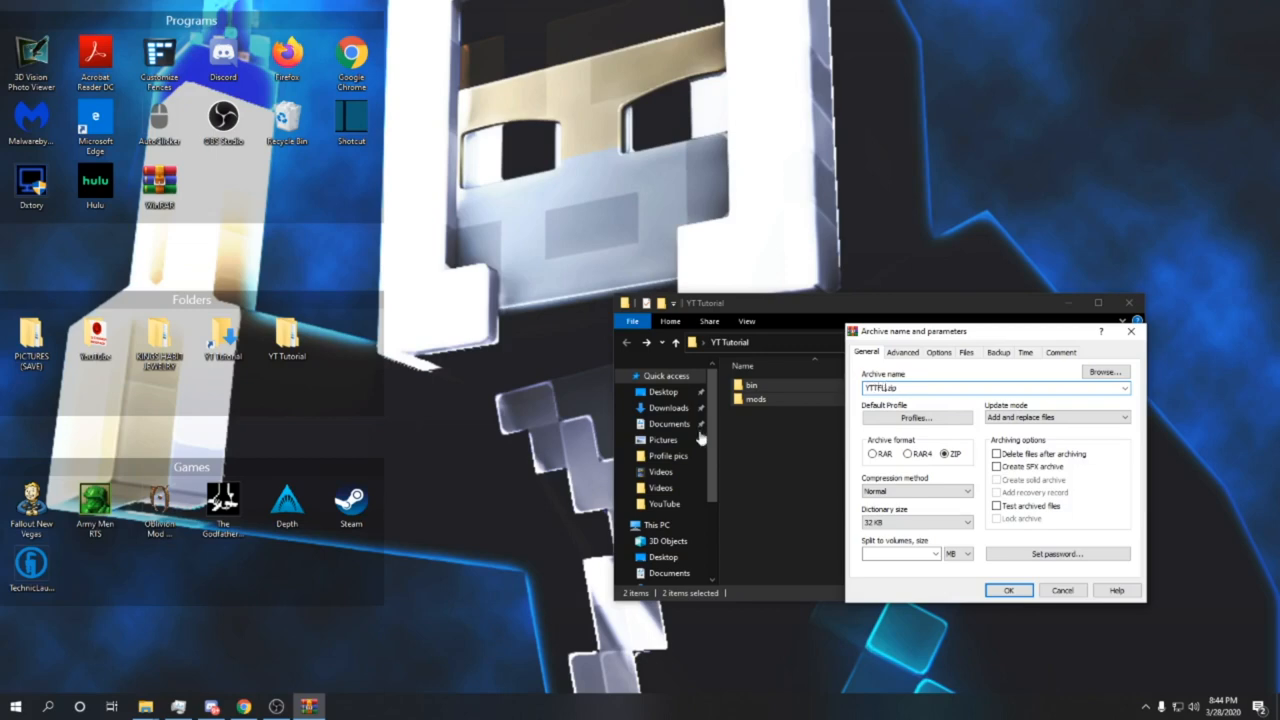
mouse_move(888, 402)
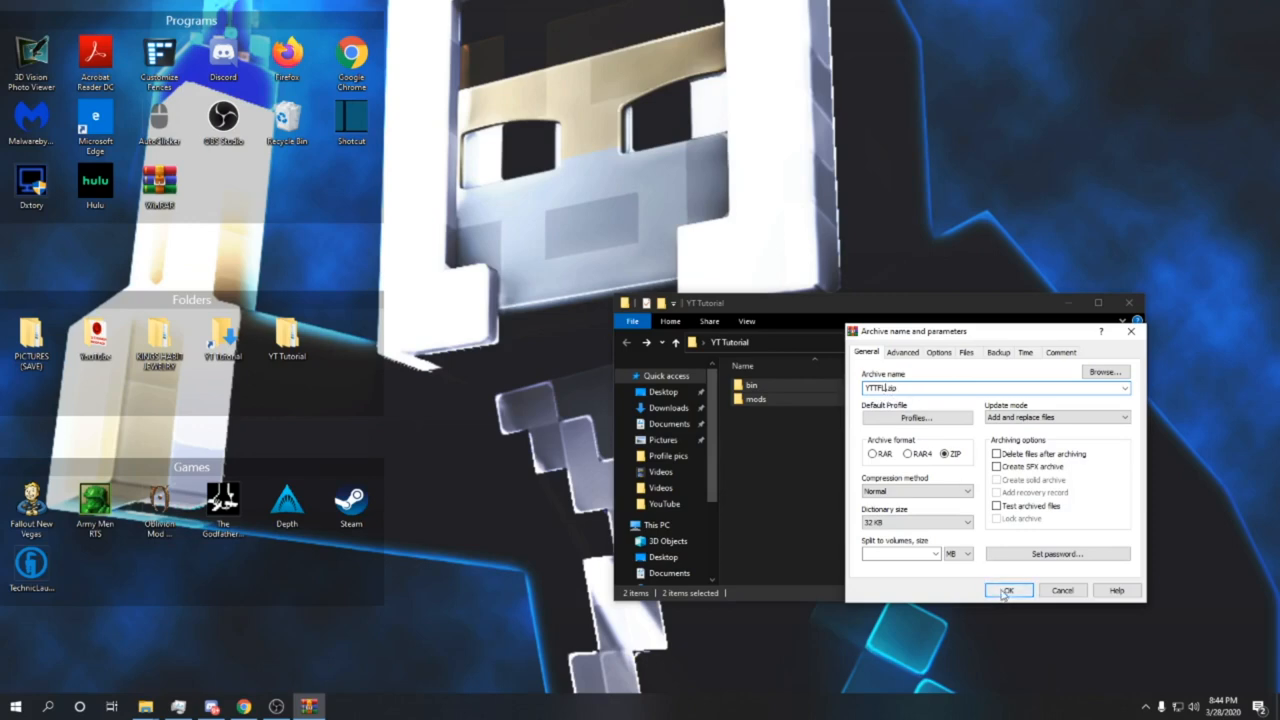
click(1012, 590)
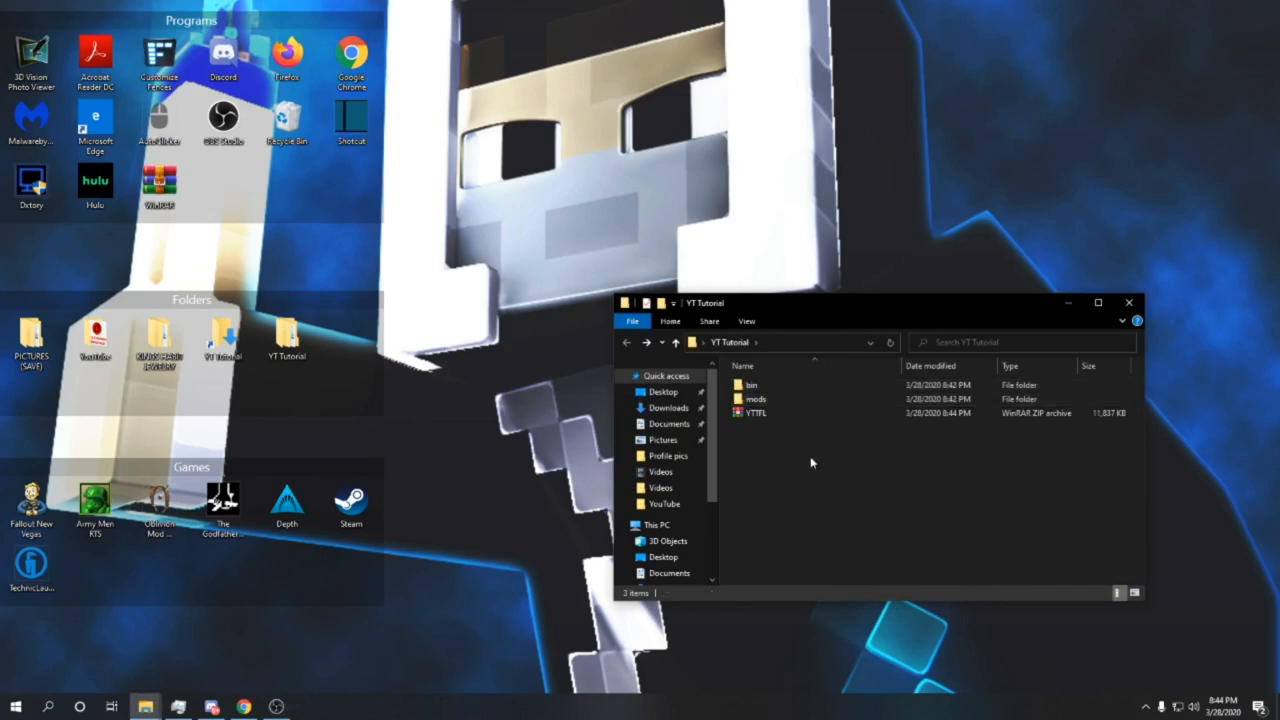
mouse_move(756, 412)
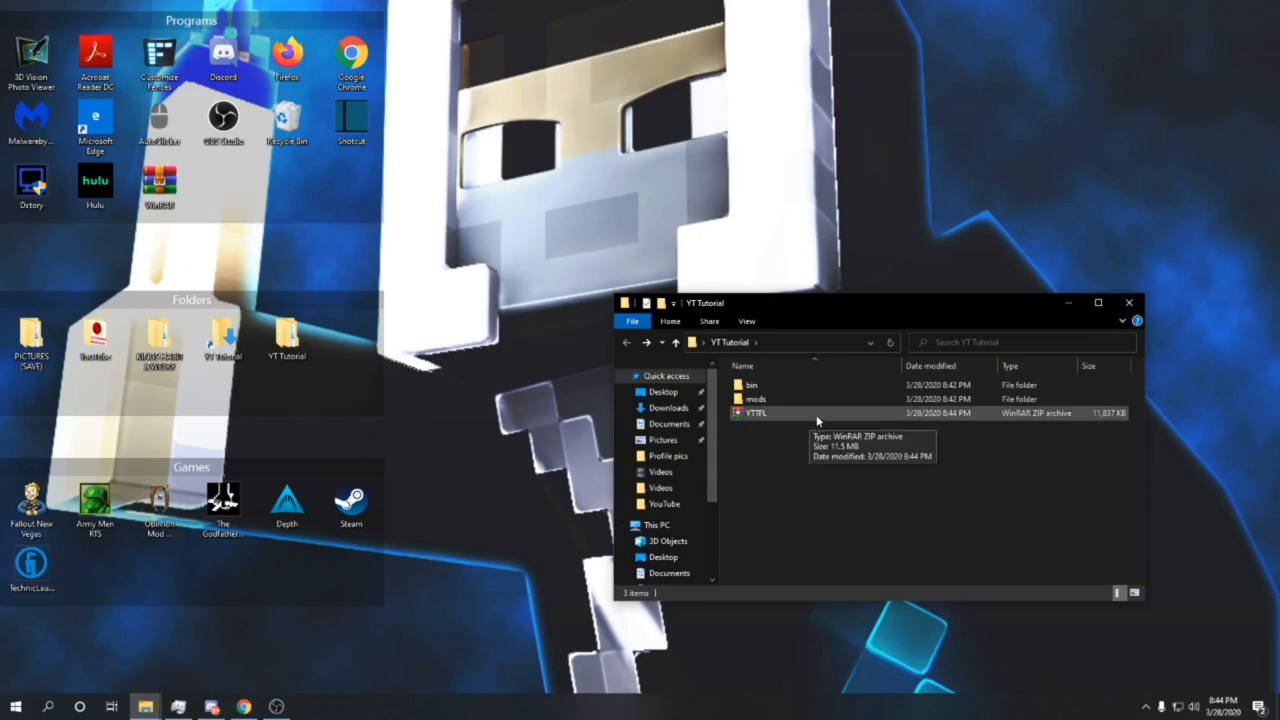
mouse_move(888, 448)
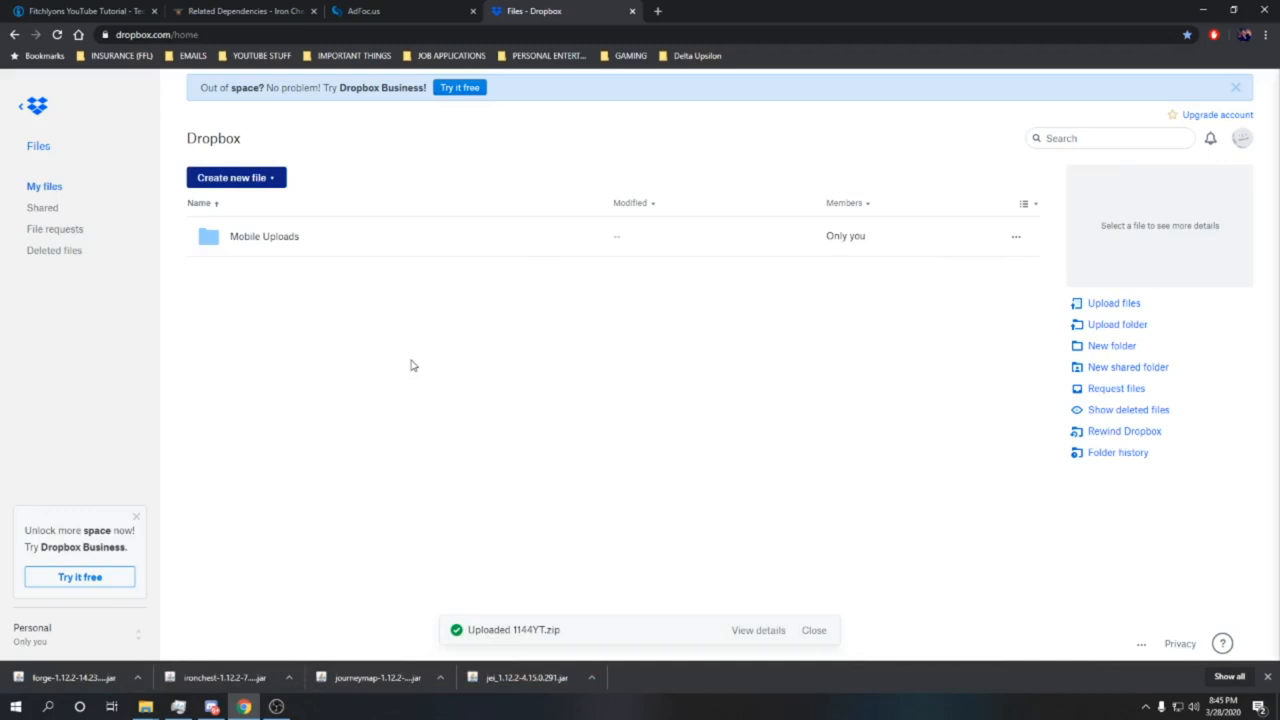
mouse_move(448, 360)
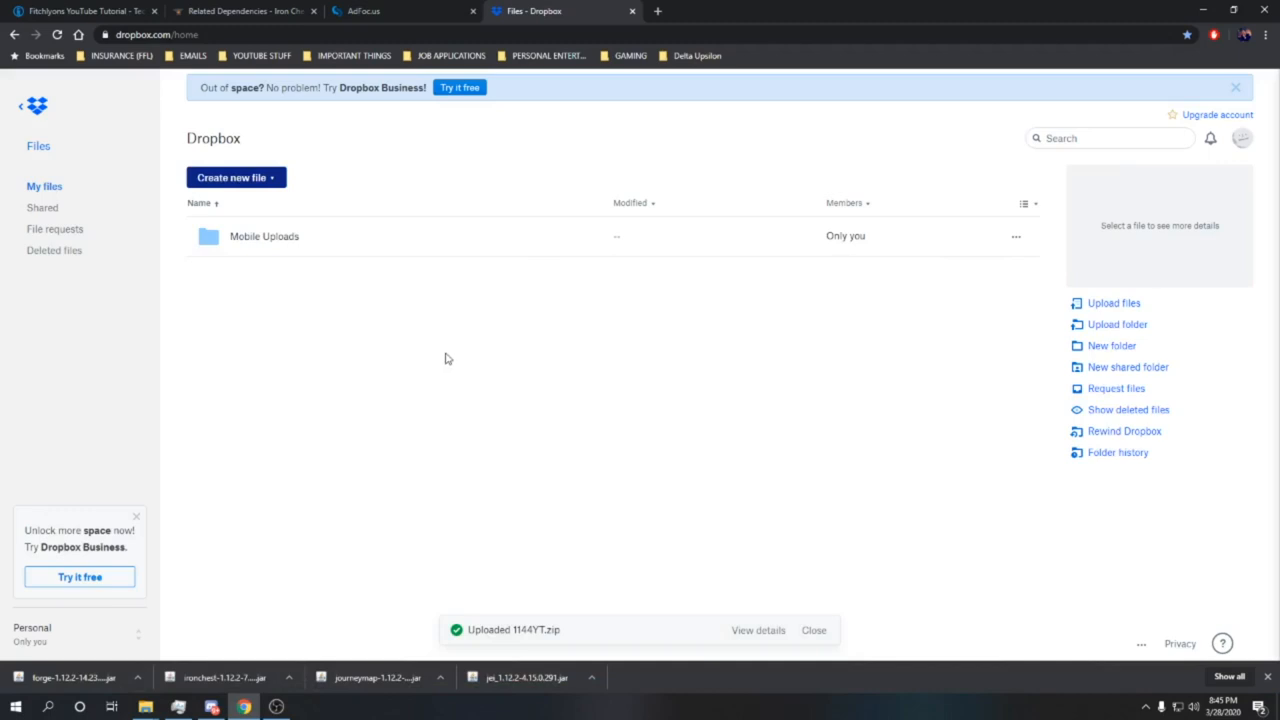
mouse_move(150, 360)
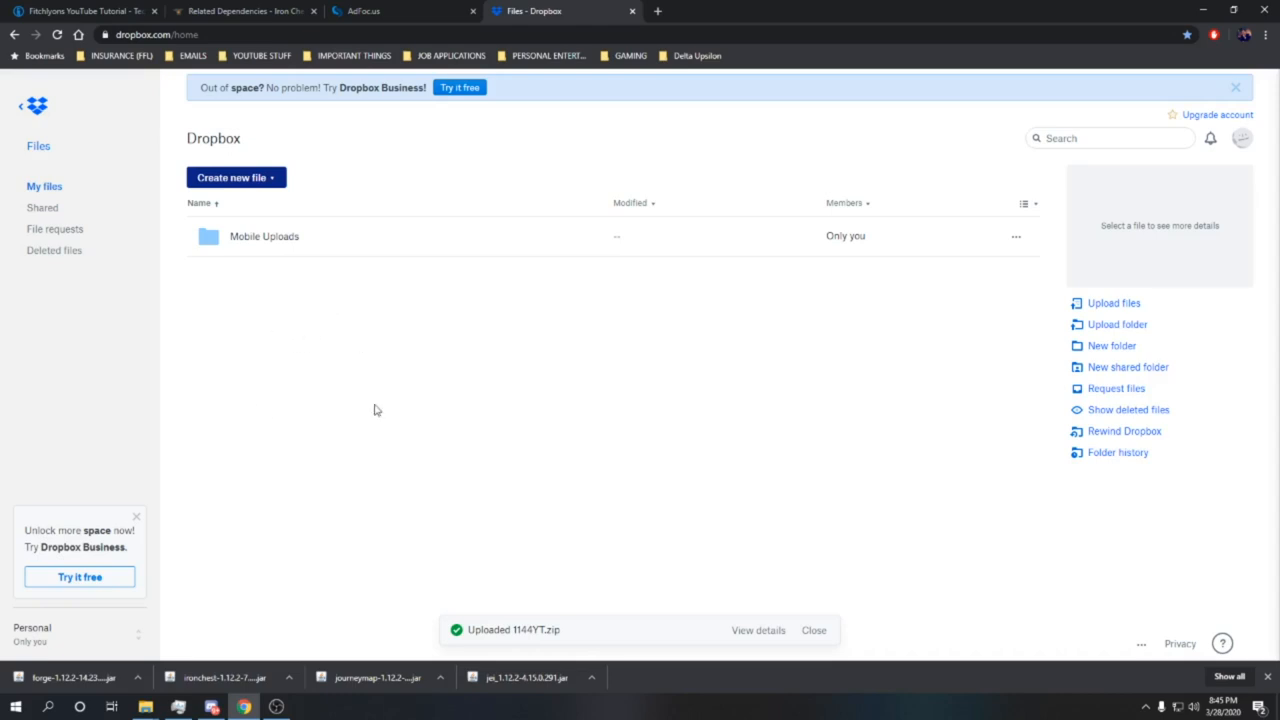
mouse_move(284, 344)
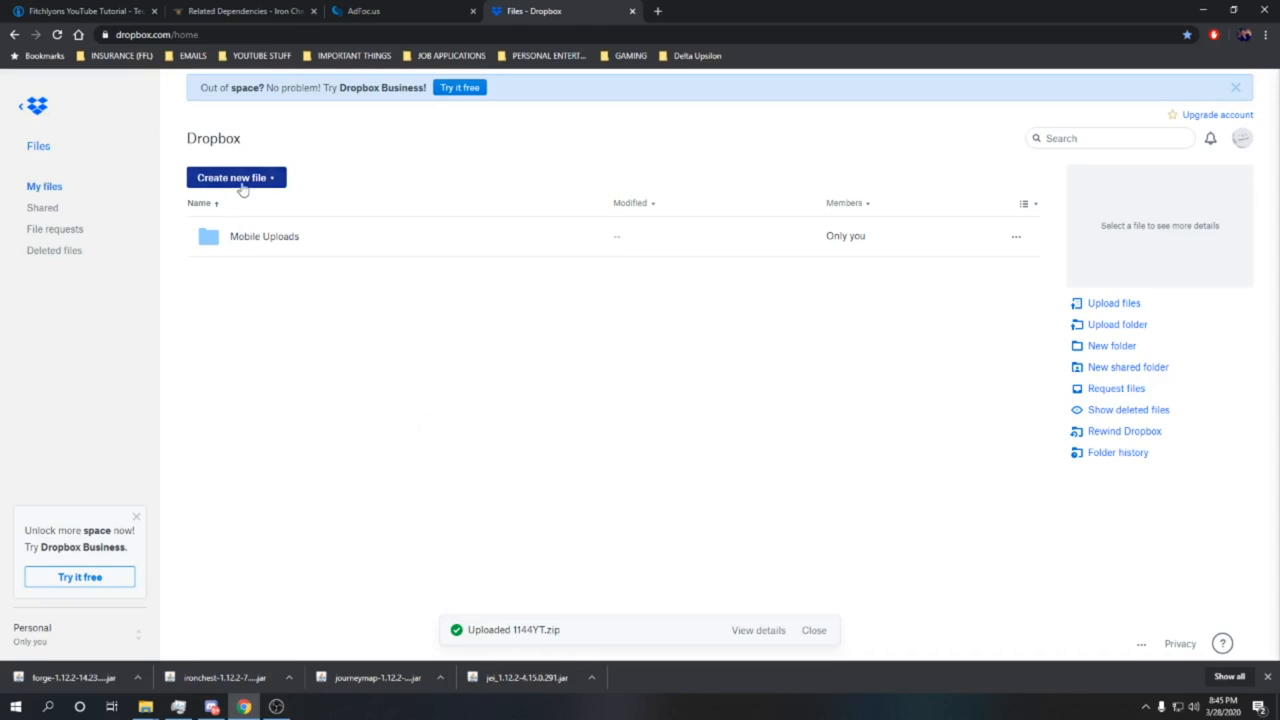
mouse_move(1106, 410)
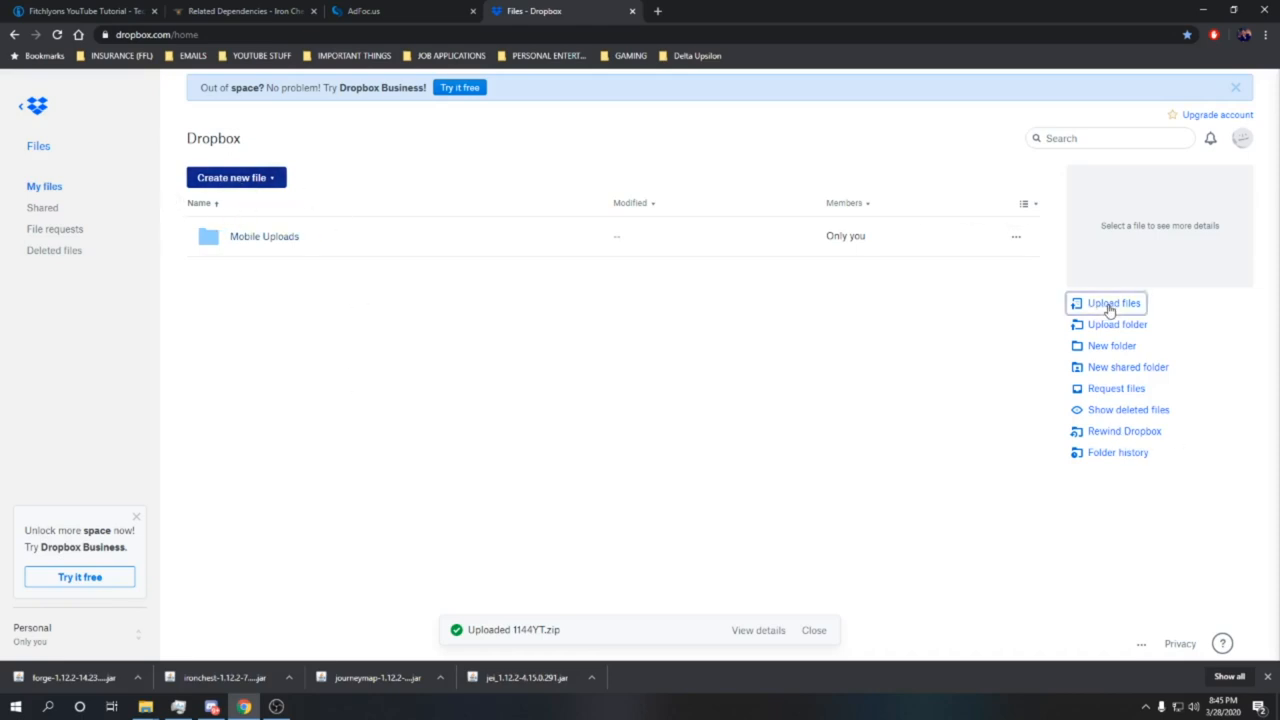
- Start a Dropbox file upload and browse to Desktop > YT Tutorial
click(1108, 304)
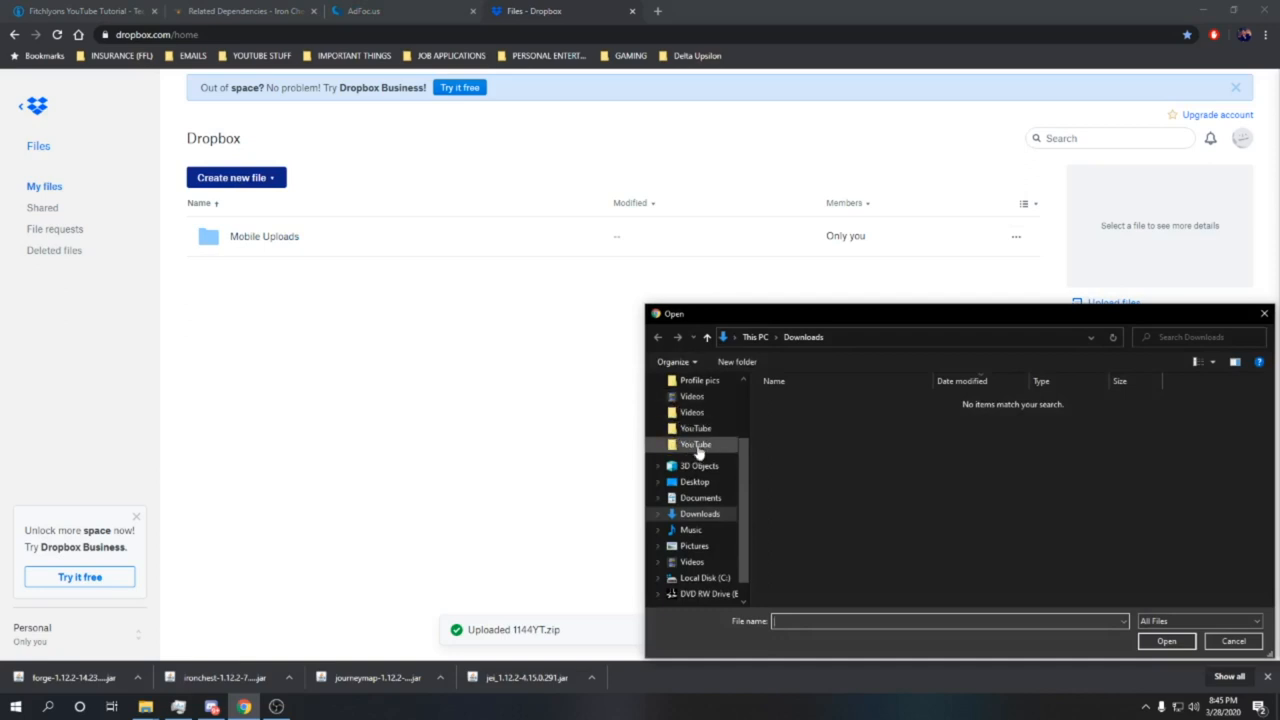
click(692, 496)
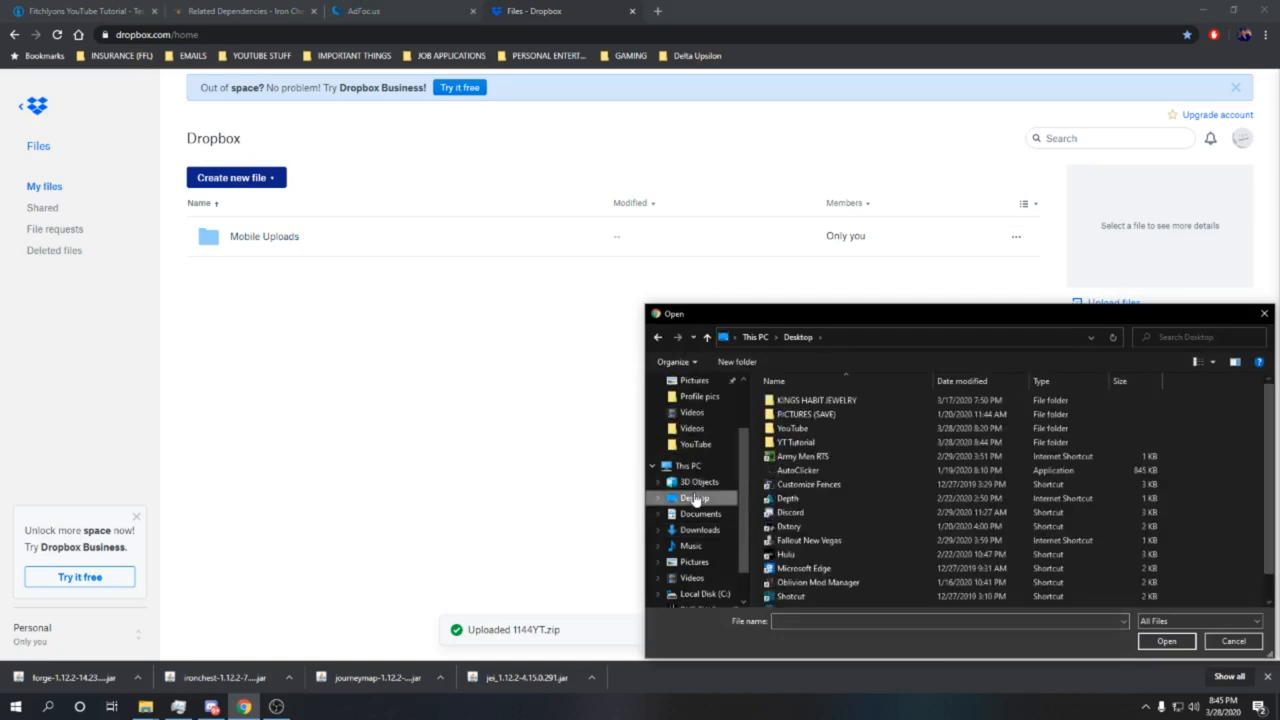
click(798, 442)
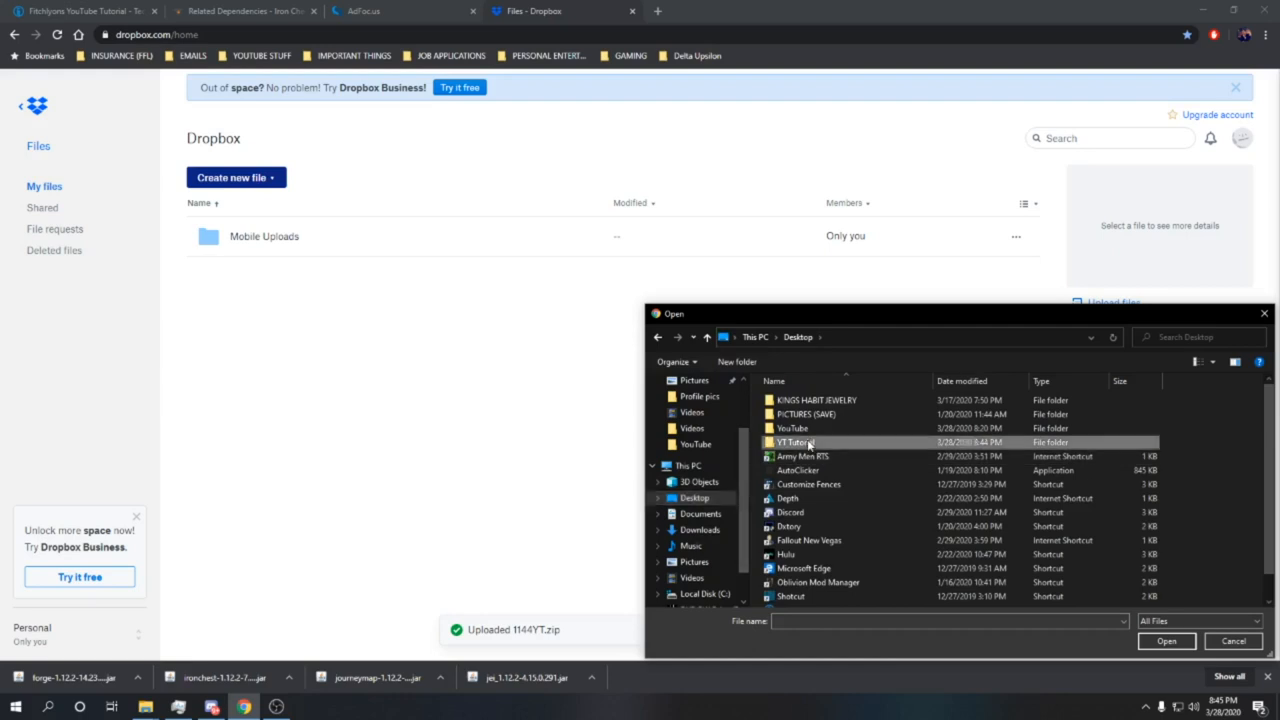
double_click(792, 442)
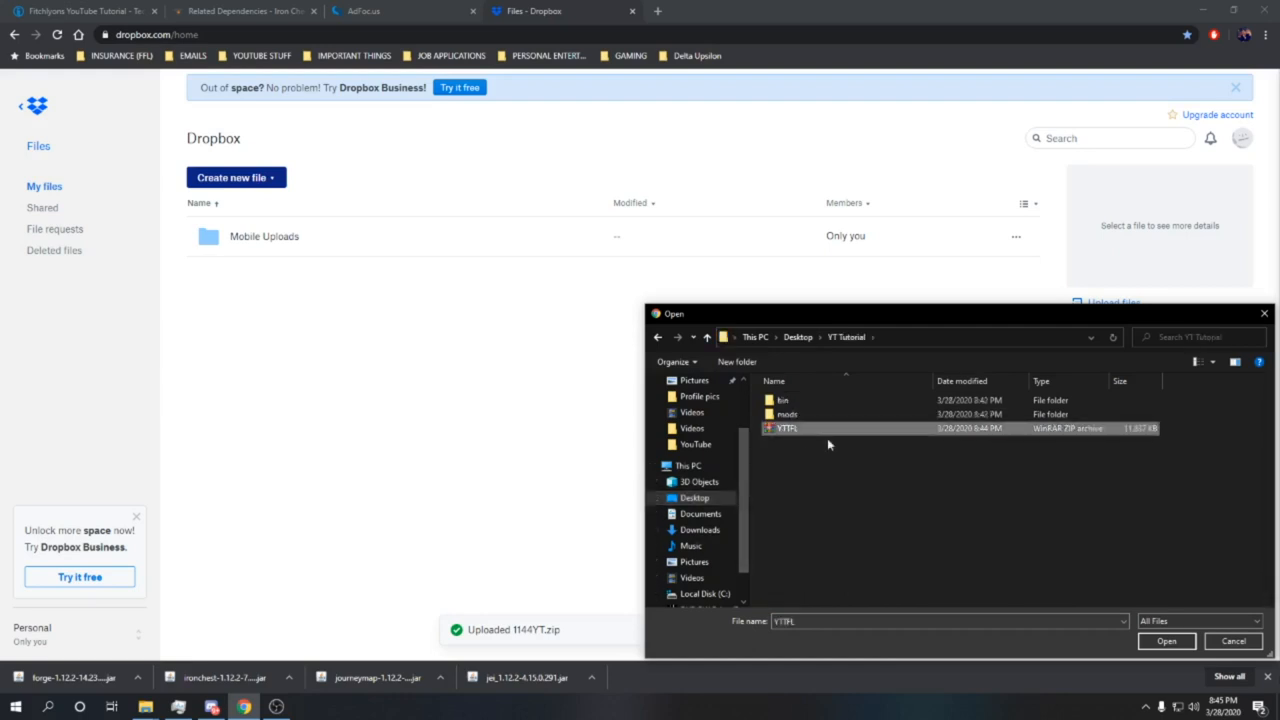
click(1176, 636)
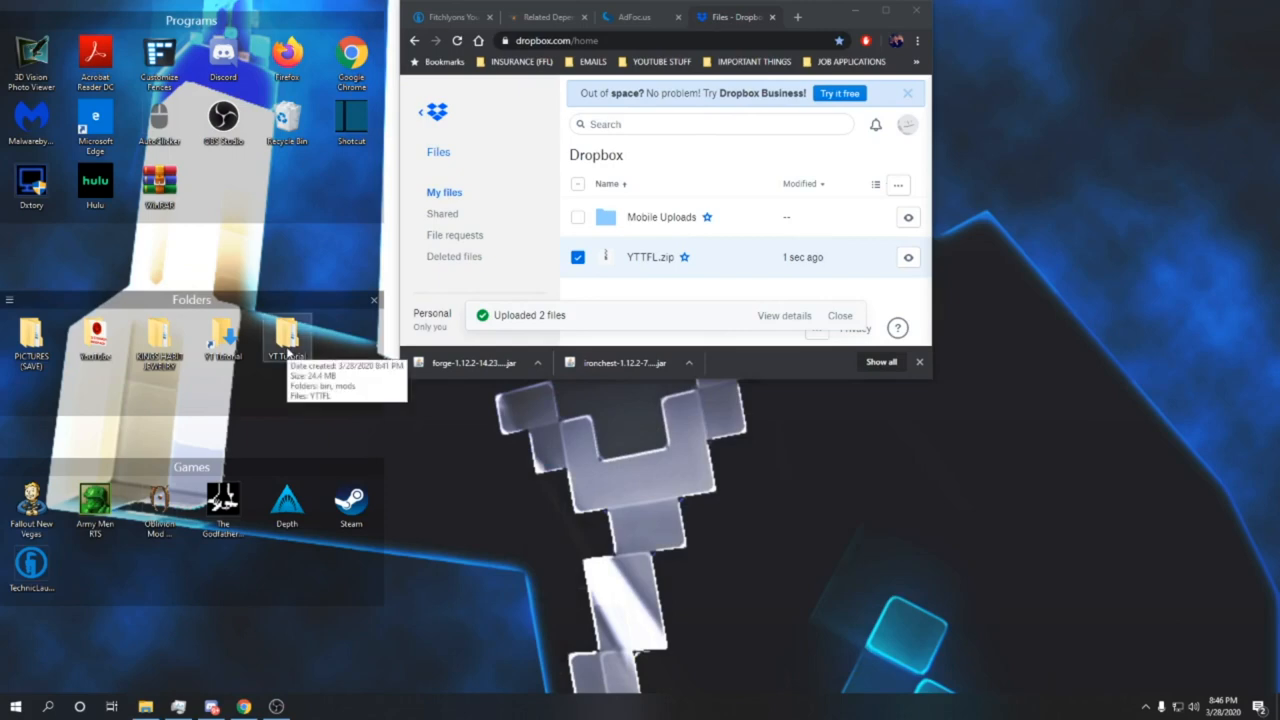
mouse_move(288, 340)
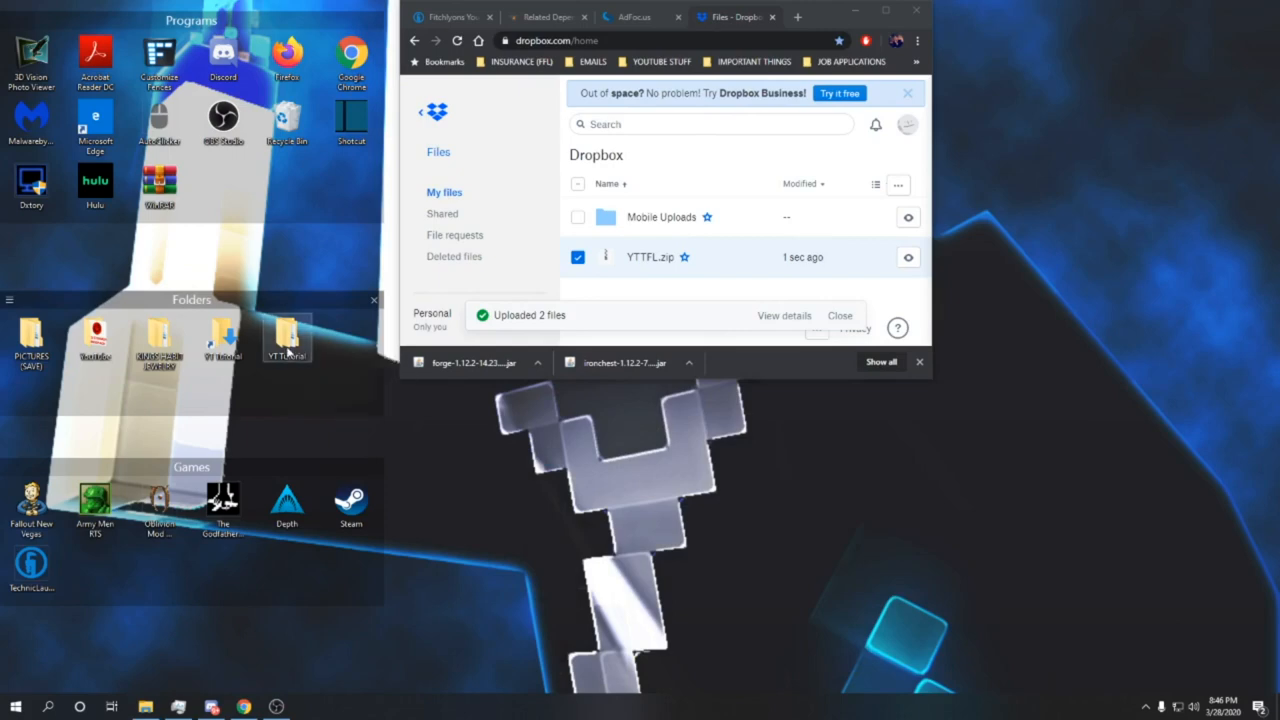
- Select the YTTFL archive from YT Tutorial and upload it to the Dropbox home folder
double_click(288, 340)
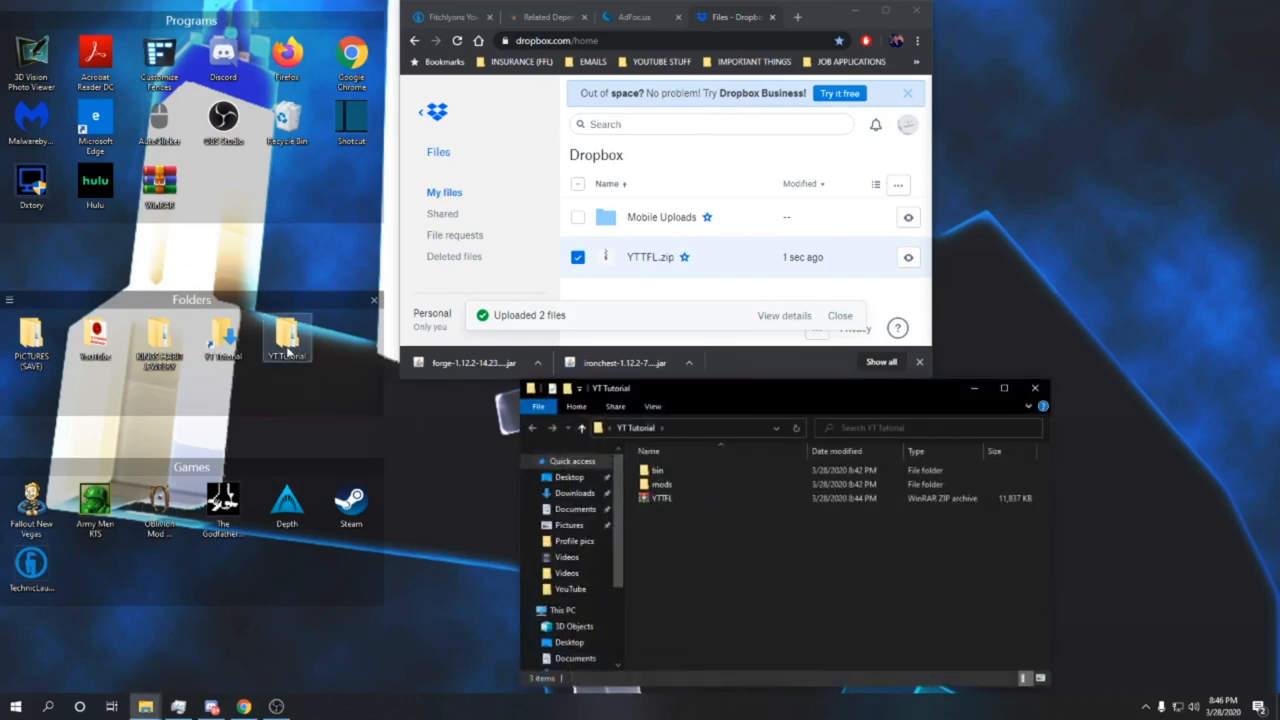
click(660, 498)
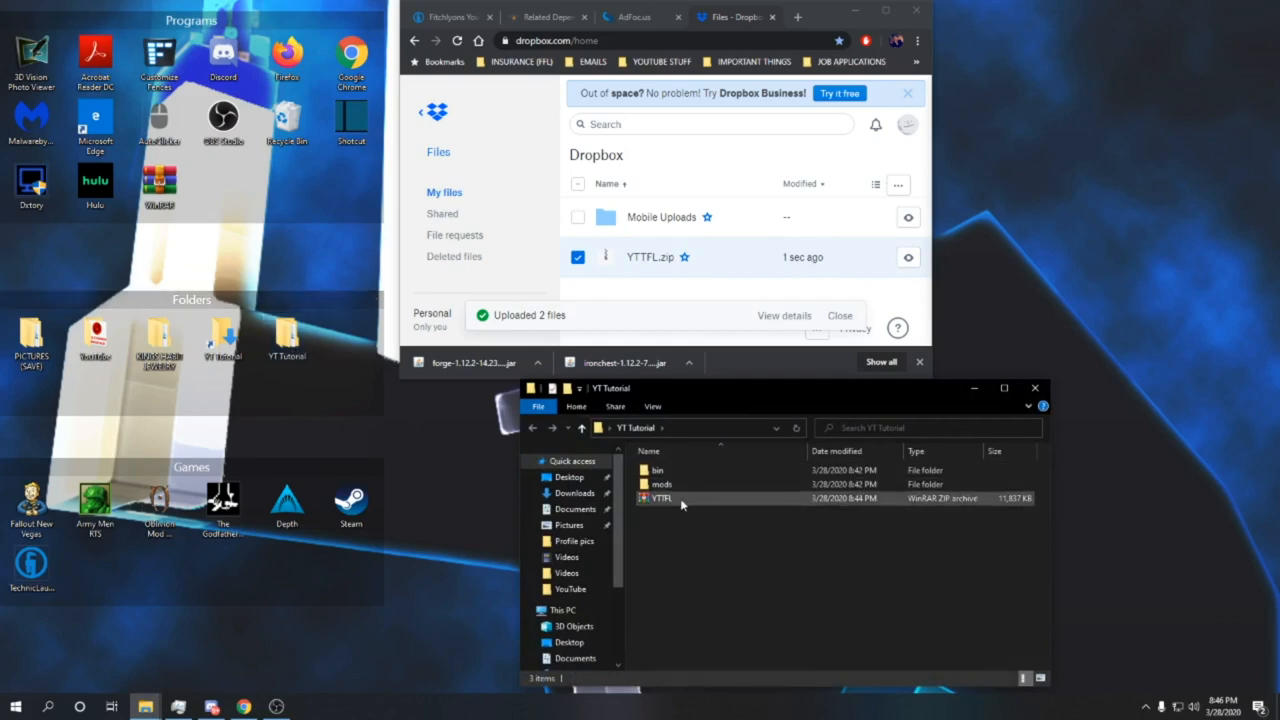
click(660, 498)
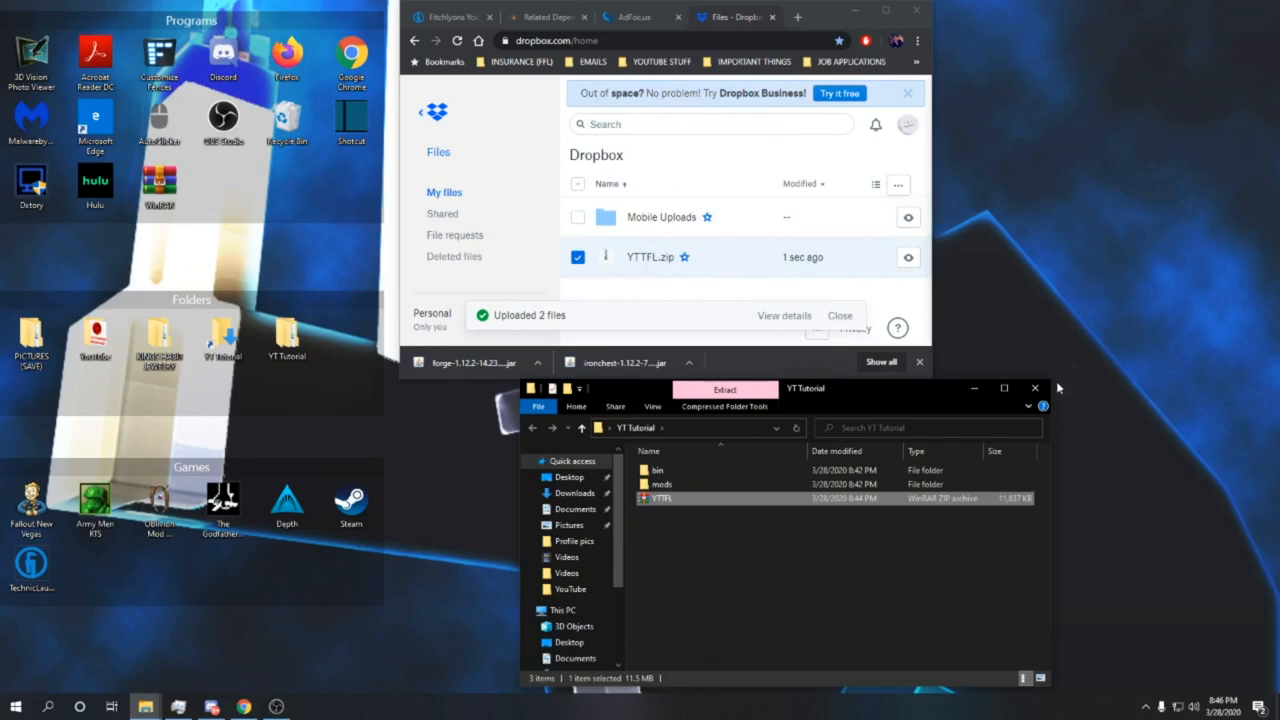
click(1032, 388)
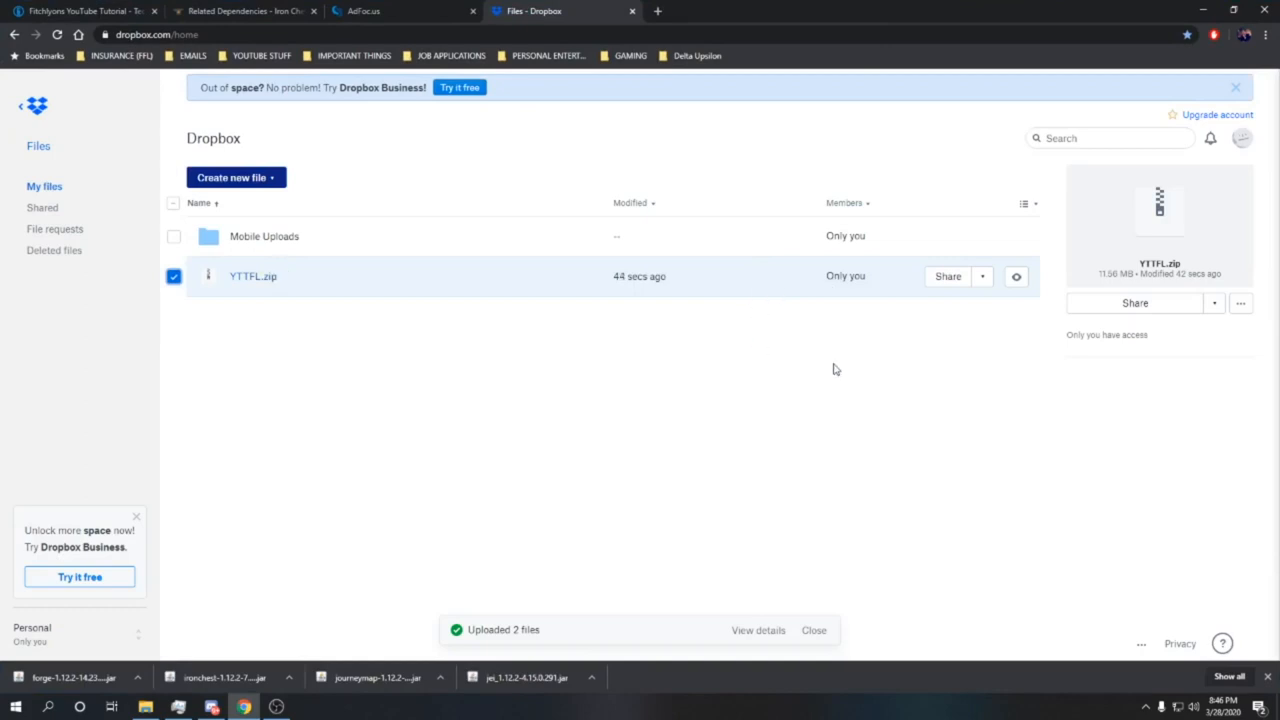
mouse_move(856, 368)
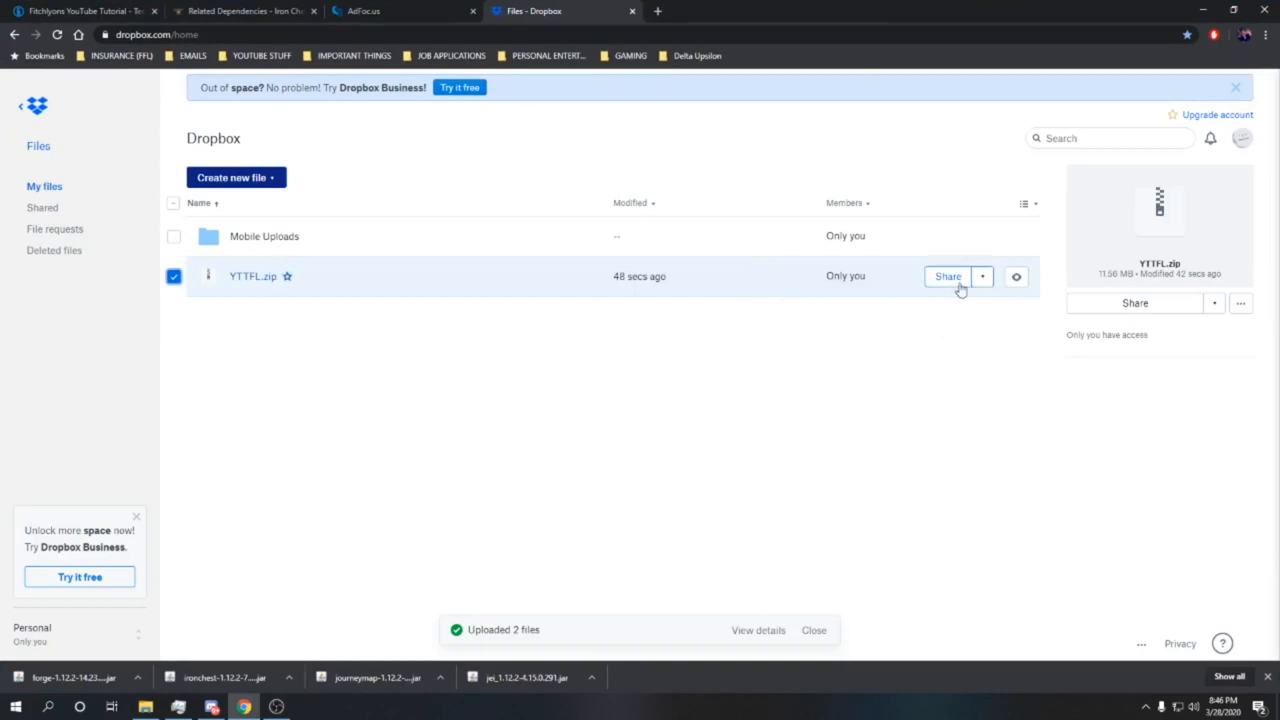
- Create and copy a shareable view link for YTTFL.zip in Dropbox
click(948, 276)
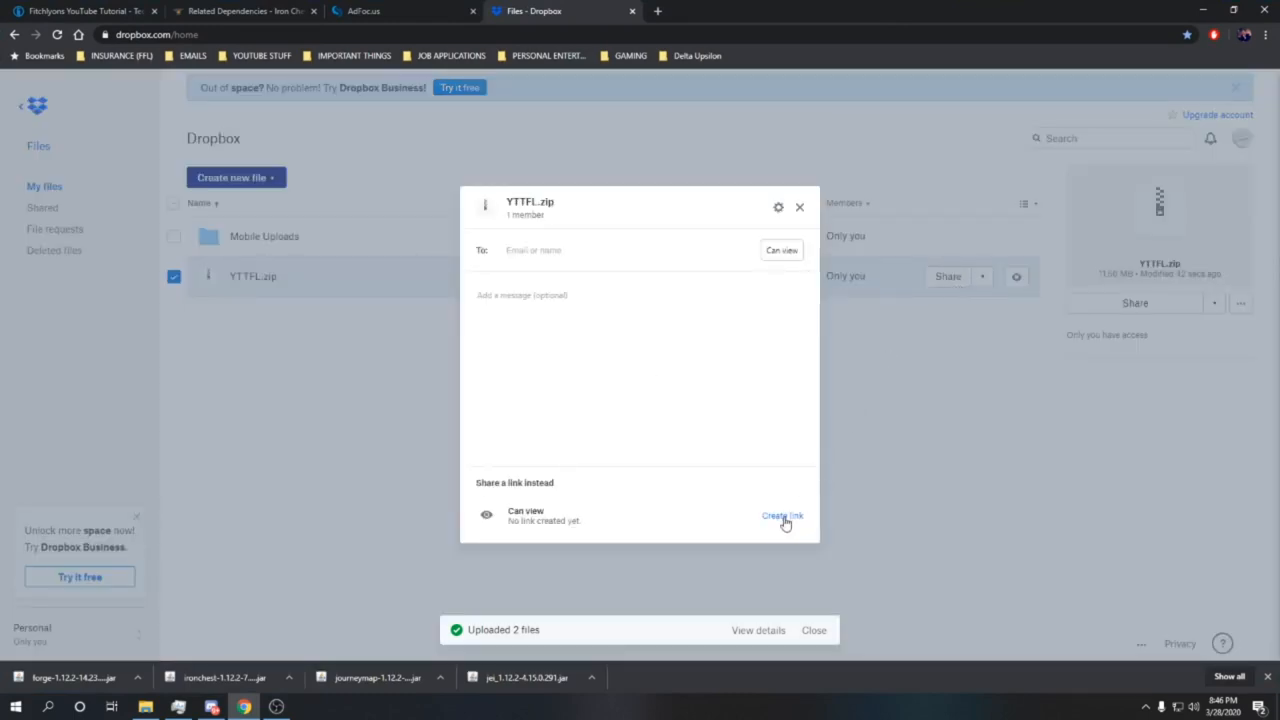
click(782, 516)
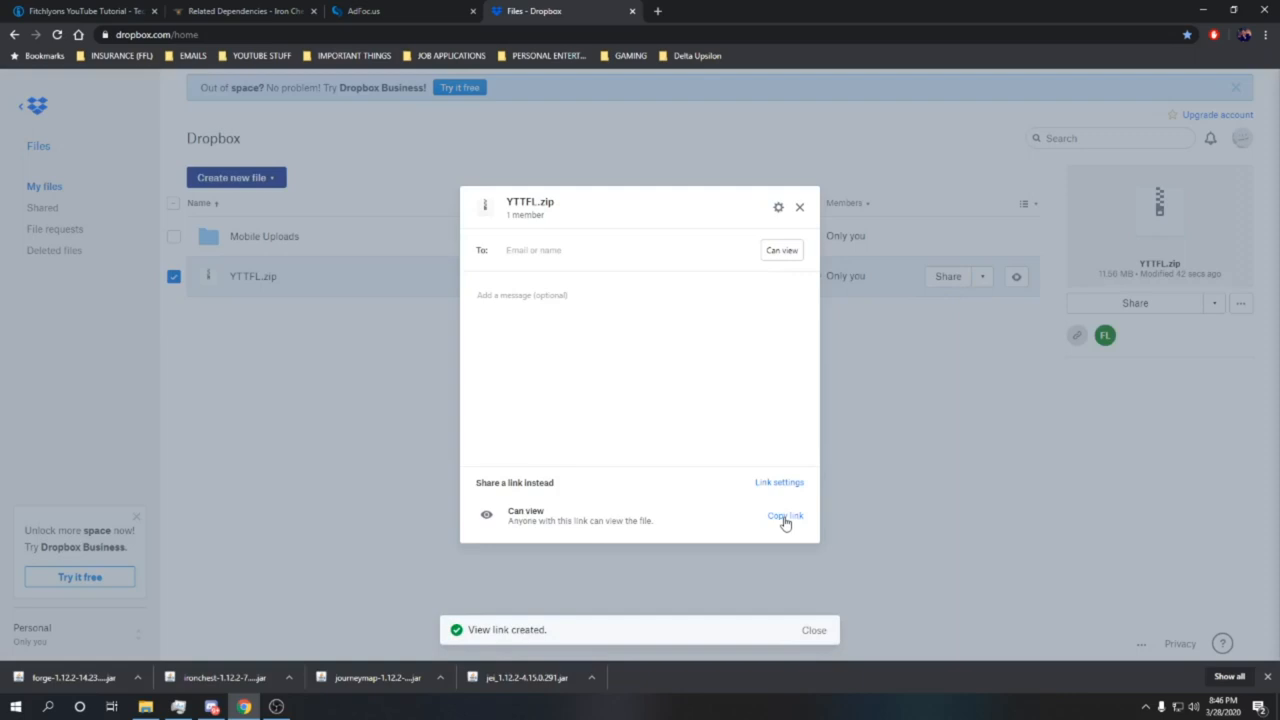
click(784, 516)
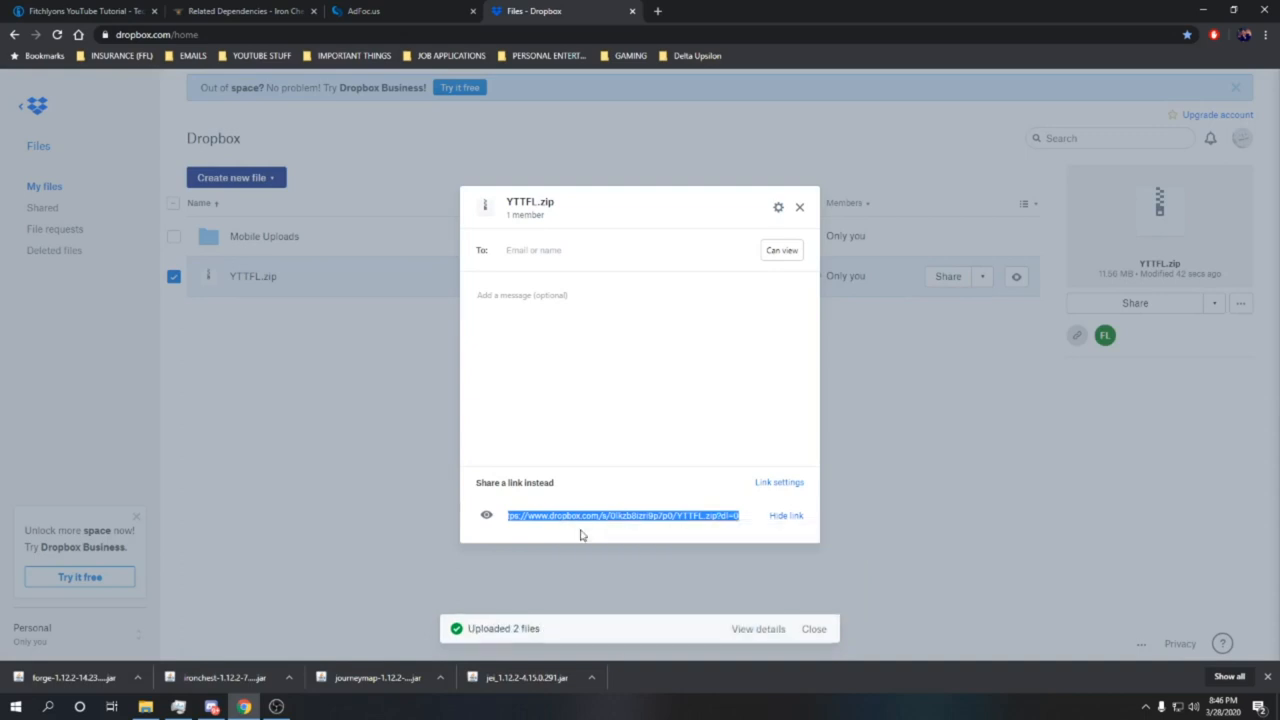
mouse_move(350, 528)
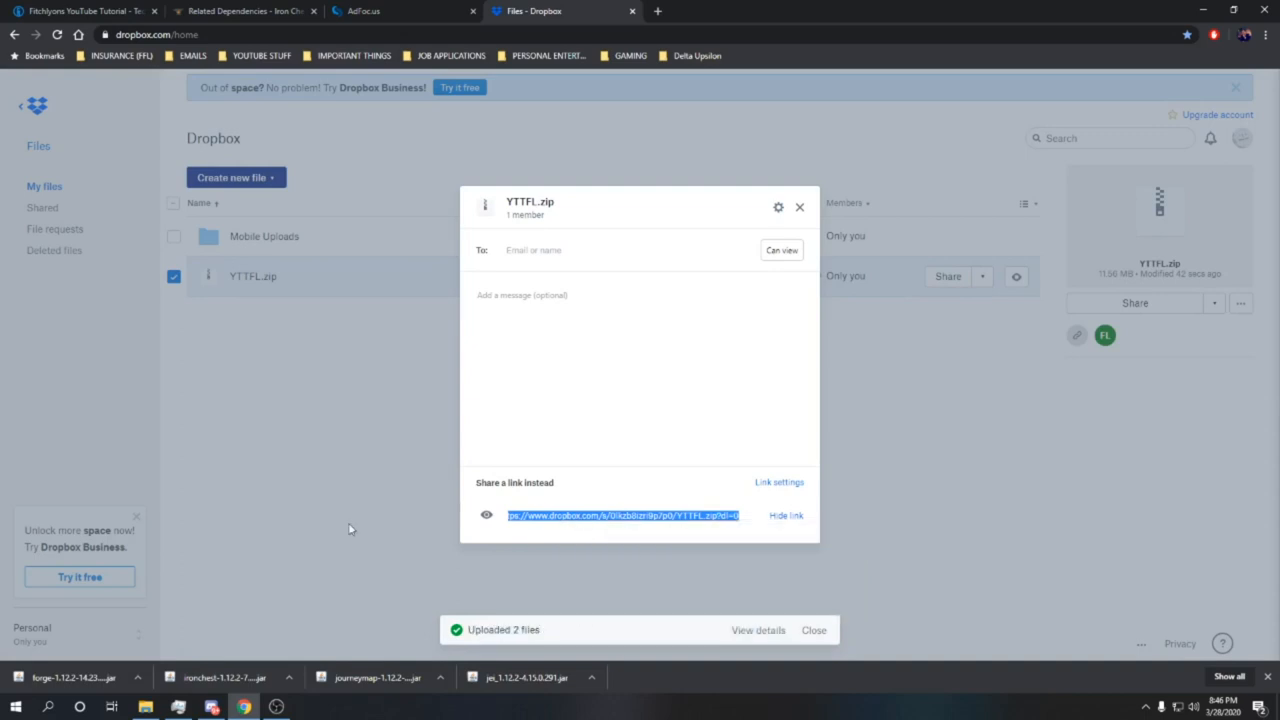
mouse_move(392, 384)
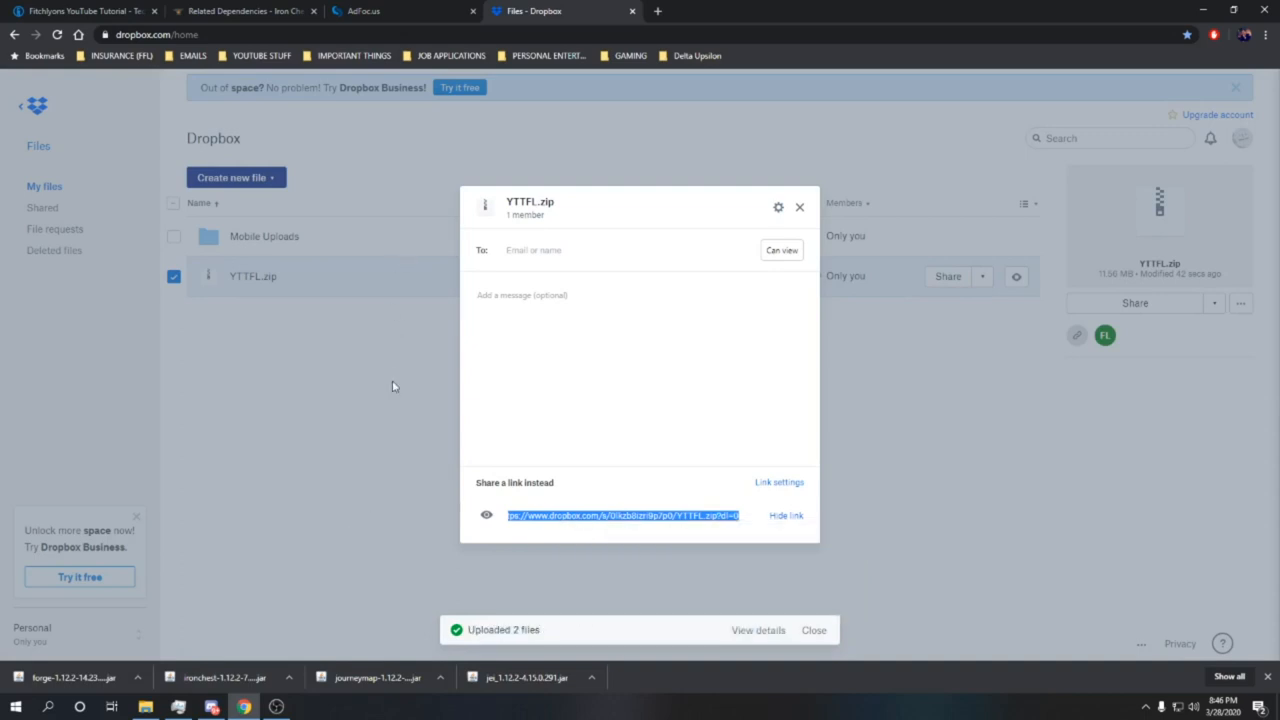
click(70, 12)
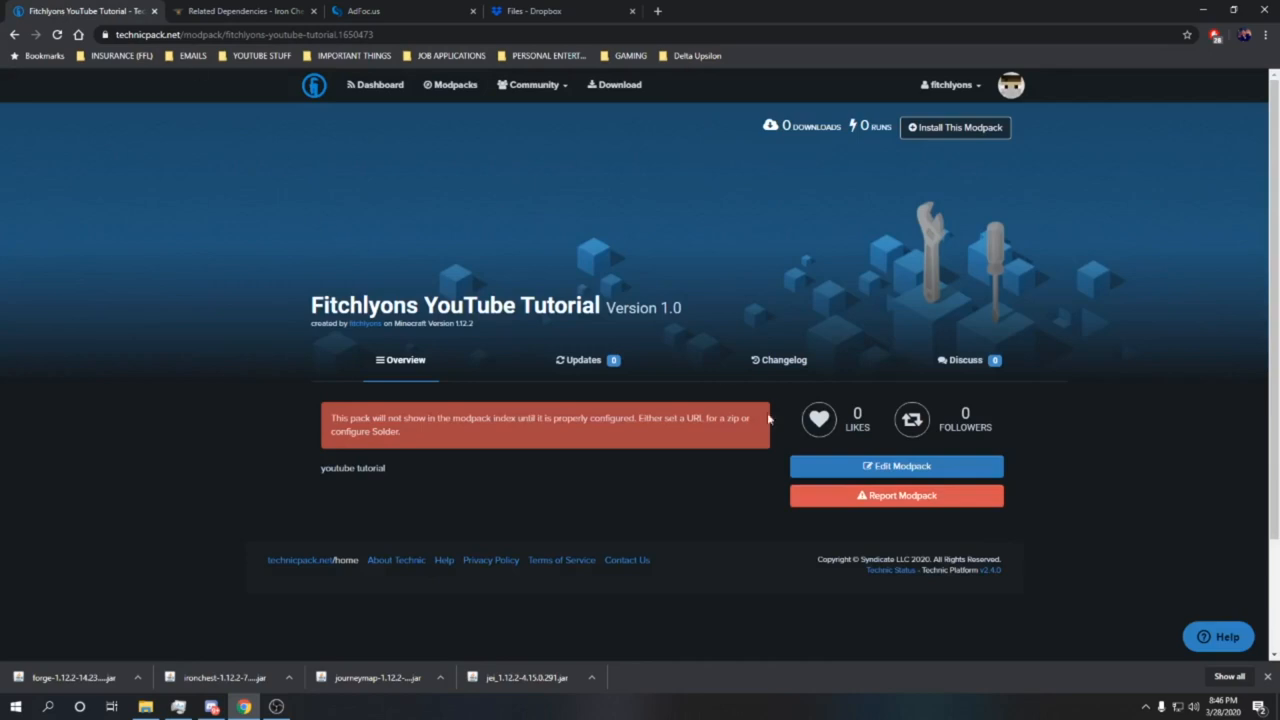
mouse_move(896, 474)
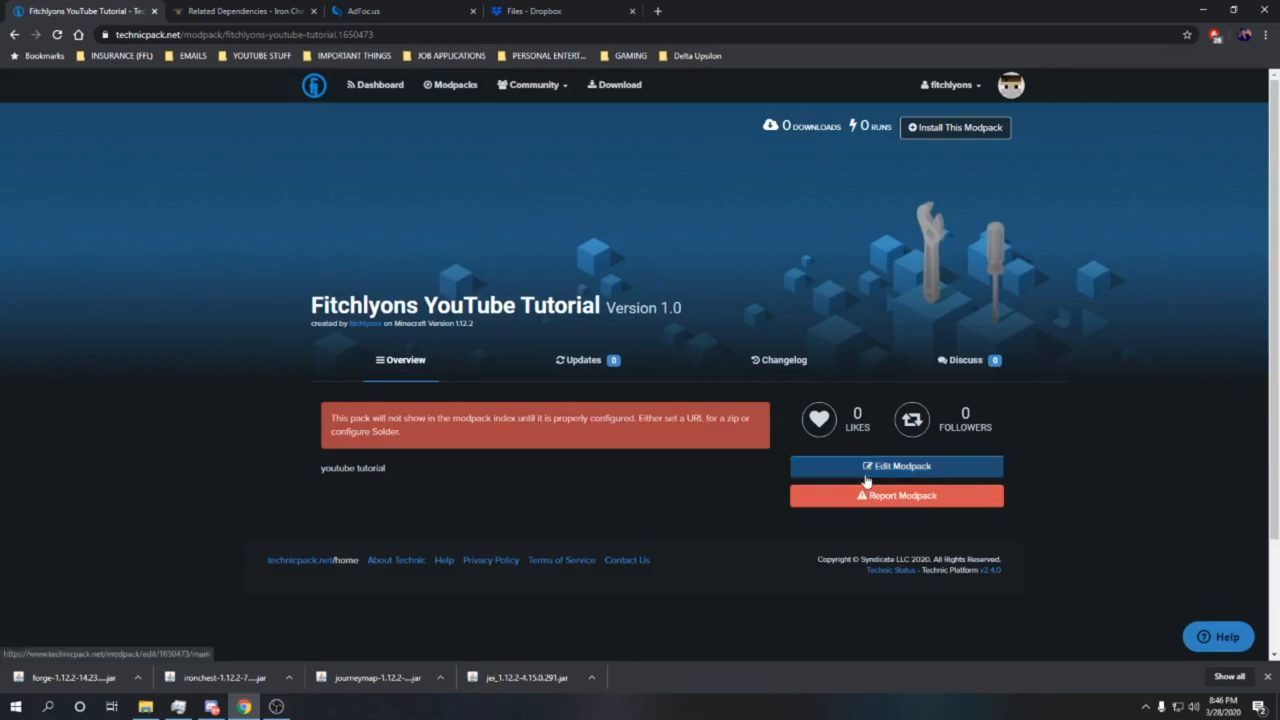
- Paste the Dropbox link as Modpack Location and save with Update Modpack
click(896, 466)
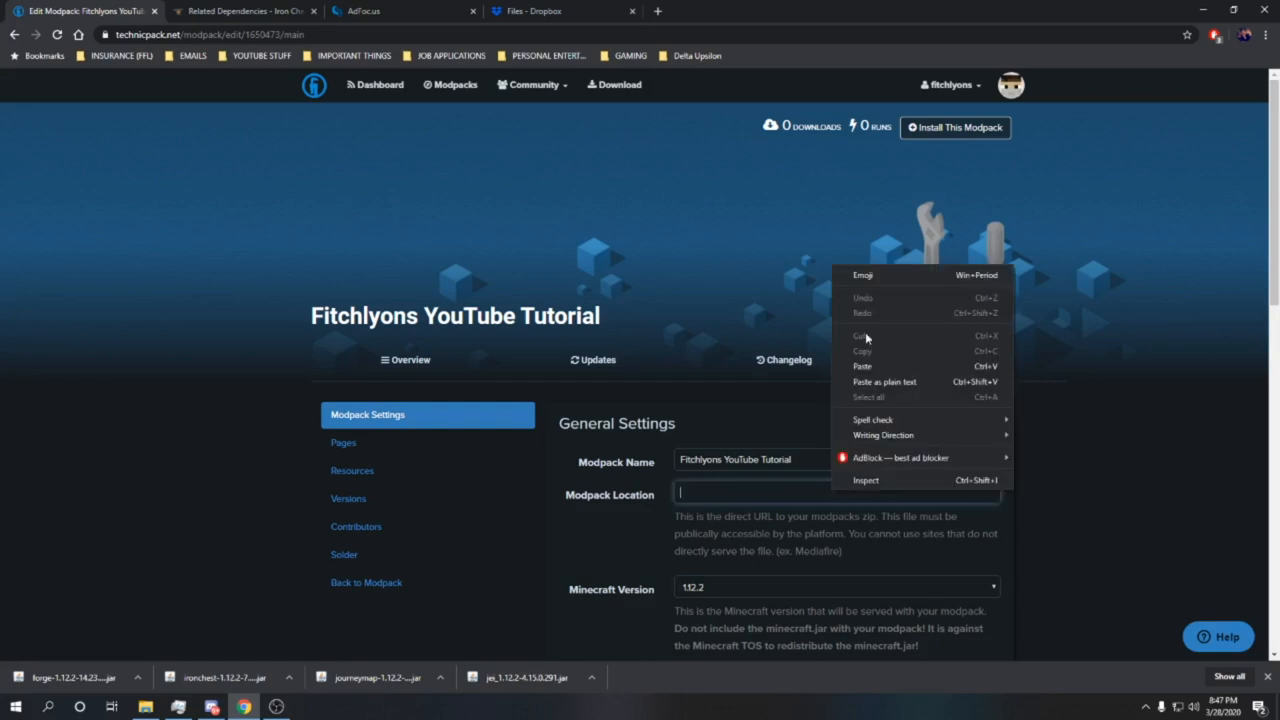
click(862, 366)
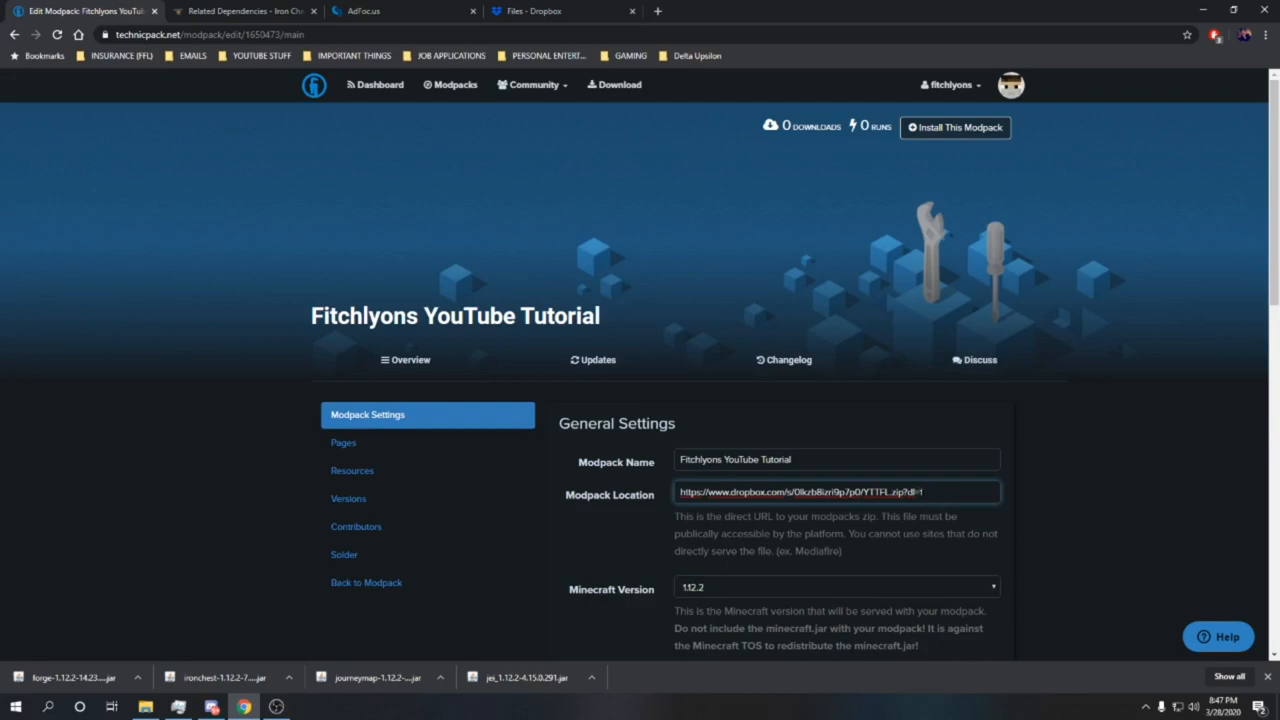
scroll(down, 3)
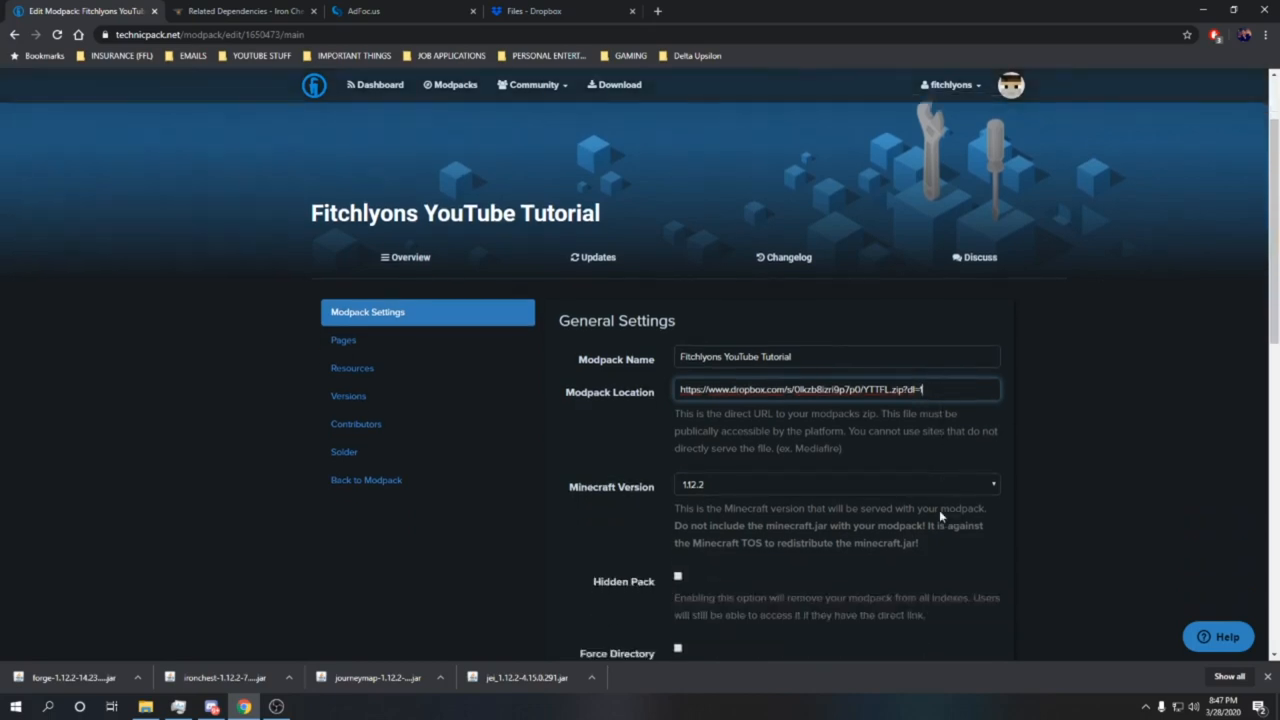
scroll(down, 3)
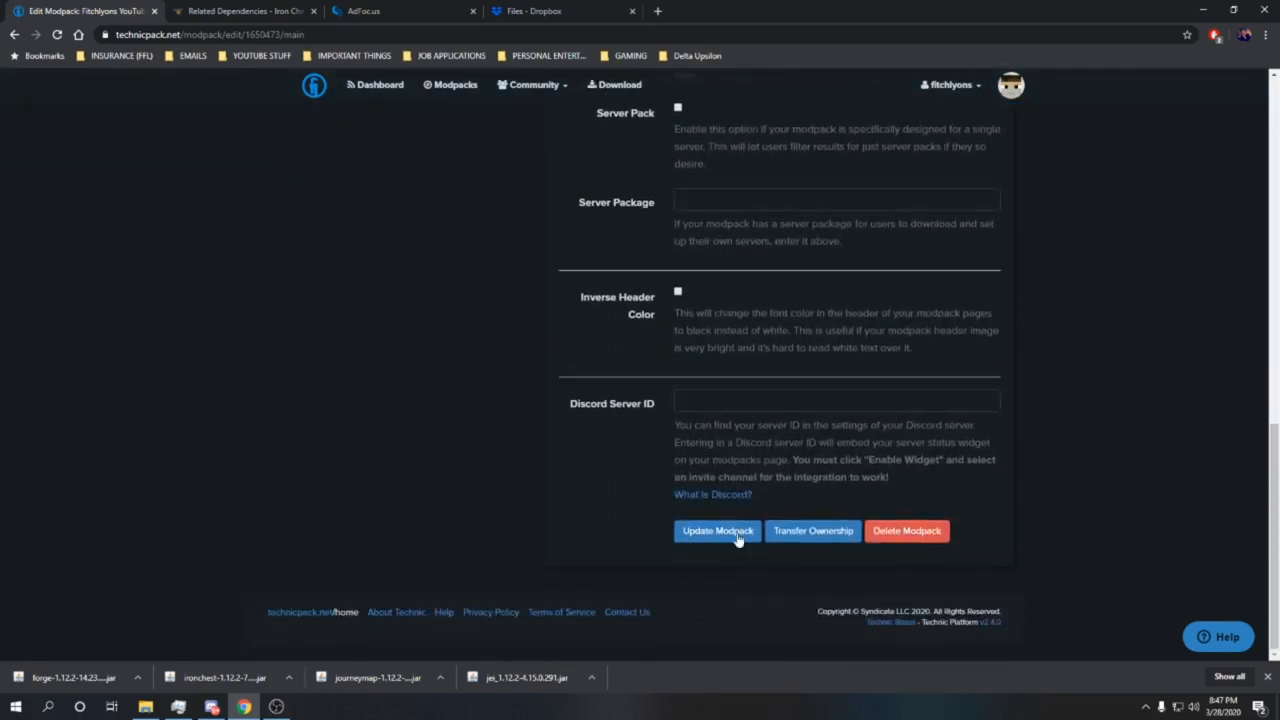
click(716, 532)
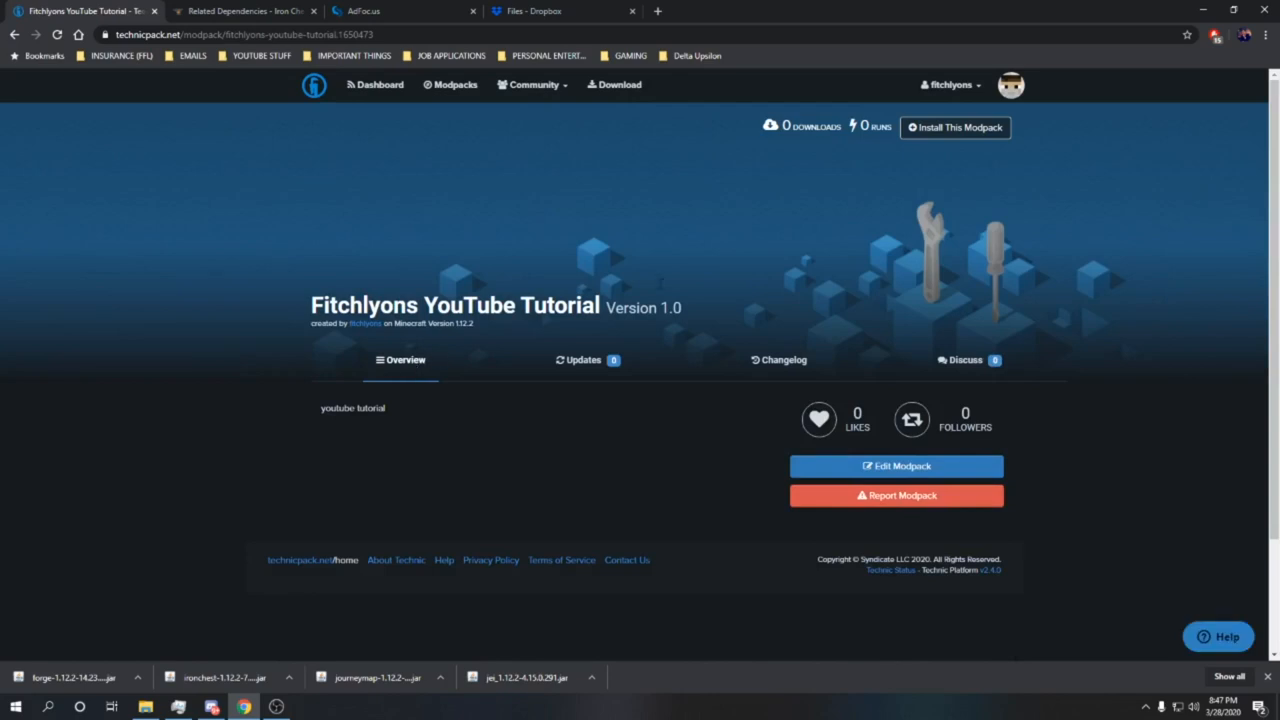
mouse_move(960, 138)
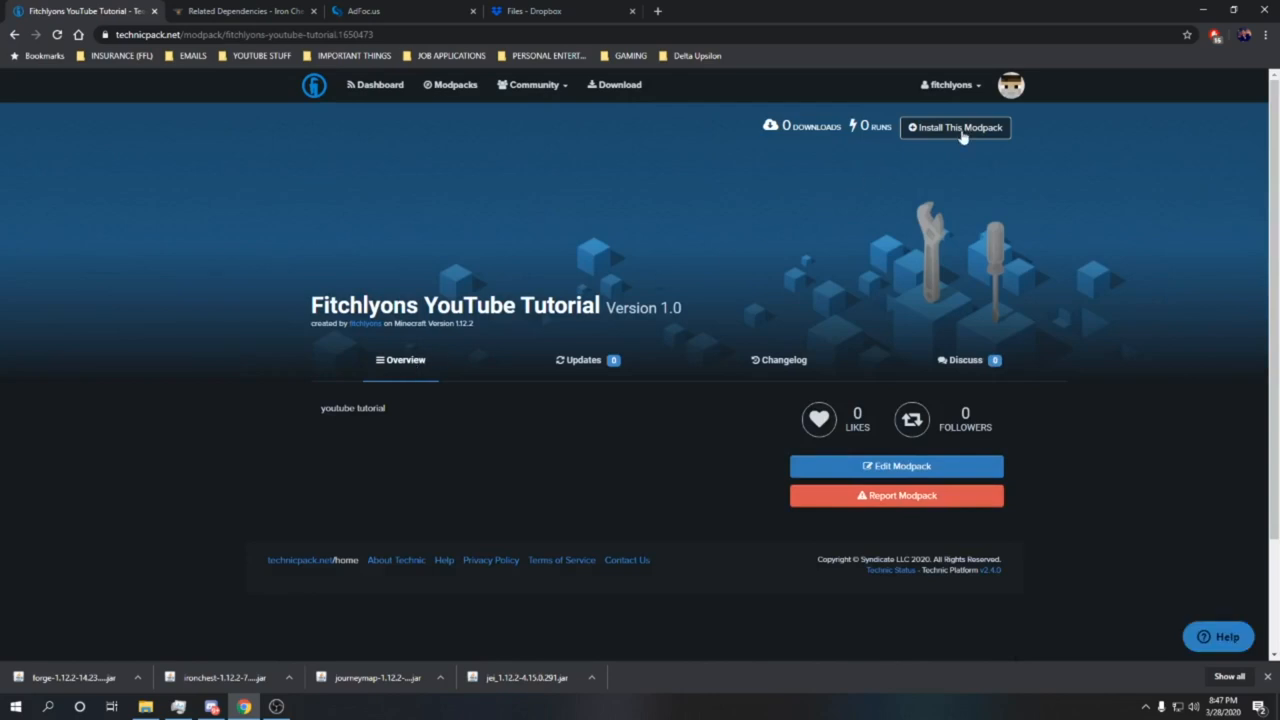
- Show the Fitchlyons modpack's install instructions and select its platform API URL for copying
click(956, 128)
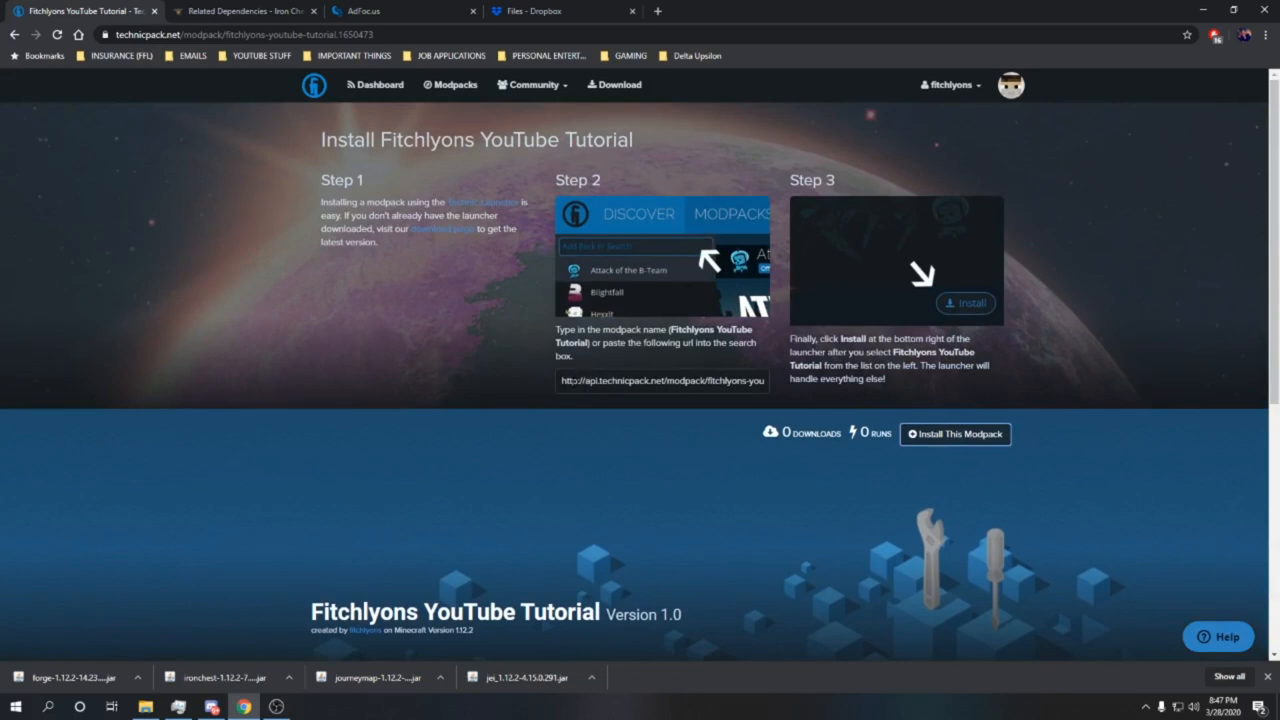
triple_click(660, 382)
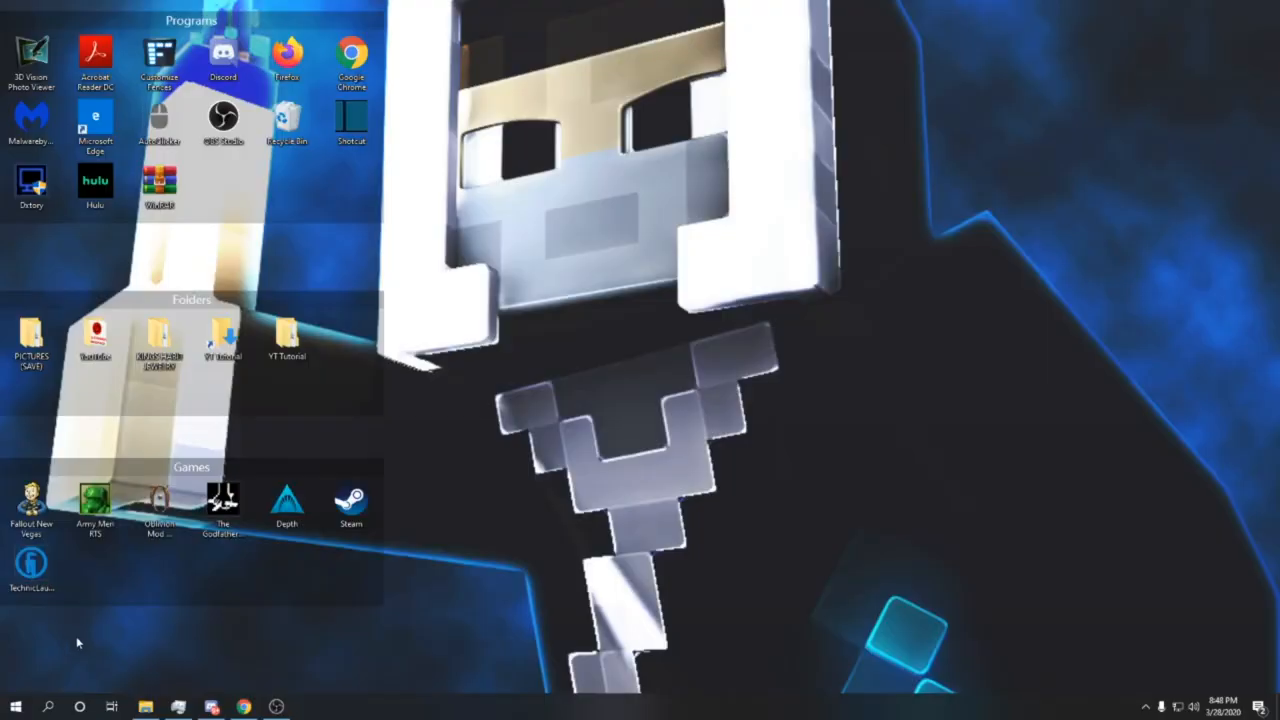
- Start the Technic Launcher from the desktop and go to its Modpacks list
click(32, 564)
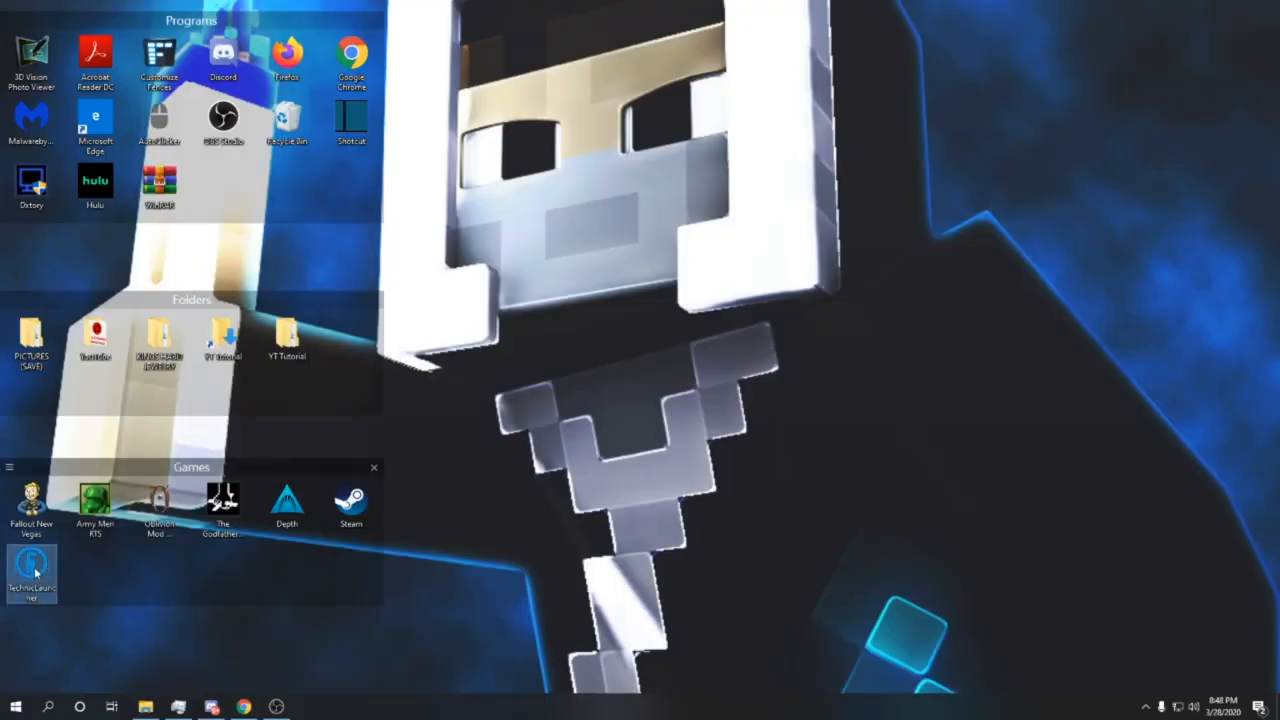
mouse_move(30, 564)
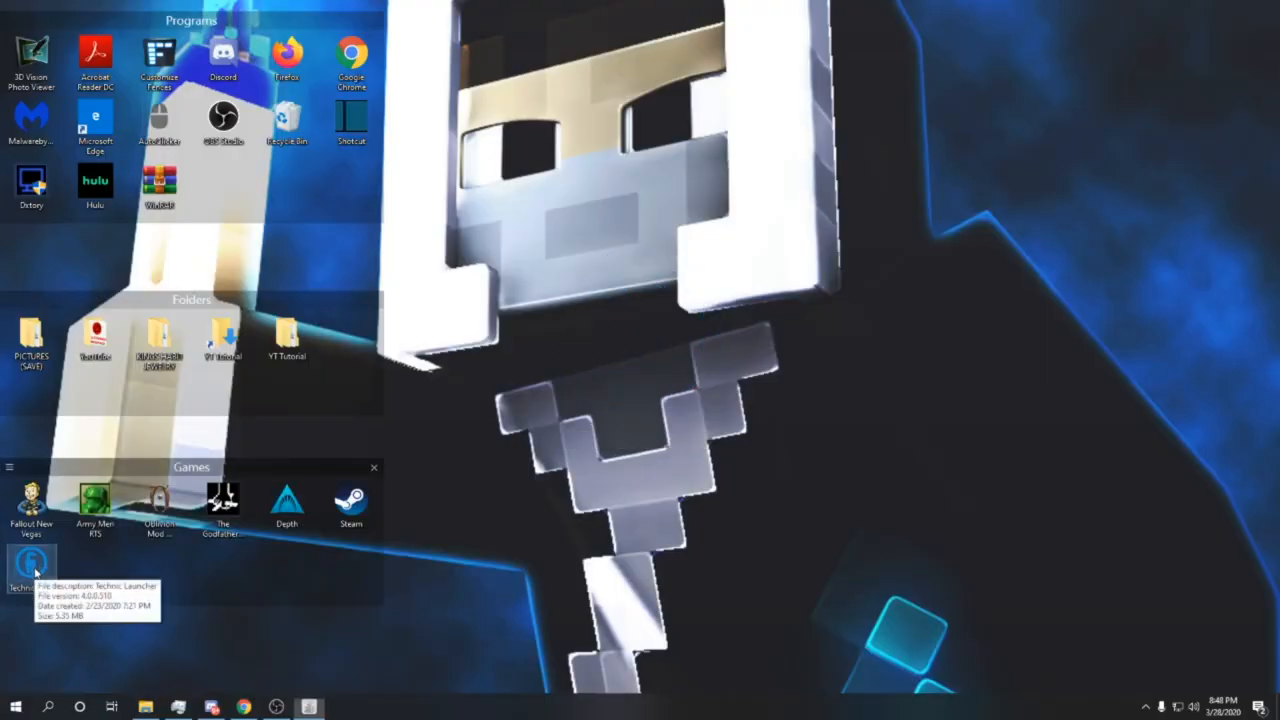
double_click(24, 584)
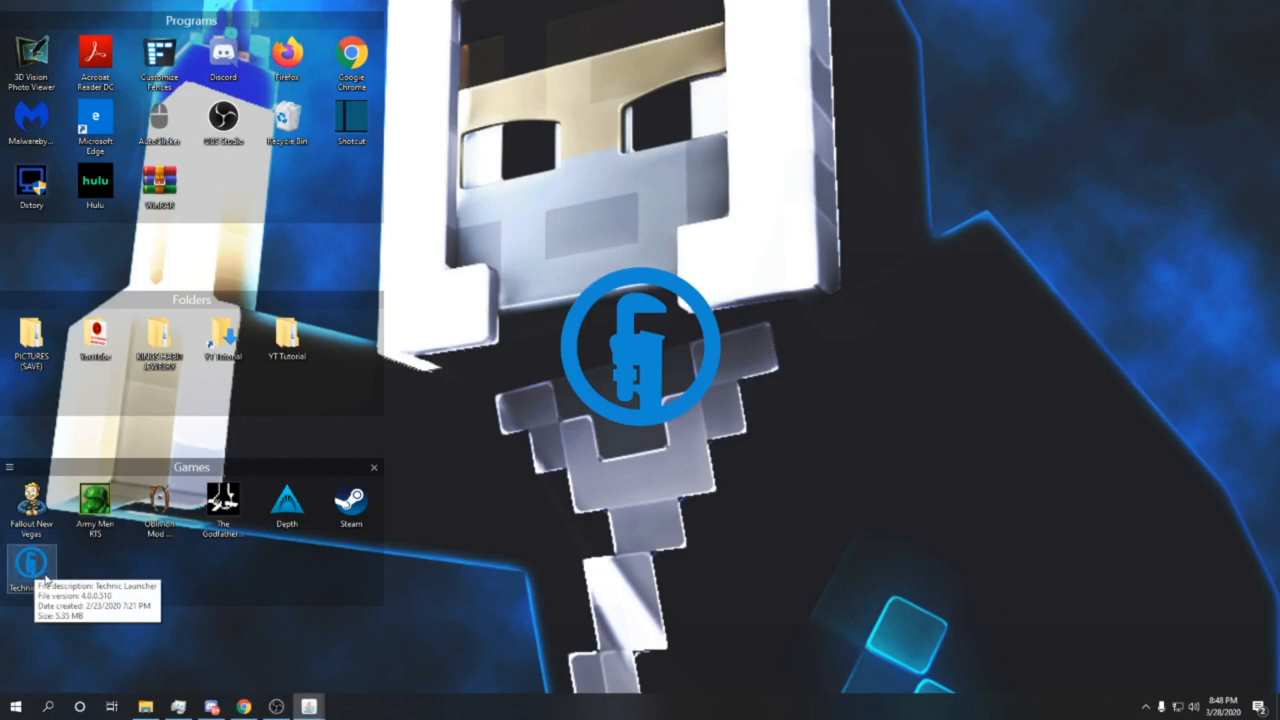
double_click(20, 570)
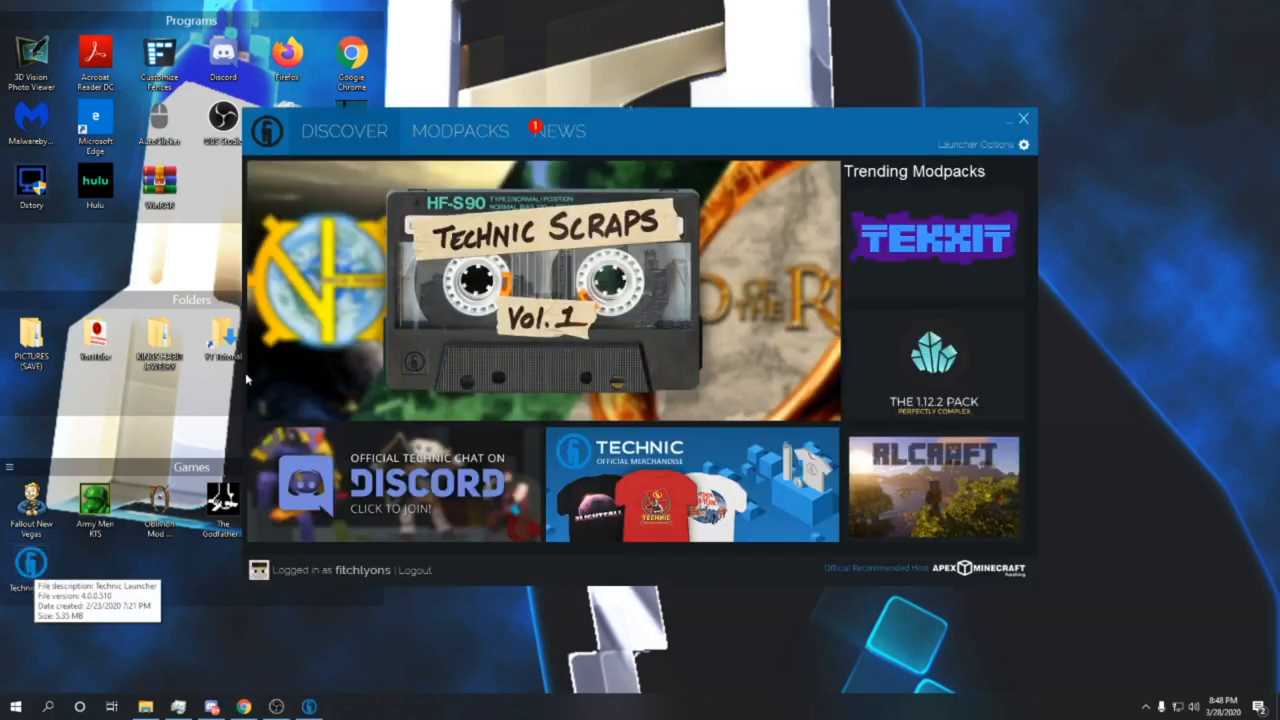
click(460, 132)
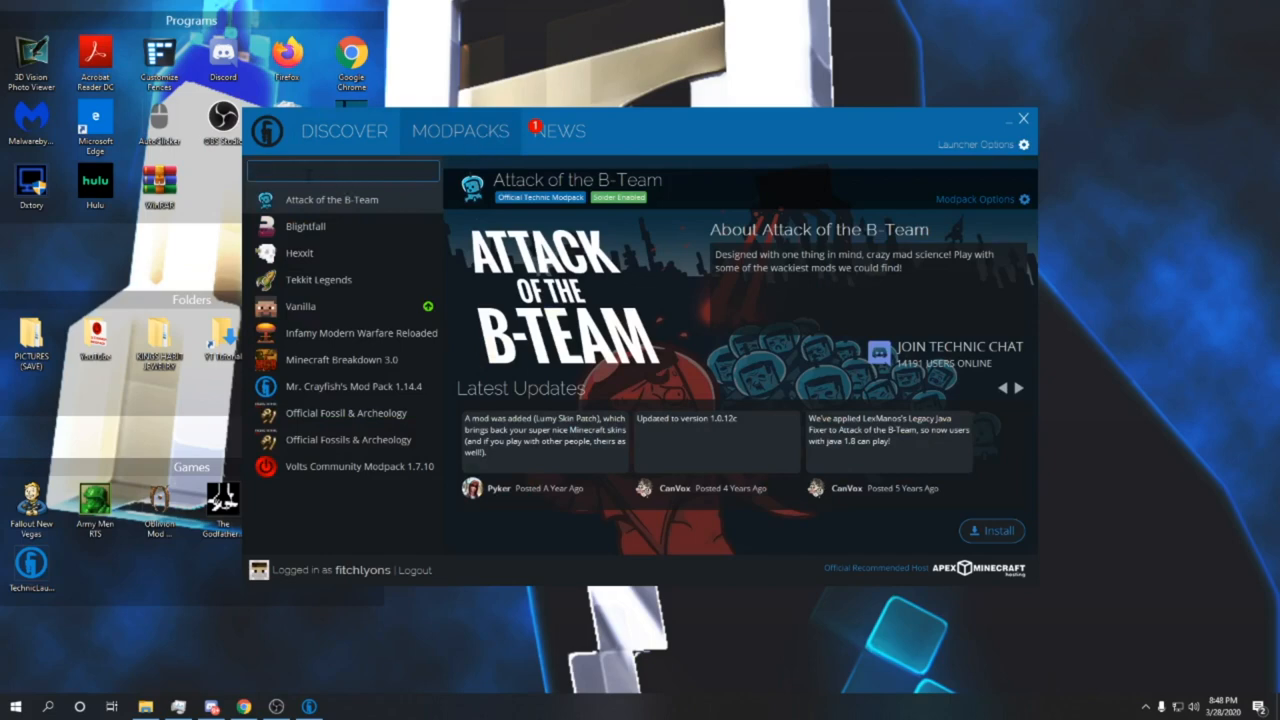
- Find the fitchlyons-youtube-tutorial modpack by its URL, install it and play it
text(net/modpack/fitchlyons-youtube-tutorial)
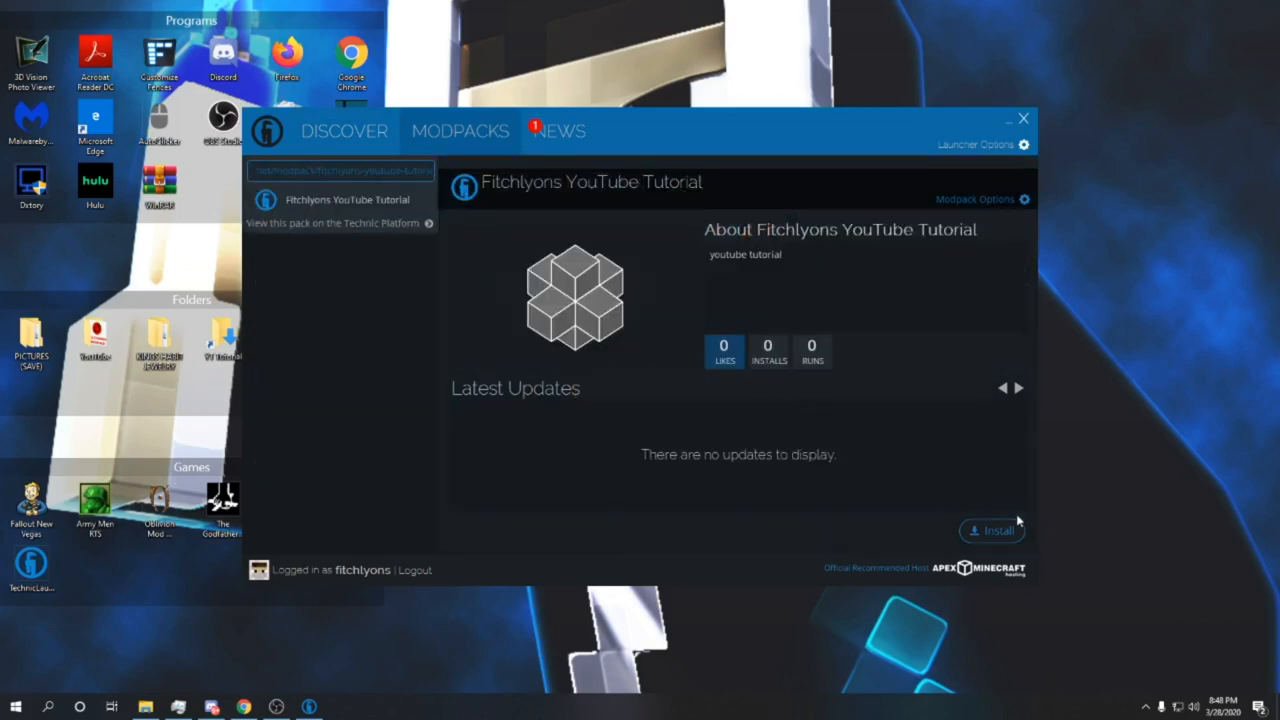
click(992, 530)
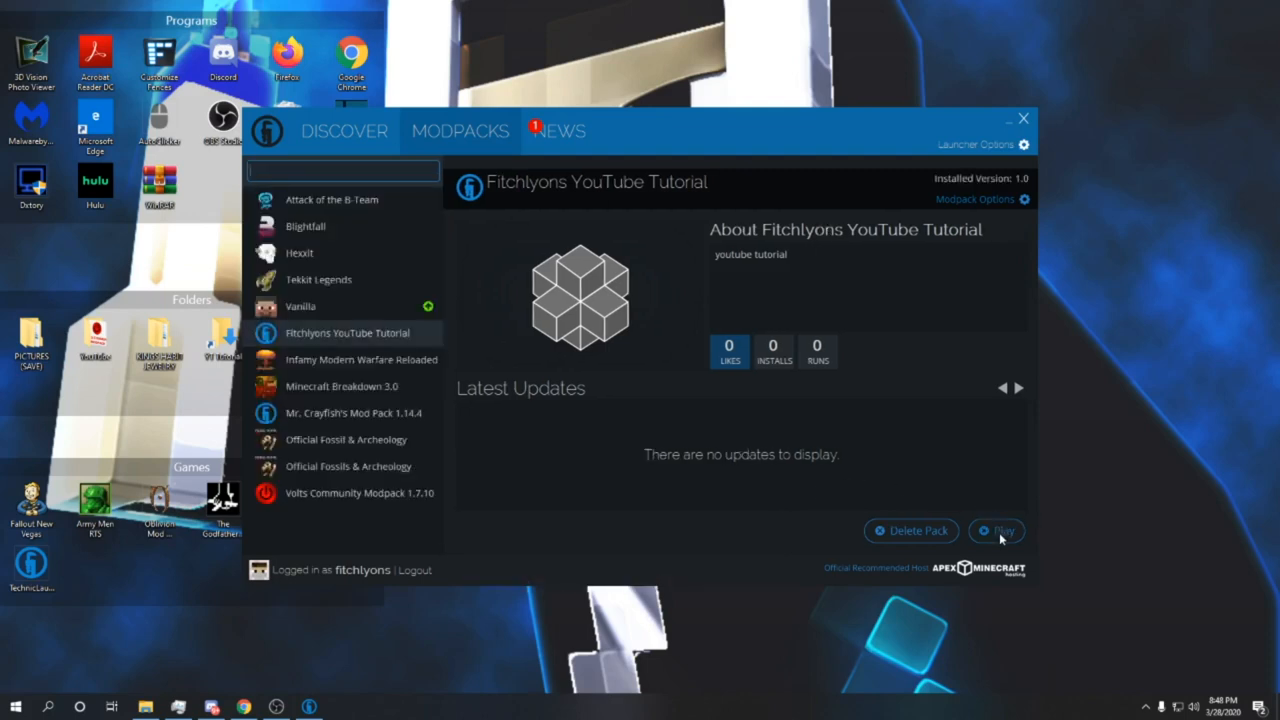
click(1004, 530)
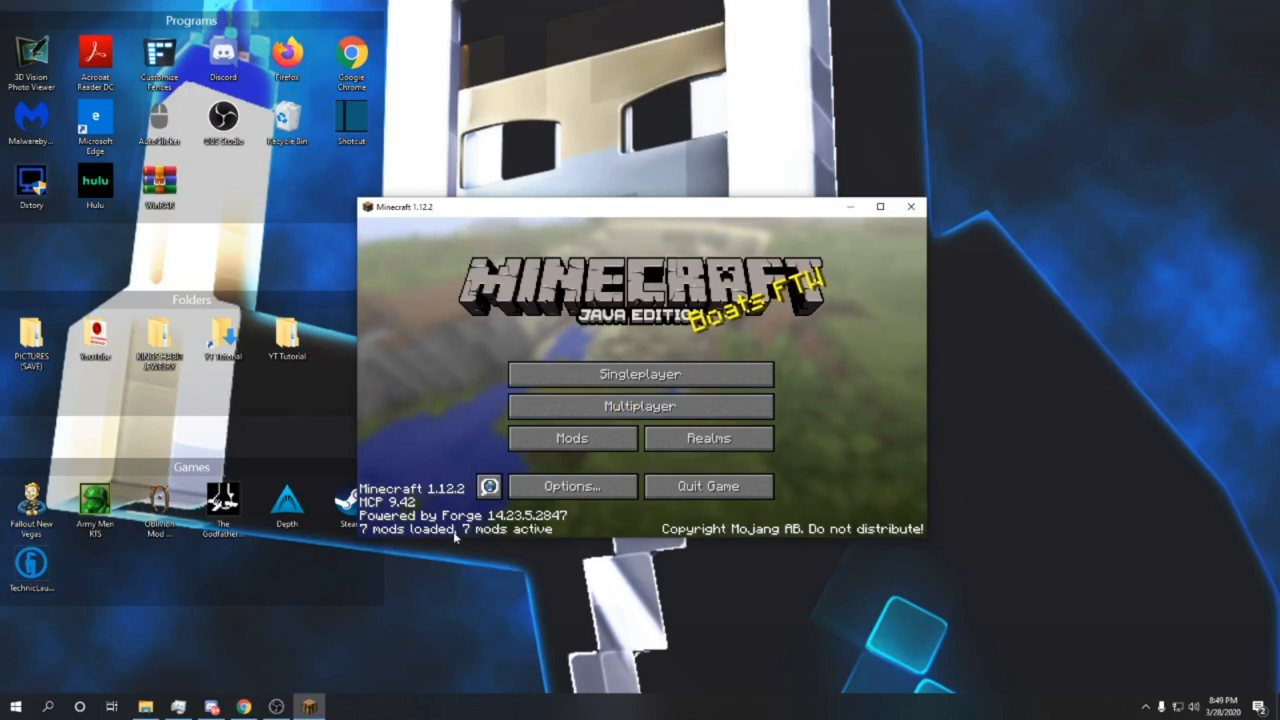
mouse_move(872, 244)
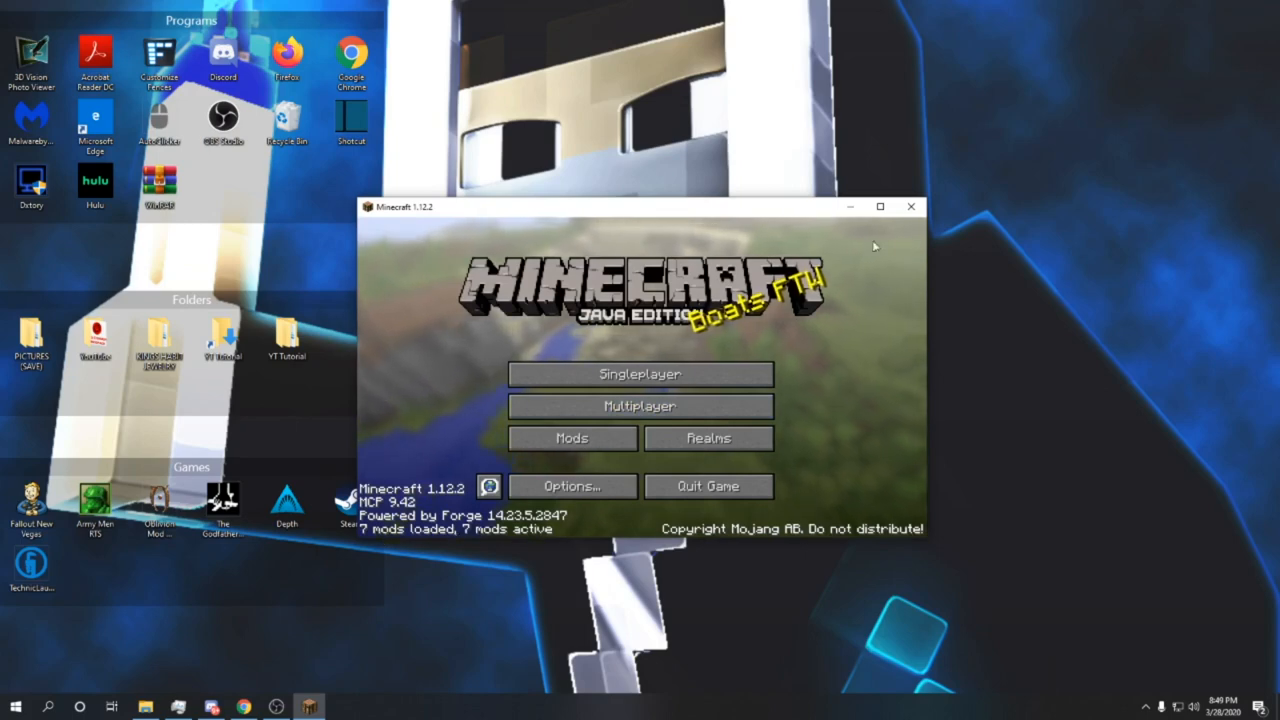
- Maximize Minecraft and create a default survival Singleplayer world named New World
click(880, 206)
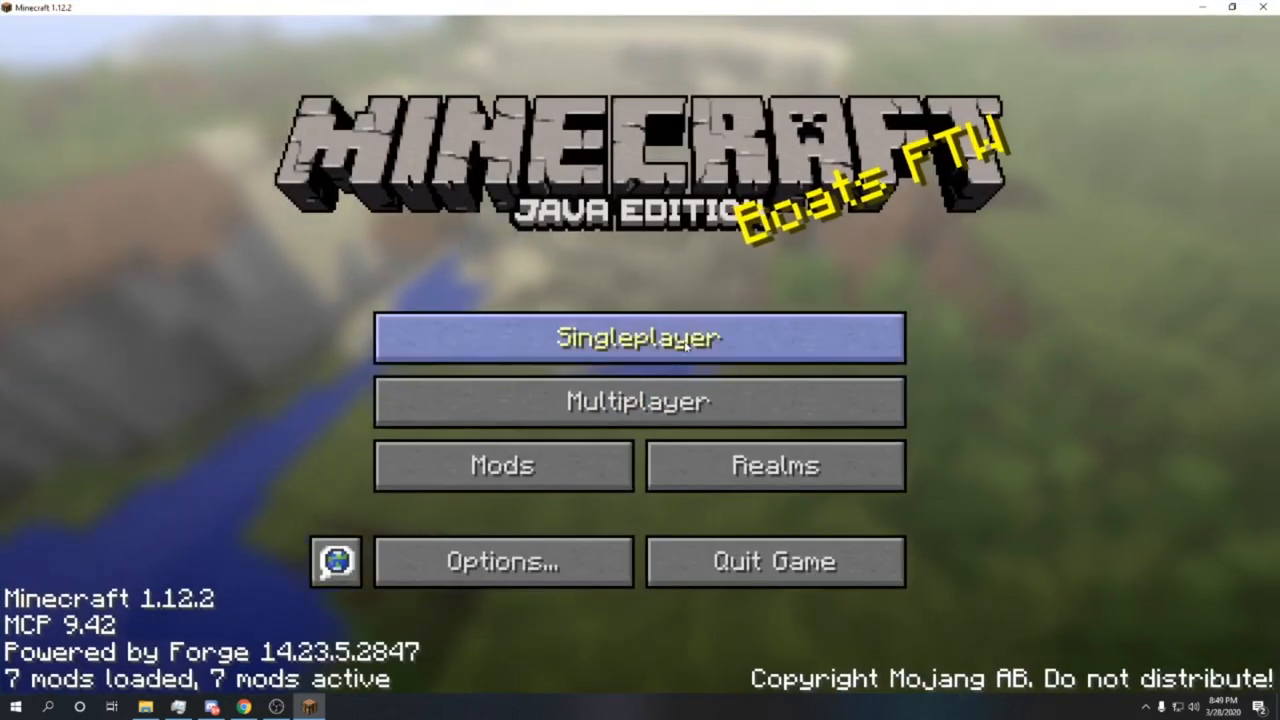
click(638, 336)
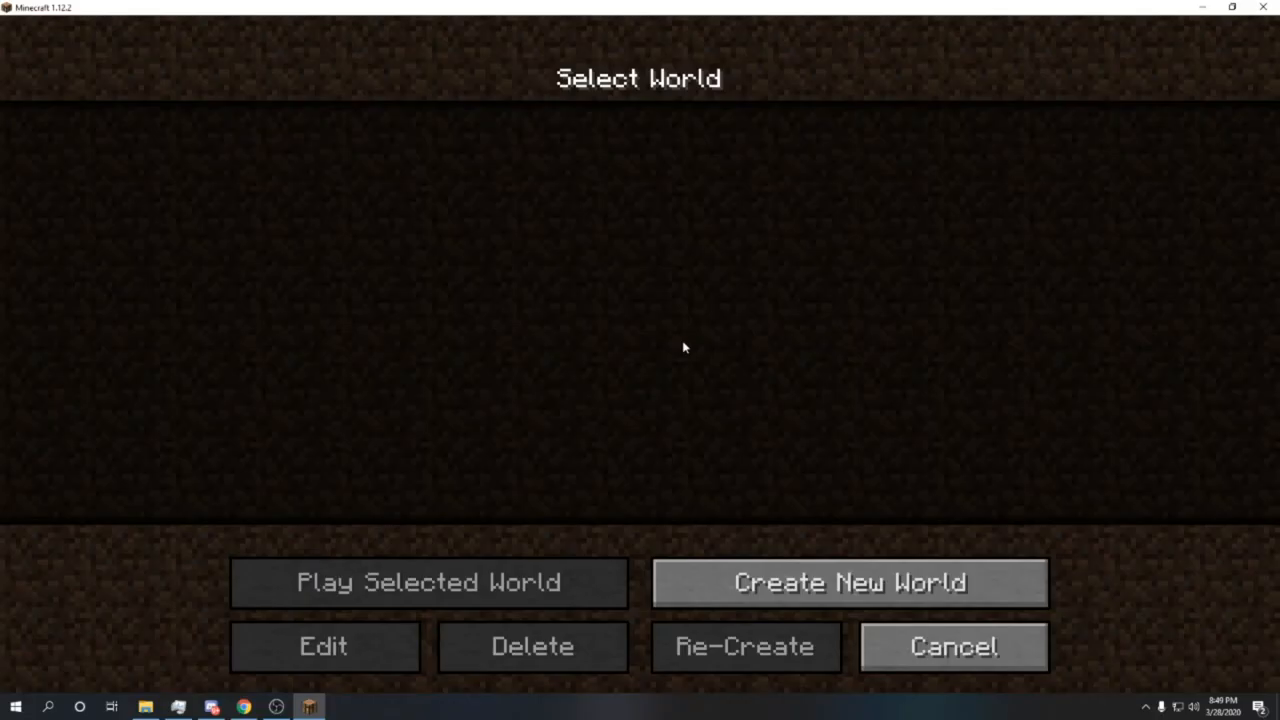
click(844, 582)
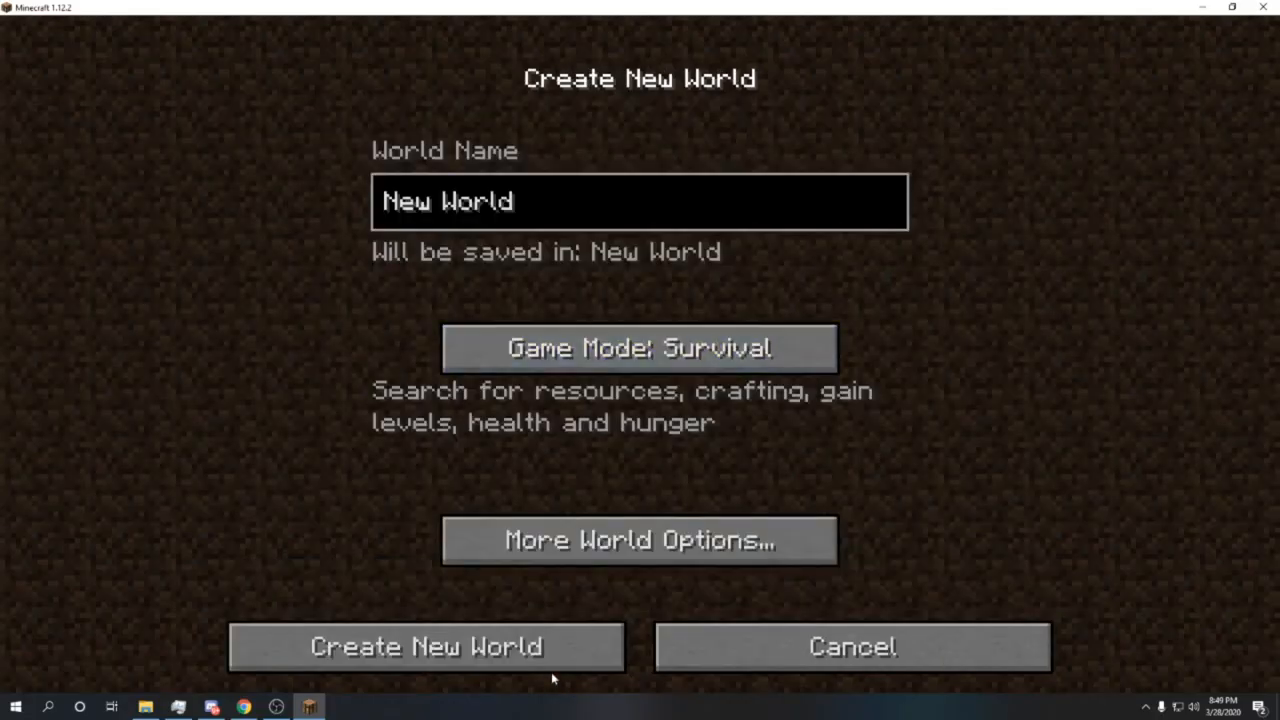
click(428, 646)
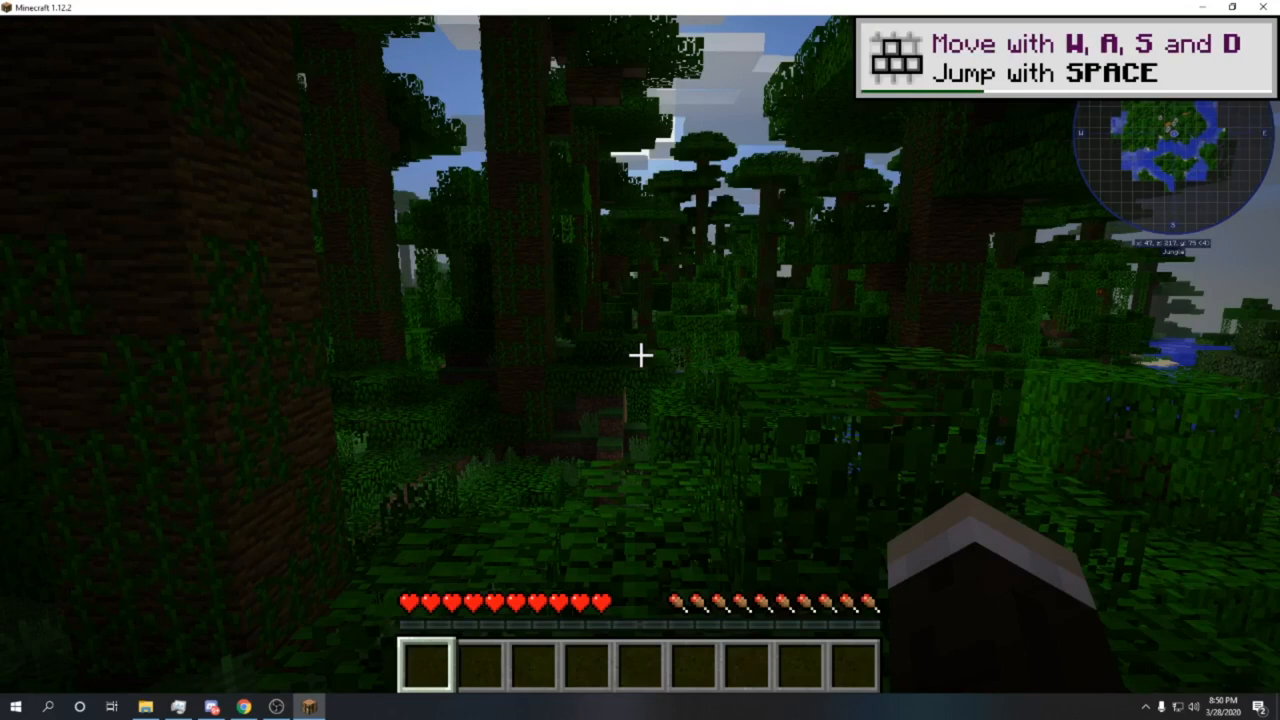
key(e)
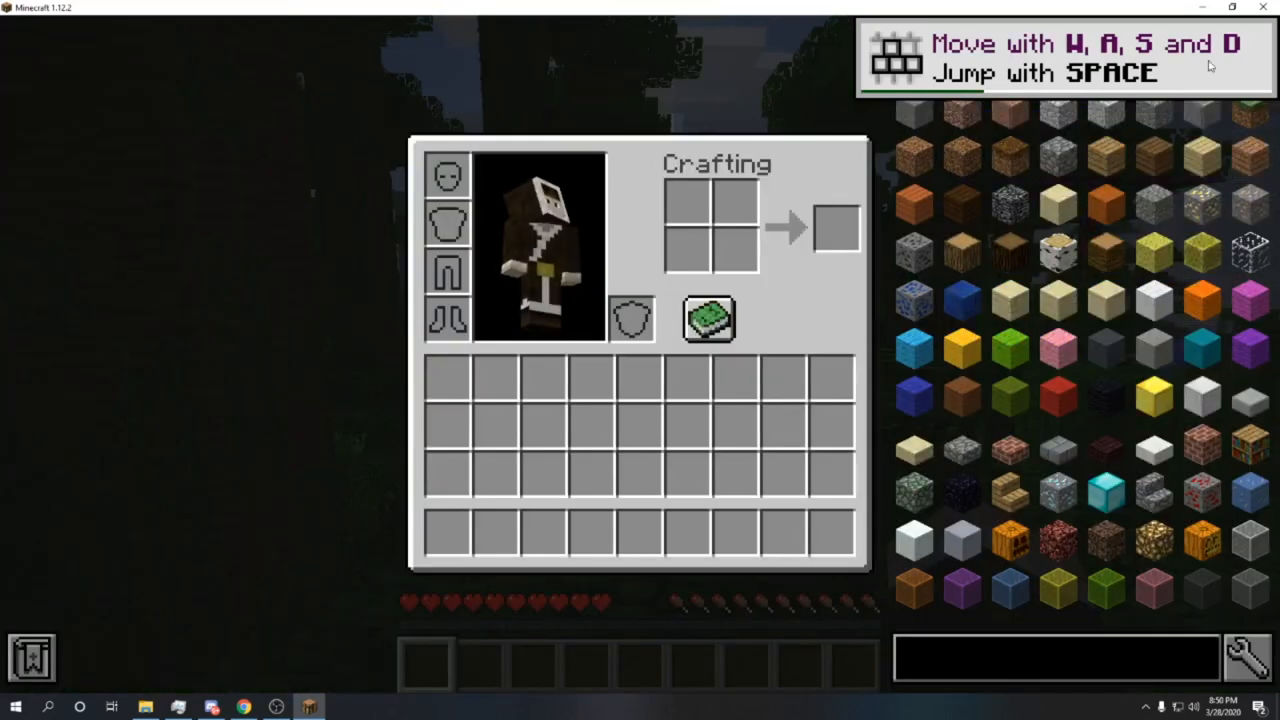
mouse_move(1152, 432)
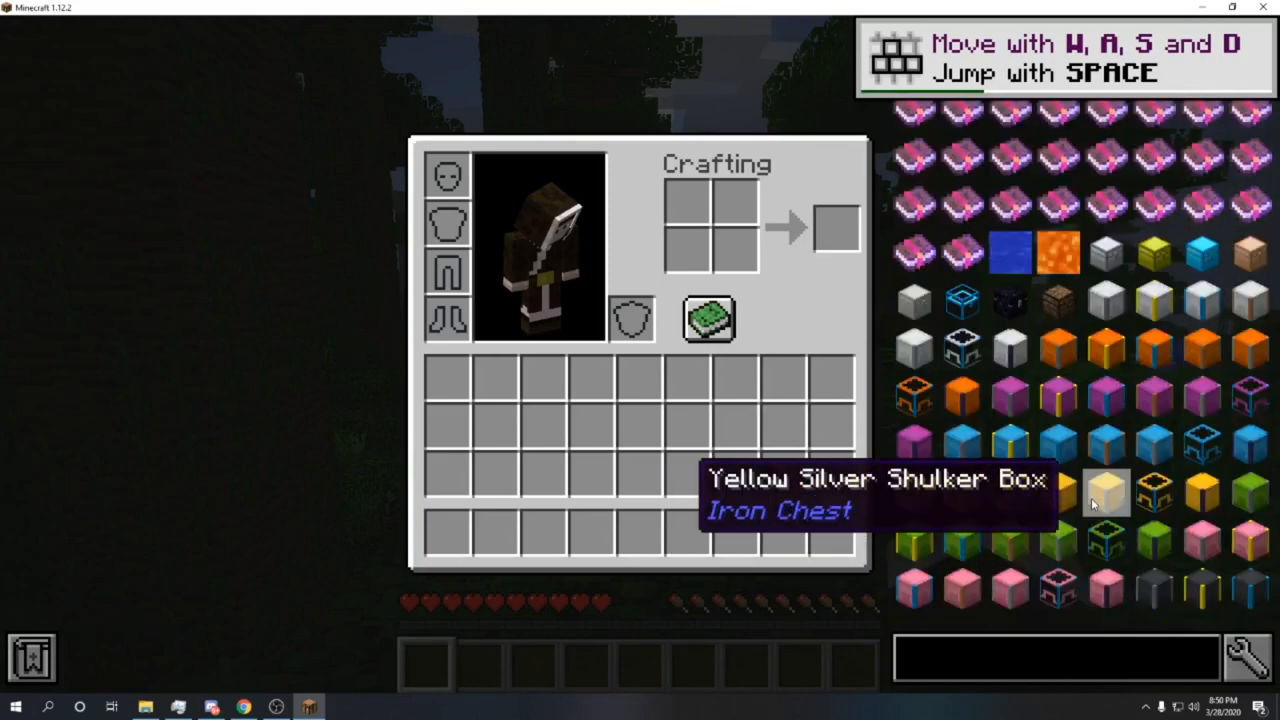
scroll(down, 3)
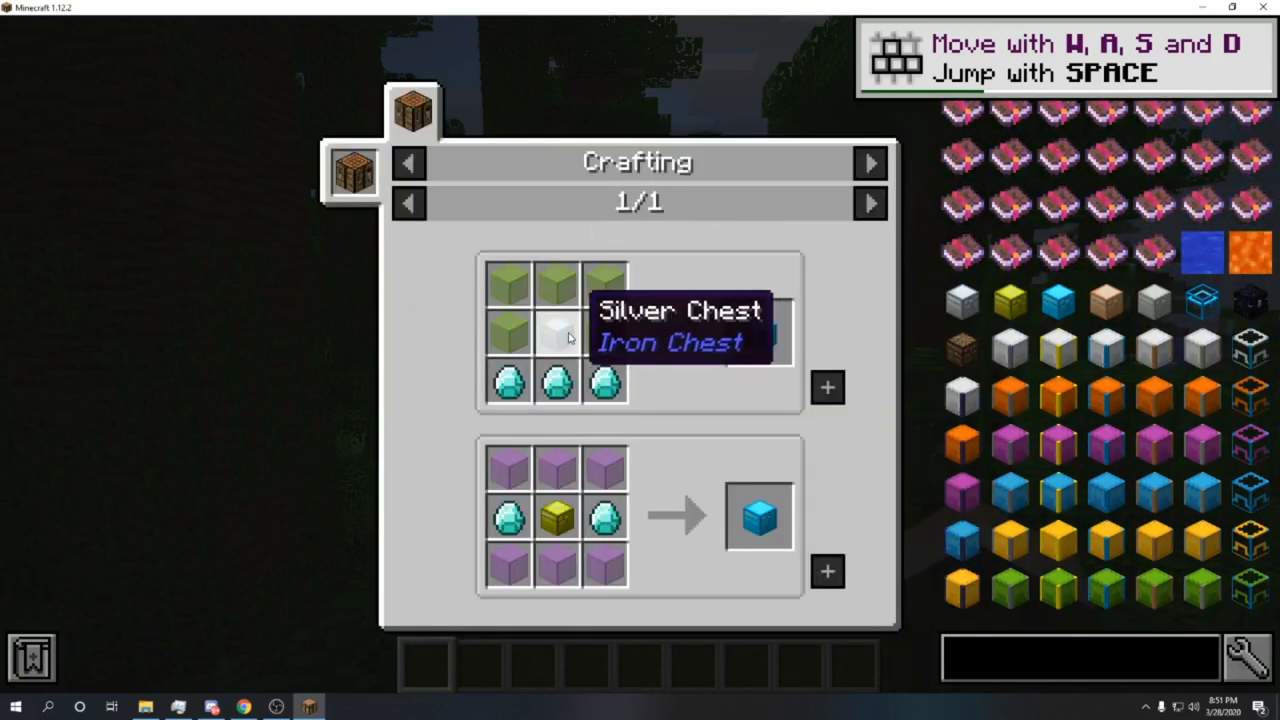
key(Escape)
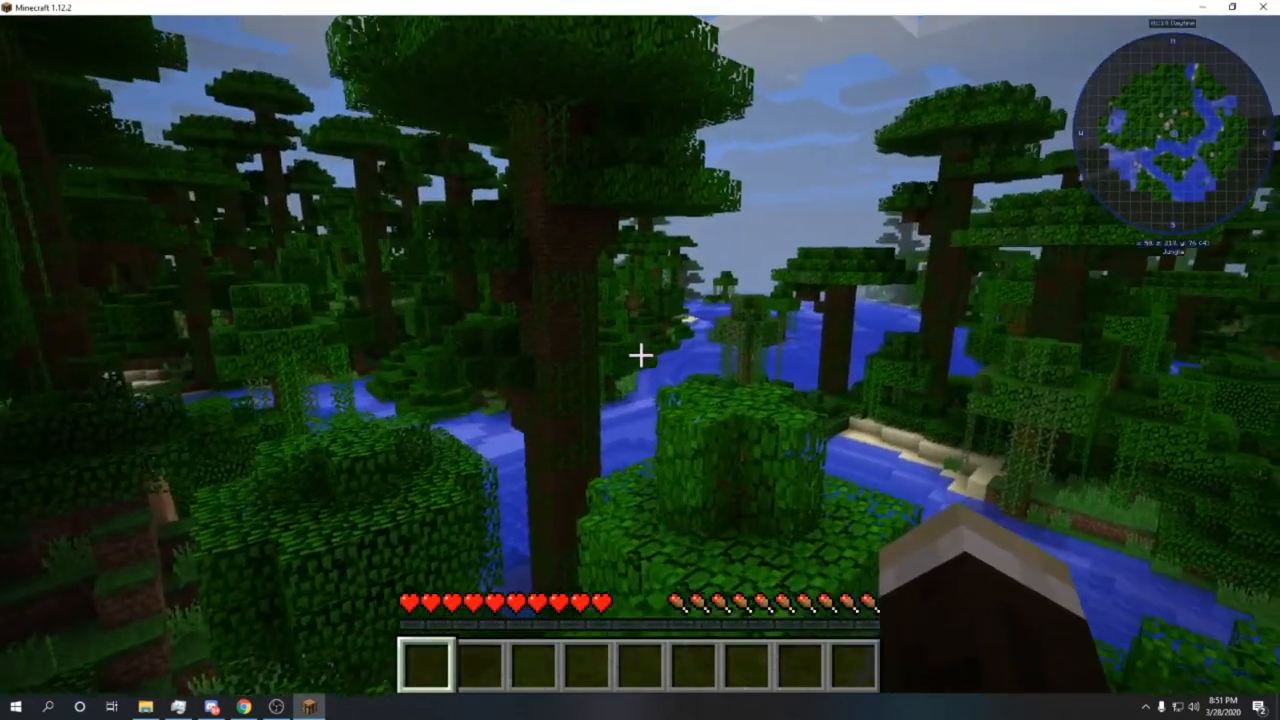
mouse_move(640, 356)
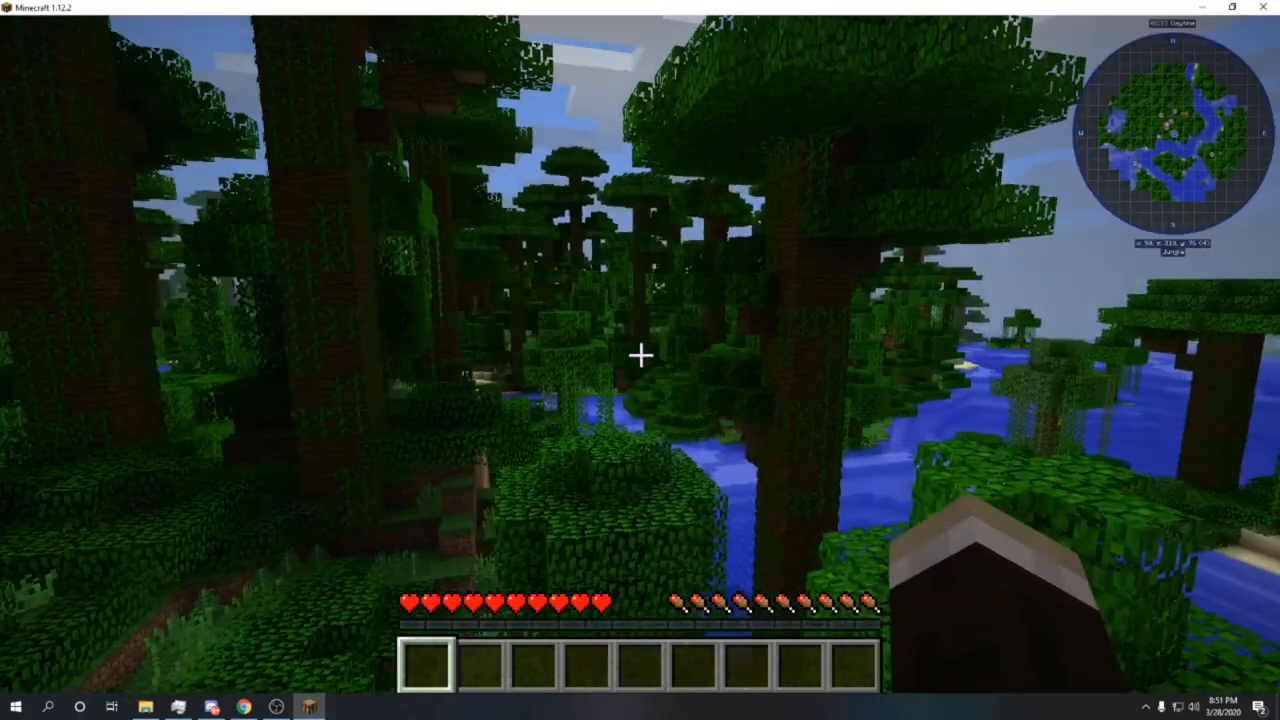